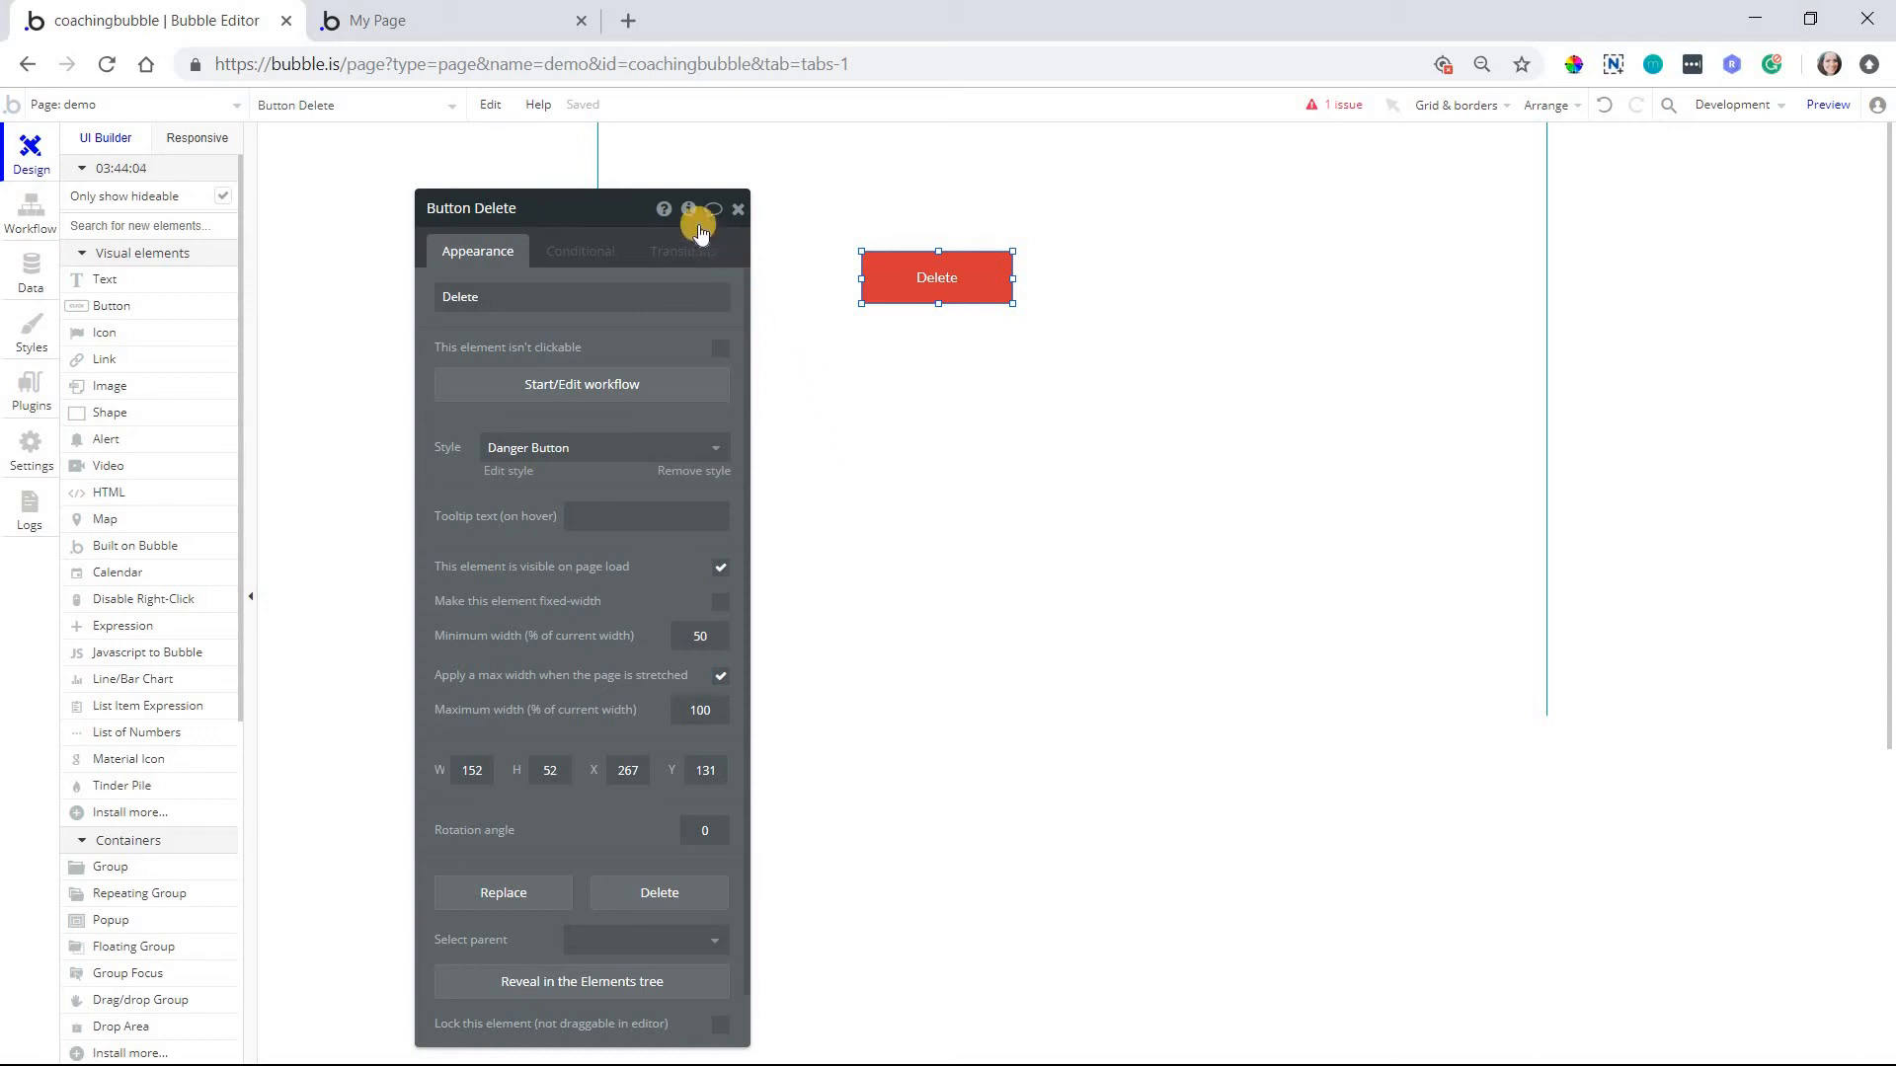
pyautogui.moveTo(909, 250)
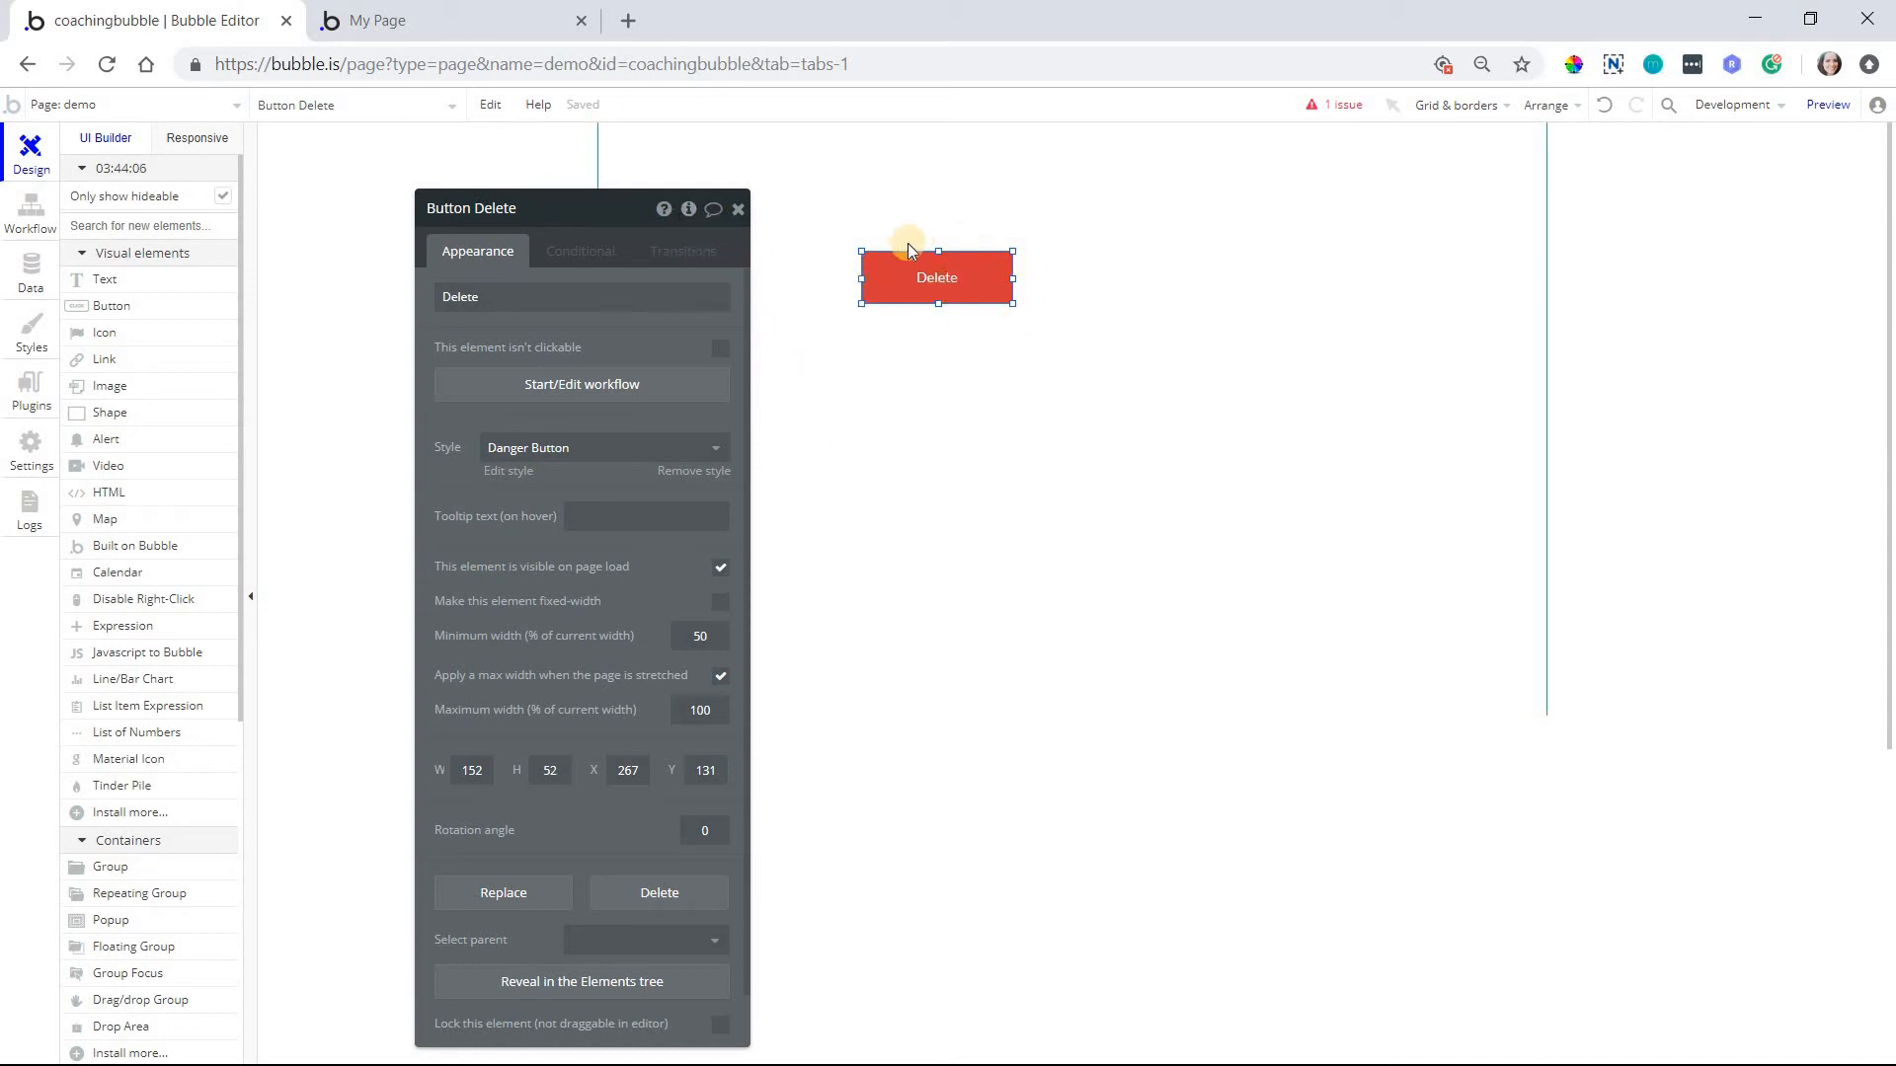
# Open Button Delete's element inspector to view its custom states, events and actions
pyautogui.click(689, 210)
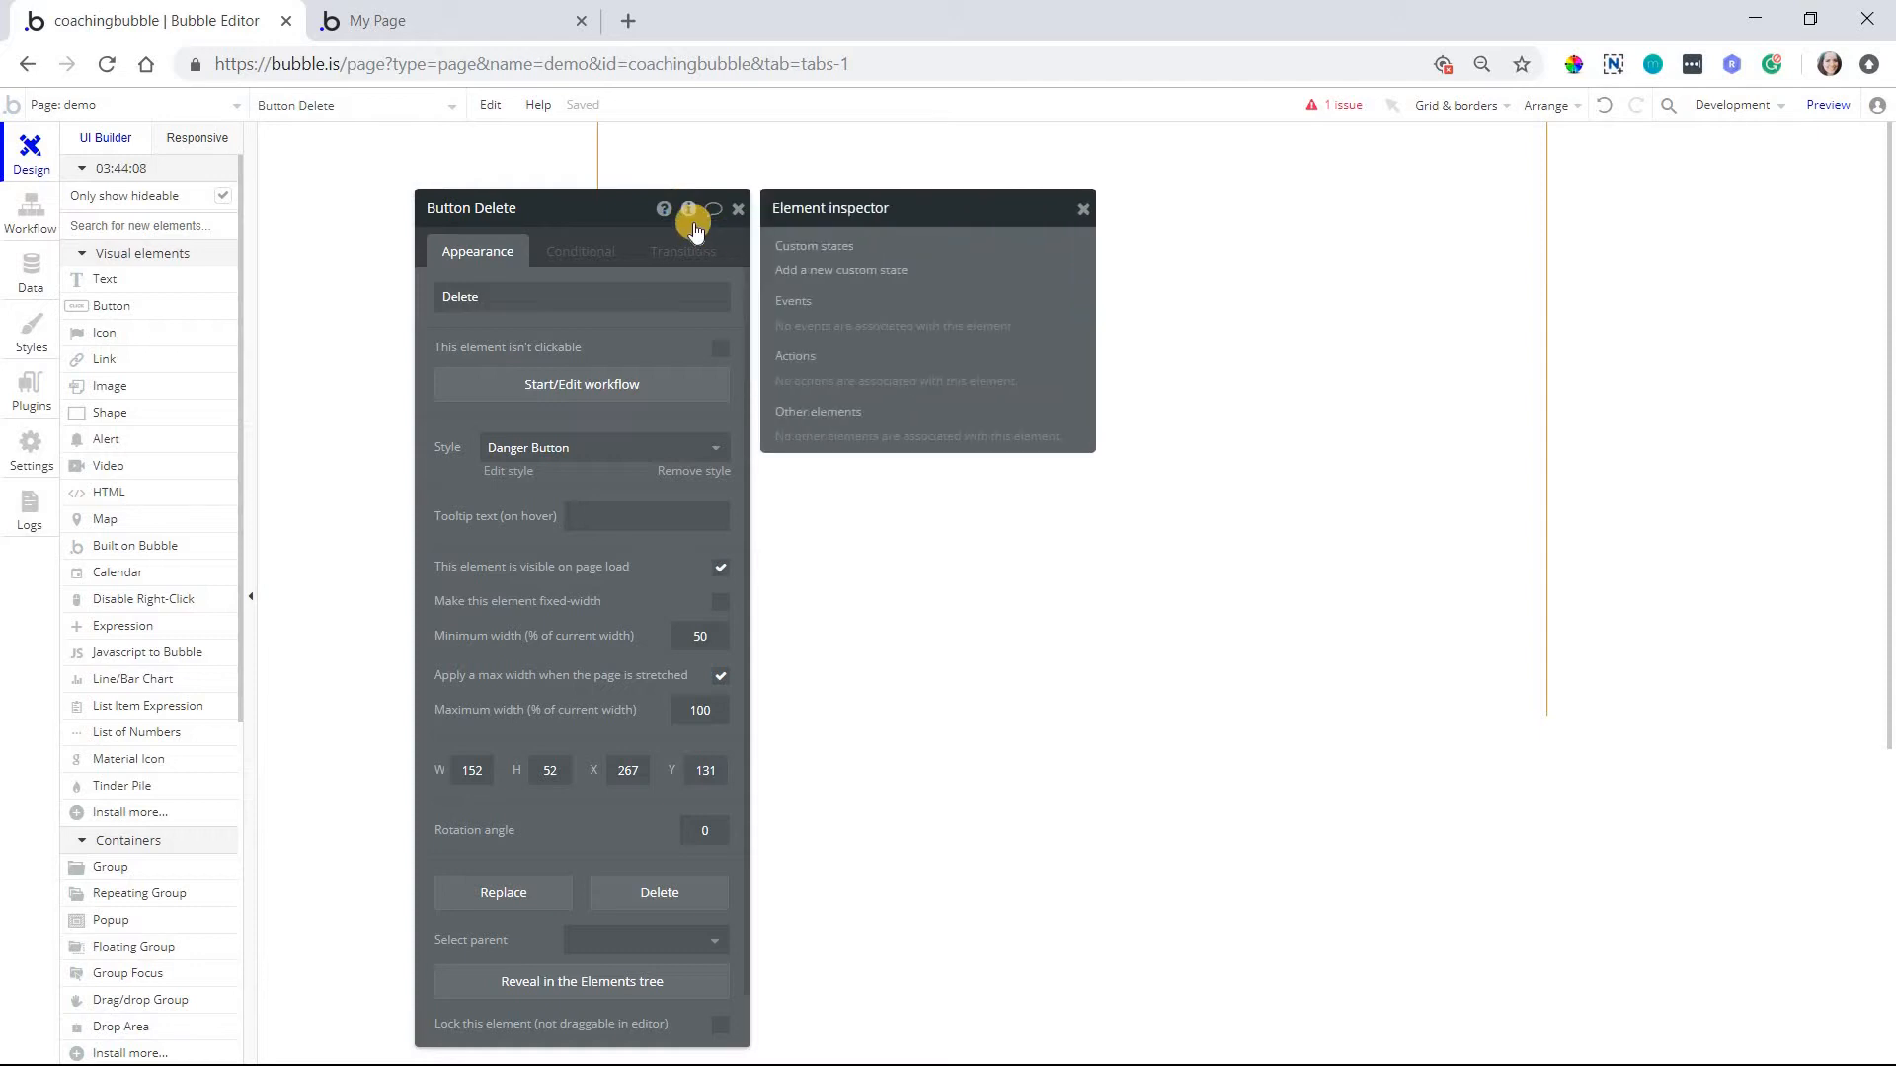
pyautogui.moveTo(806, 272)
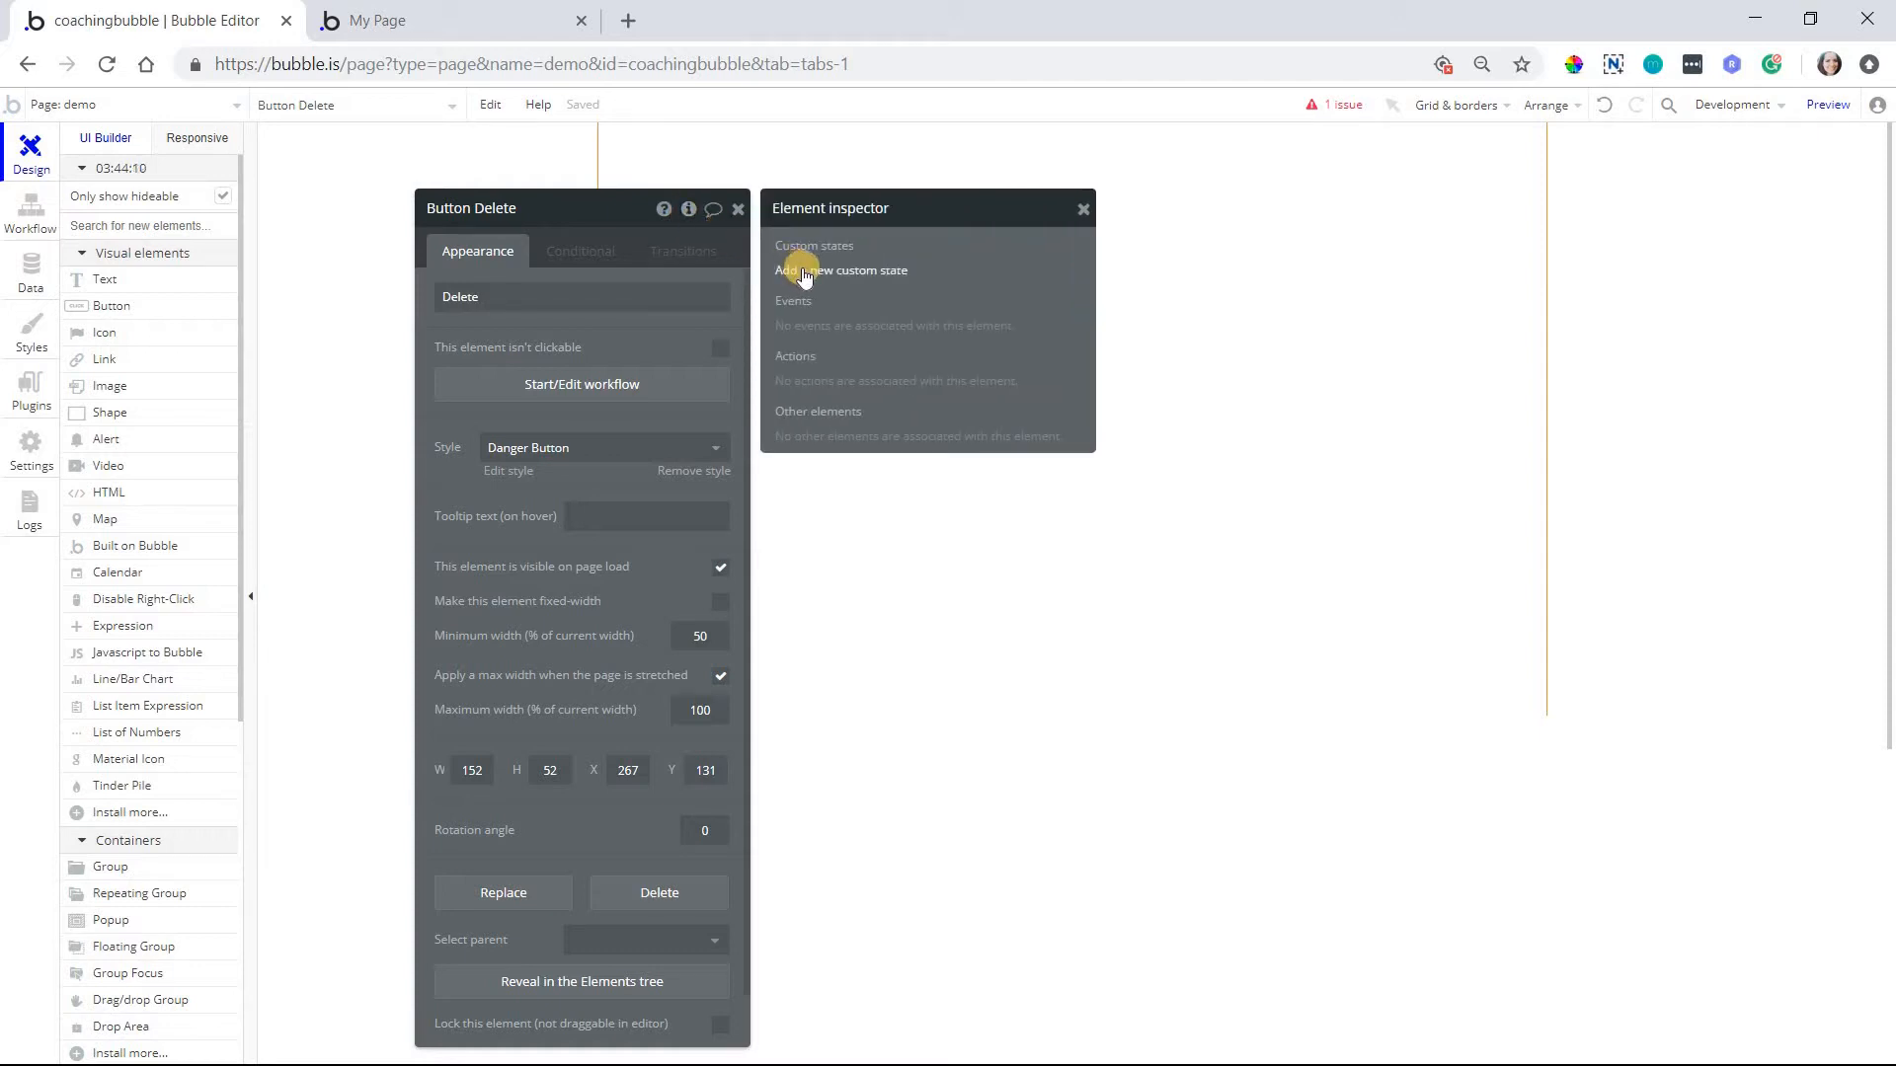
# Create a custom state named 'click count' of type number on Button Delete
pyautogui.click(841, 269)
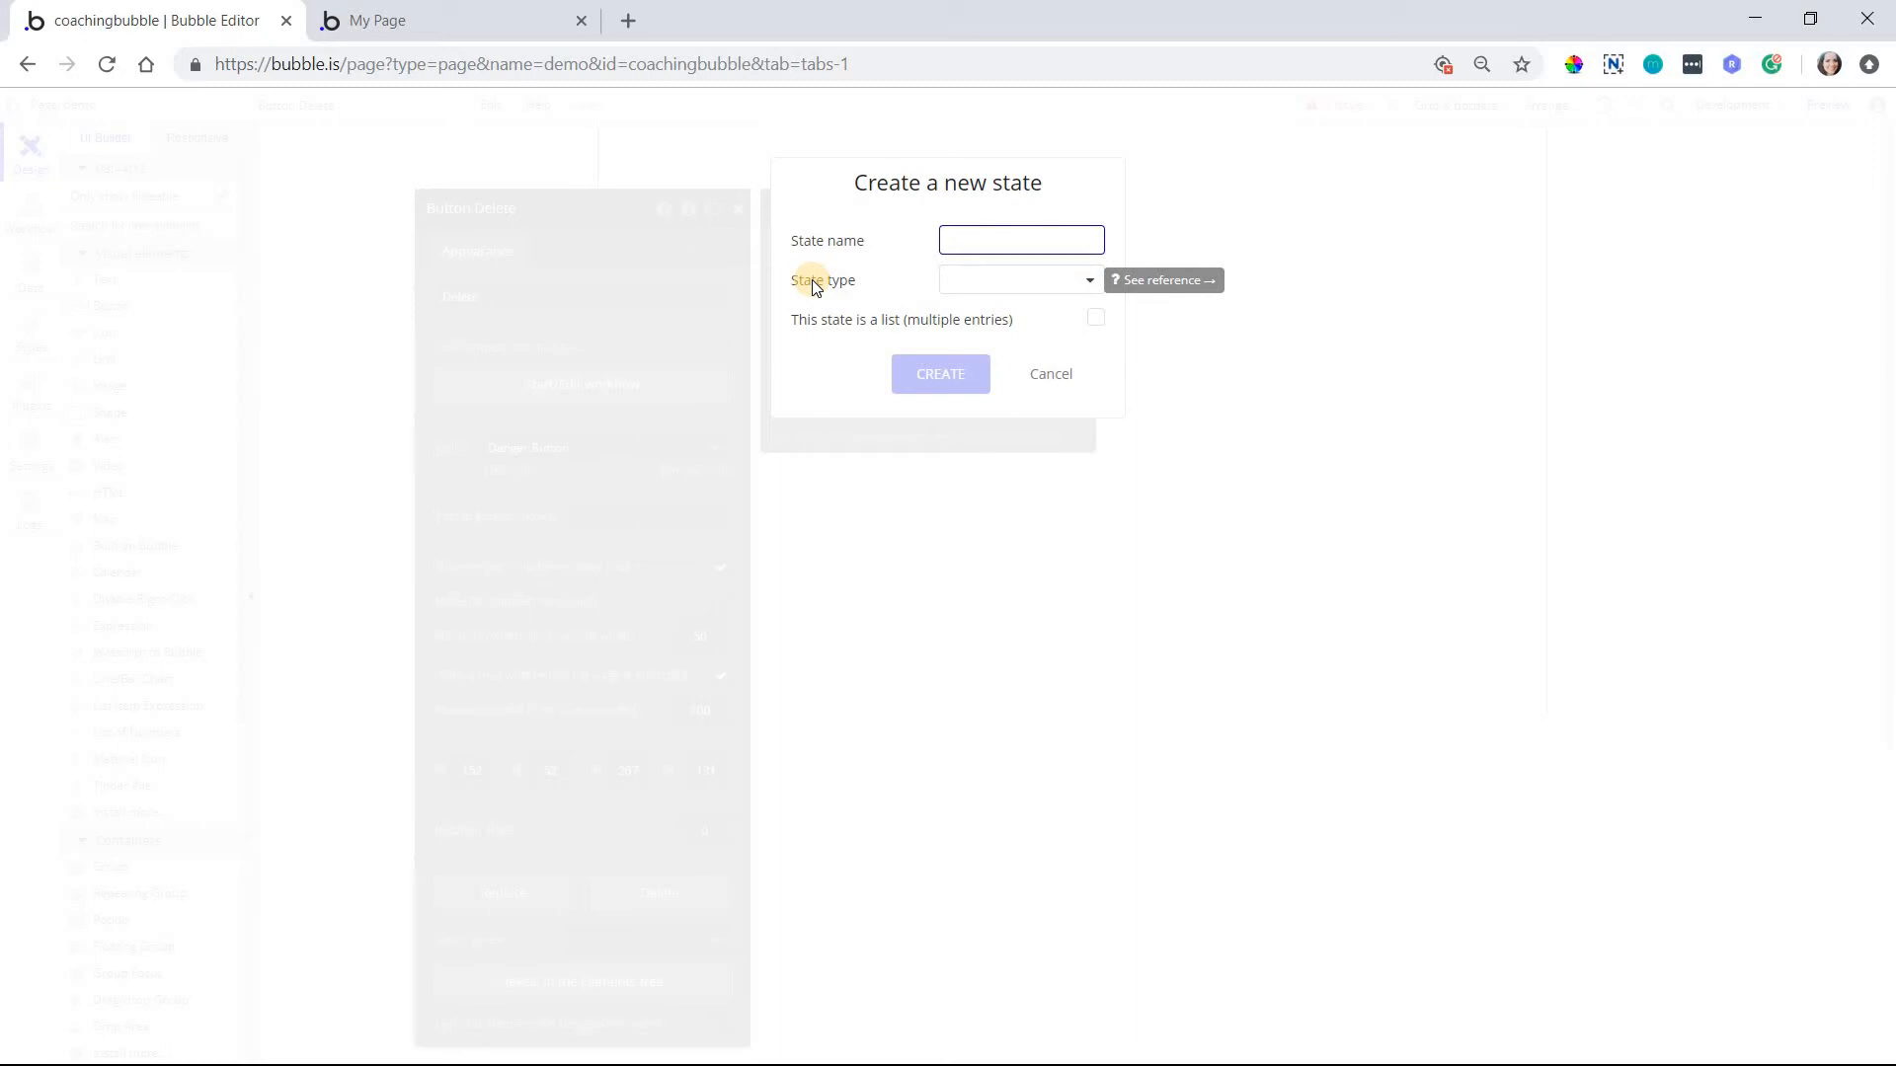
pyautogui.write('click count')
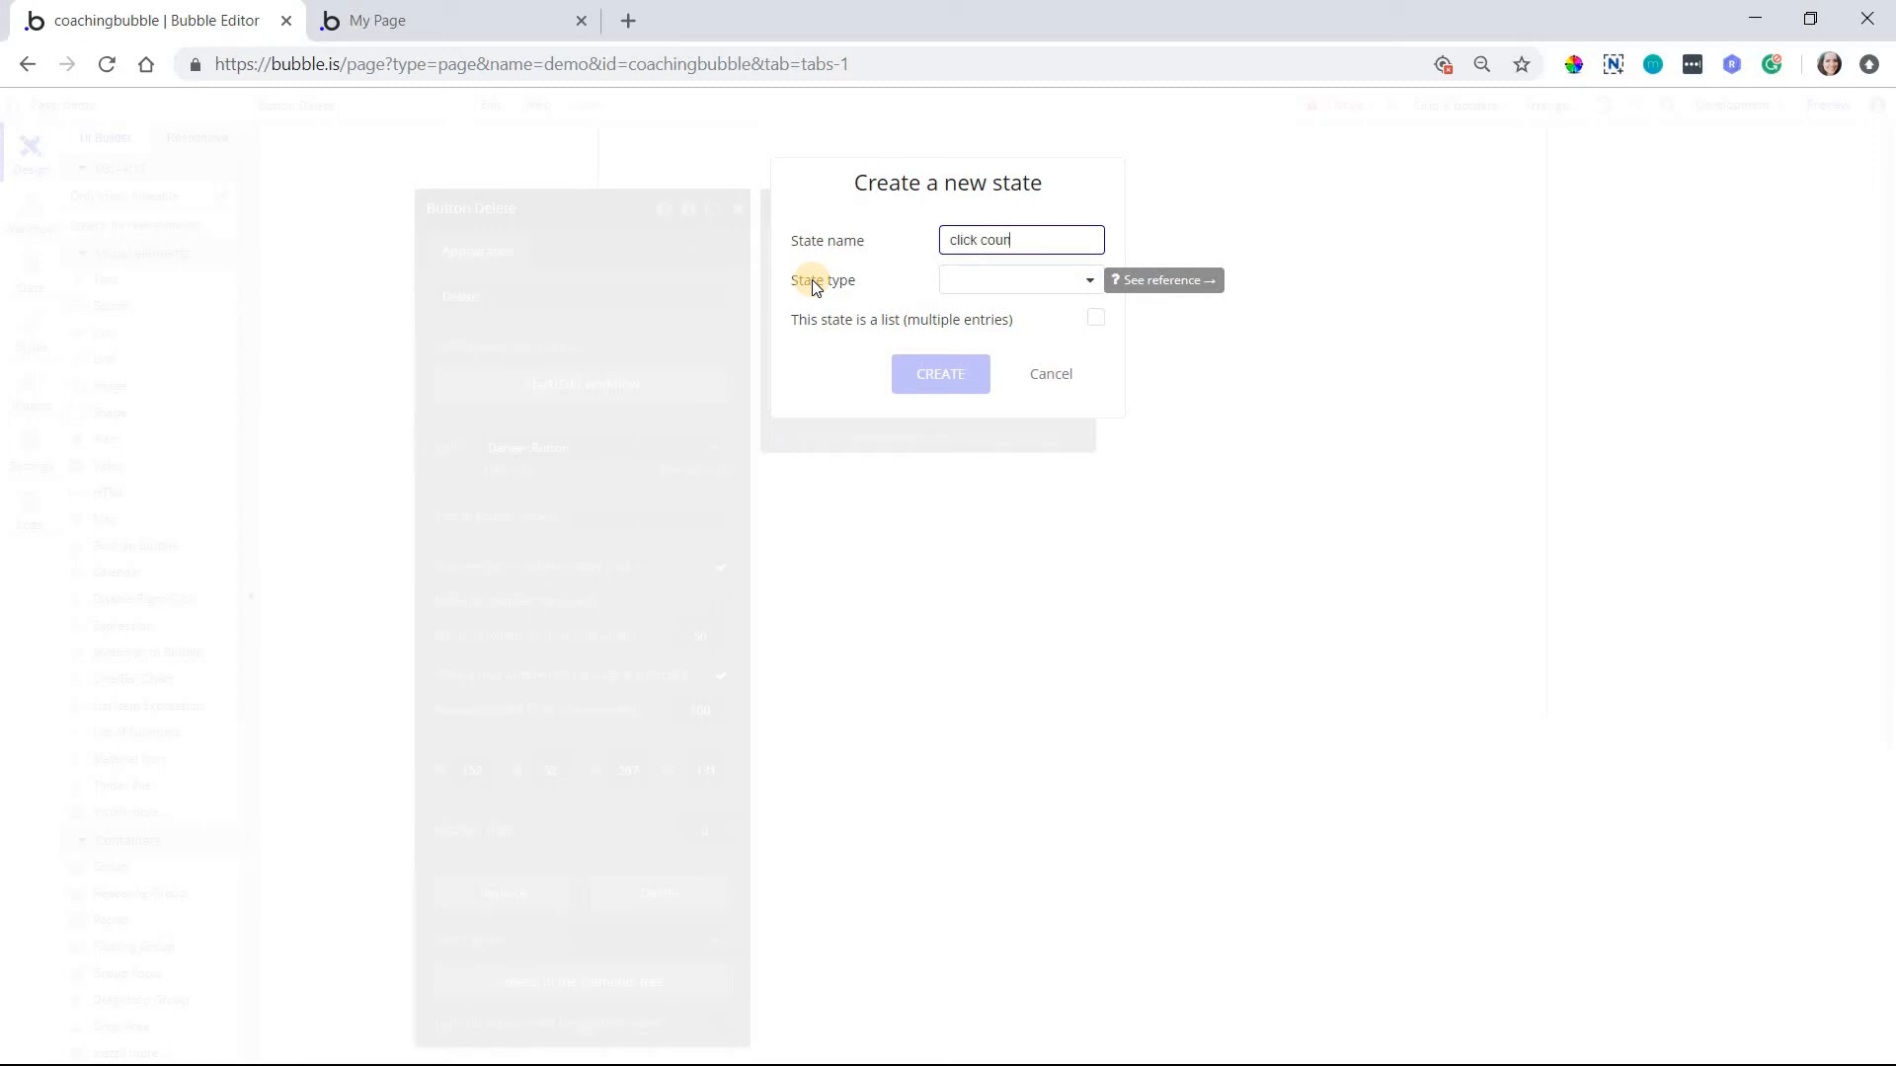
pyautogui.click(1018, 279)
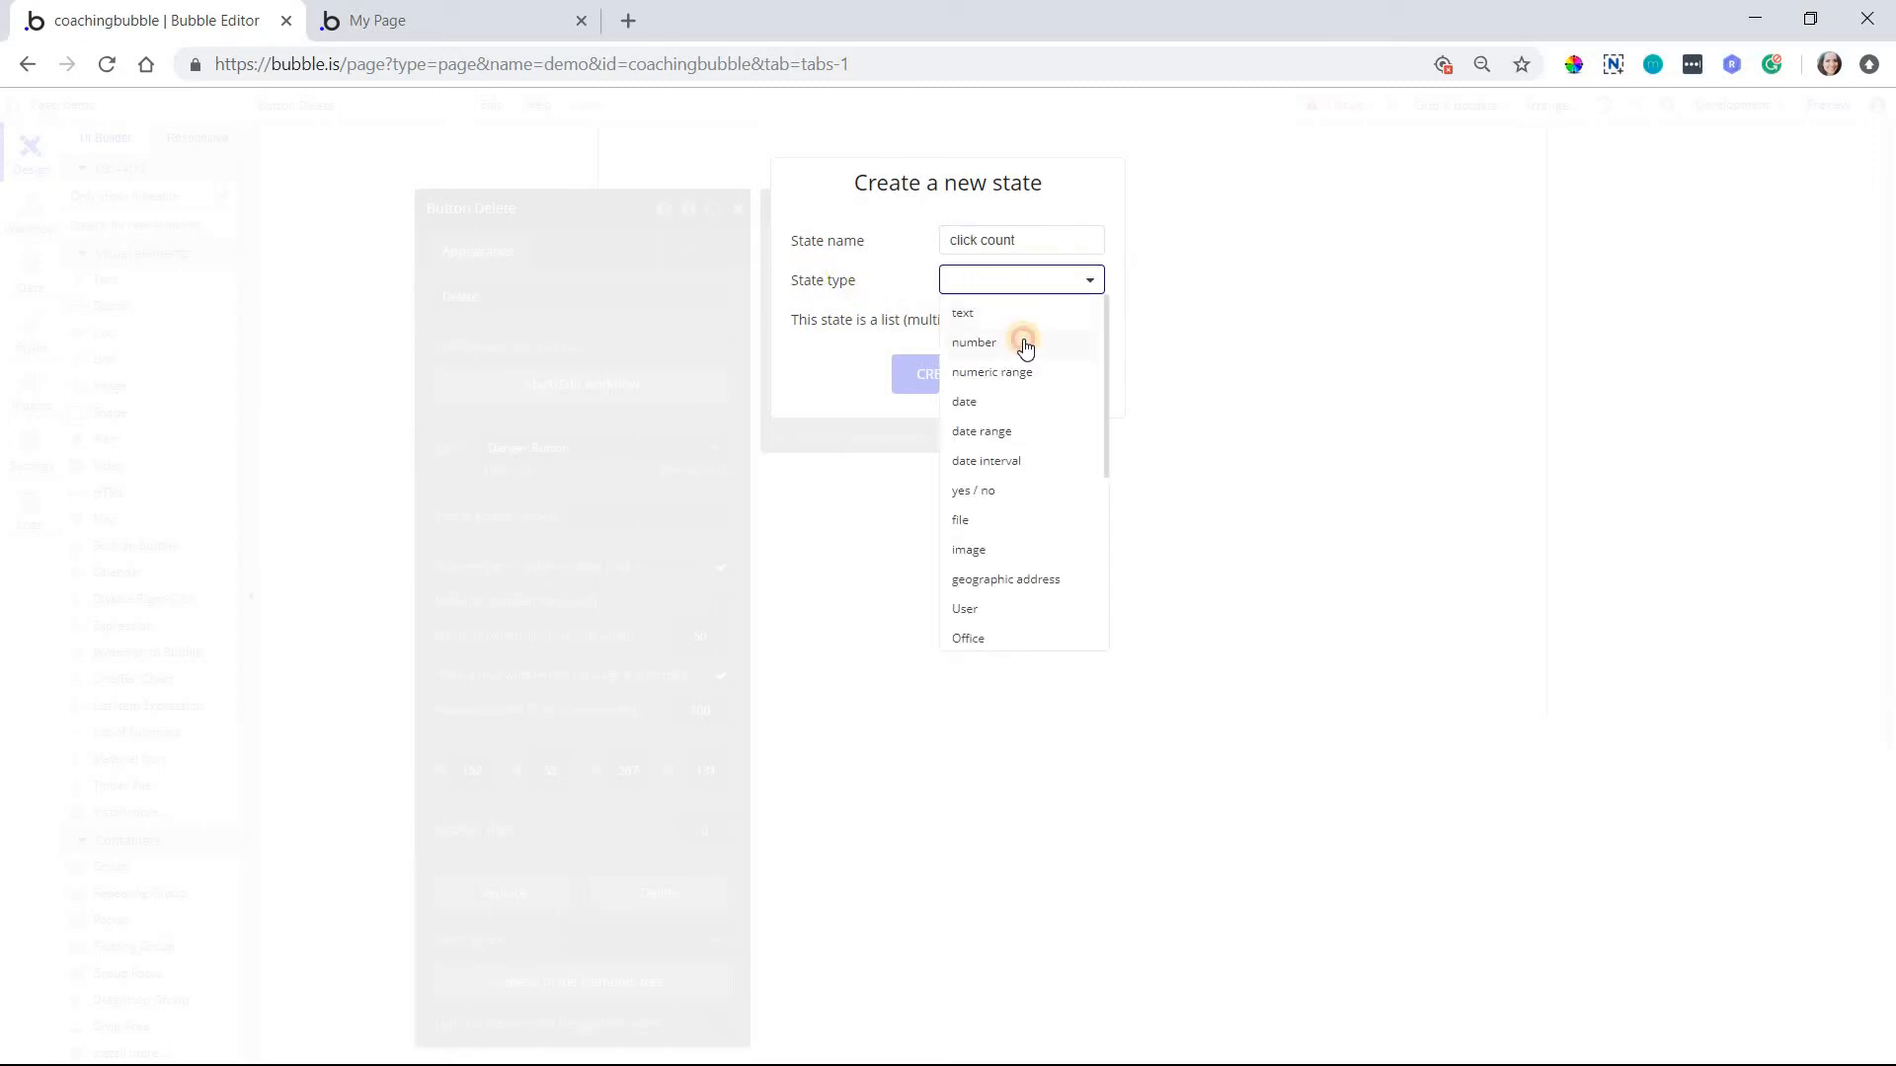
pyautogui.click(973, 342)
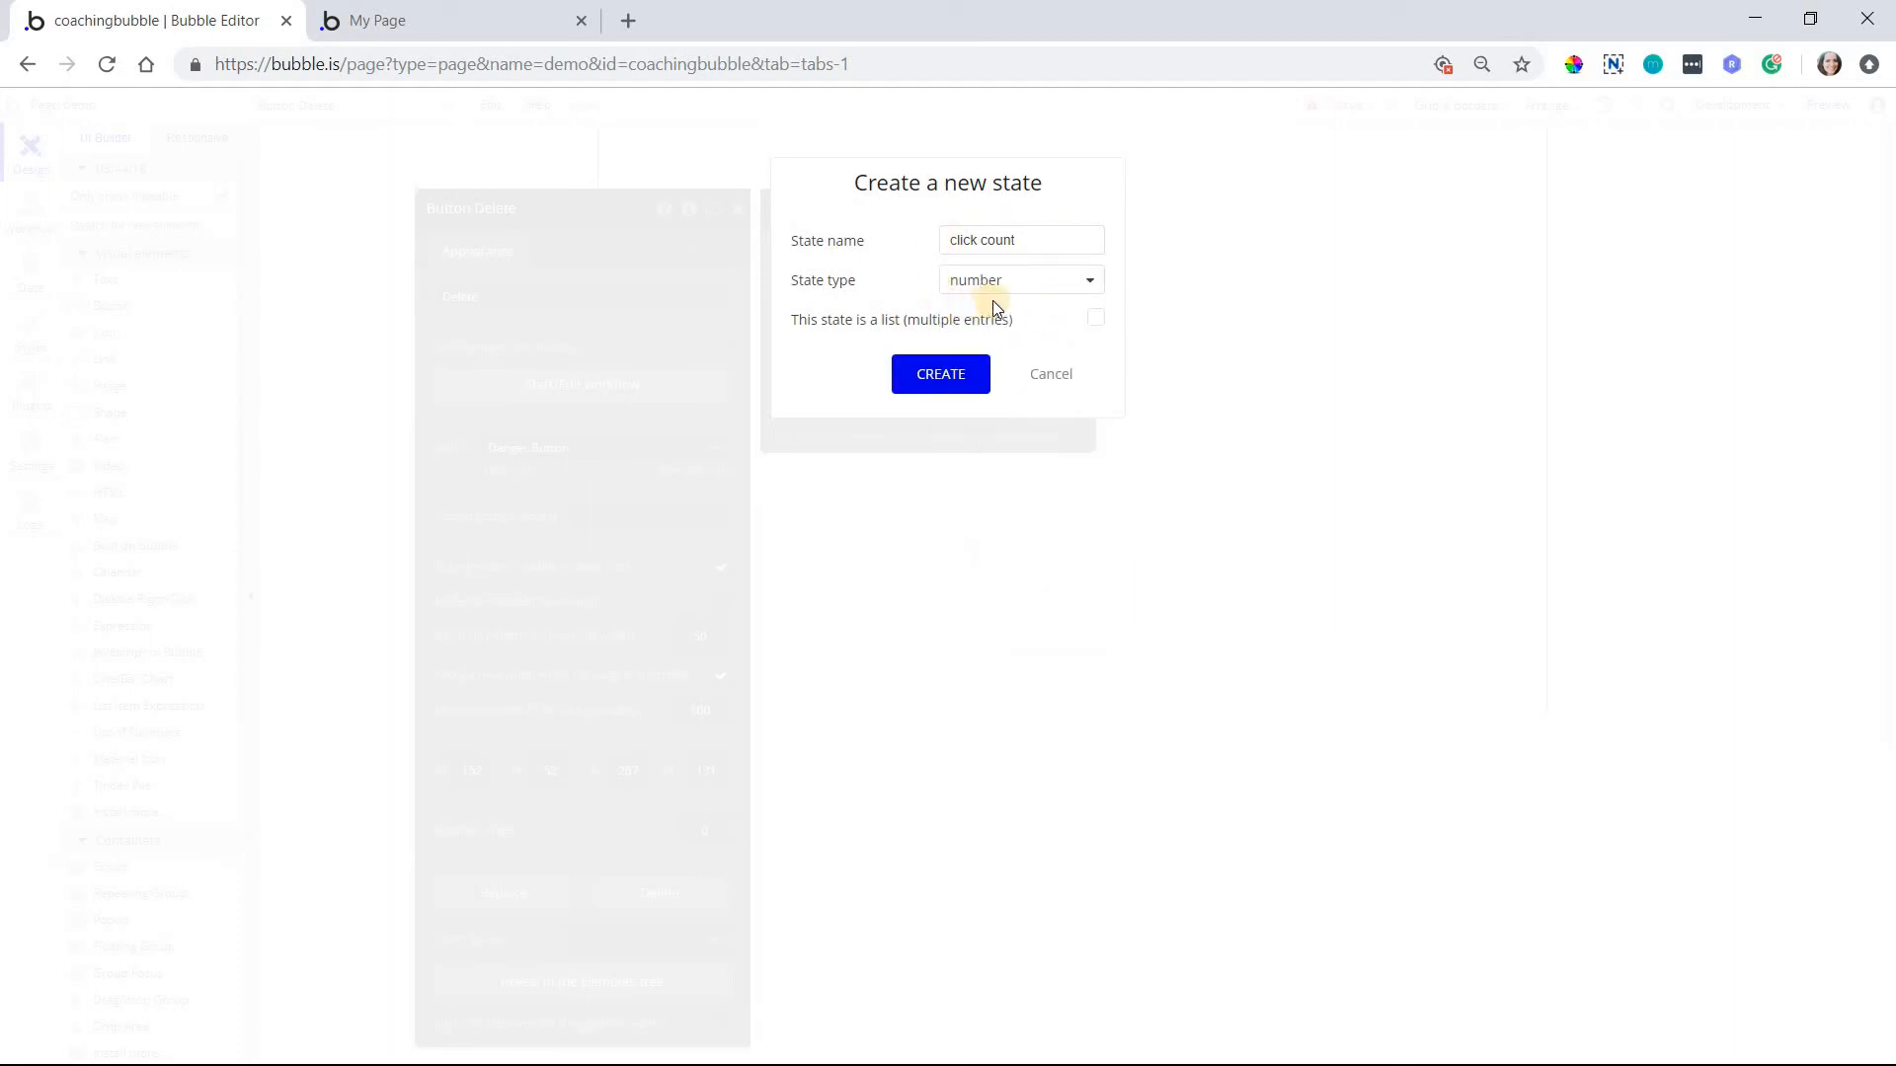
pyautogui.click(1019, 279)
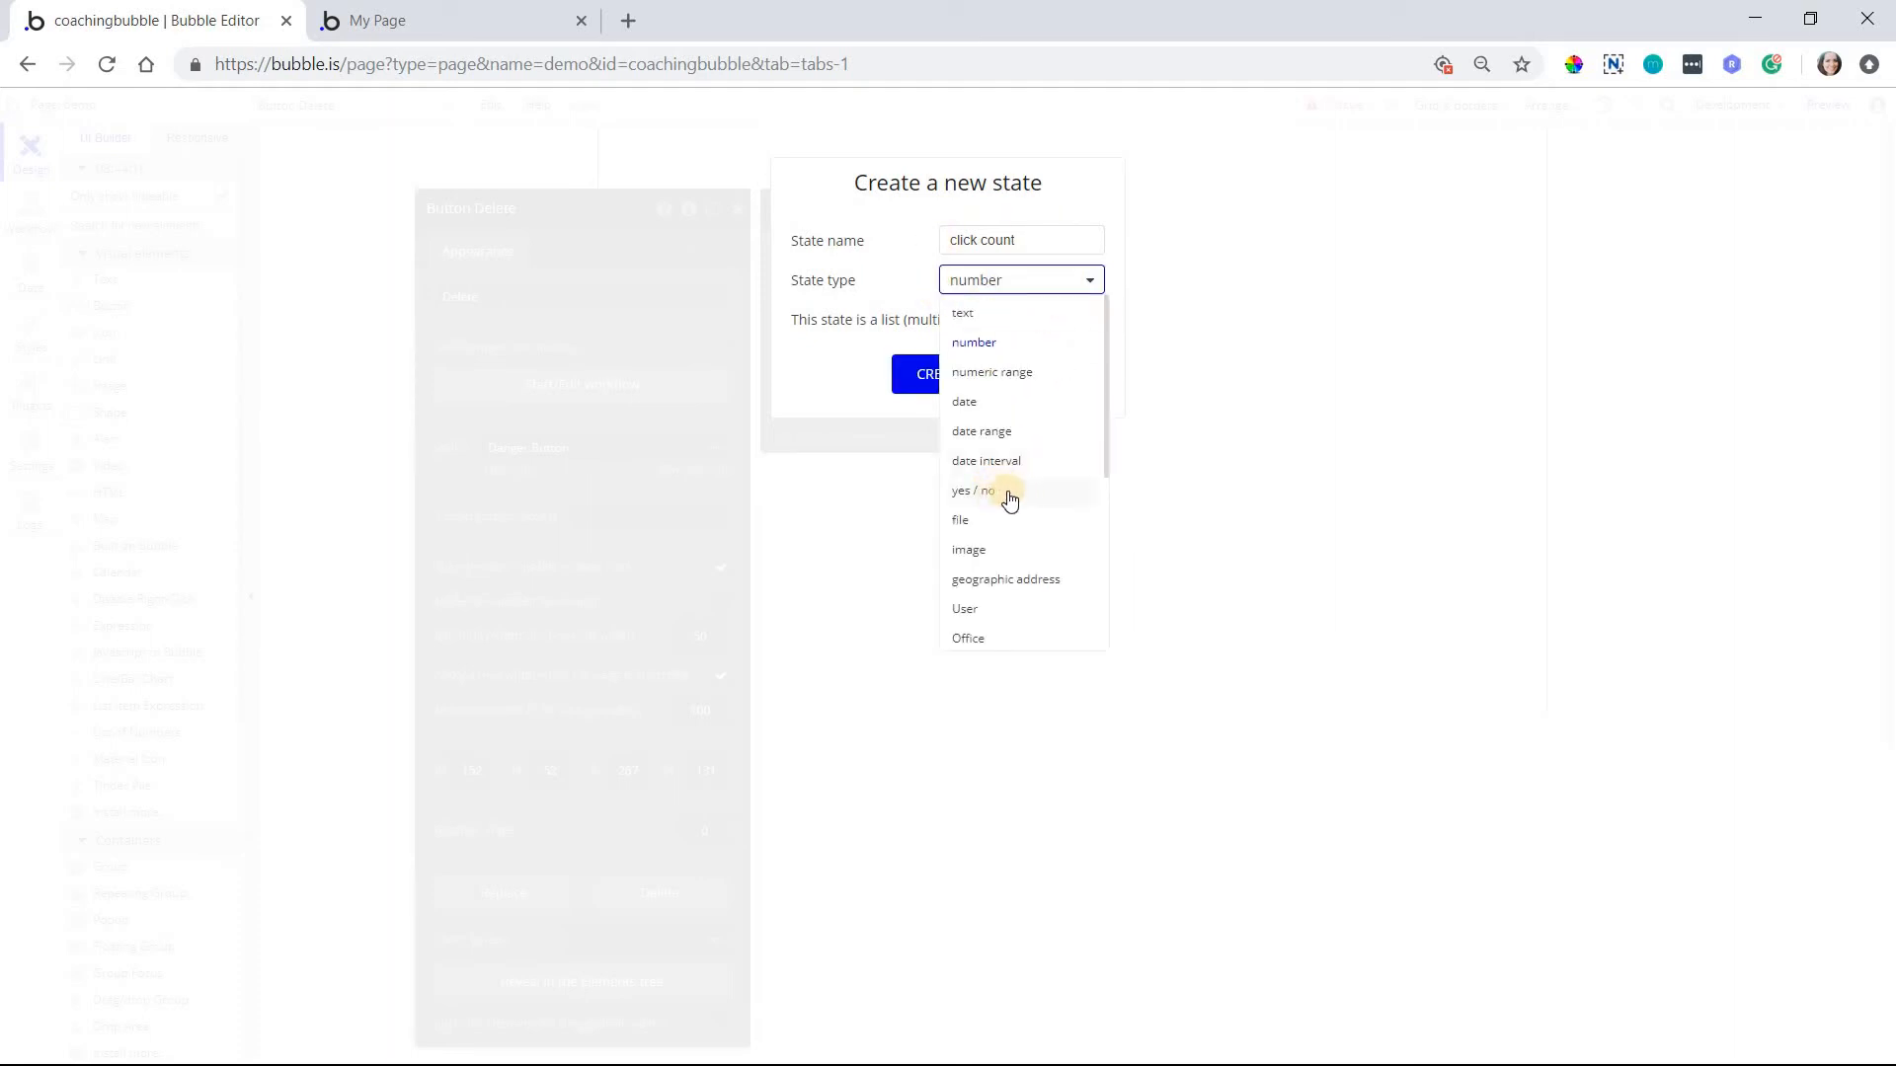
pyautogui.moveTo(932, 303)
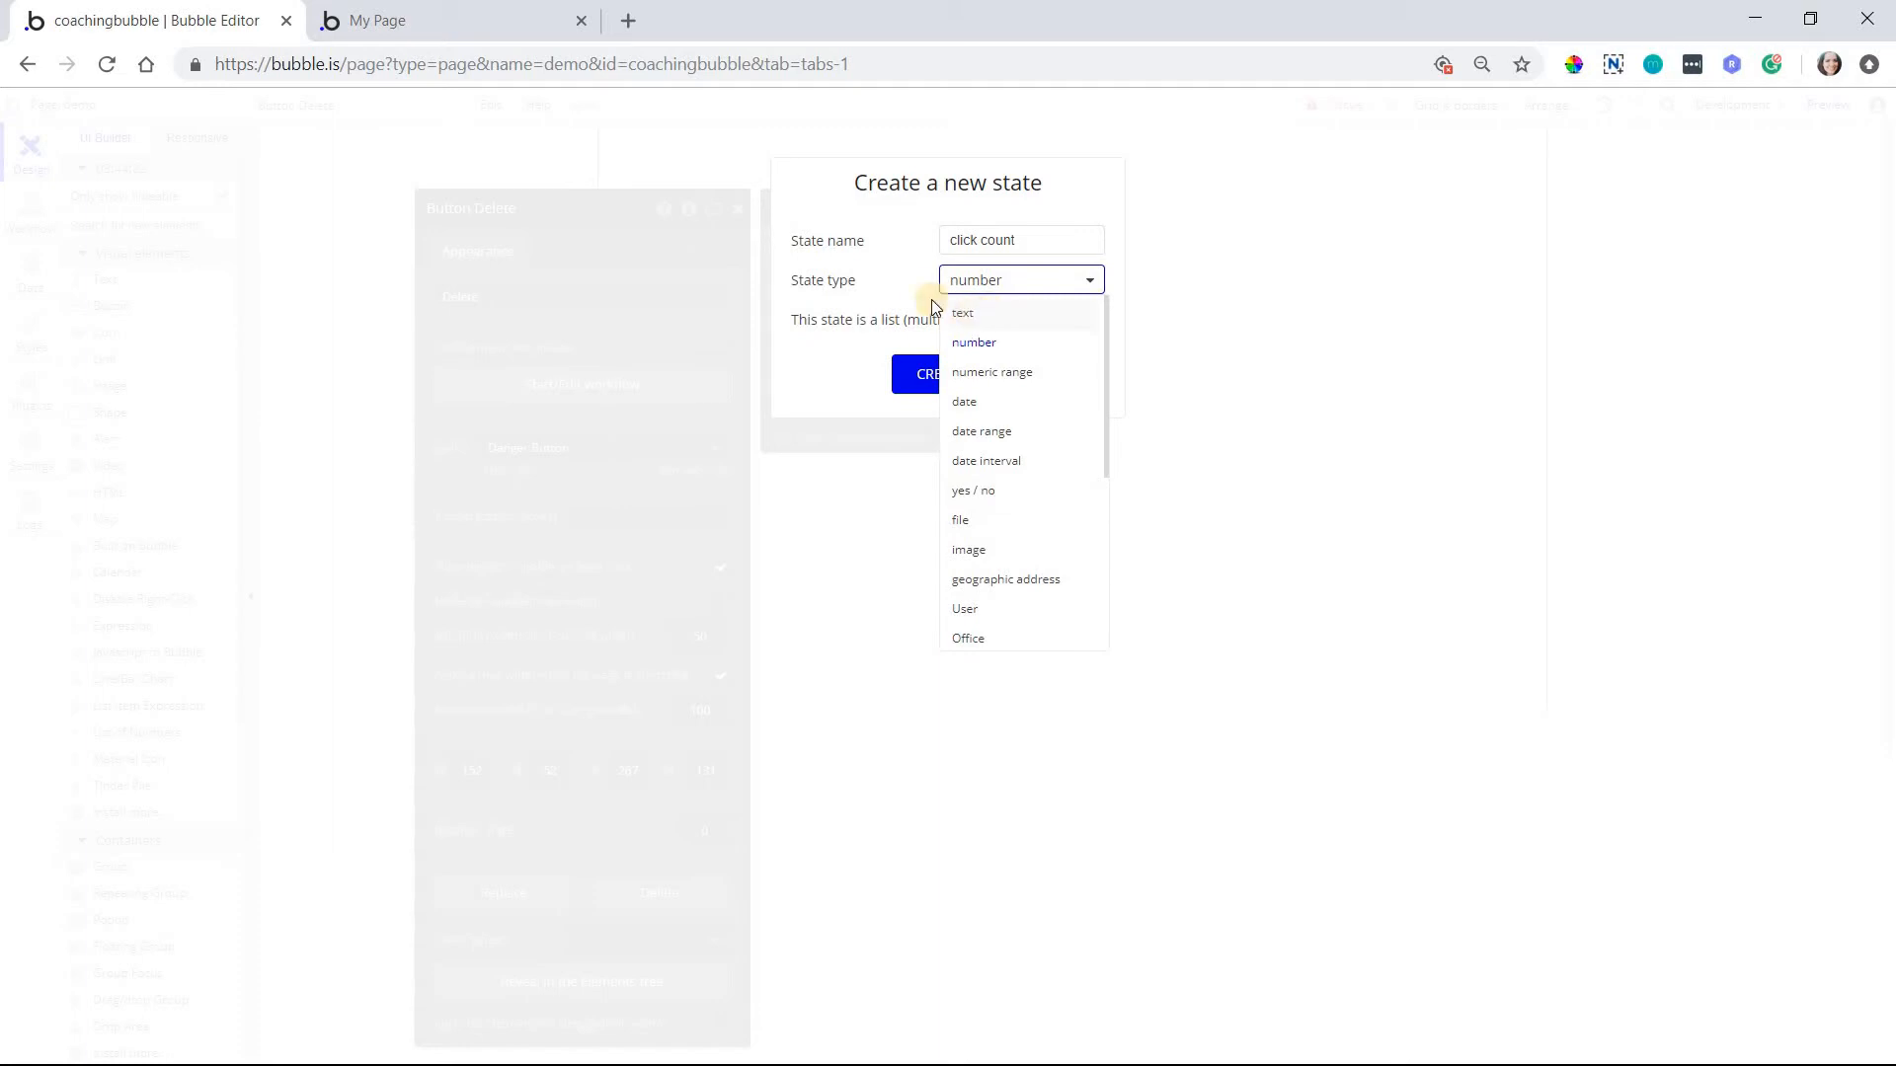
pyautogui.click(974, 342)
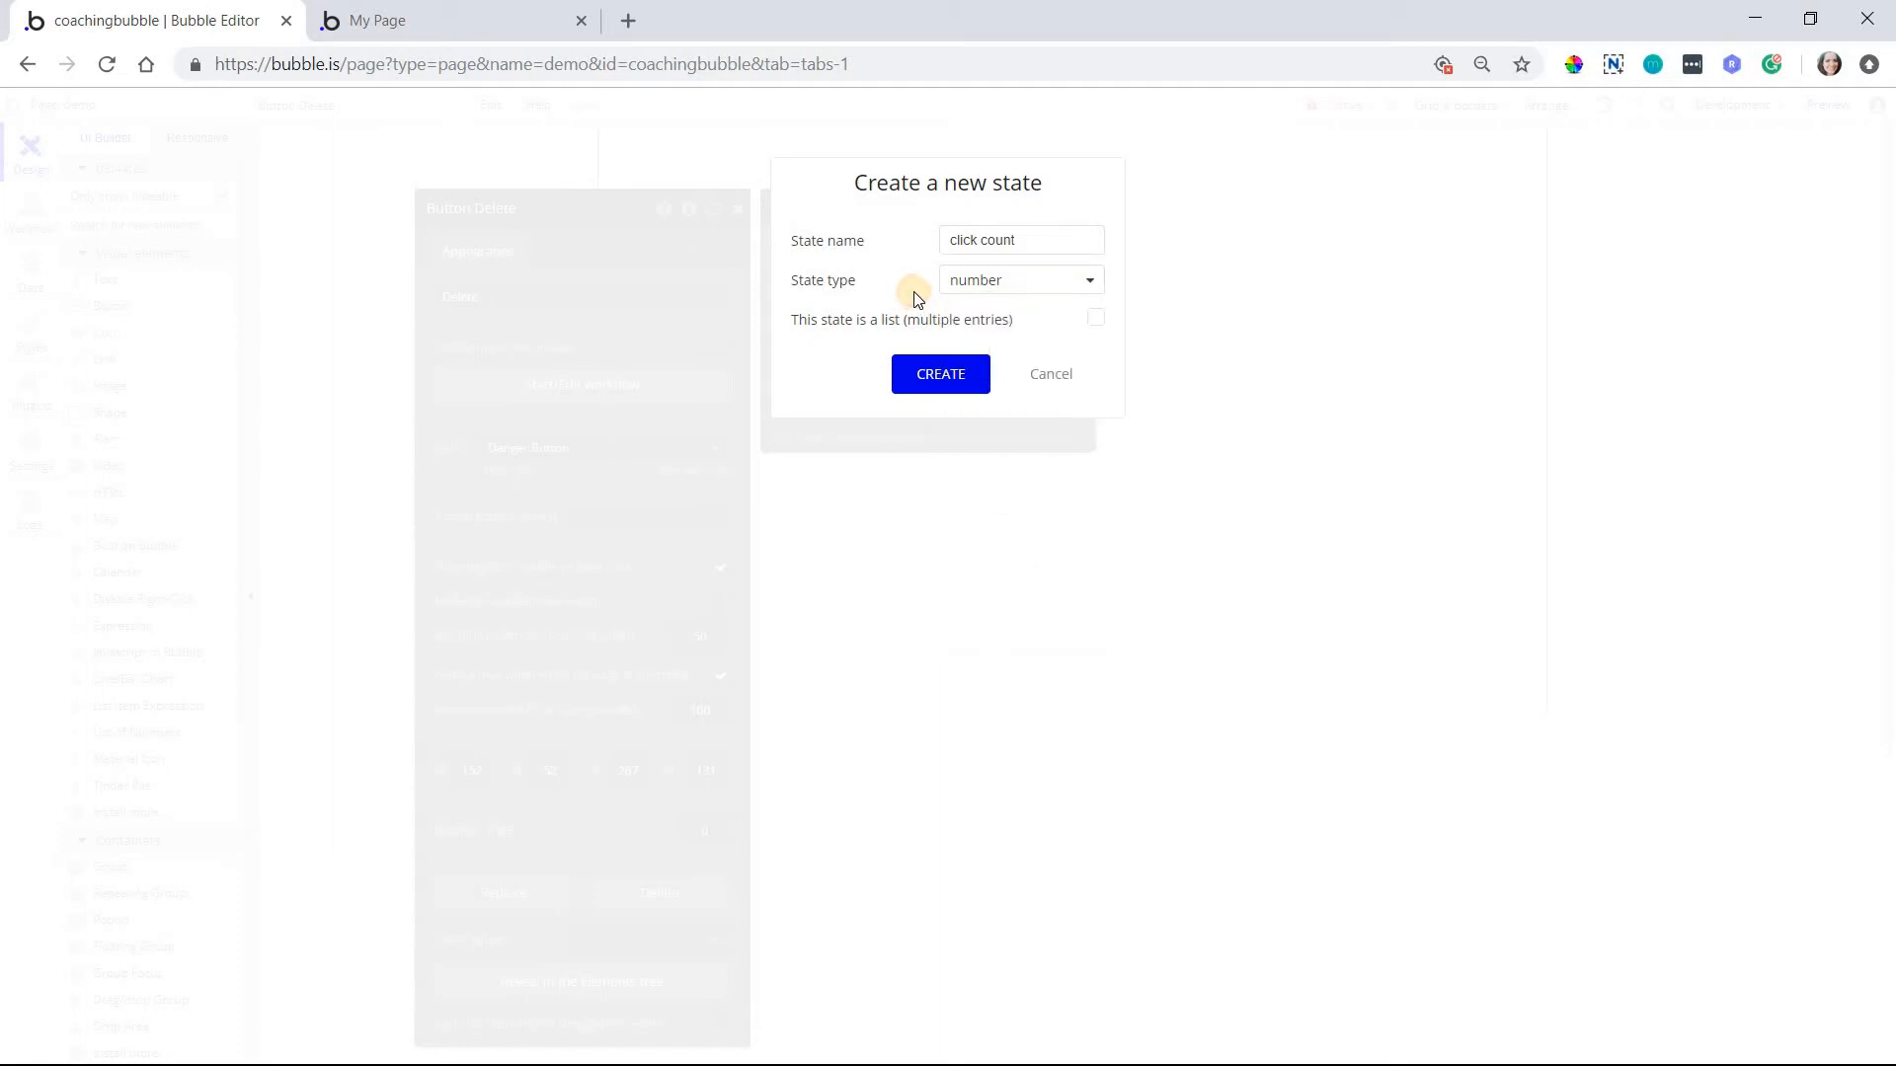
pyautogui.moveTo(1001, 300)
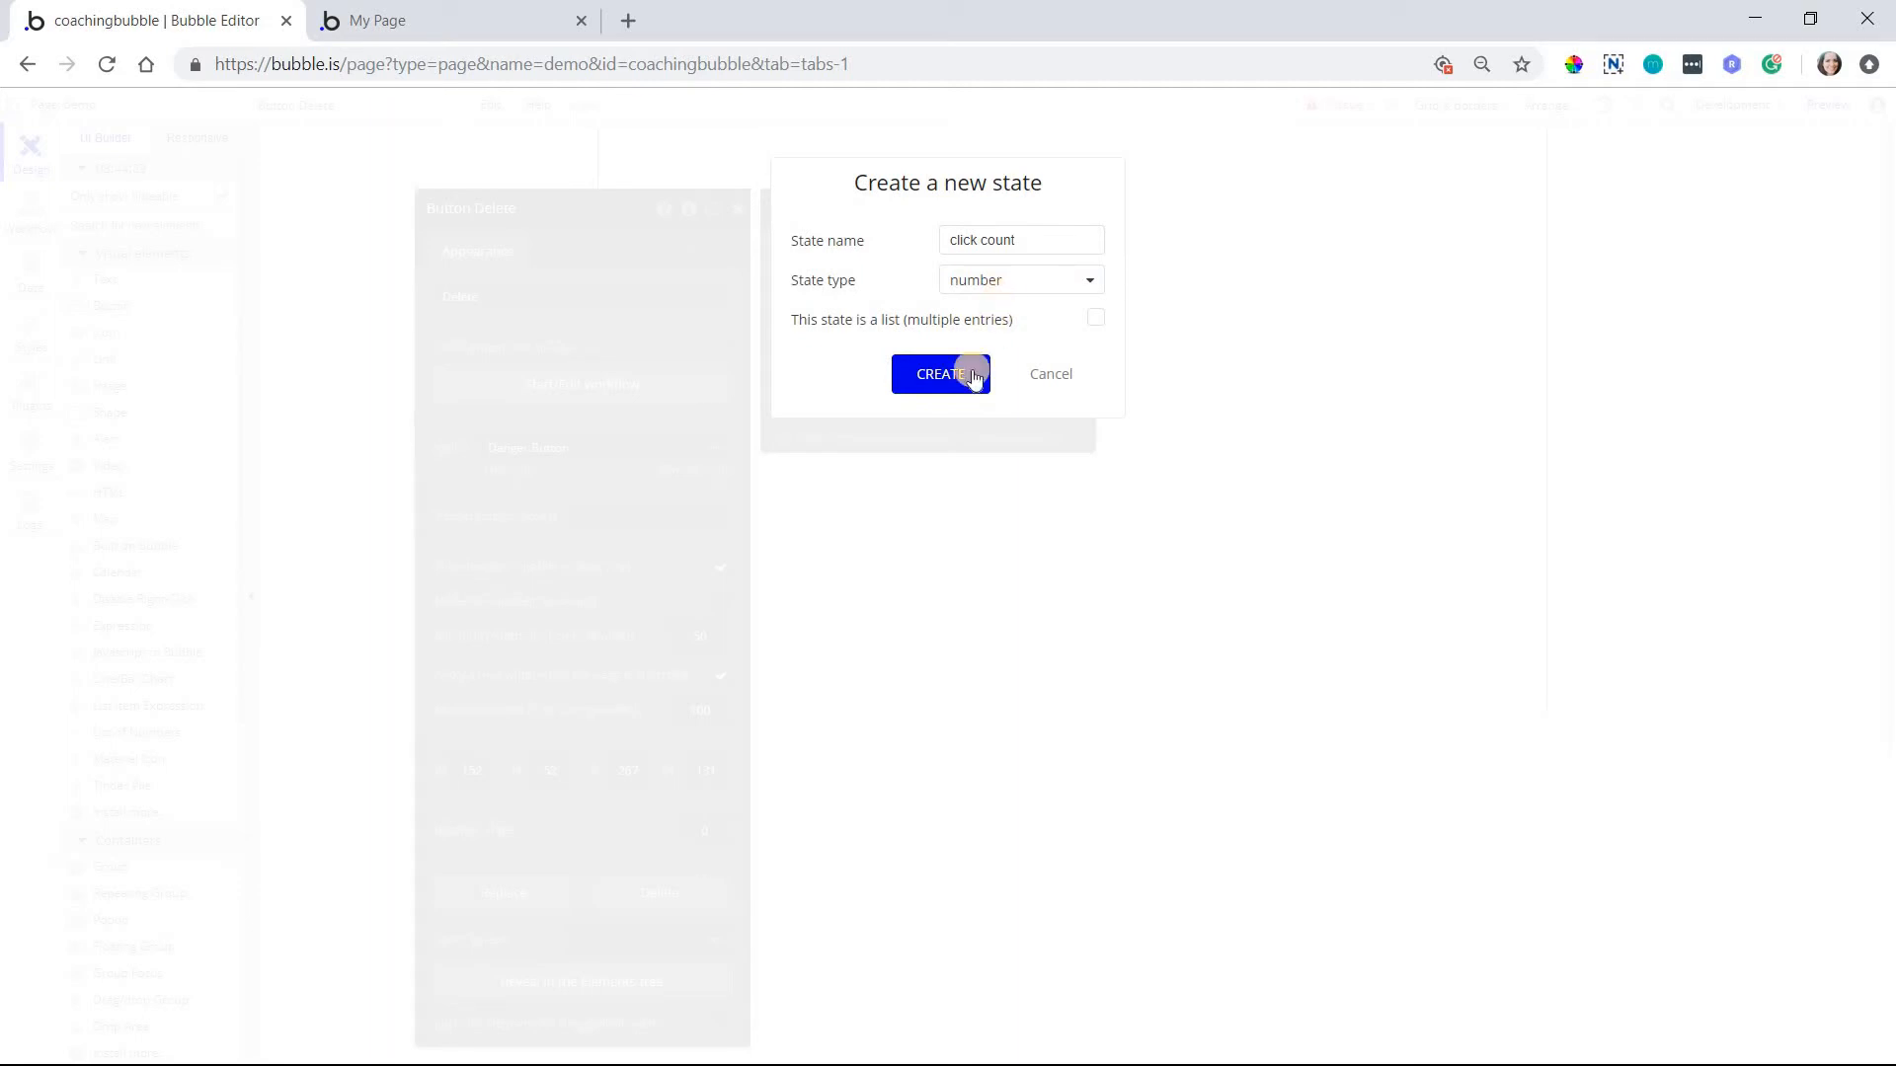
pyautogui.click(940, 373)
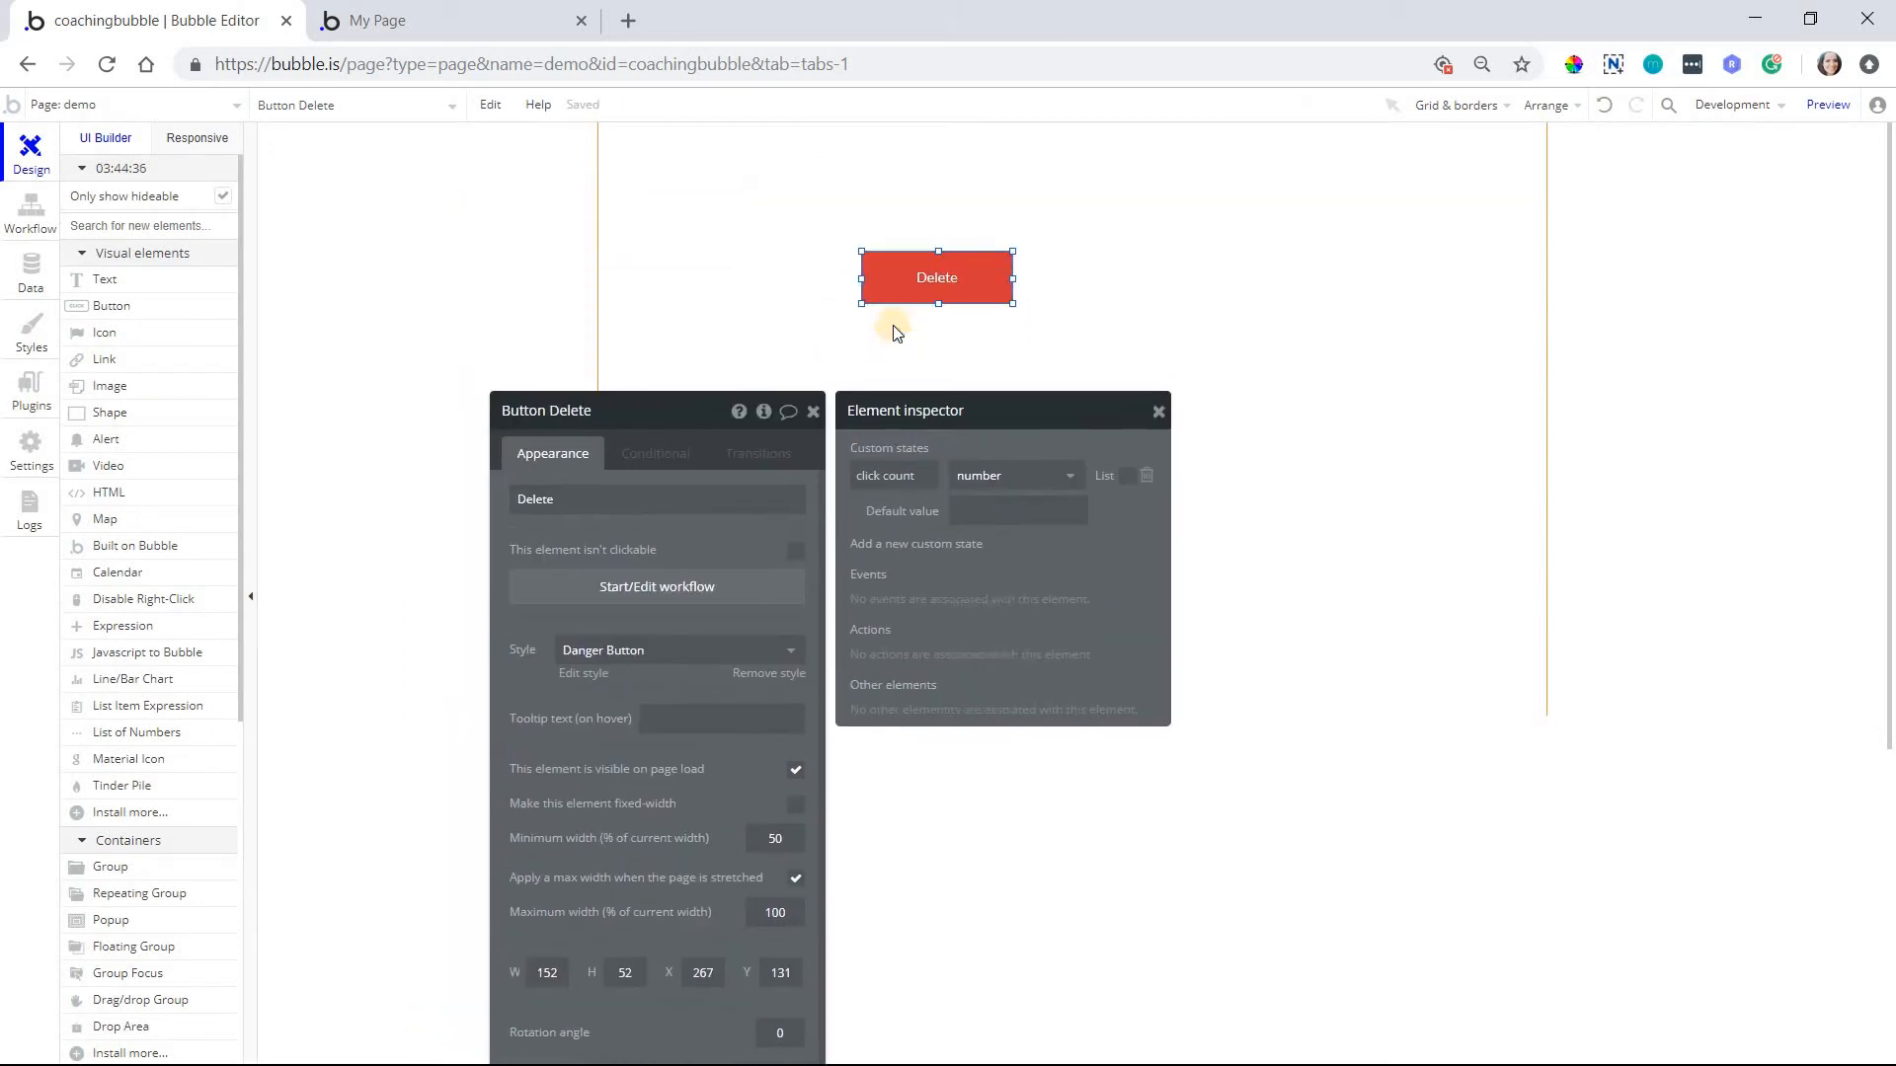
# Set the click count state's default value to 0
pyautogui.click(1018, 522)
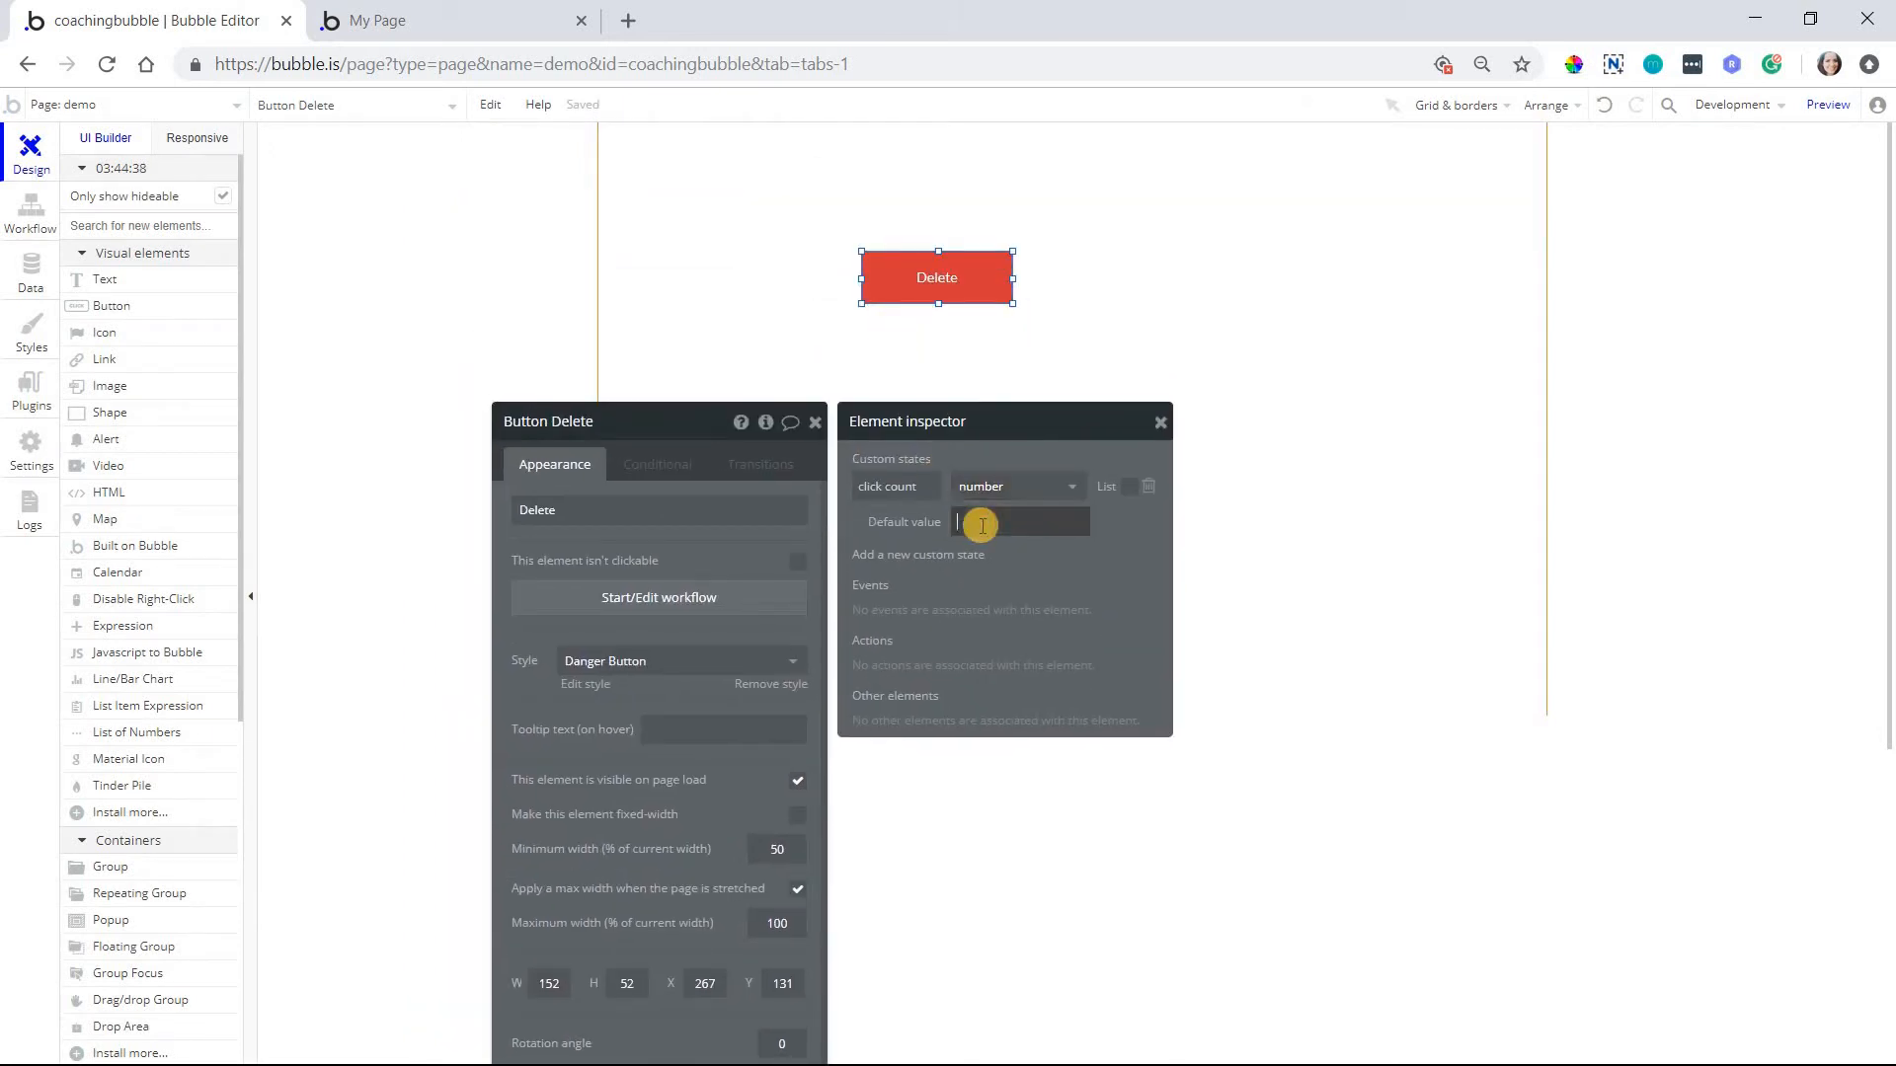
pyautogui.write('0')
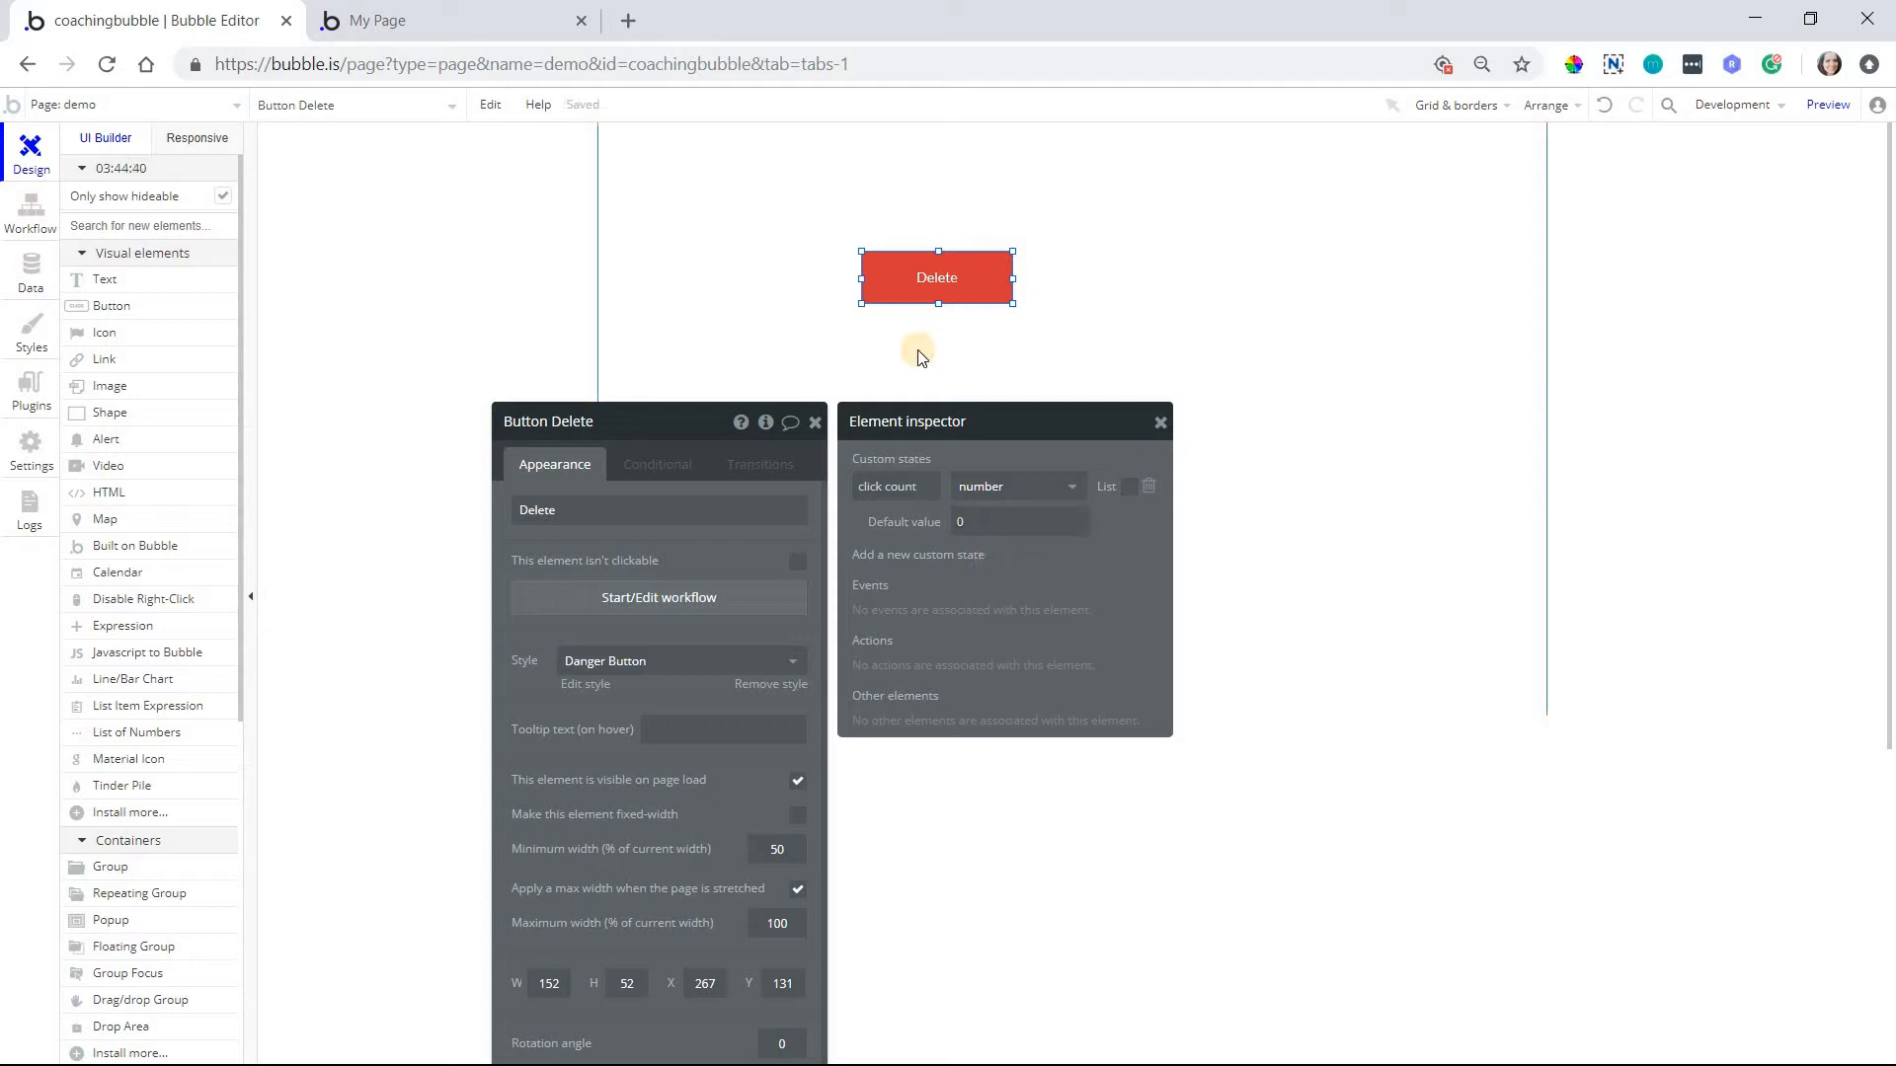
pyautogui.moveTo(979, 486)
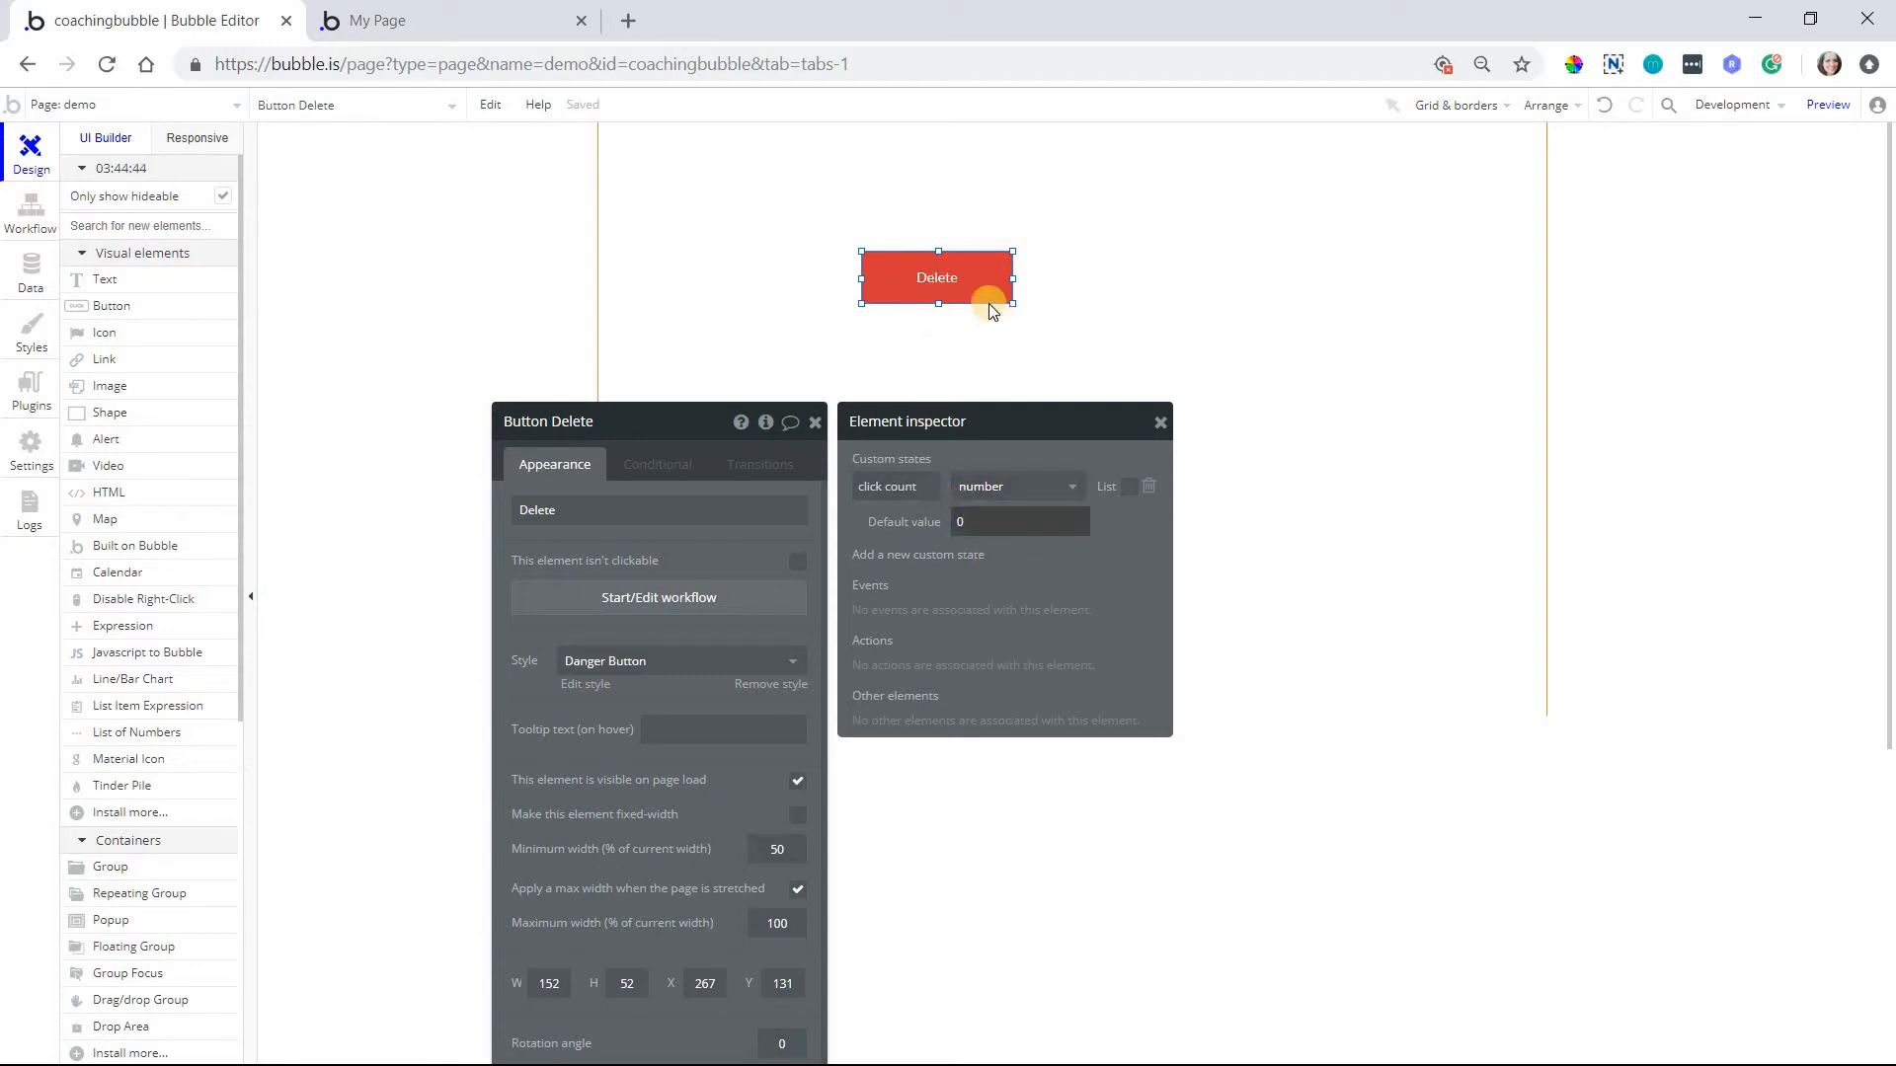
pyautogui.moveTo(748, 602)
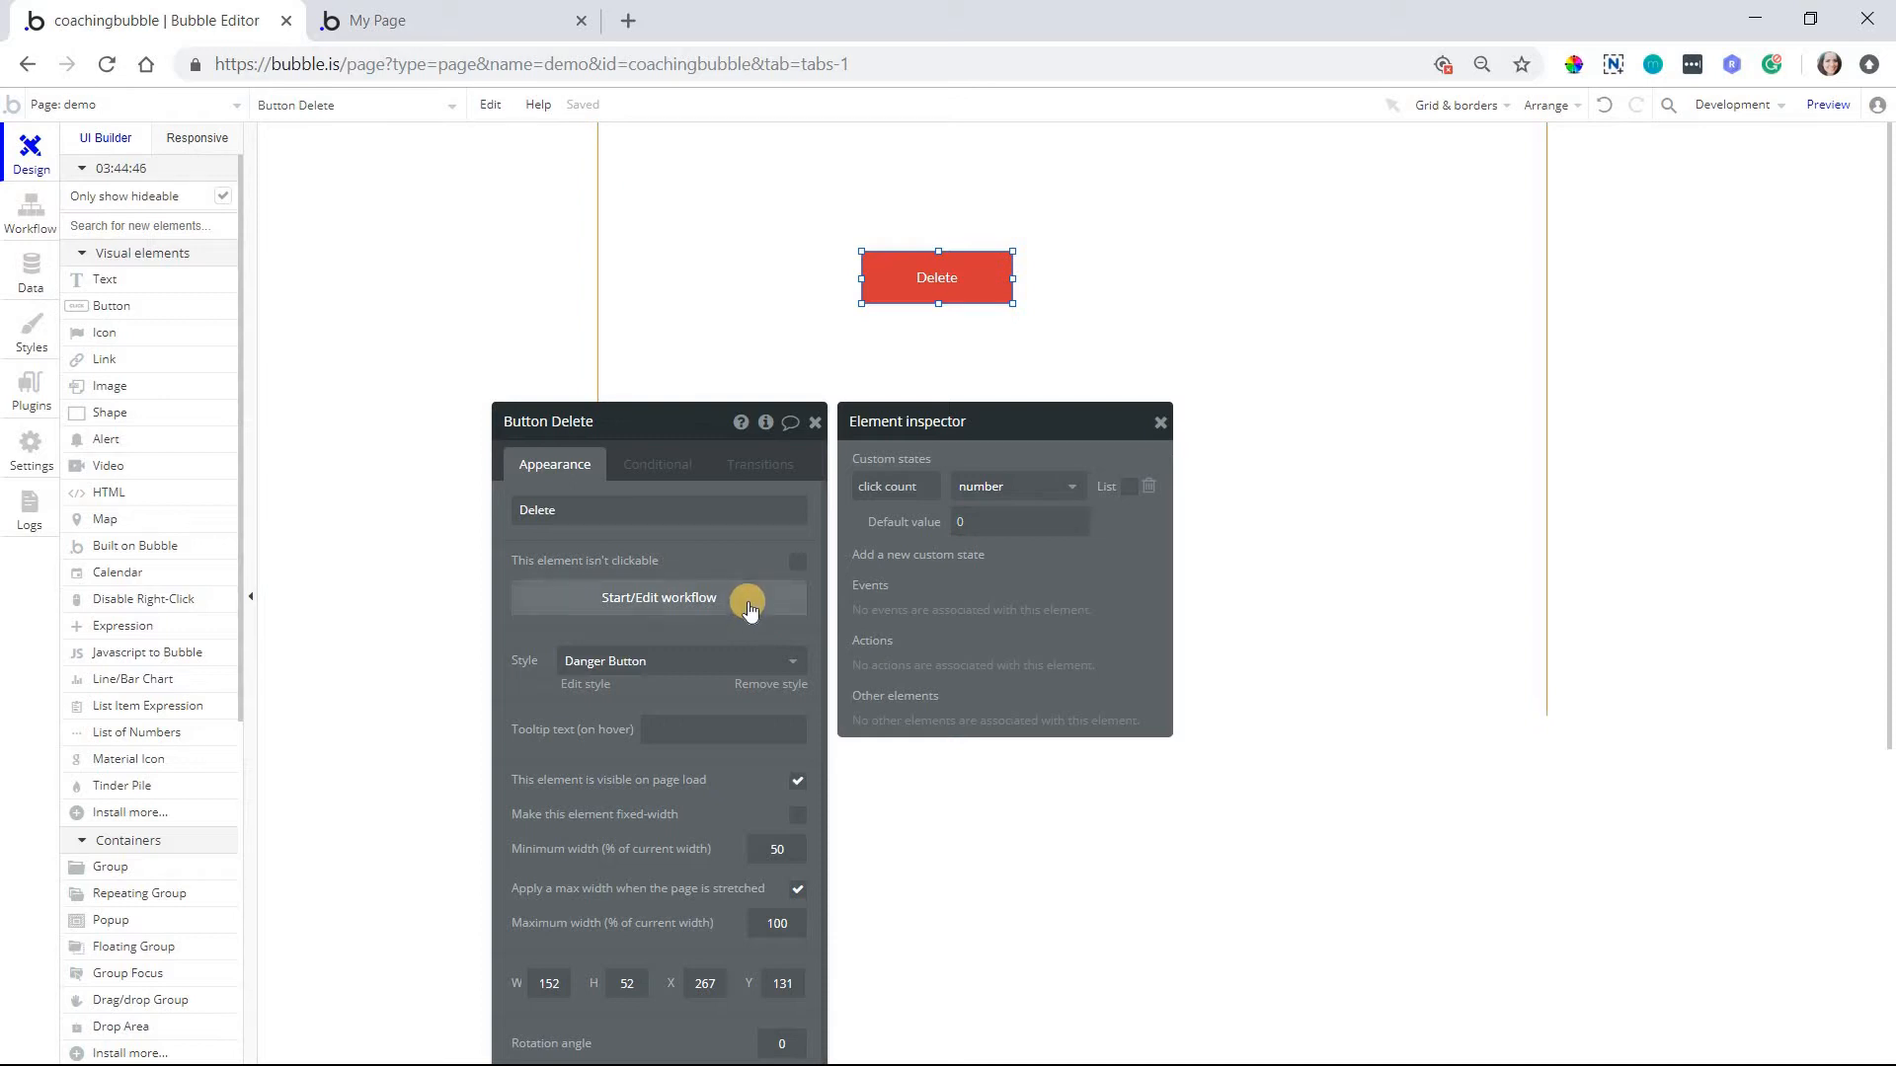
pyautogui.click(1019, 521)
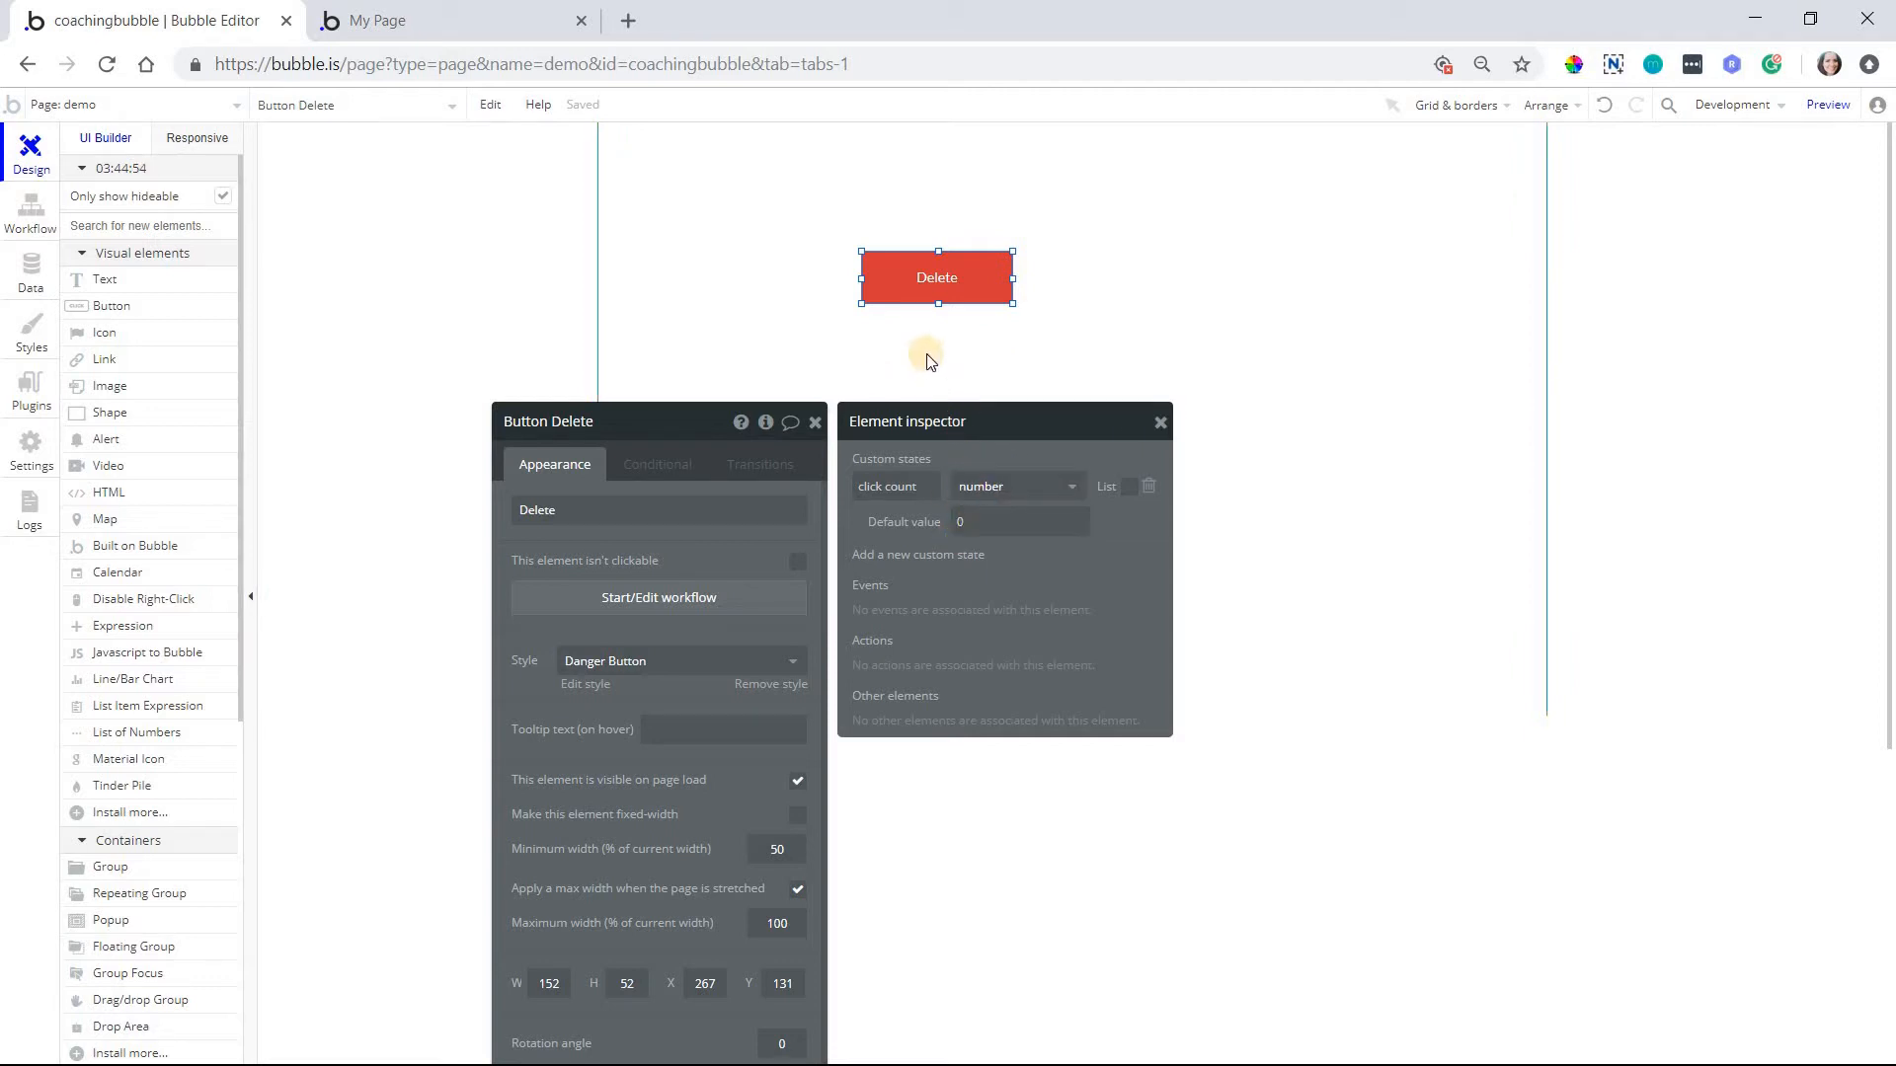
pyautogui.moveTo(731, 617)
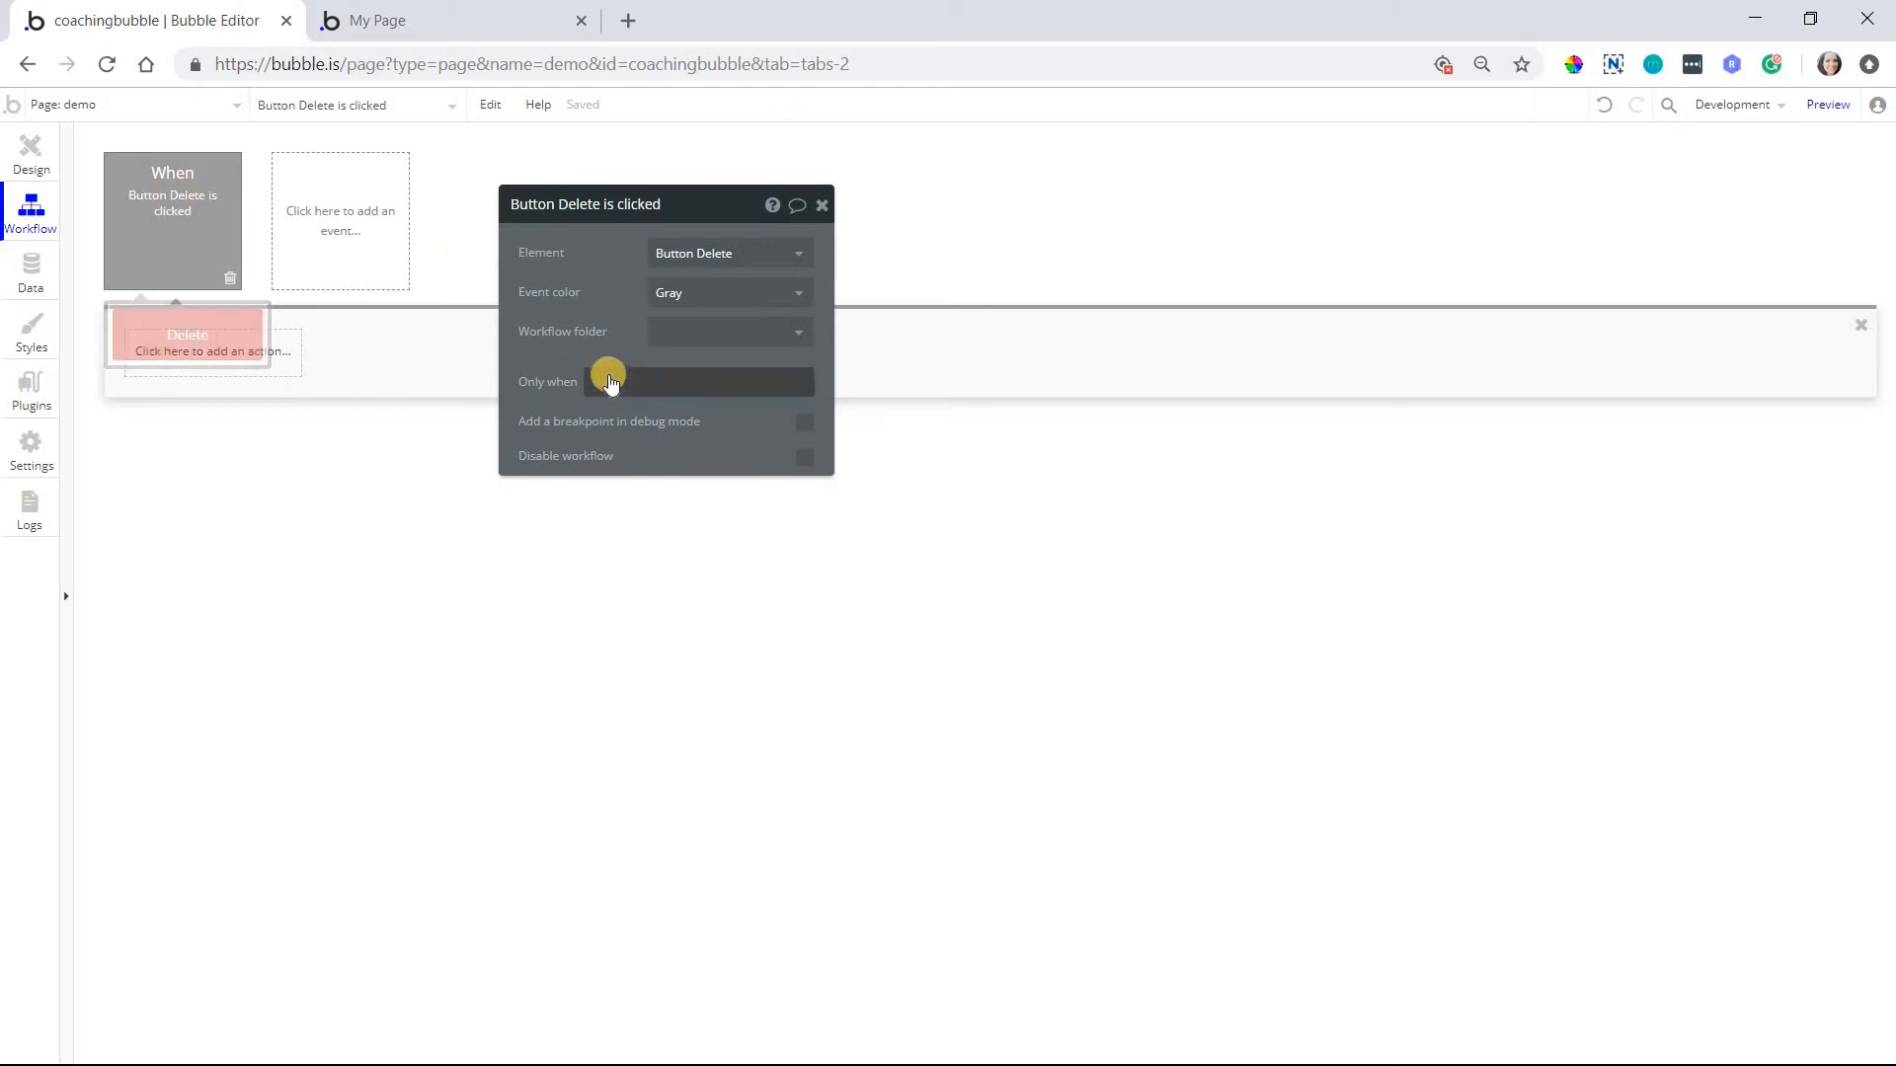
# Add an 'Only when' condition: This Button's click count is 0
pyautogui.click(699, 381)
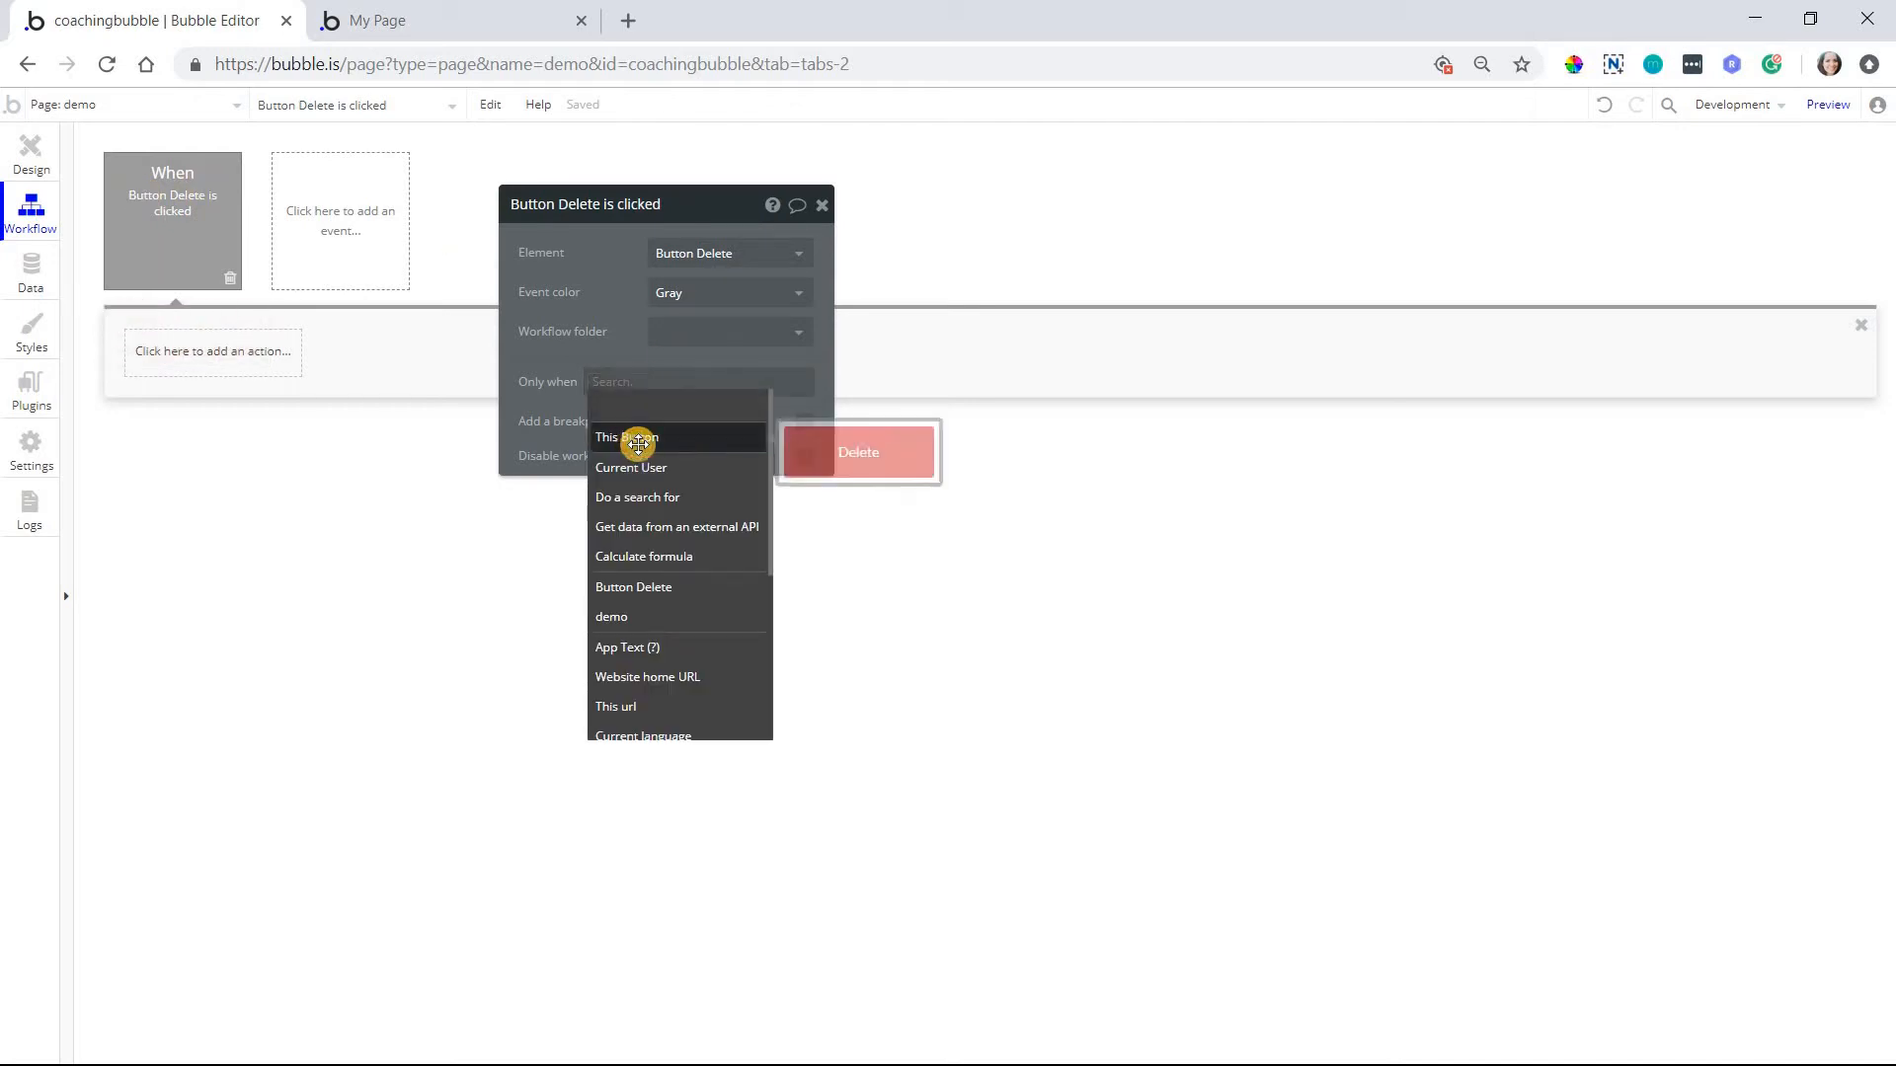
pyautogui.click(608, 437)
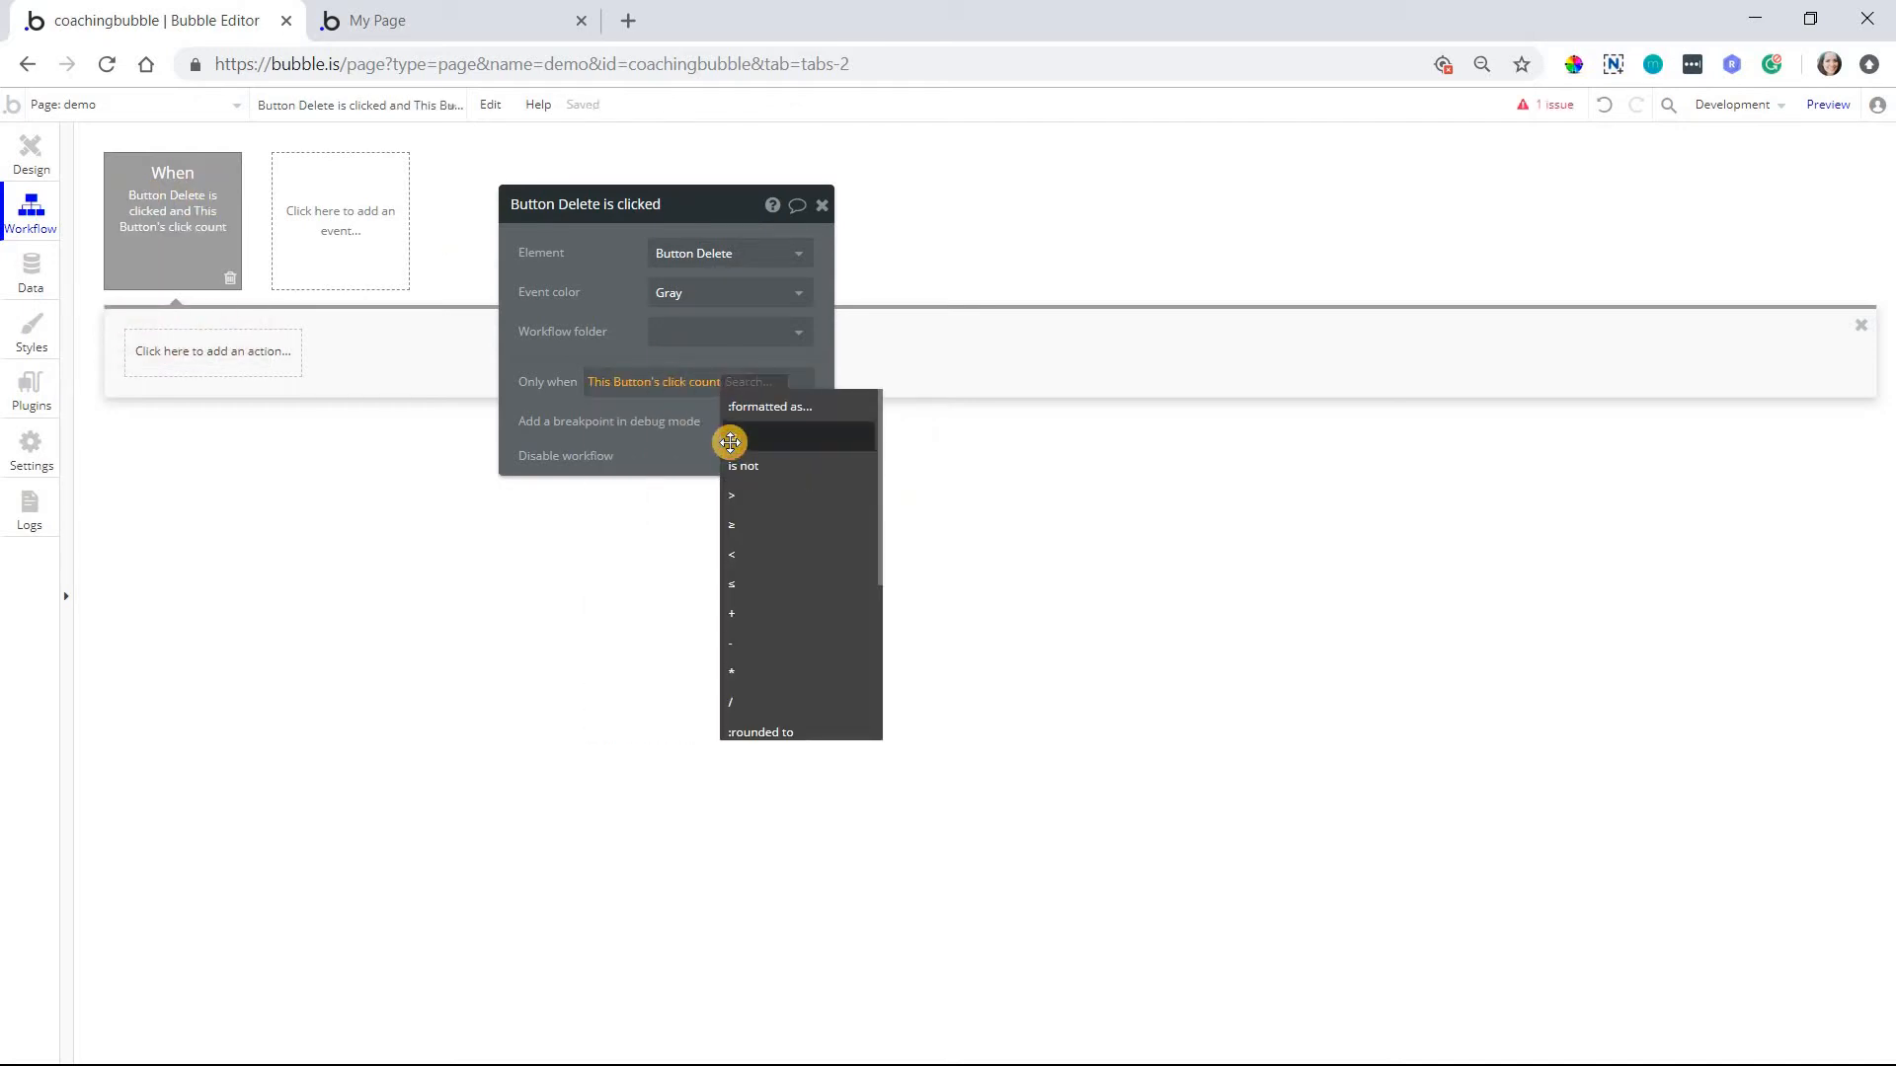
pyautogui.click(732, 435)
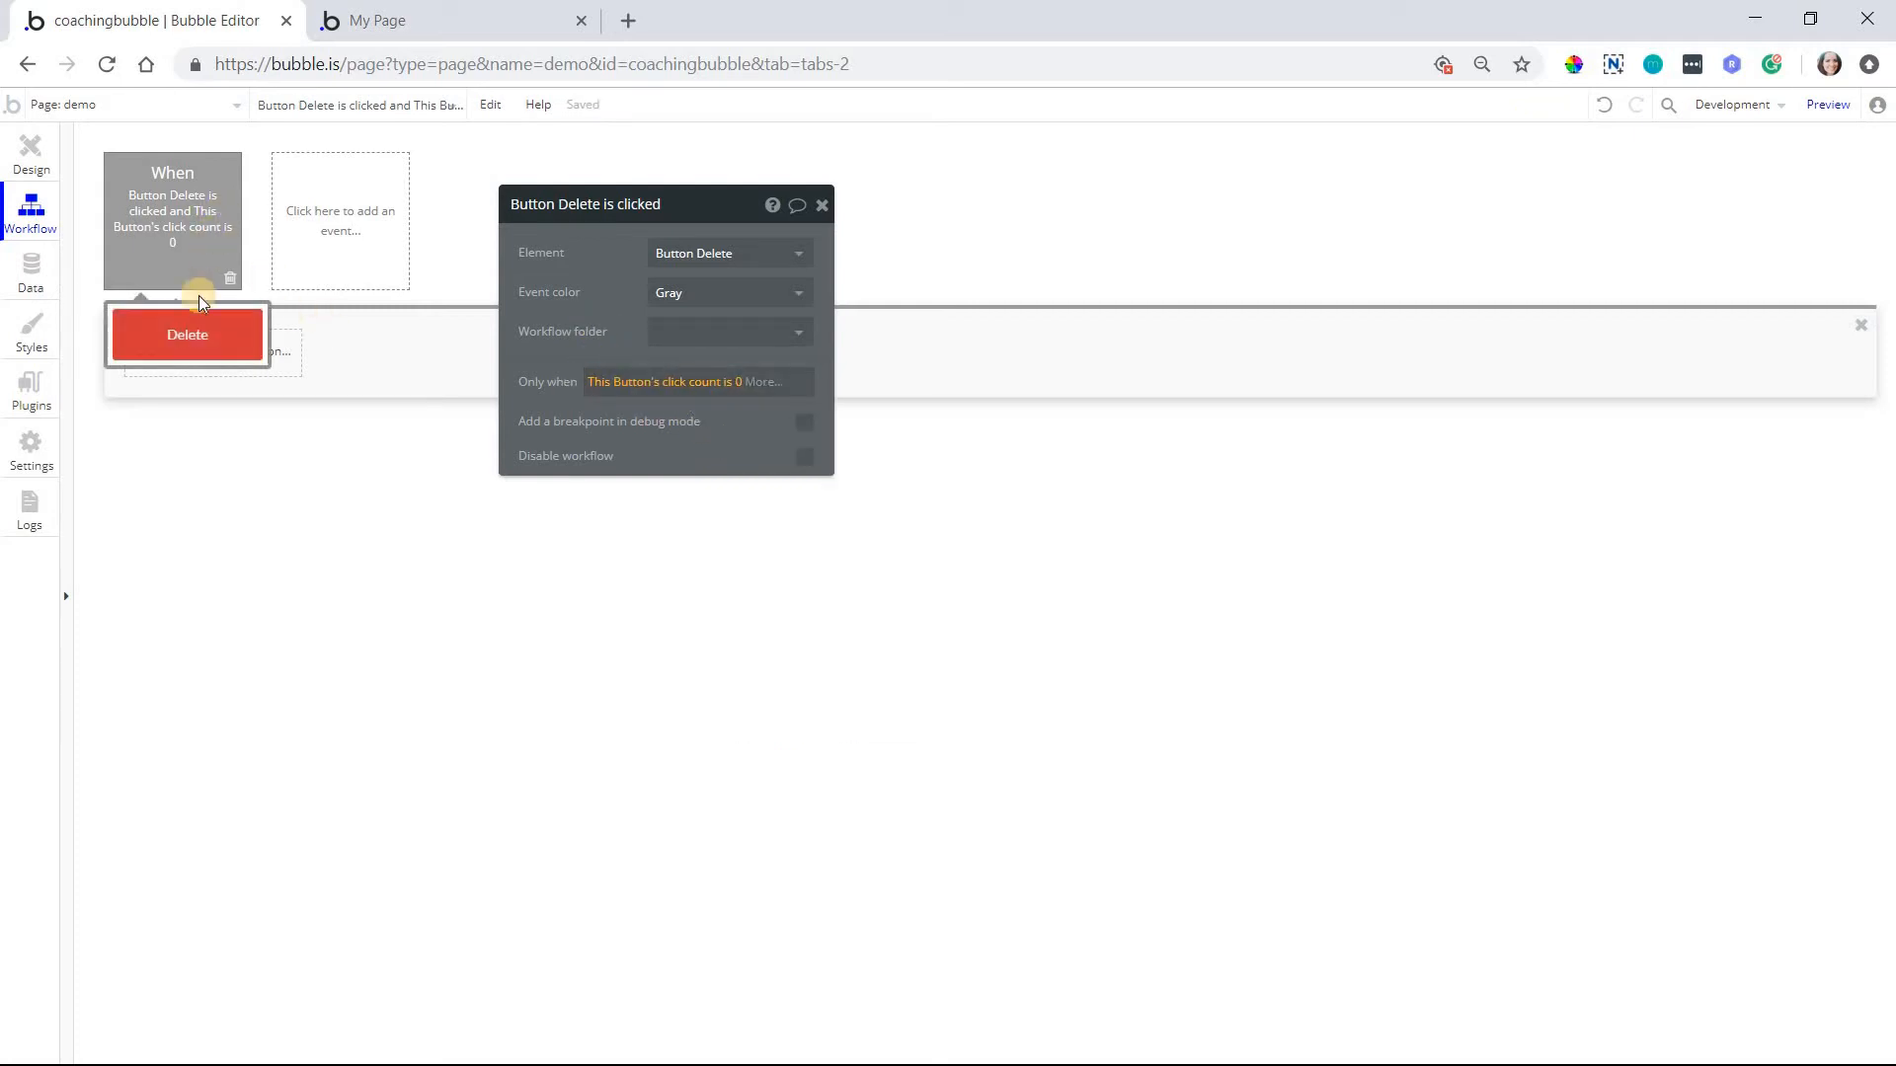
pyautogui.click(212, 350)
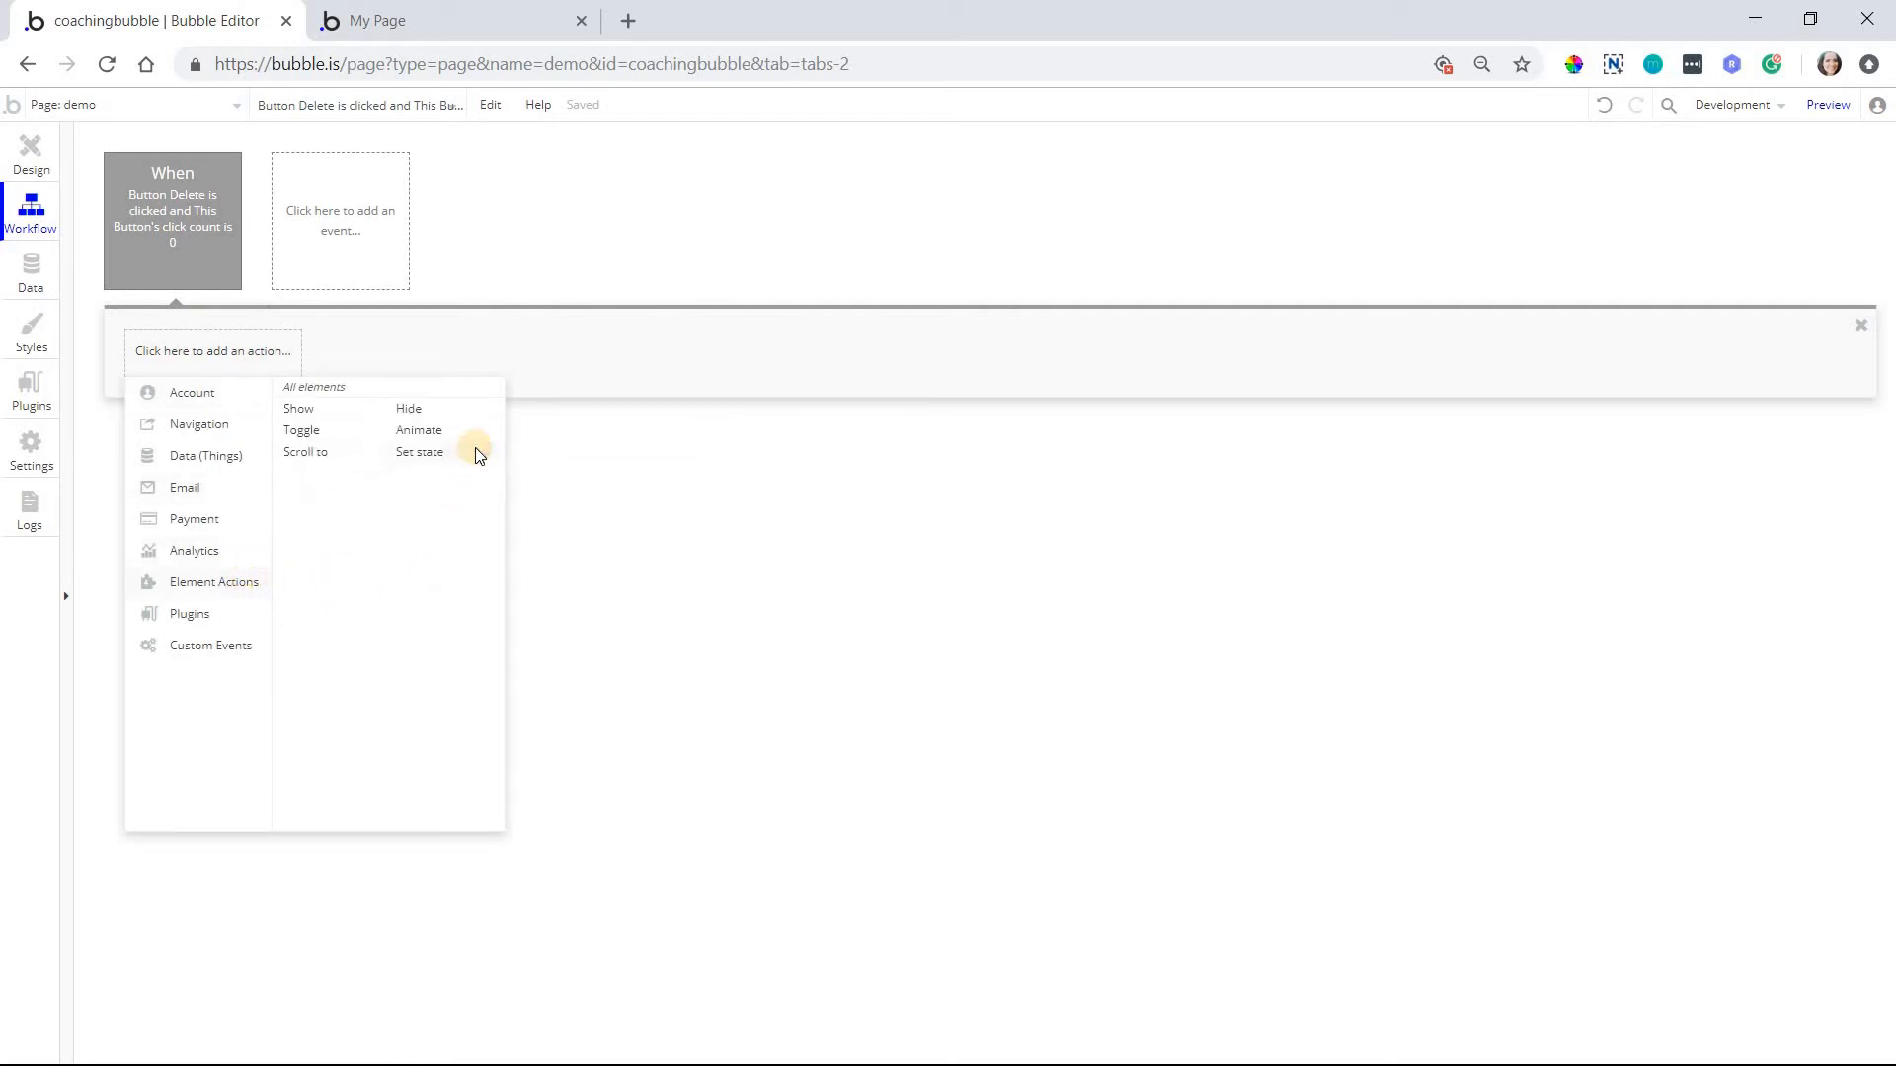
# Add a Set state action targeting Button Delete's click count state, value 1
pyautogui.click(420, 451)
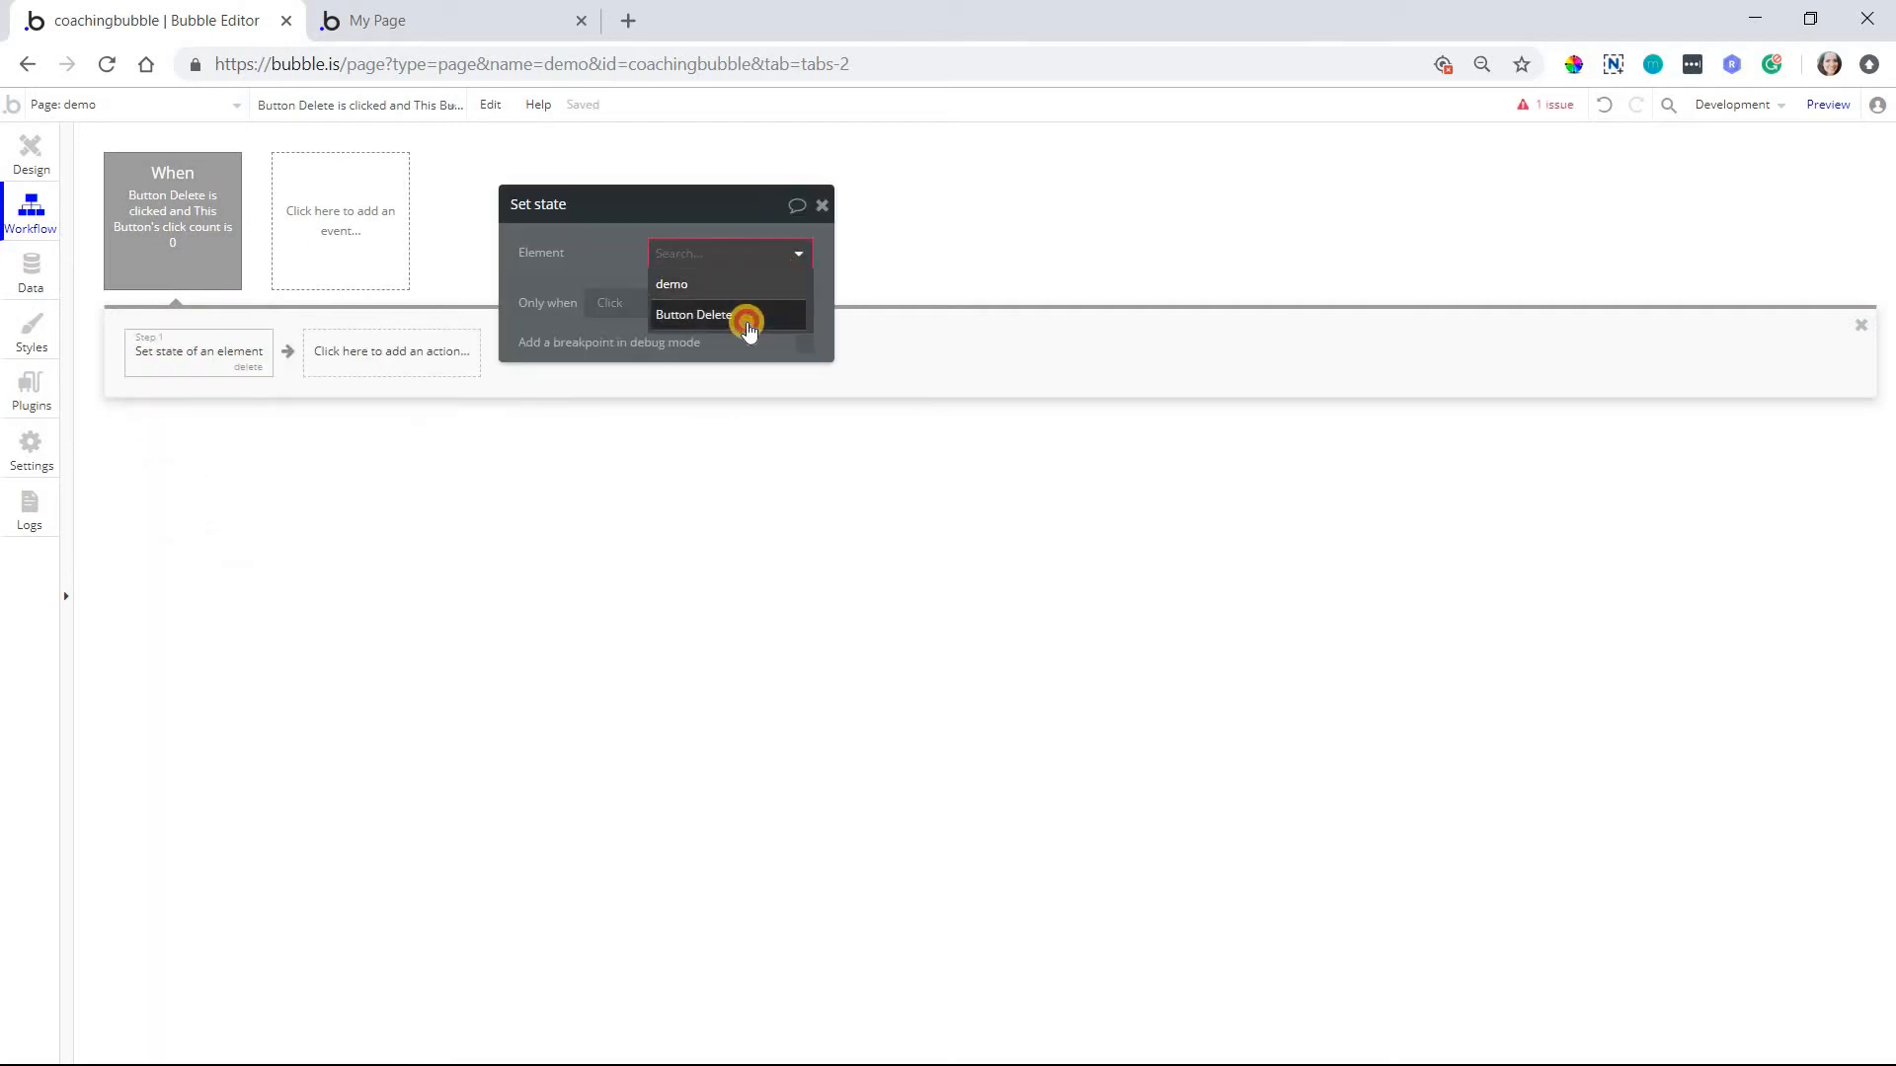
pyautogui.click(694, 314)
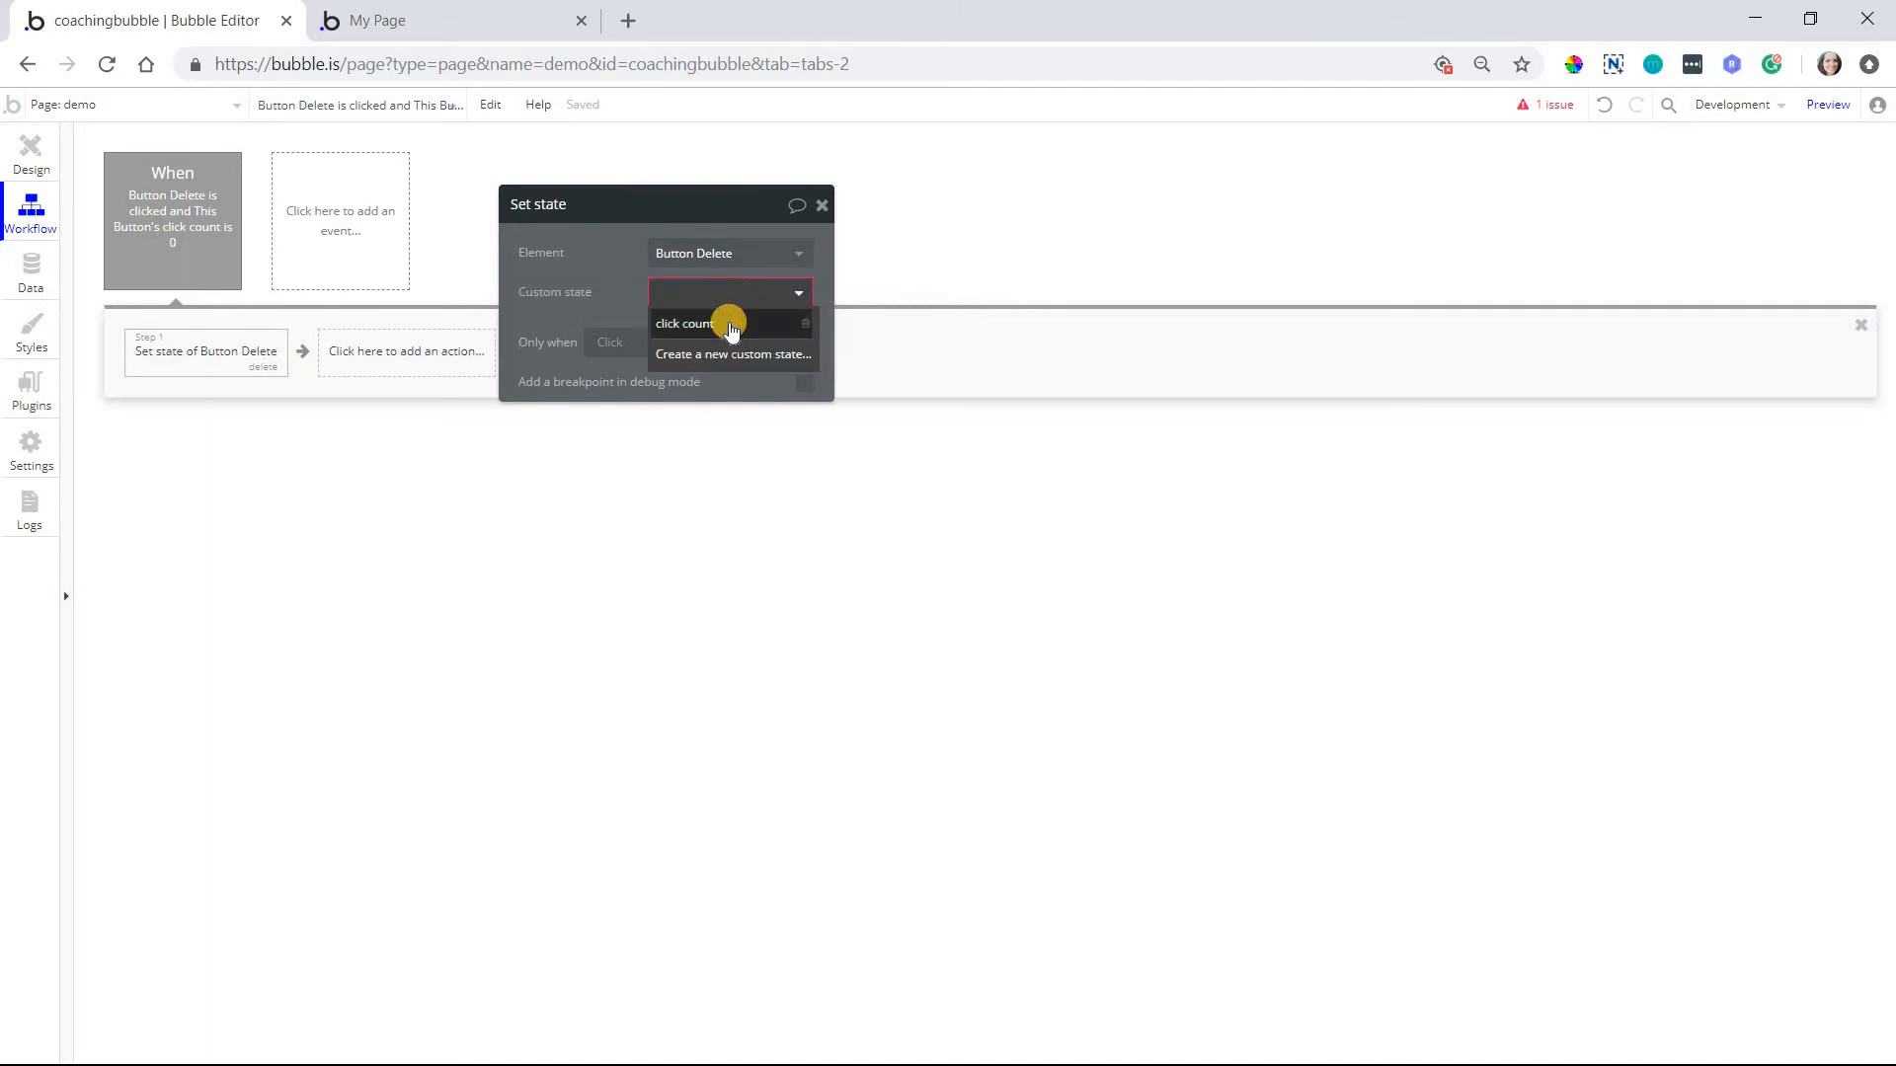
pyautogui.click(684, 323)
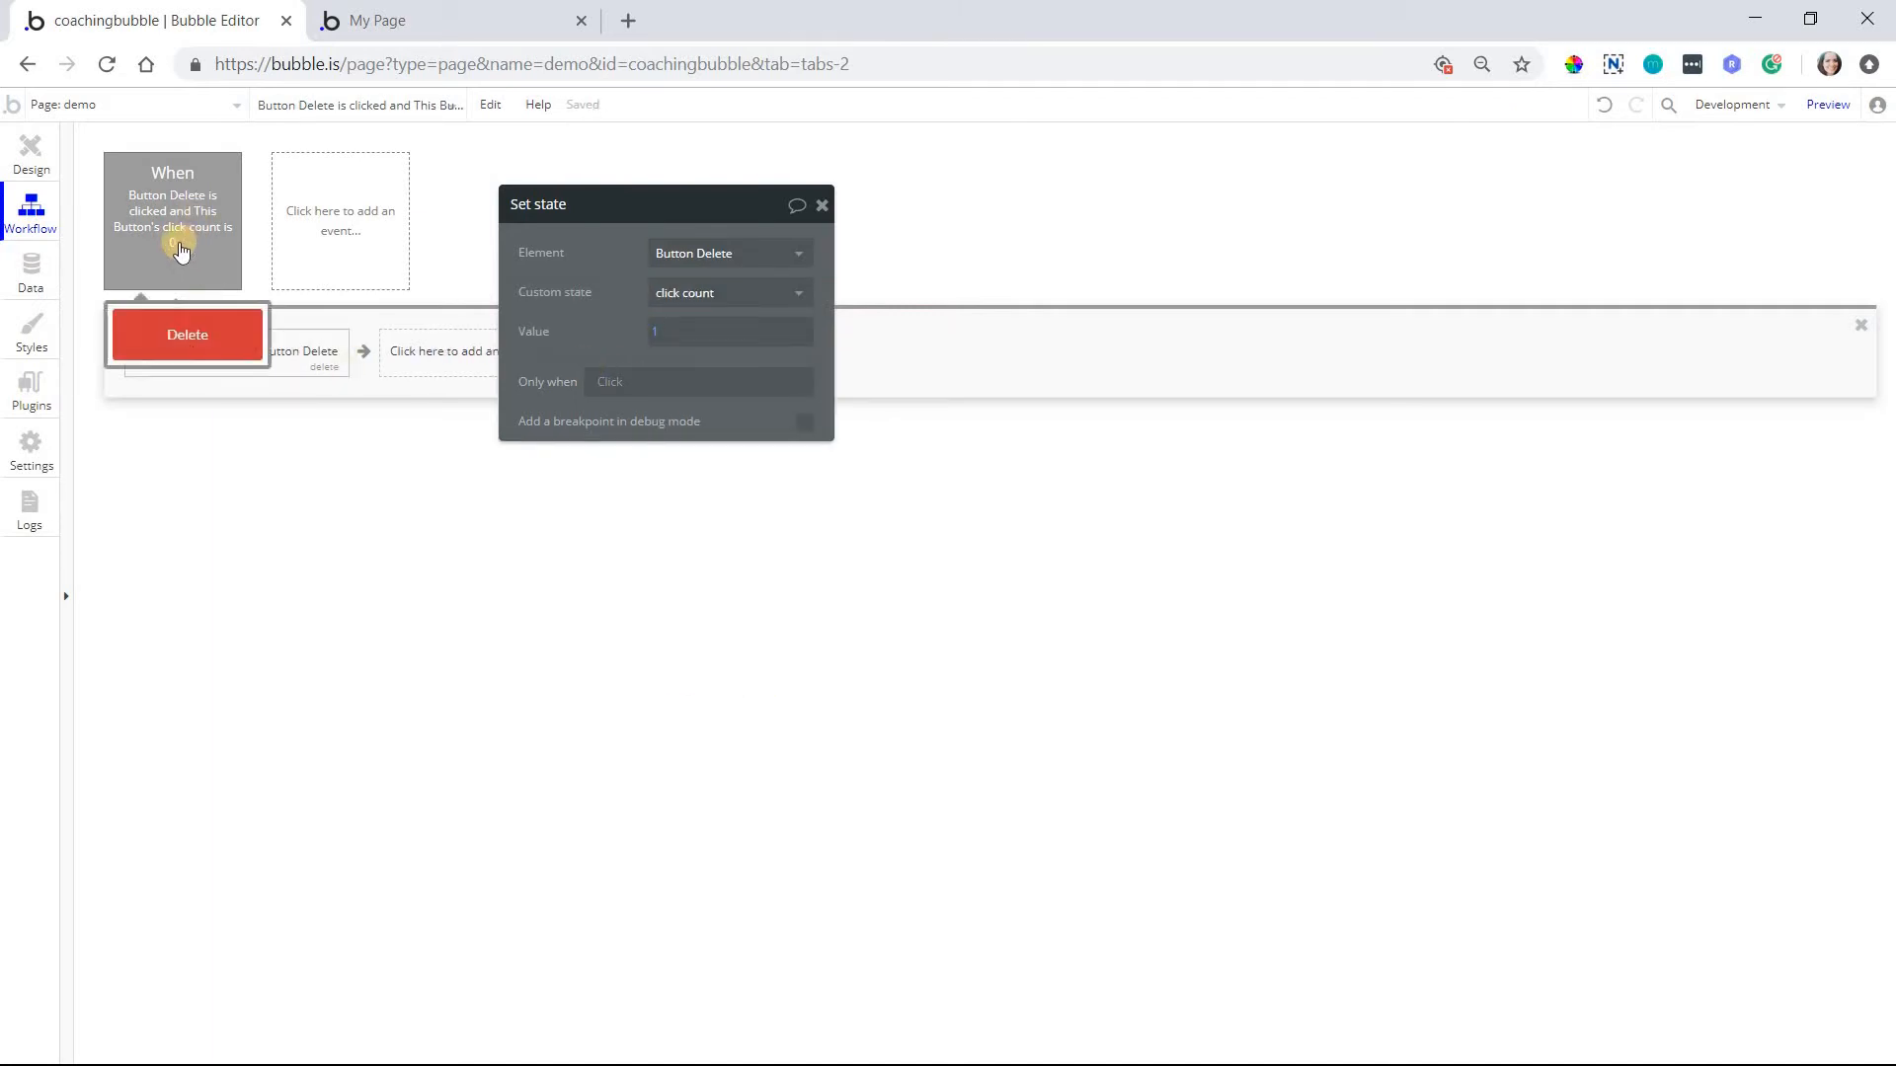
pyautogui.moveTo(167, 253)
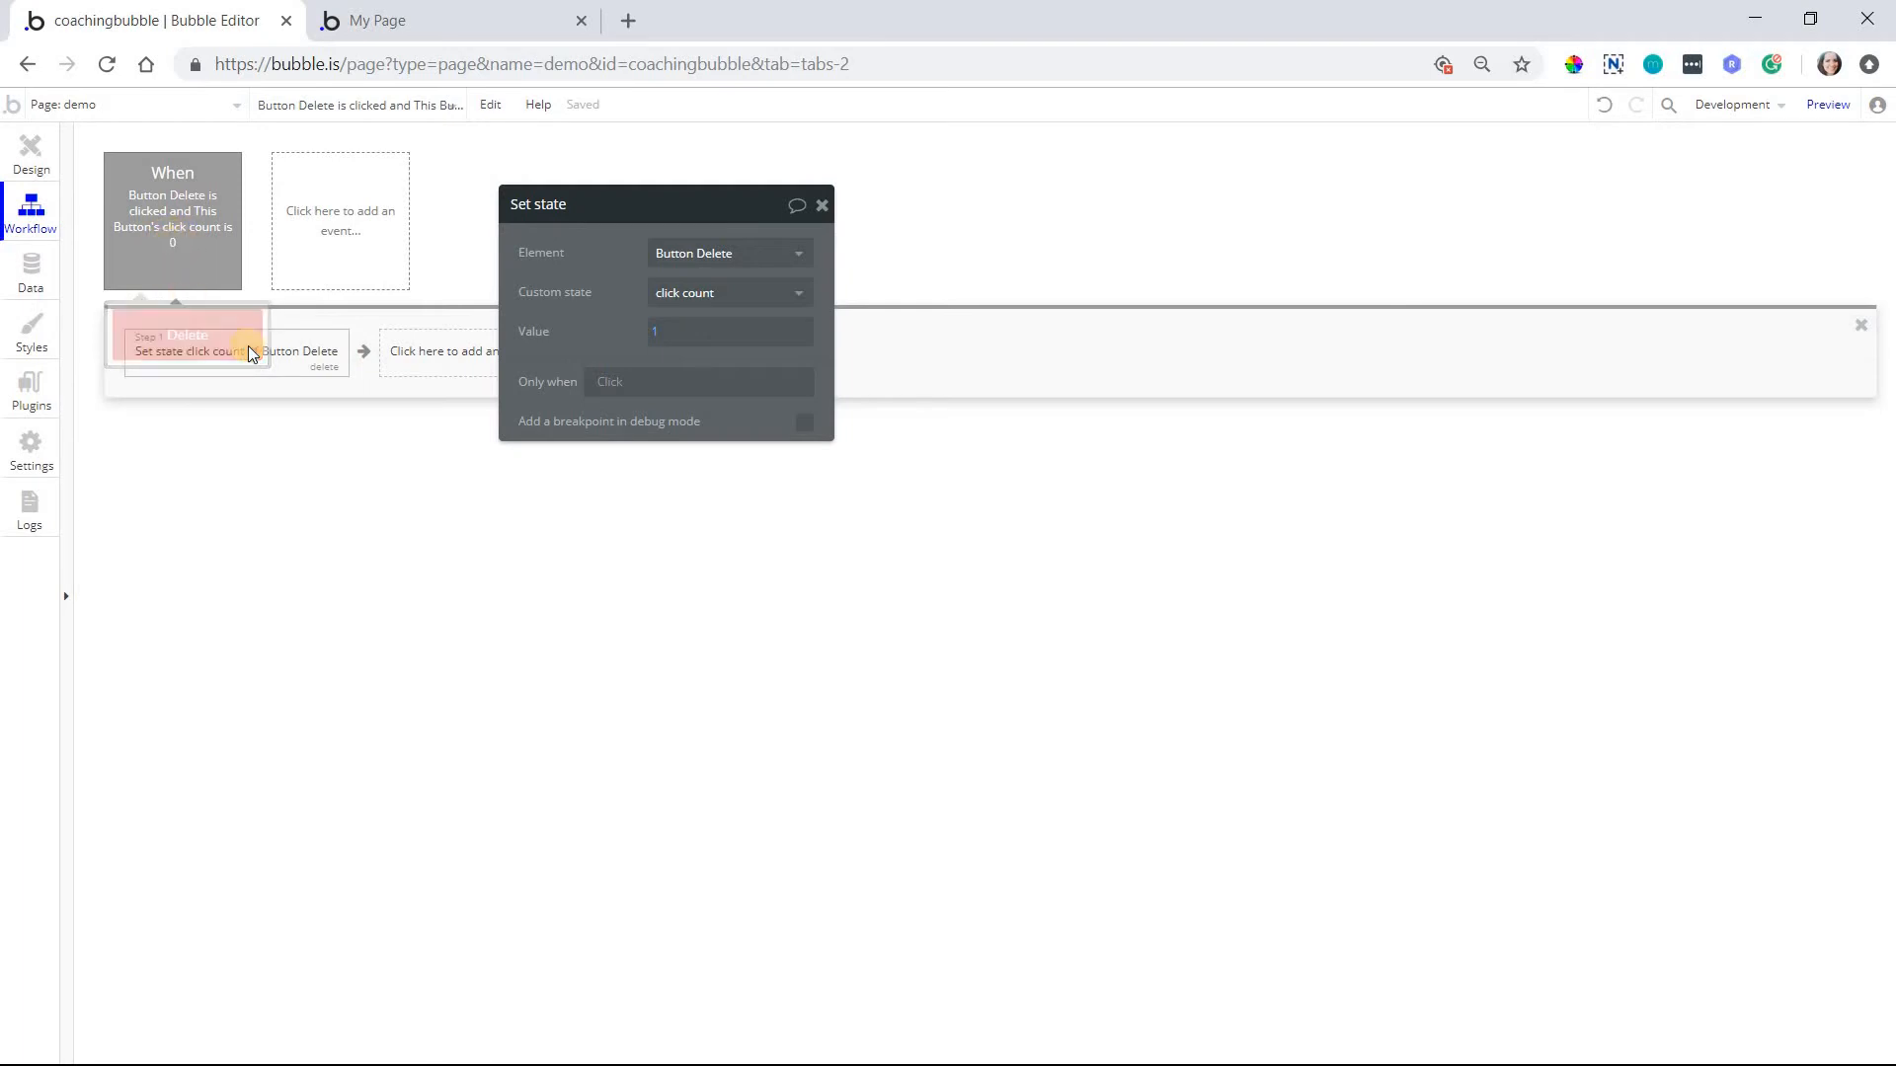
pyautogui.moveTo(131, 236)
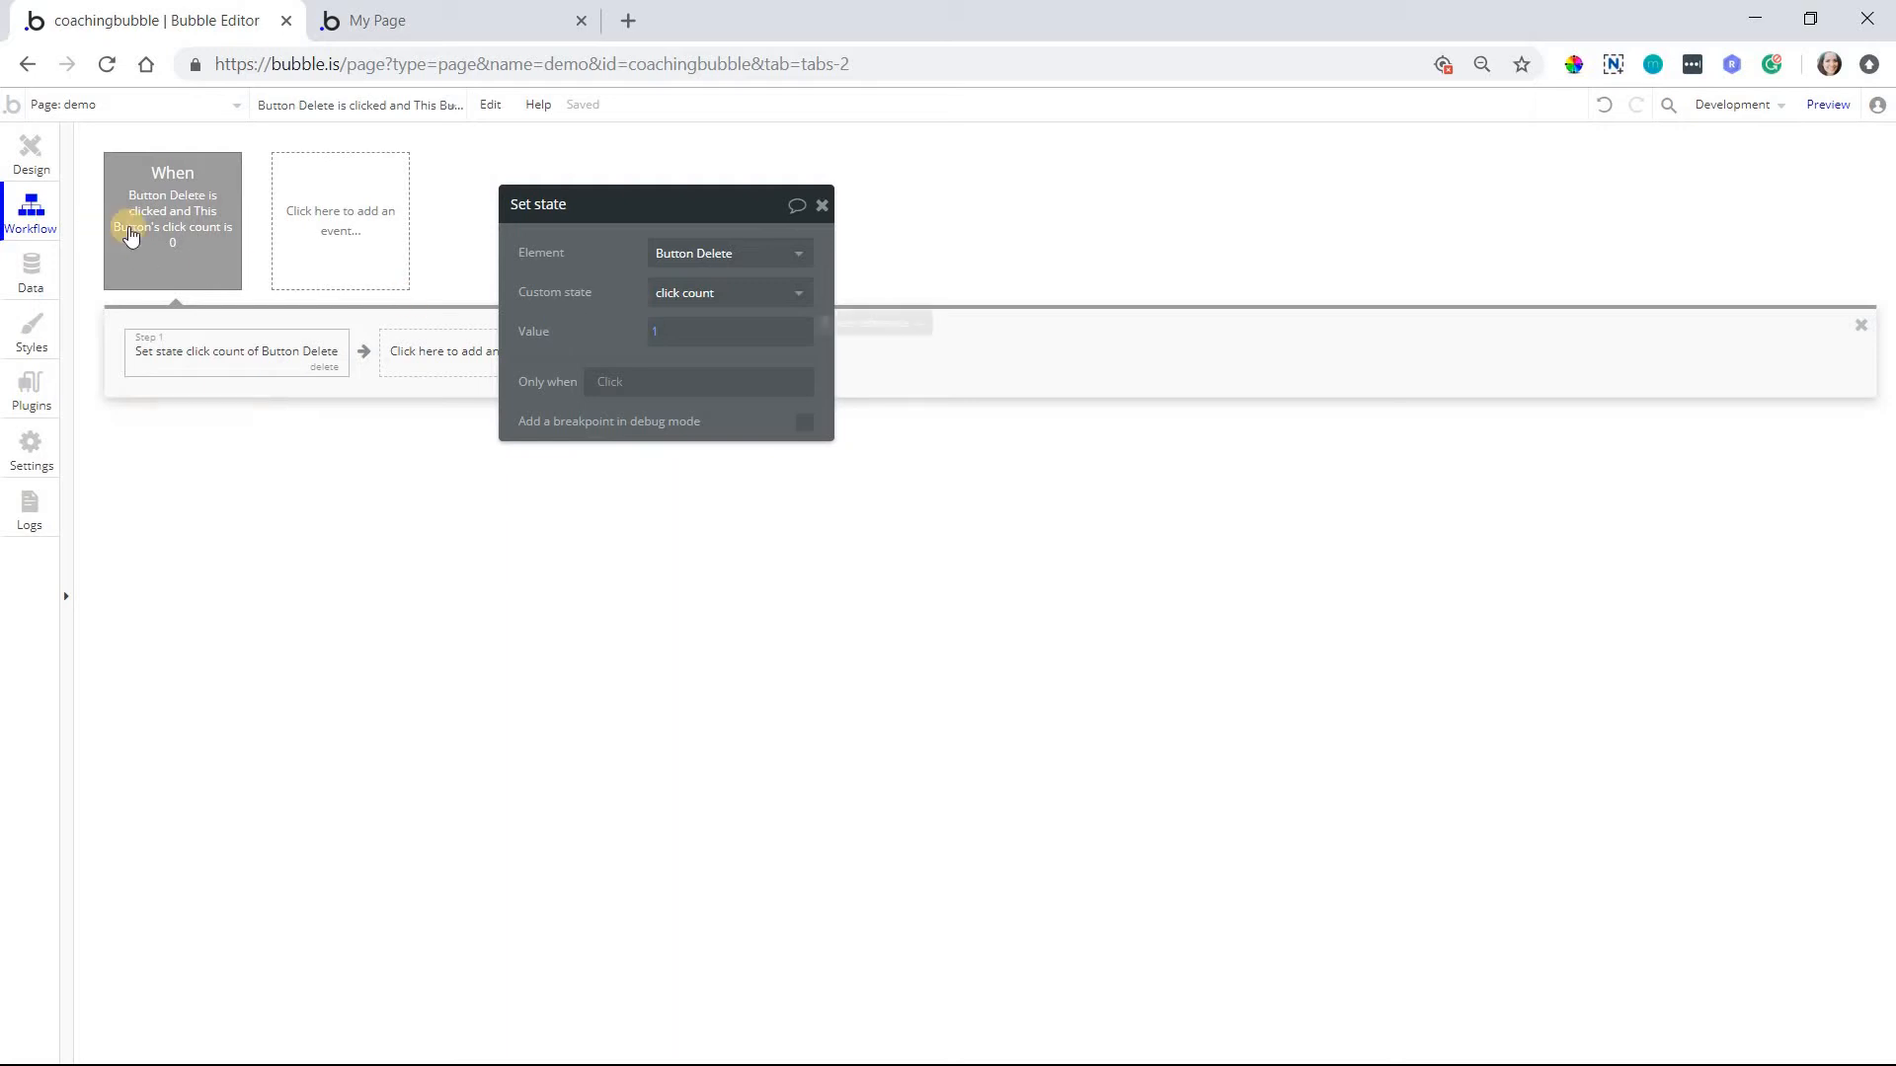
# Duplicate the click event, condition it on click count 1, with Set state value 0
pyautogui.click(173, 211)
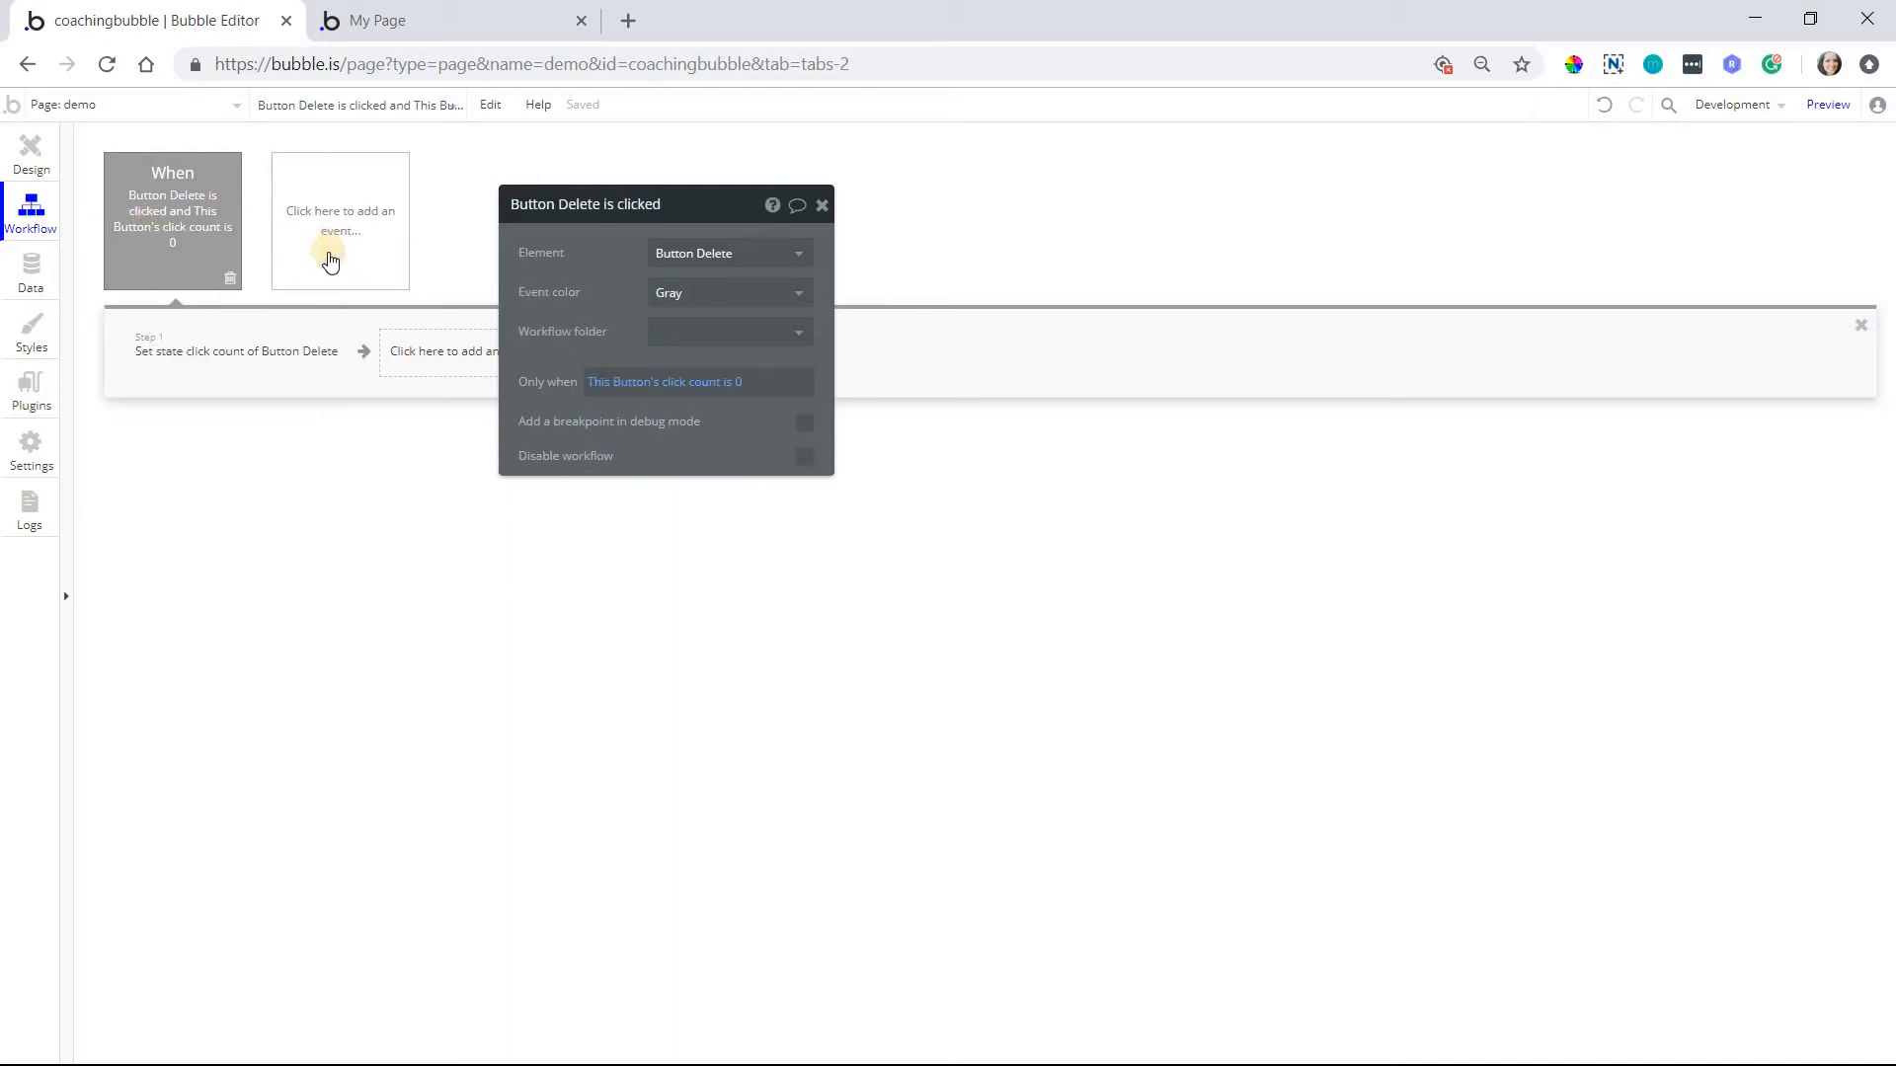
pyautogui.click(340, 221)
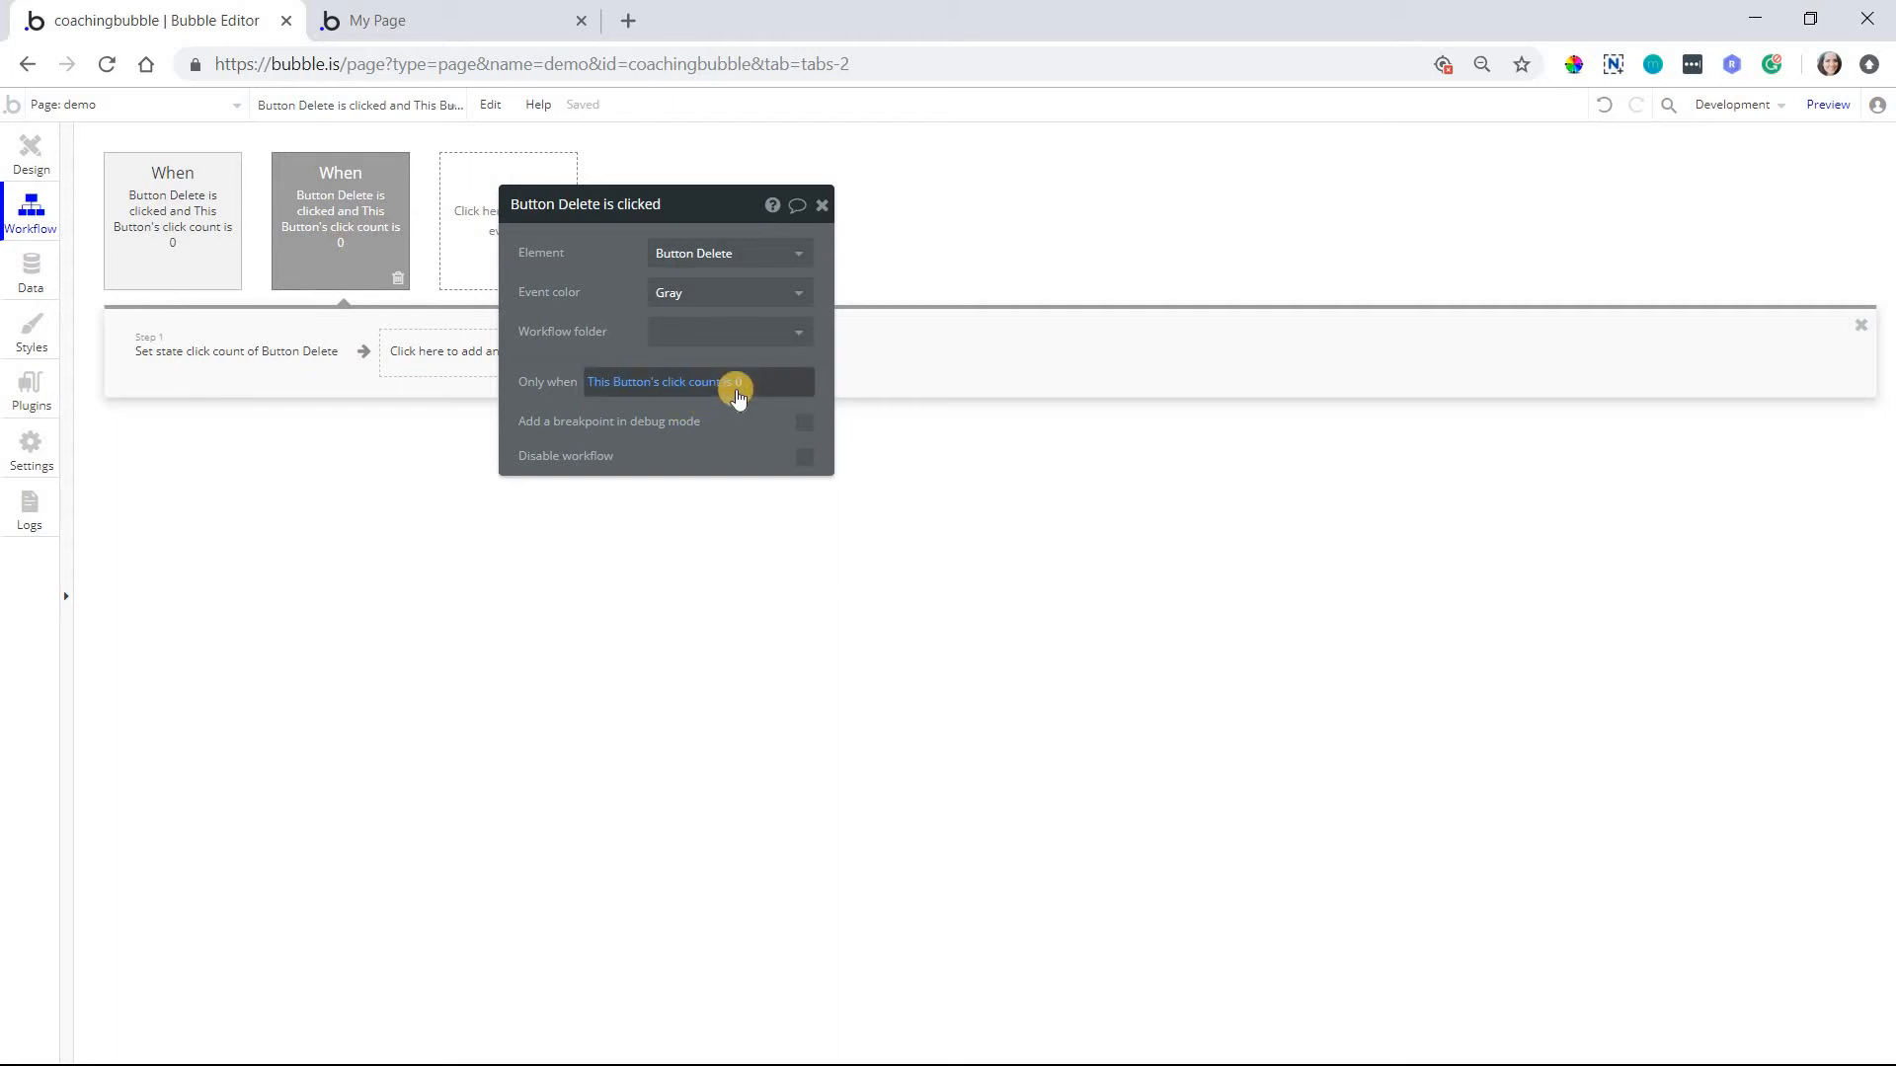
pyautogui.moveTo(705, 391)
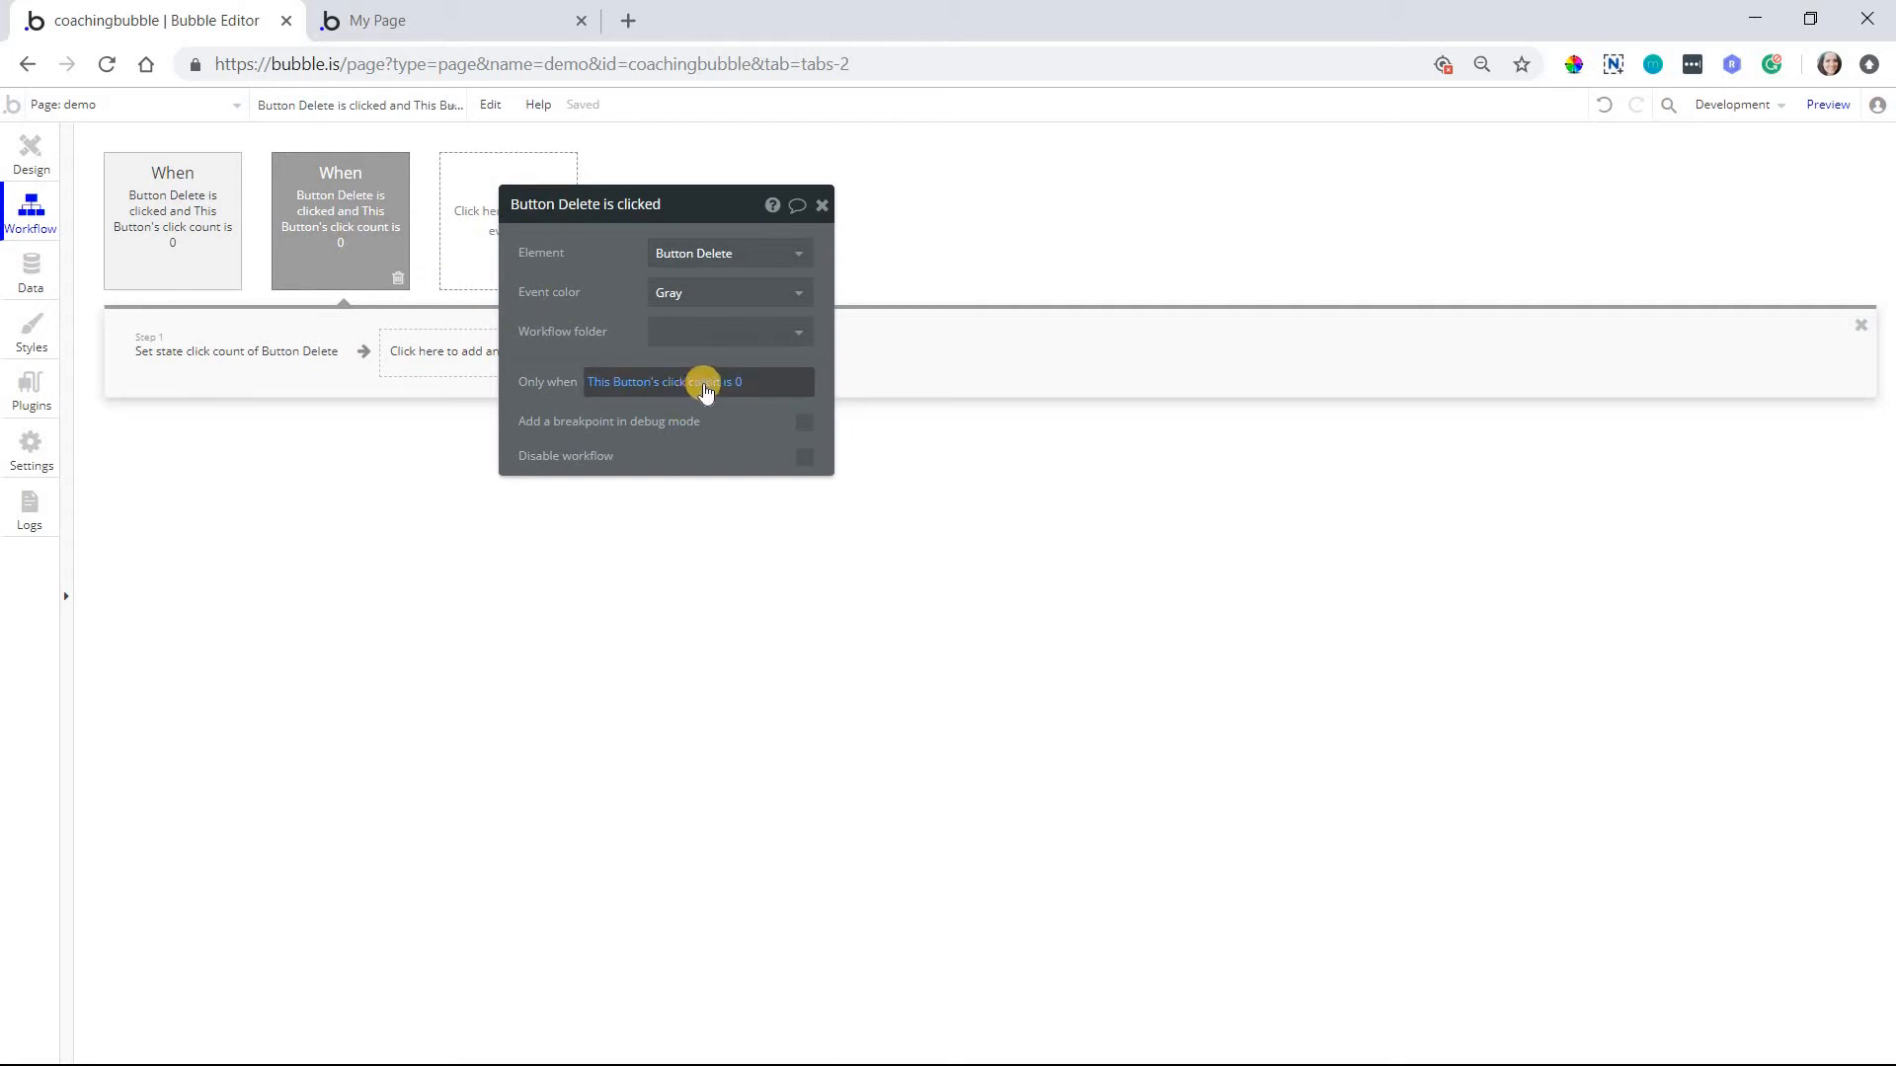
pyautogui.click(707, 383)
pyautogui.write('1')
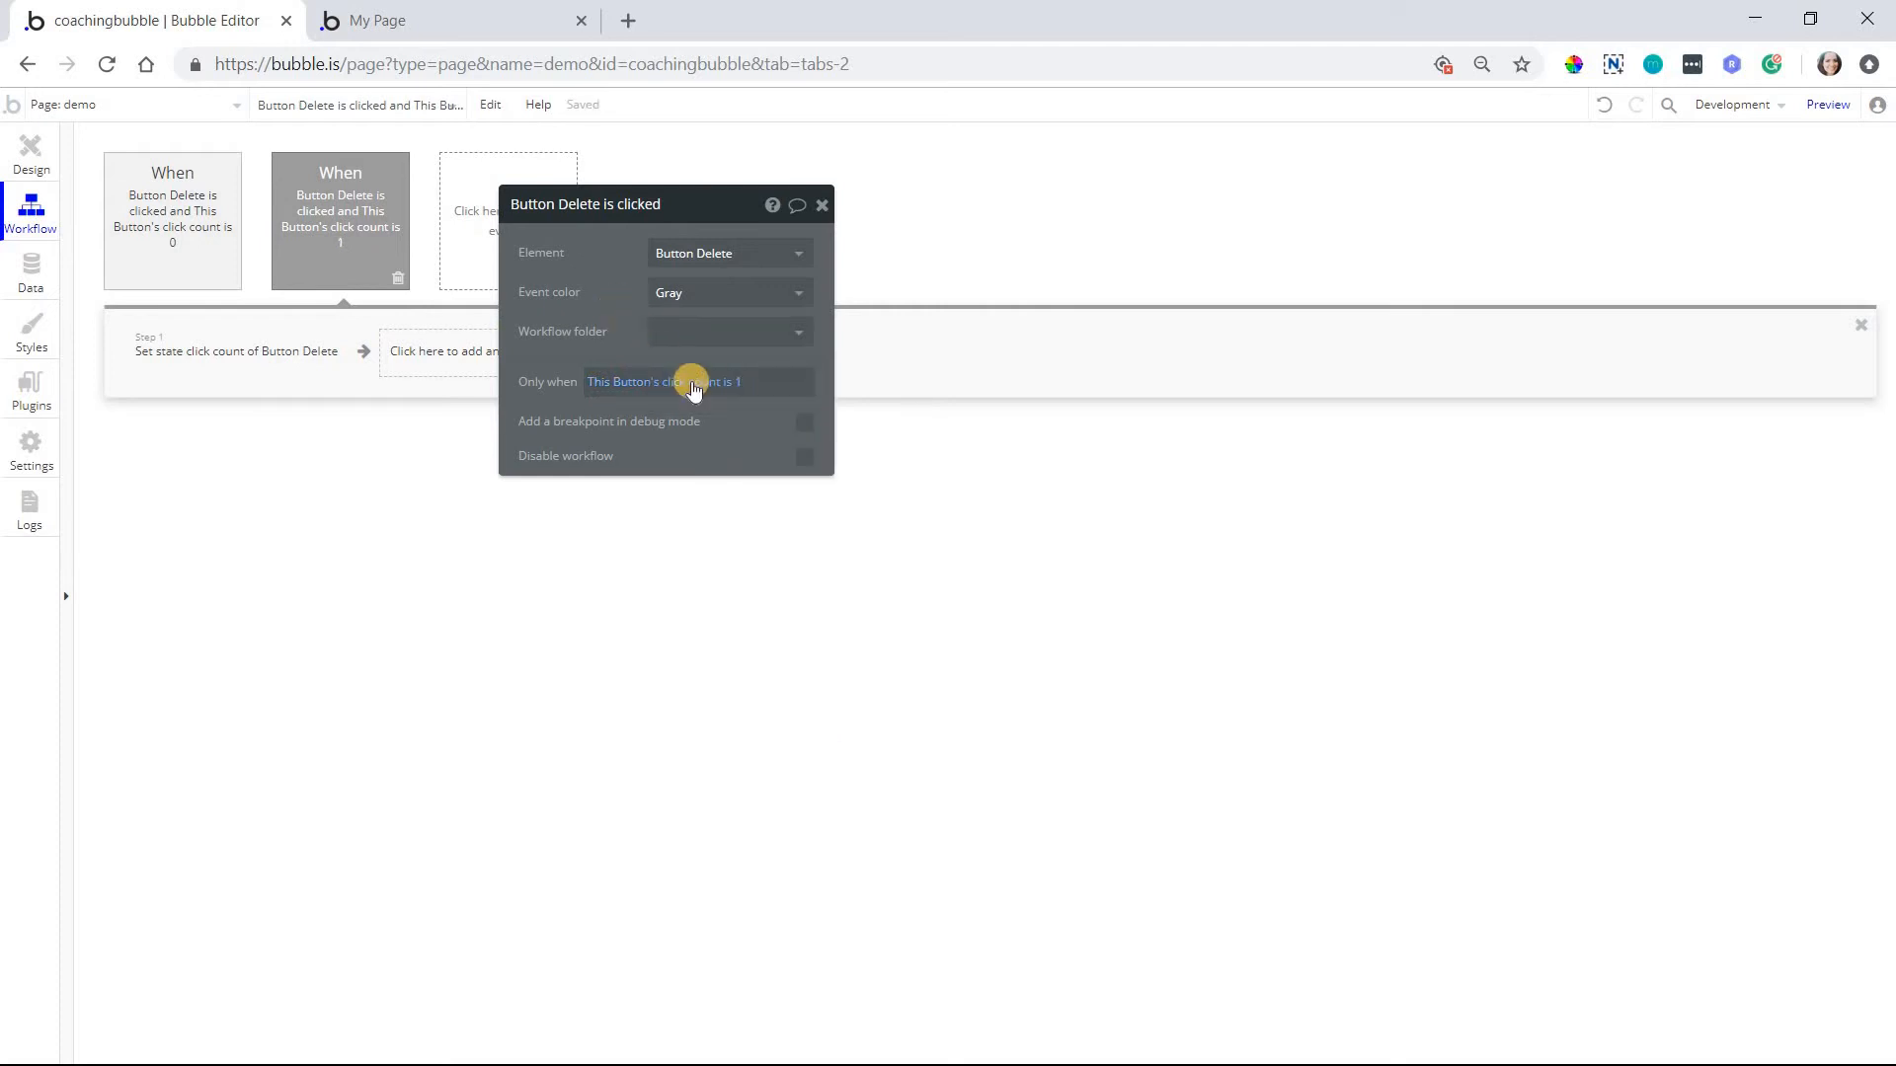
pyautogui.click(236, 351)
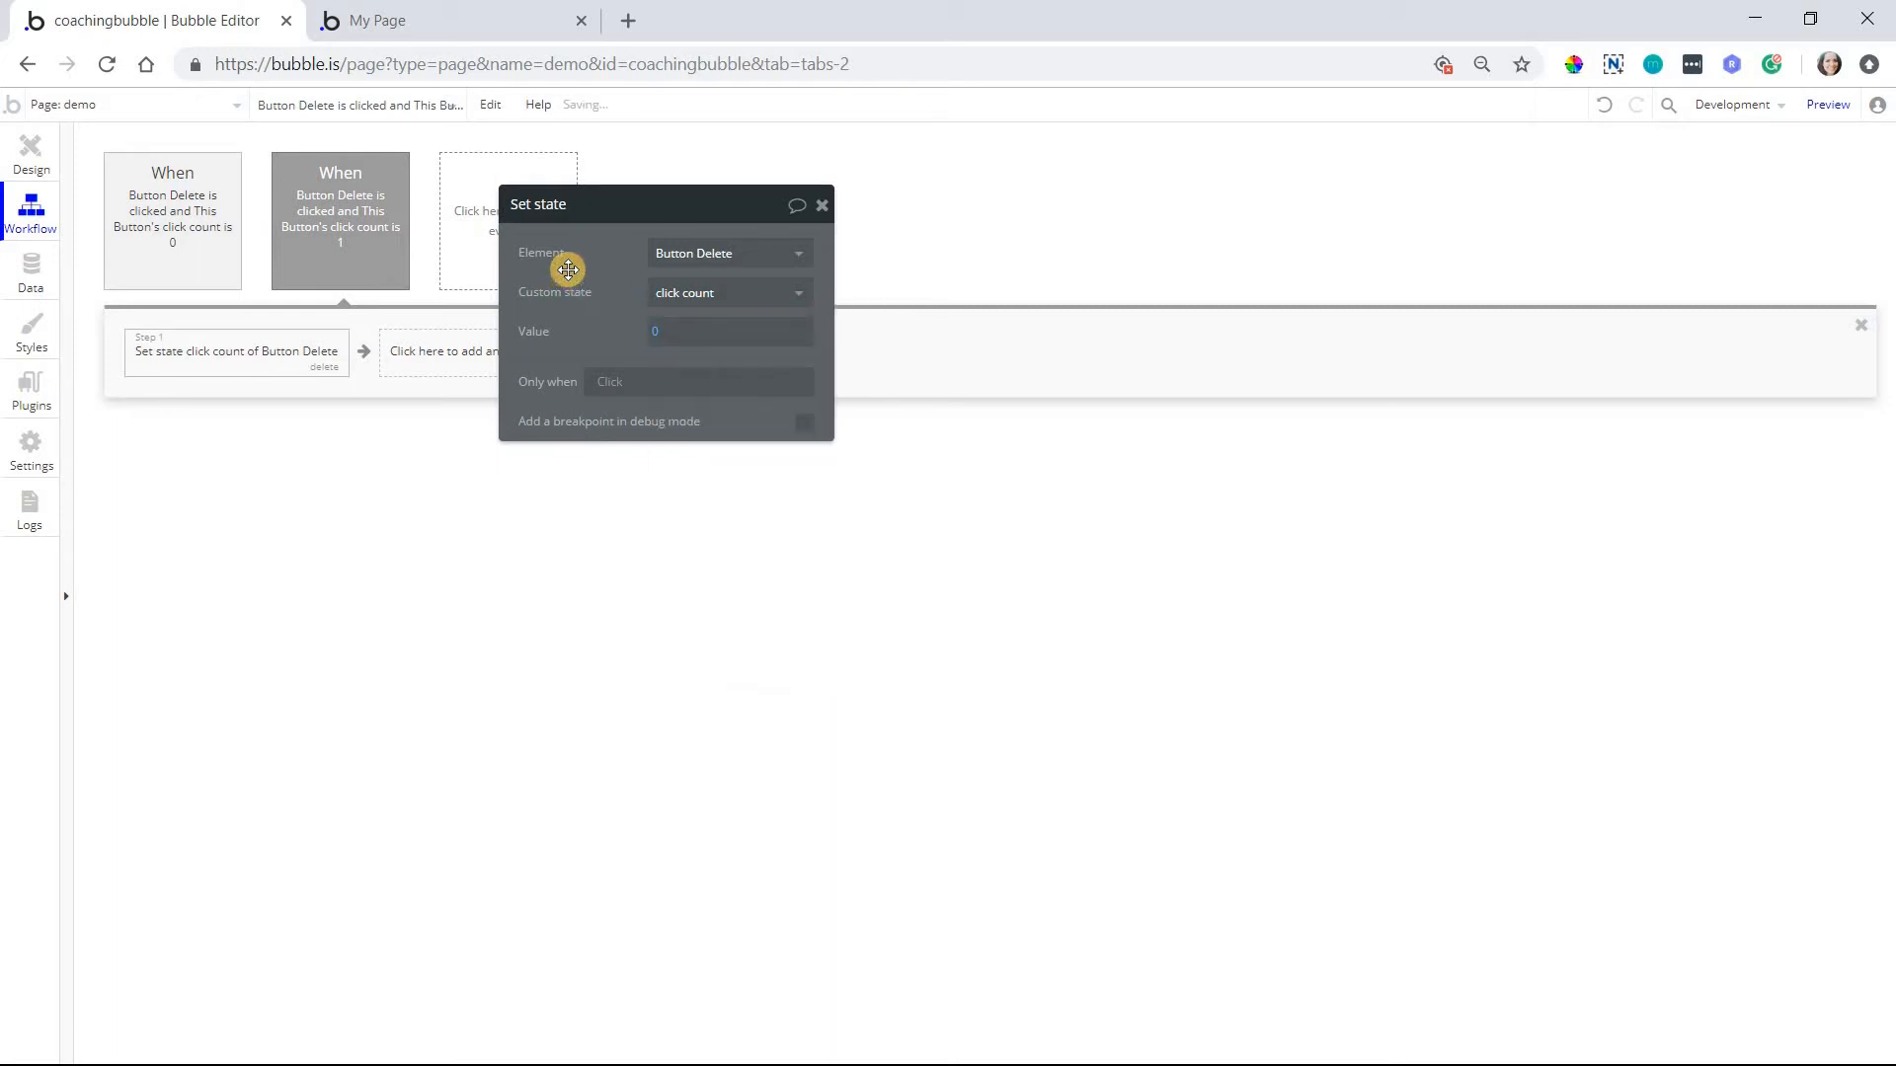
pyautogui.moveTo(376, 287)
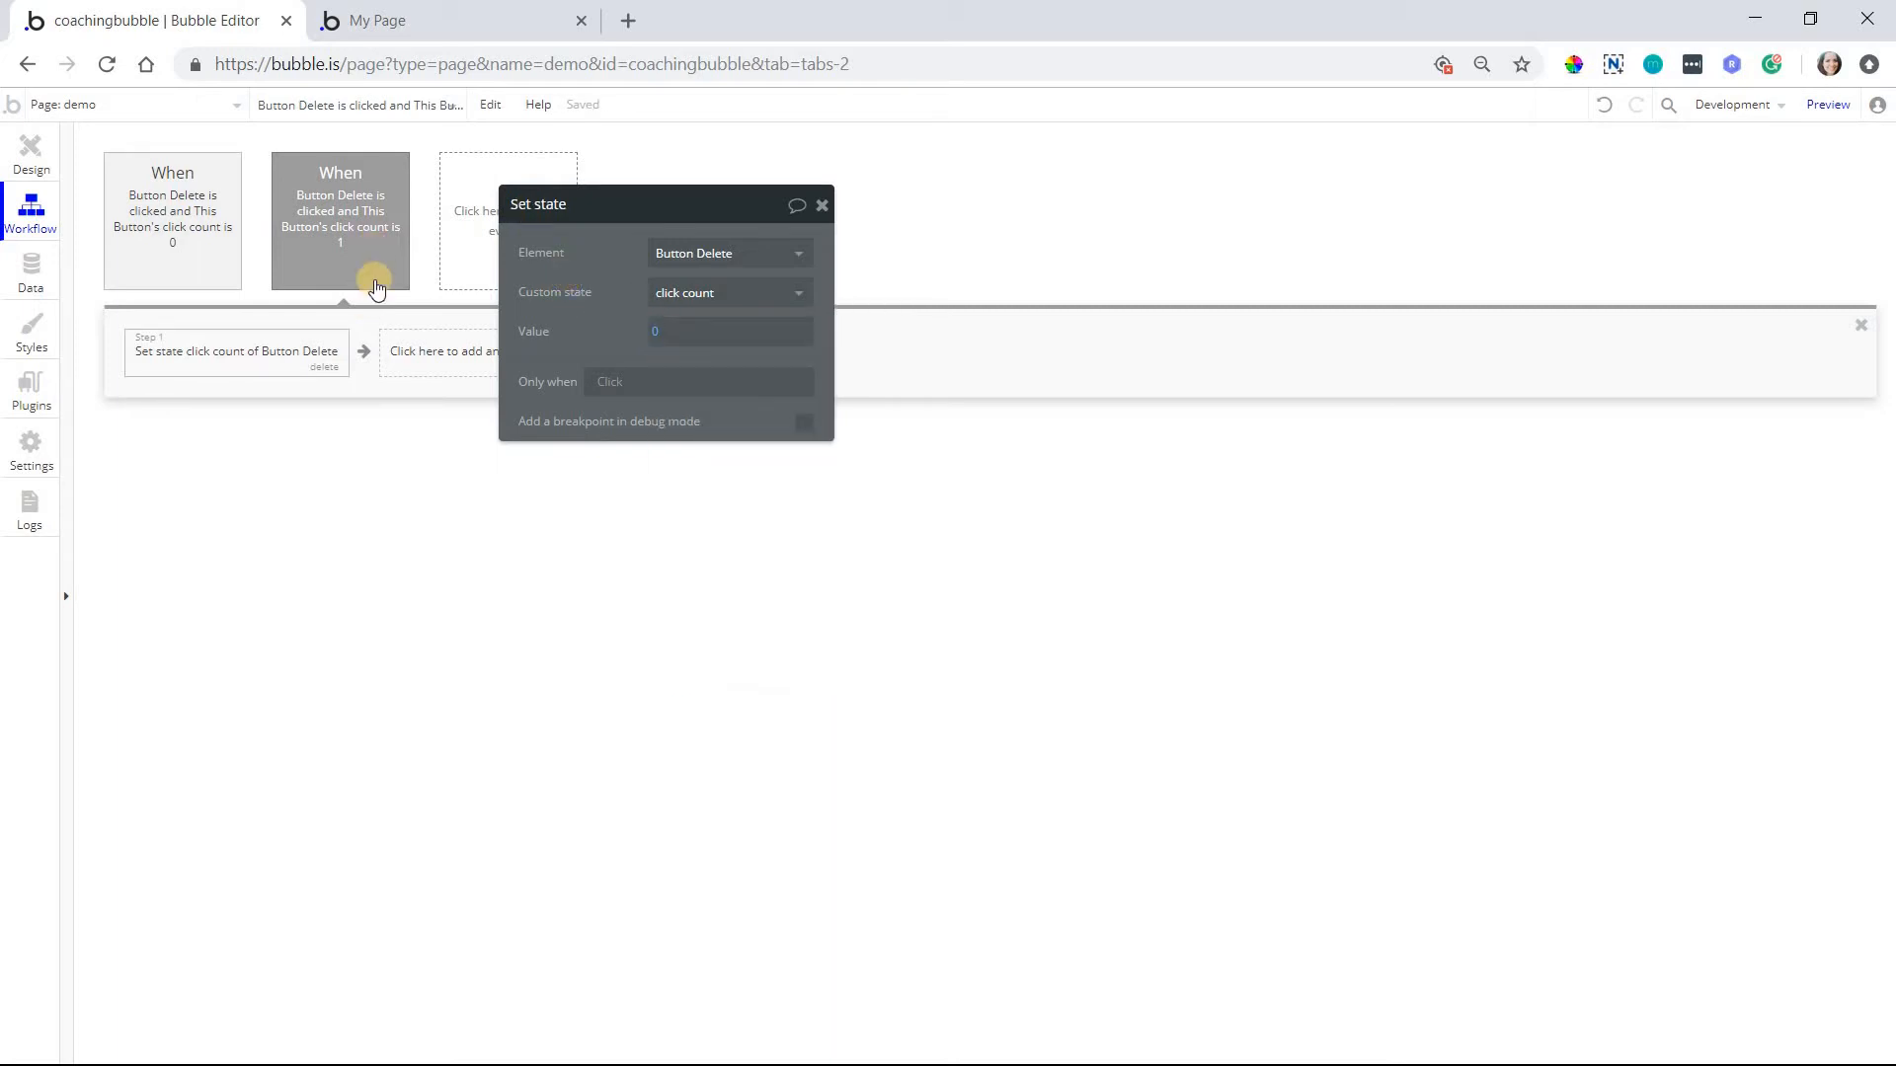
pyautogui.moveTo(308, 286)
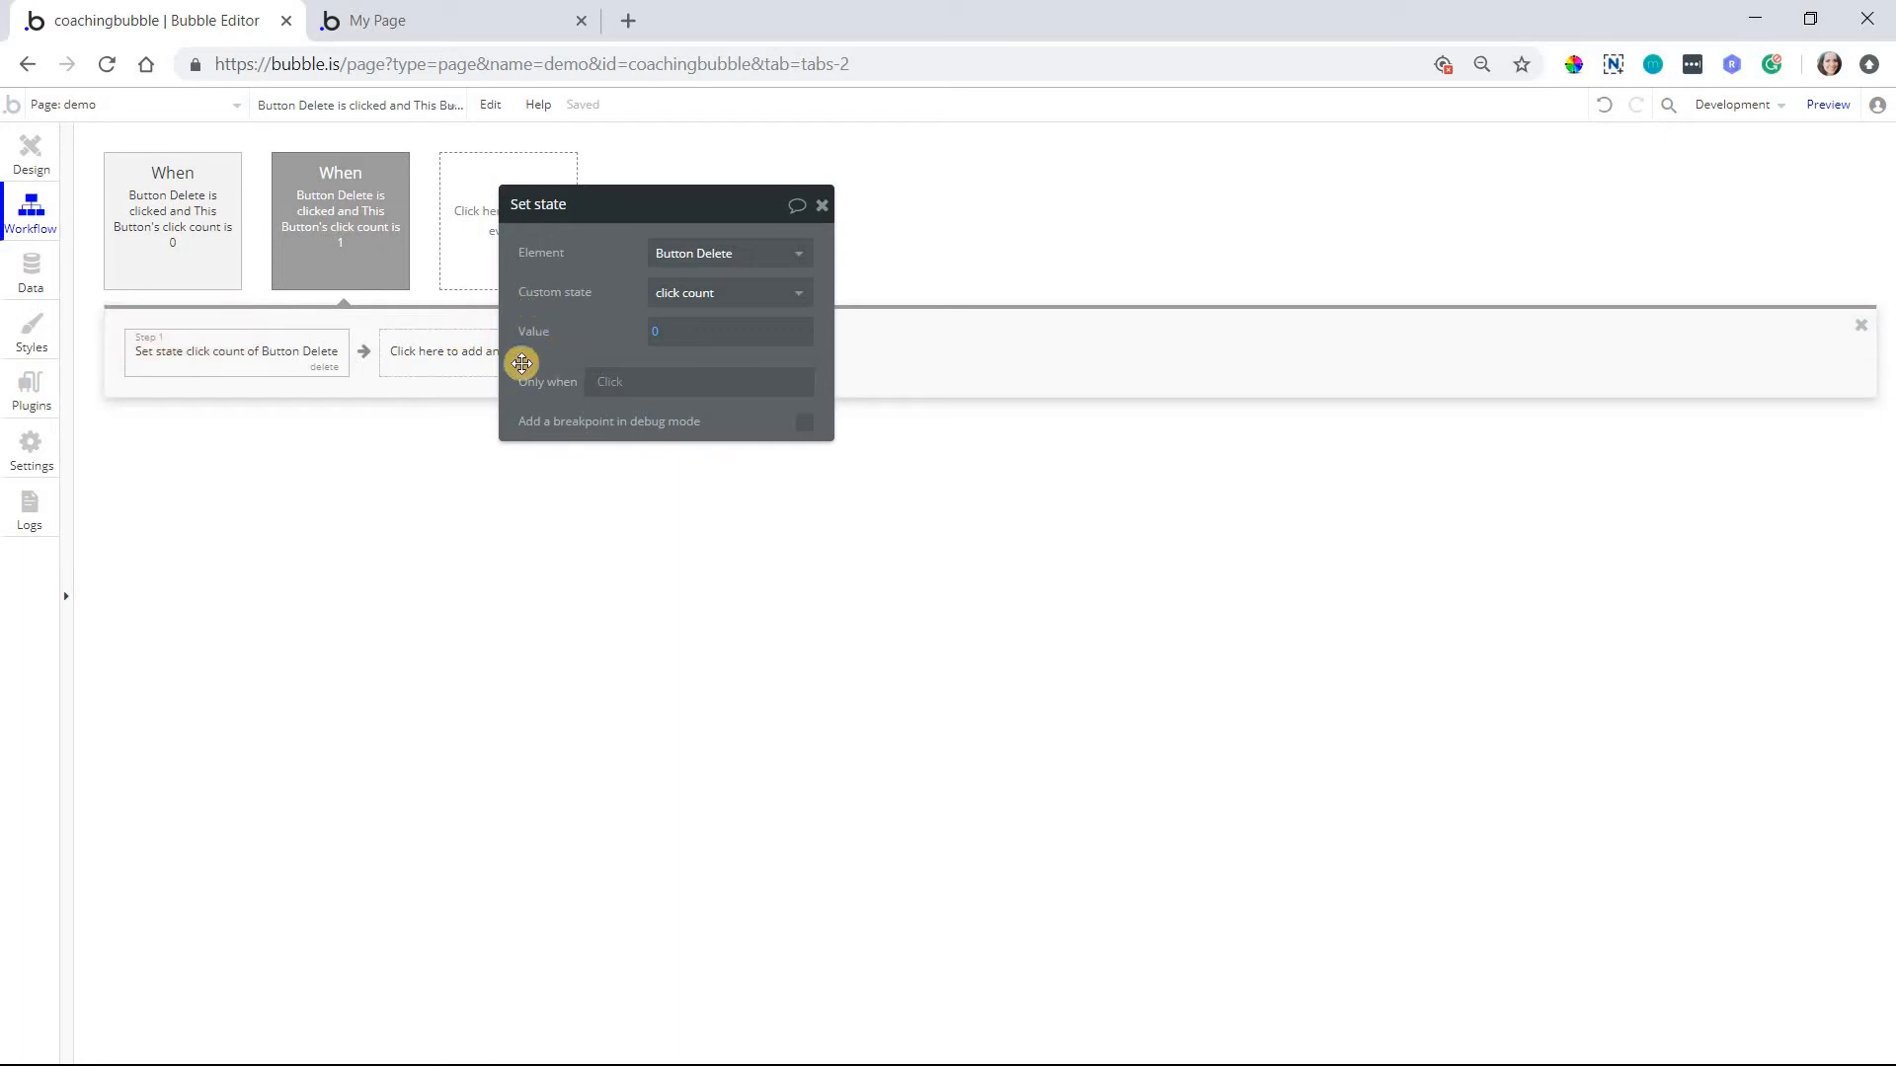
pyautogui.click(171, 220)
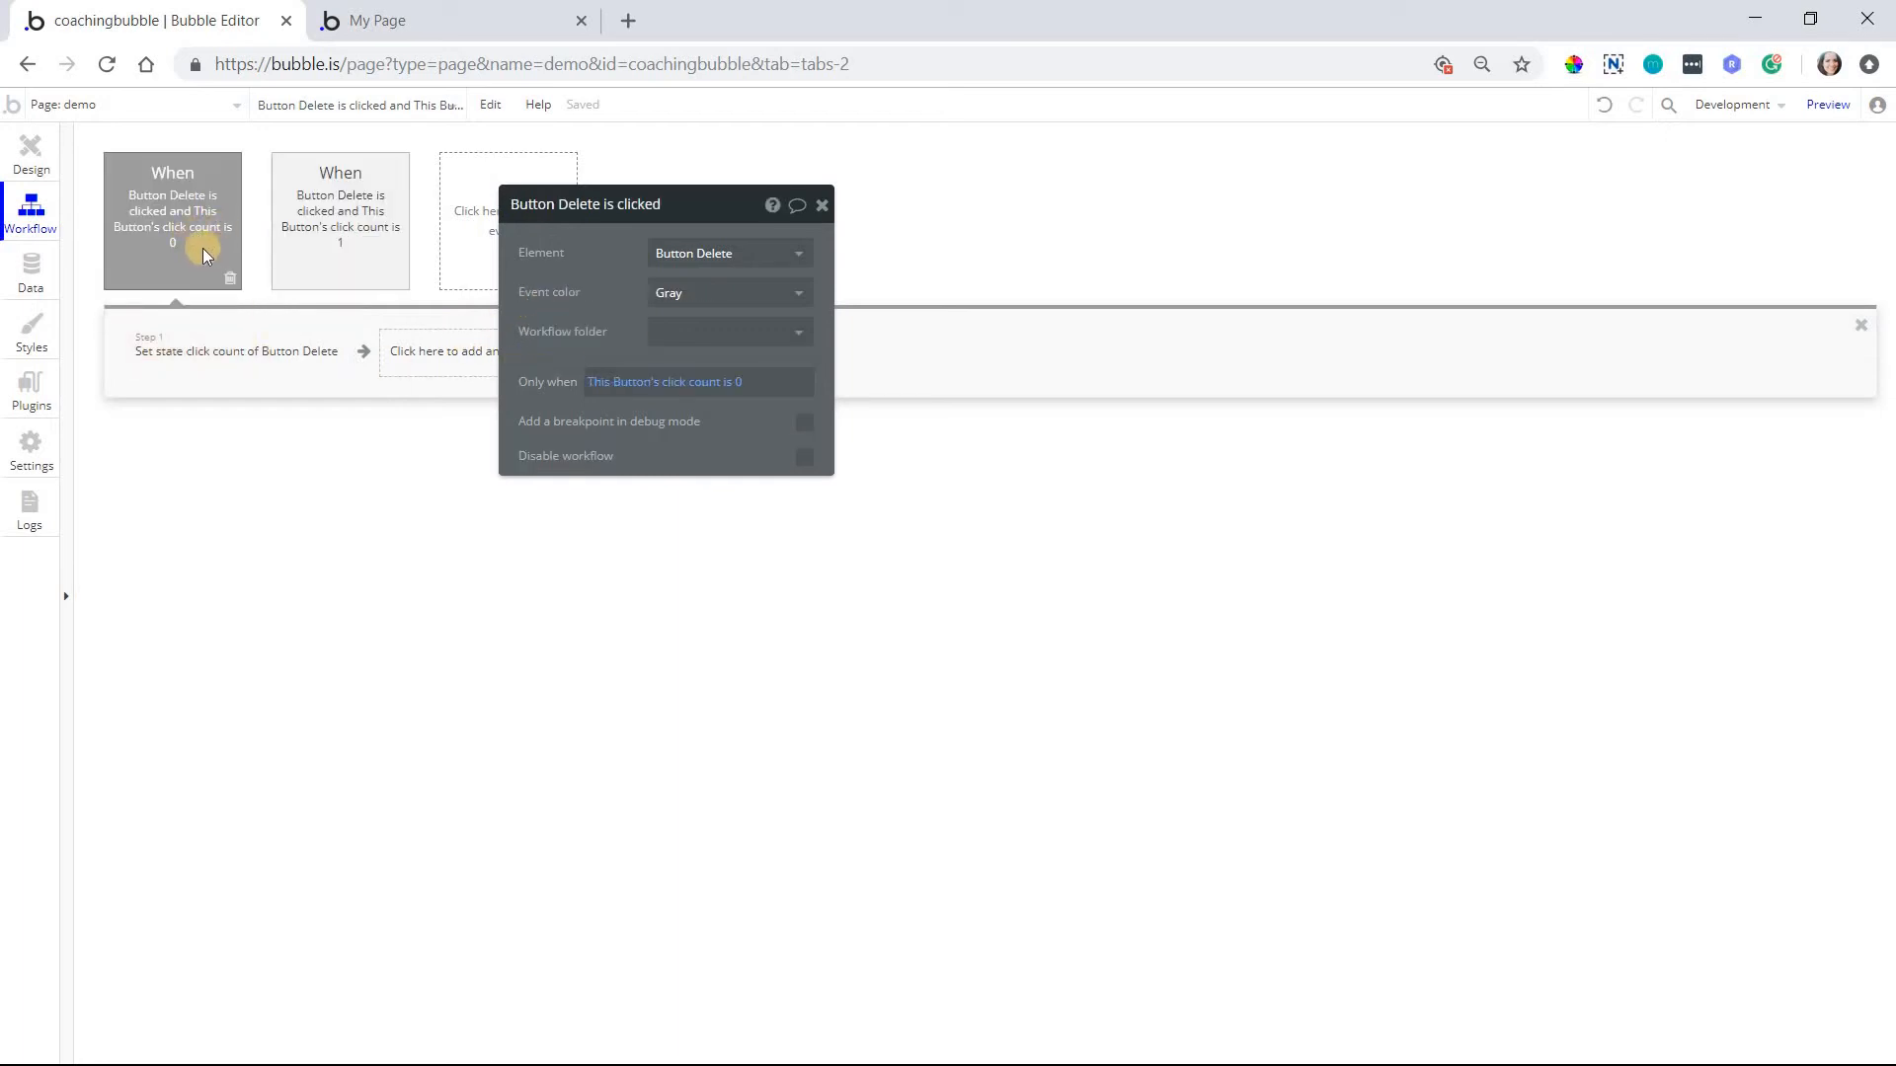
pyautogui.moveTo(185, 263)
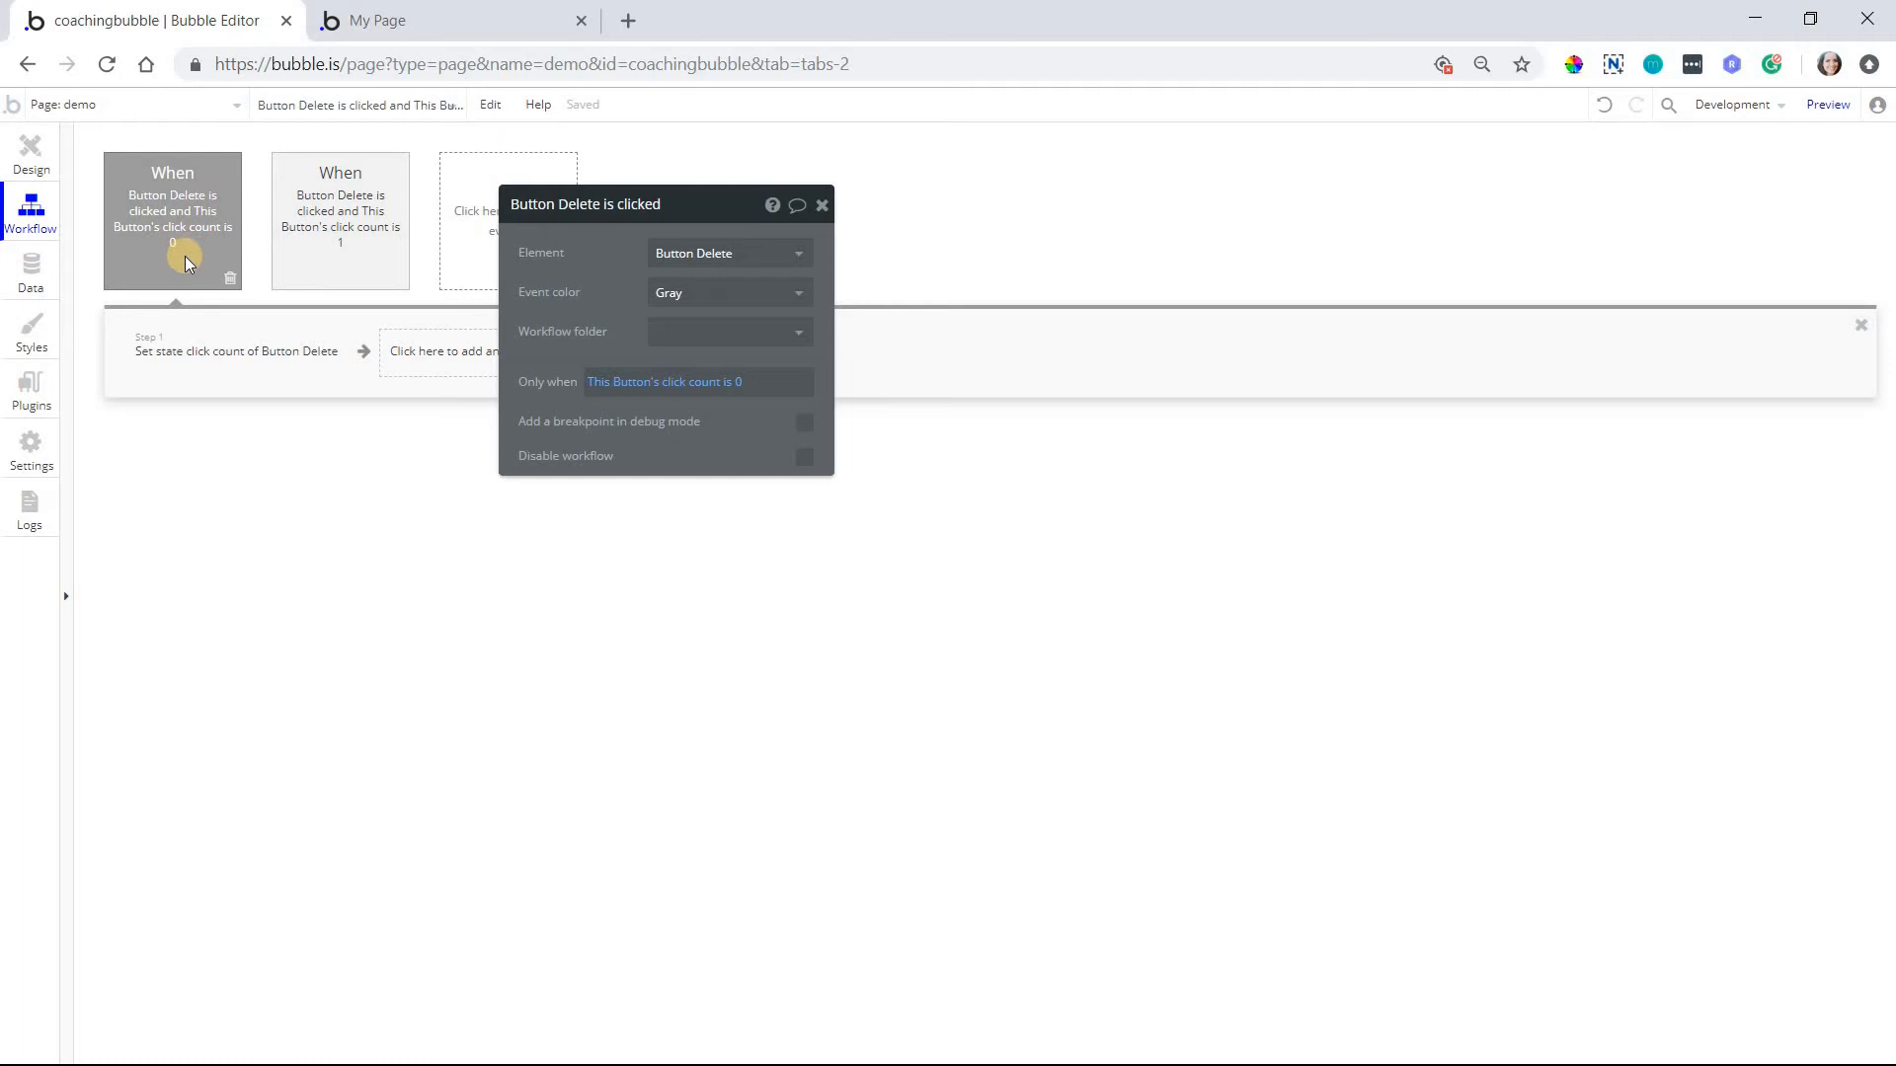
pyautogui.click(236, 350)
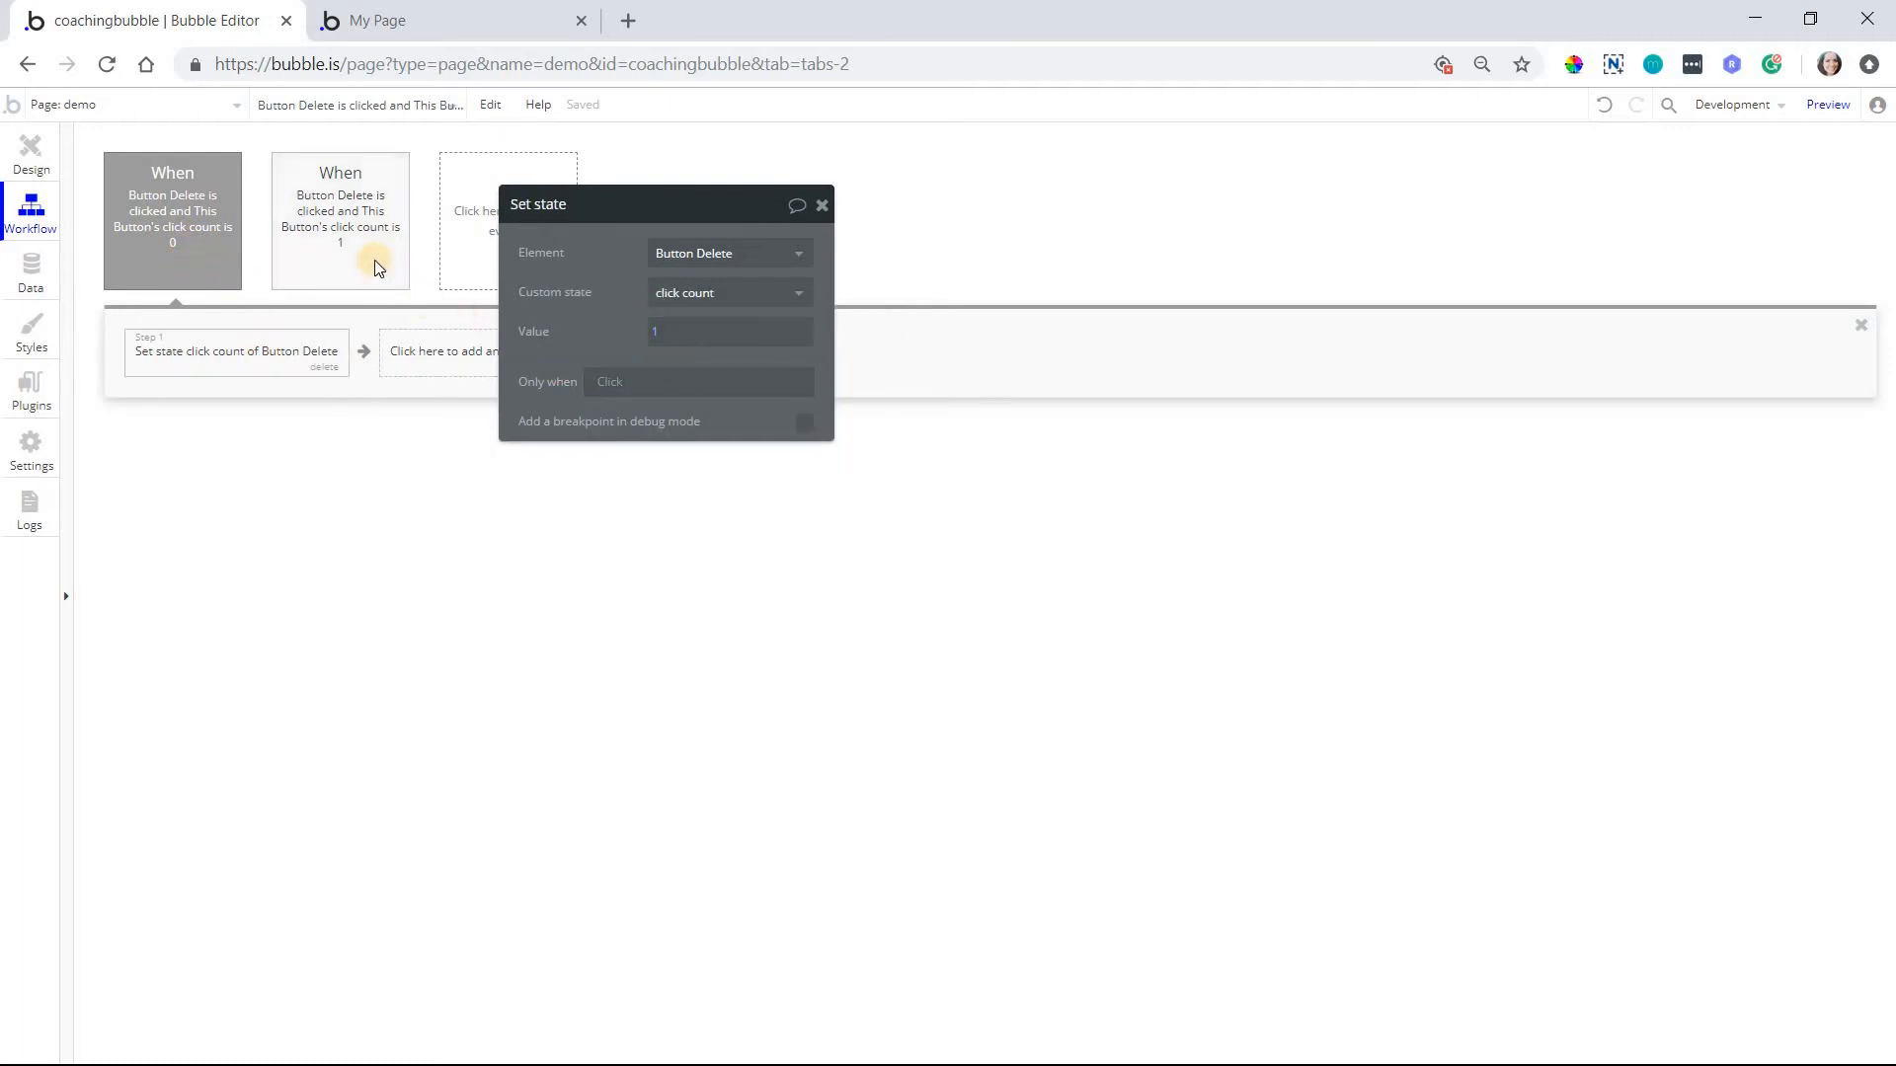
pyautogui.click(340, 221)
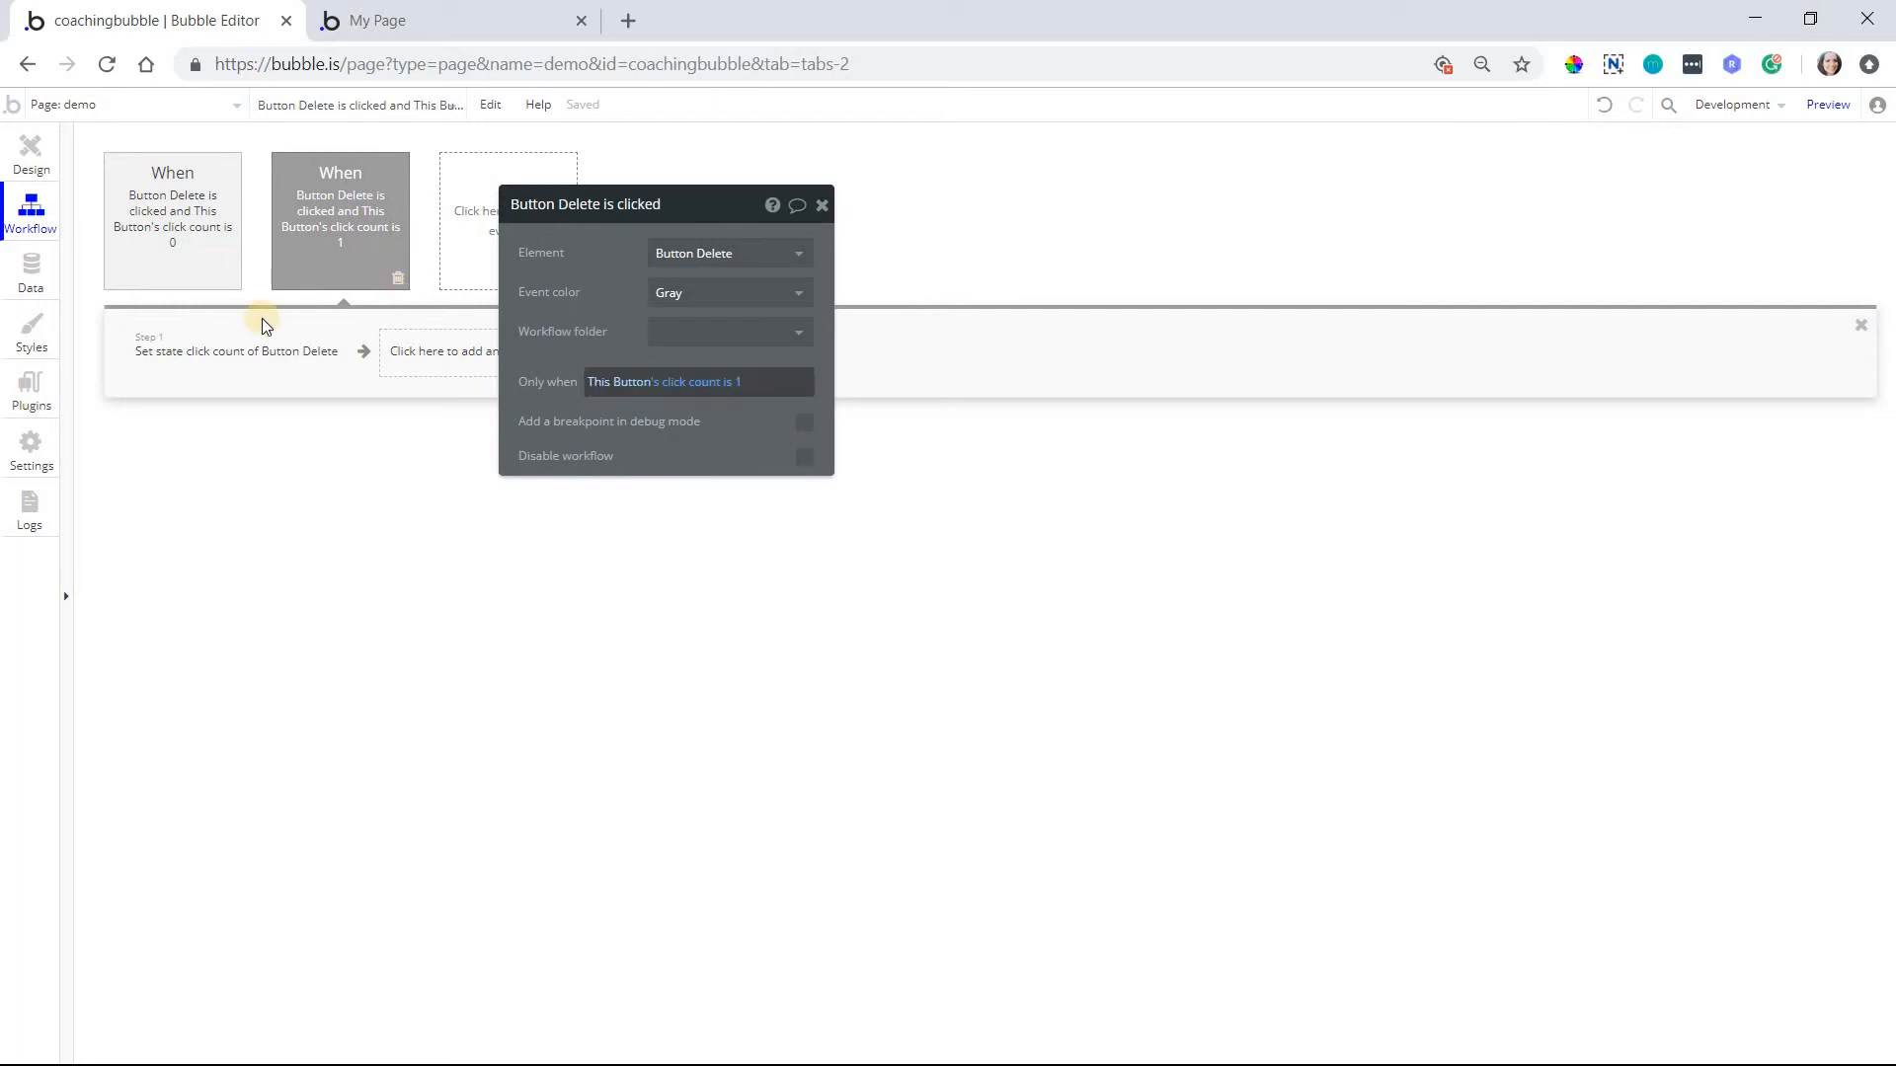
pyautogui.click(236, 350)
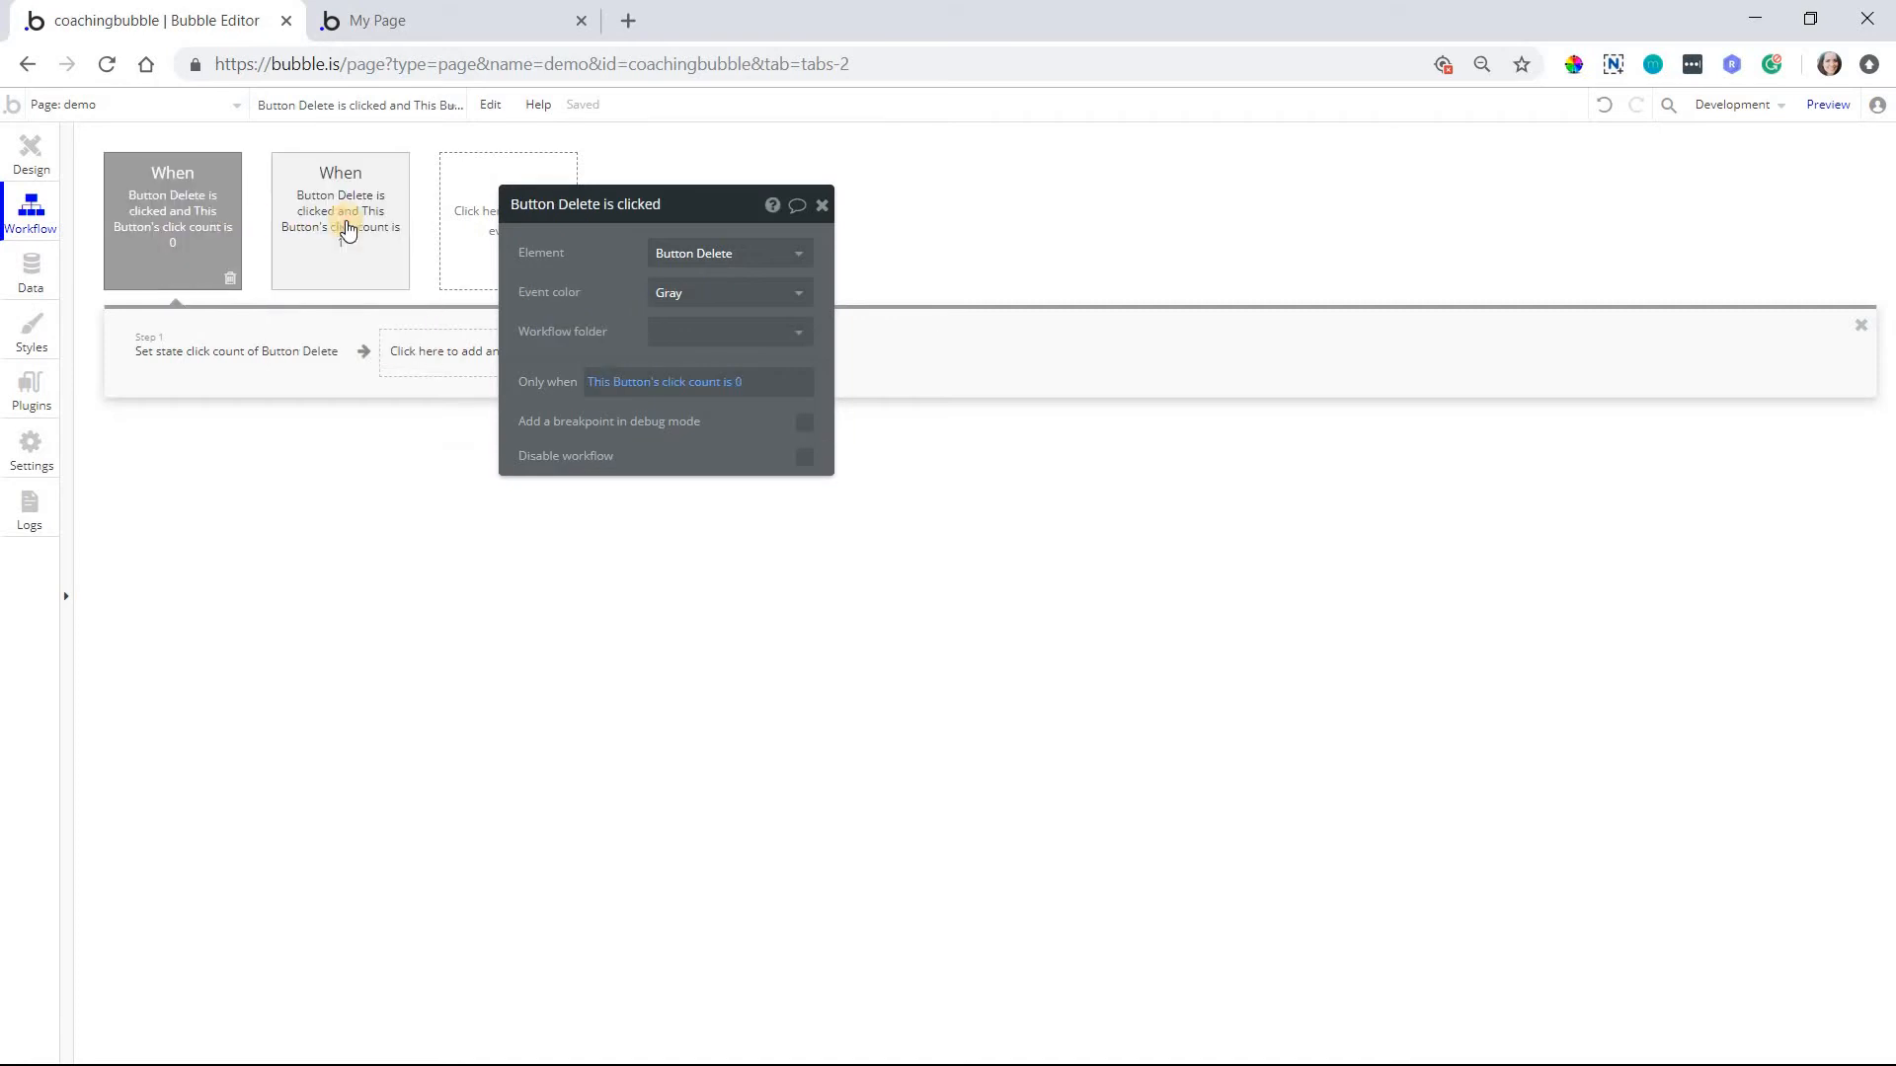
pyautogui.click(340, 220)
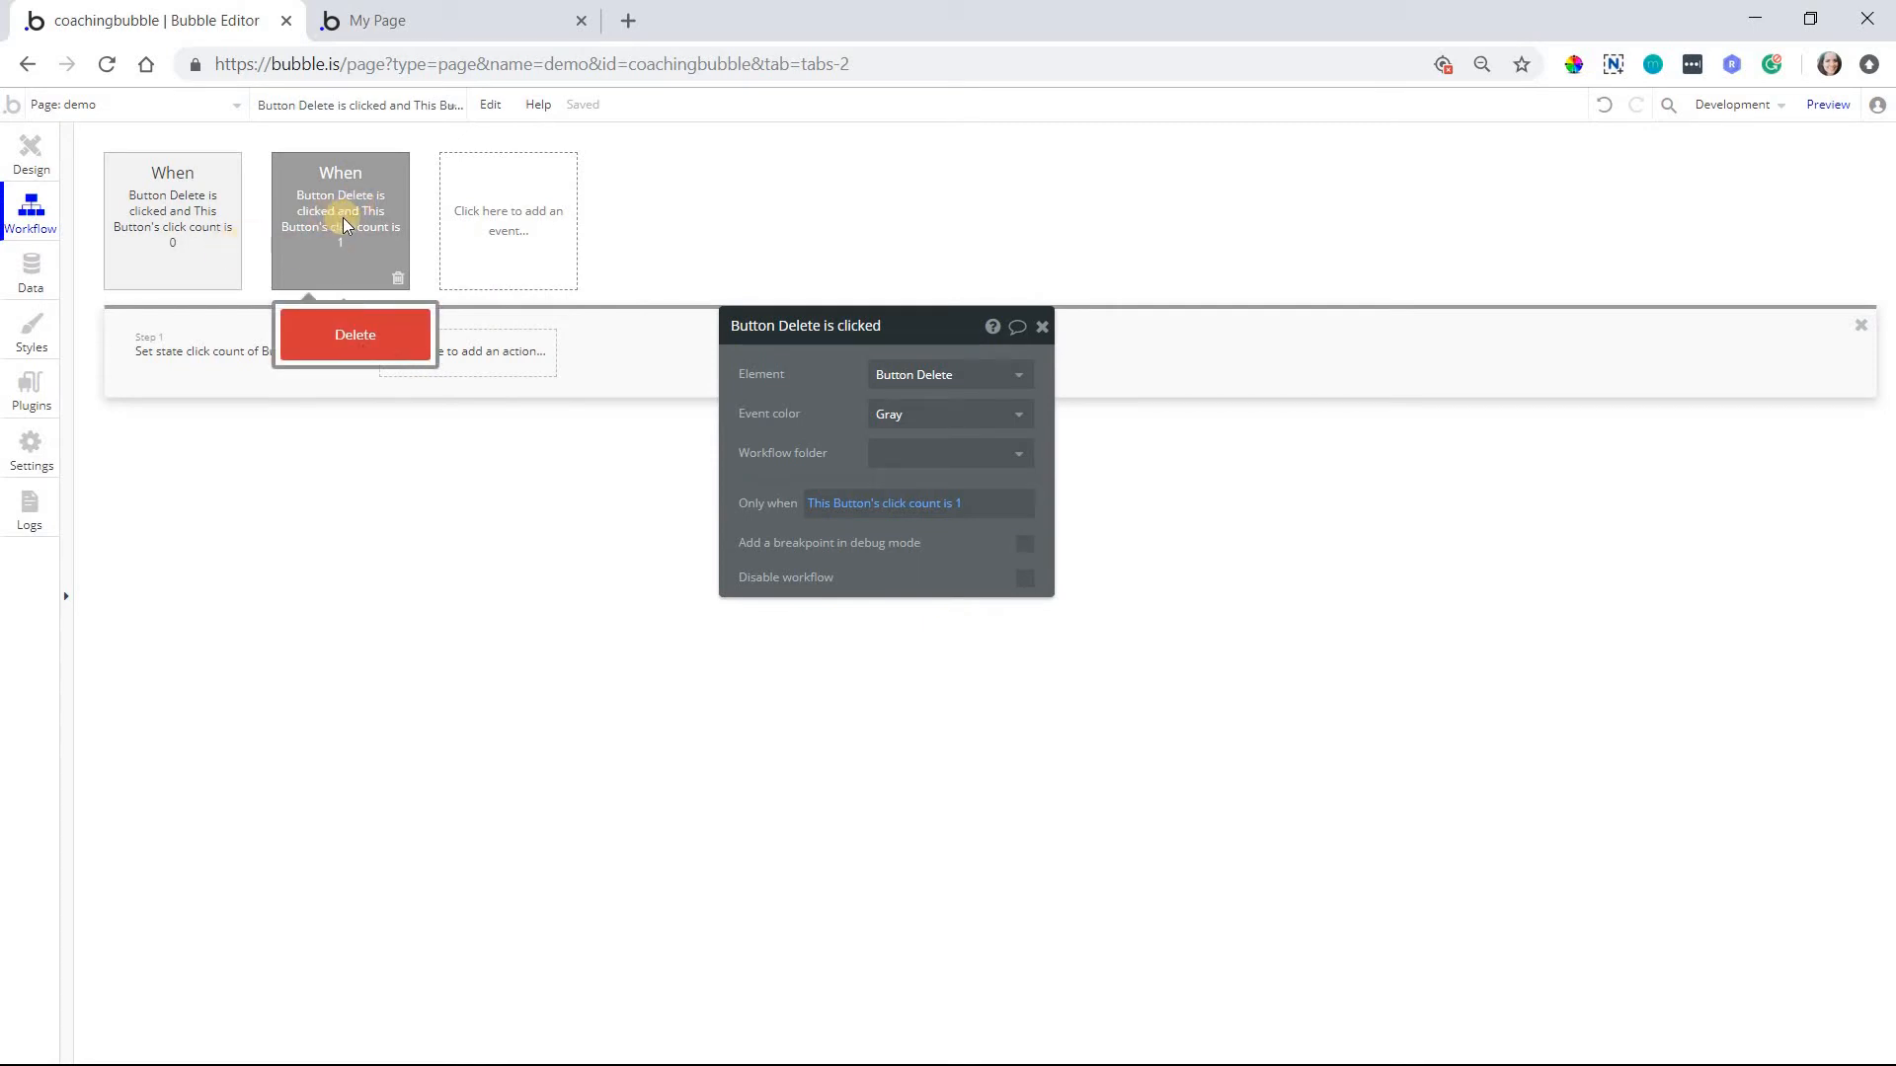
pyautogui.click(171, 222)
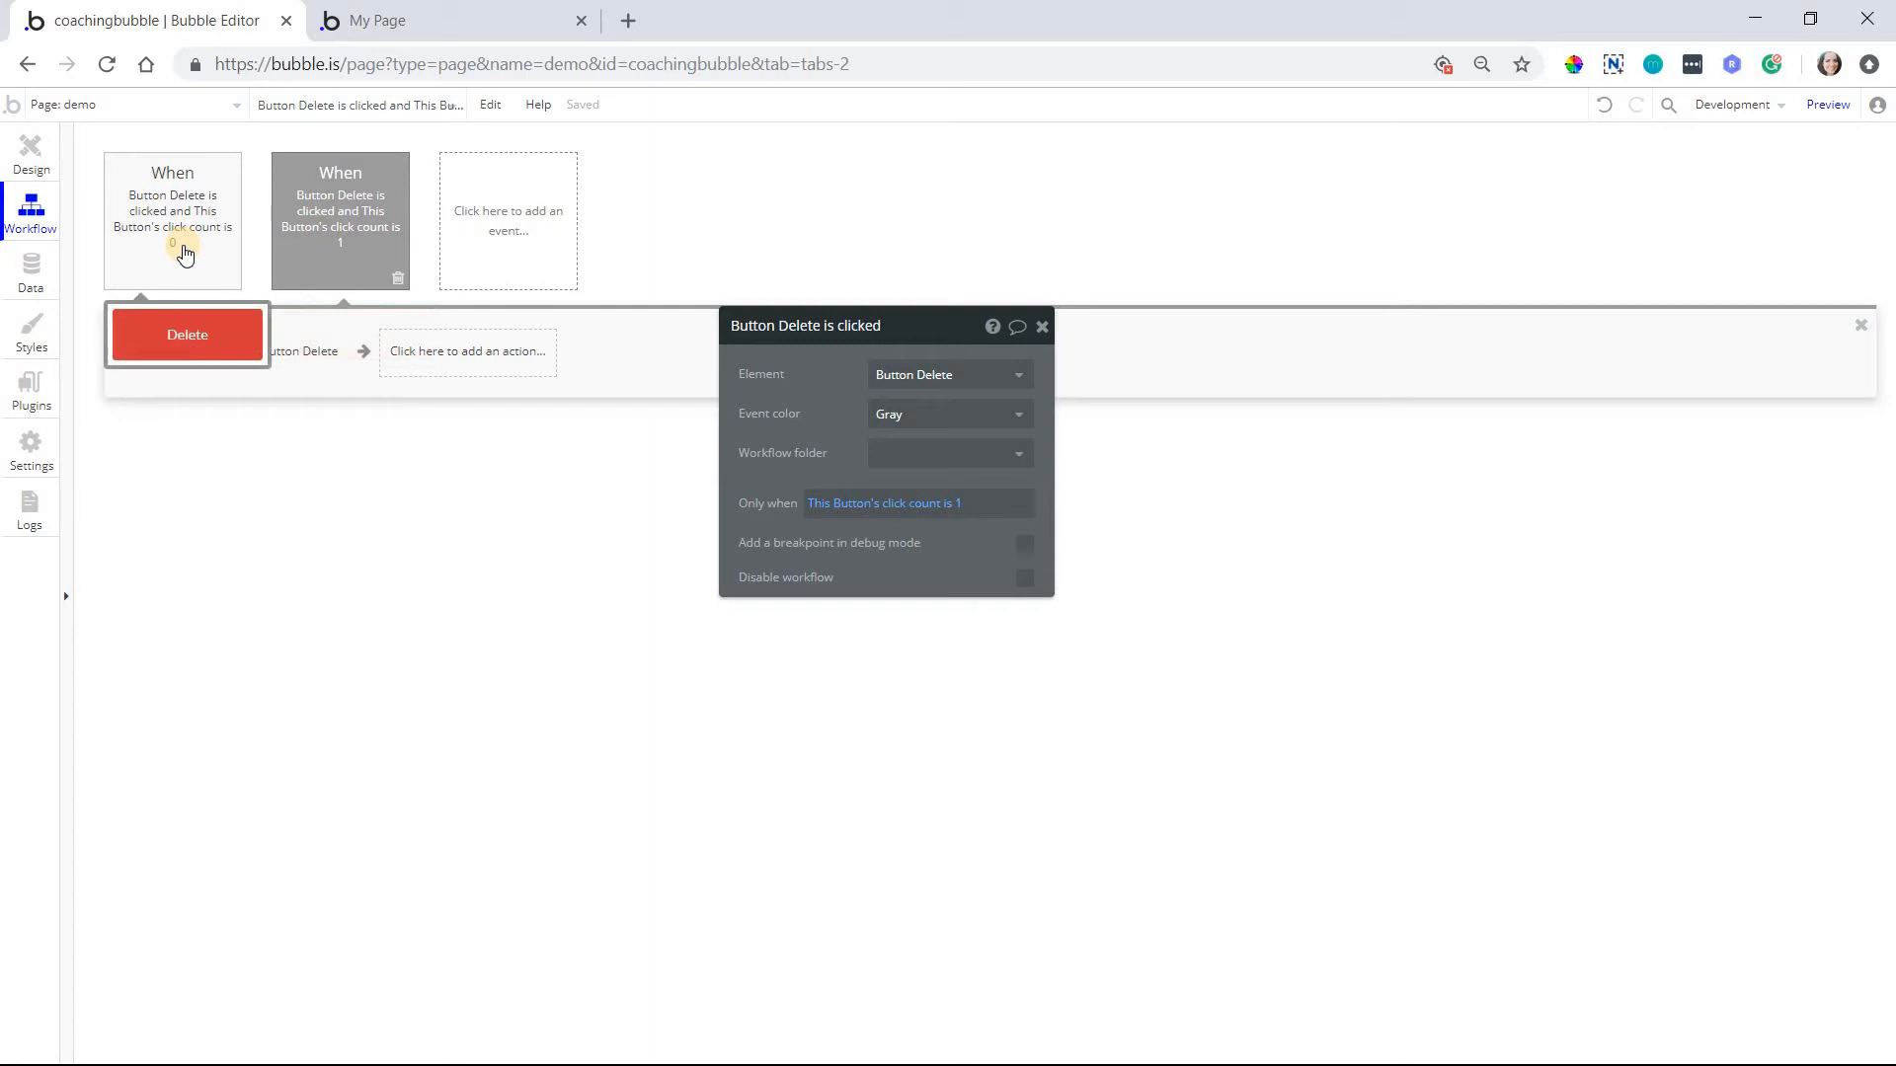
pyautogui.moveTo(291, 298)
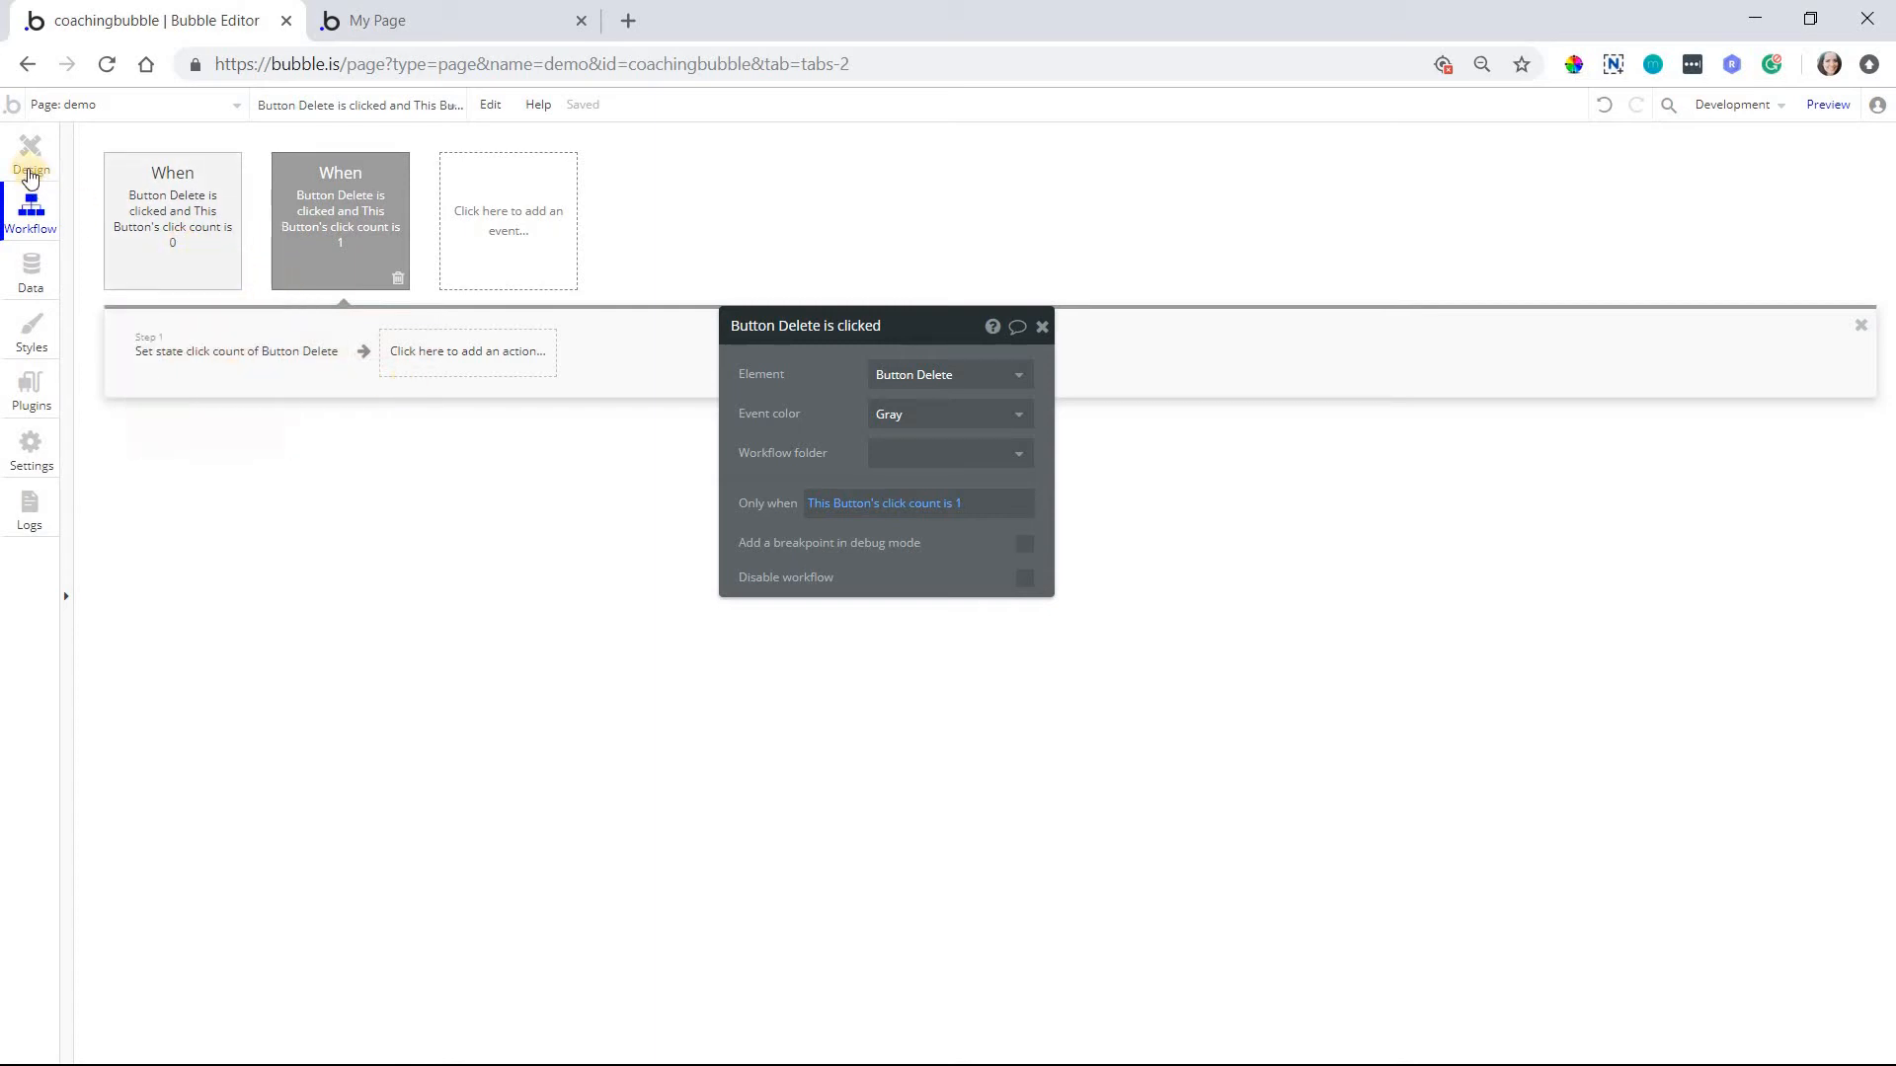
# Add a conditional on Button Delete for when This Button's click count is 1
pyautogui.click(31, 151)
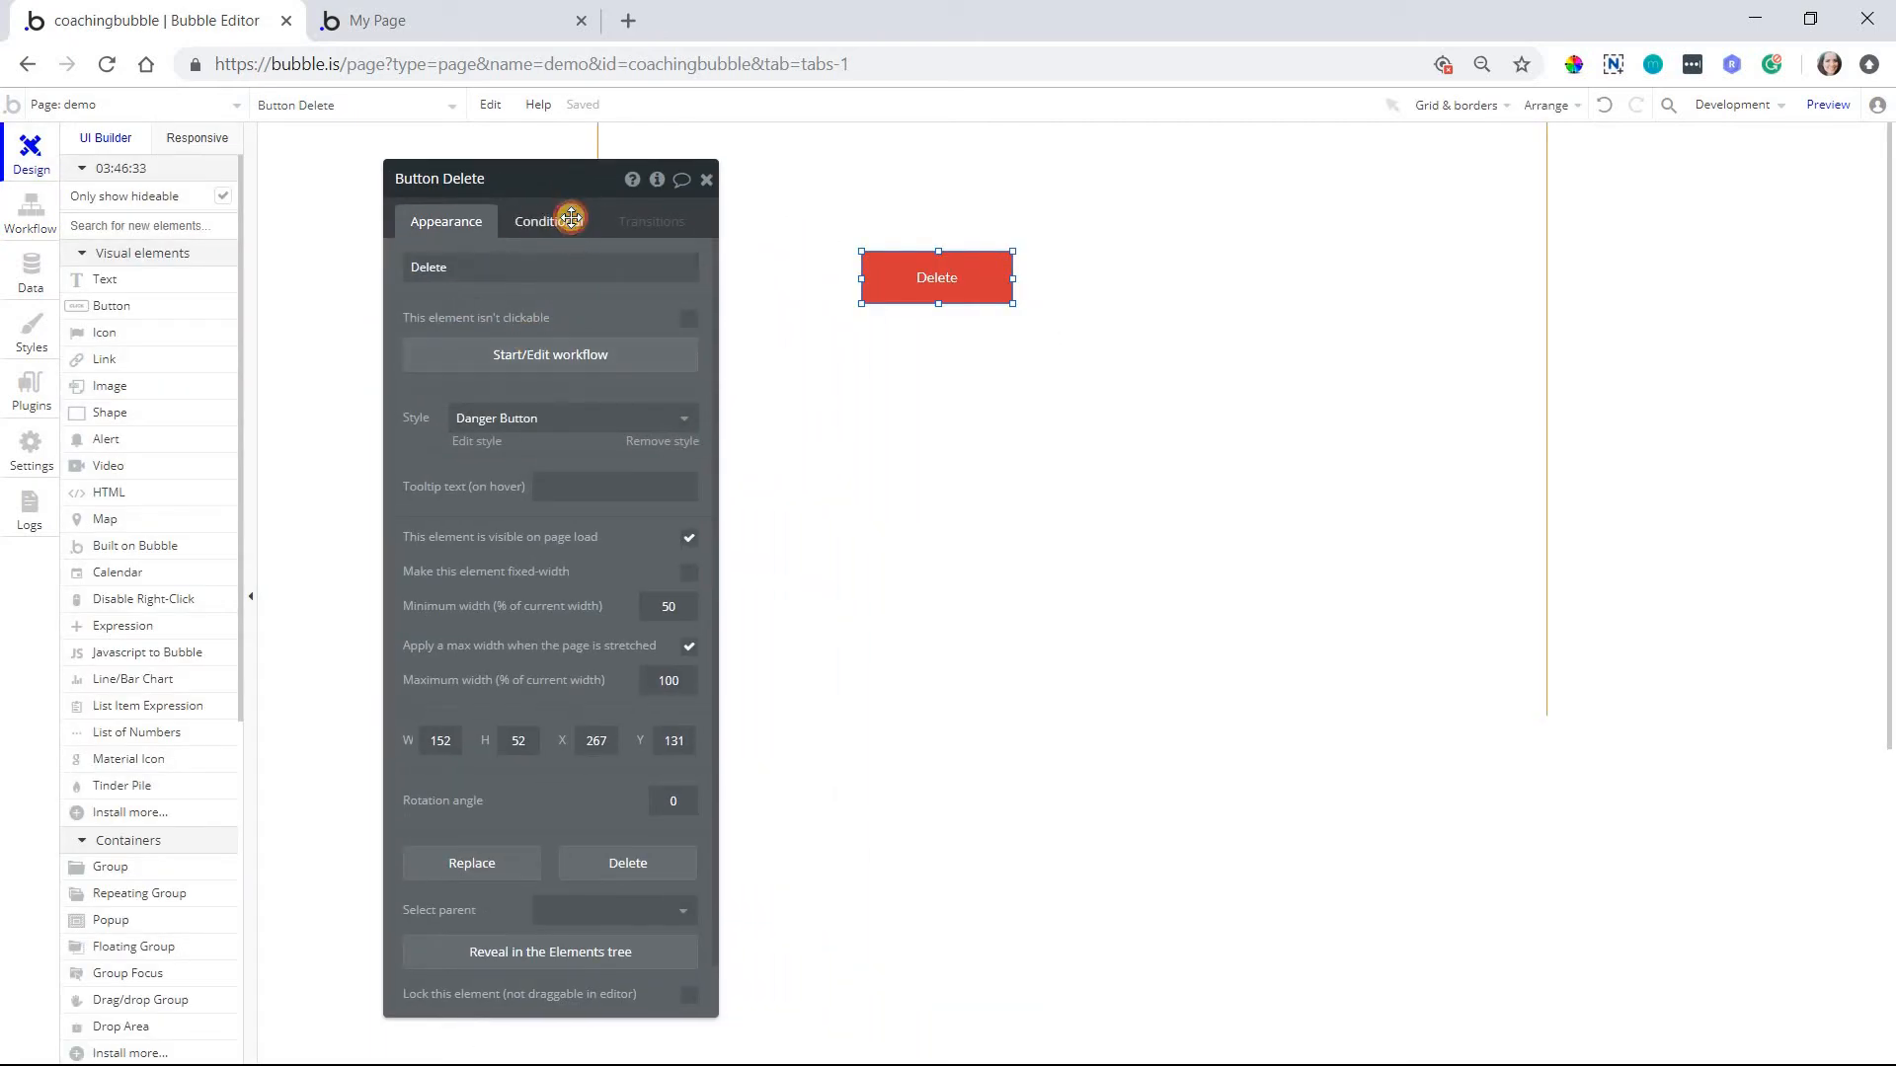
pyautogui.click(548, 220)
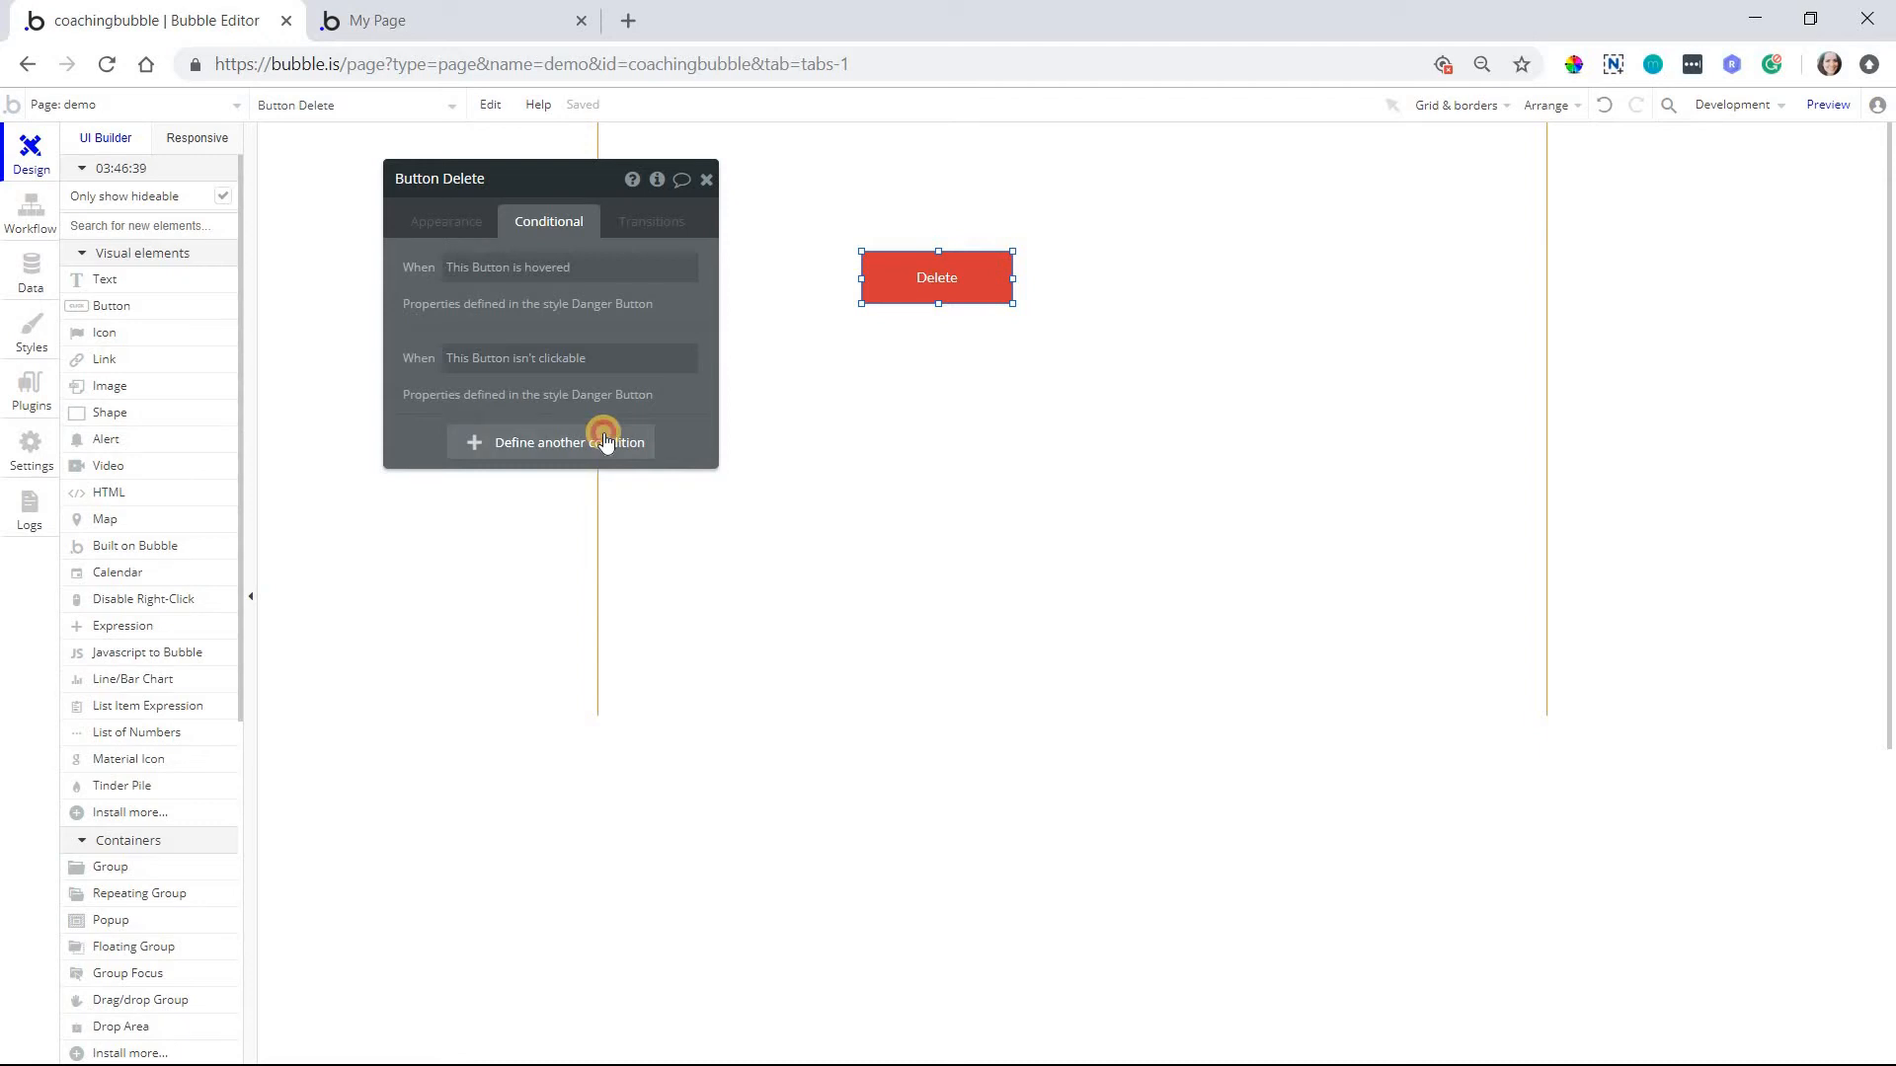
pyautogui.click(549, 441)
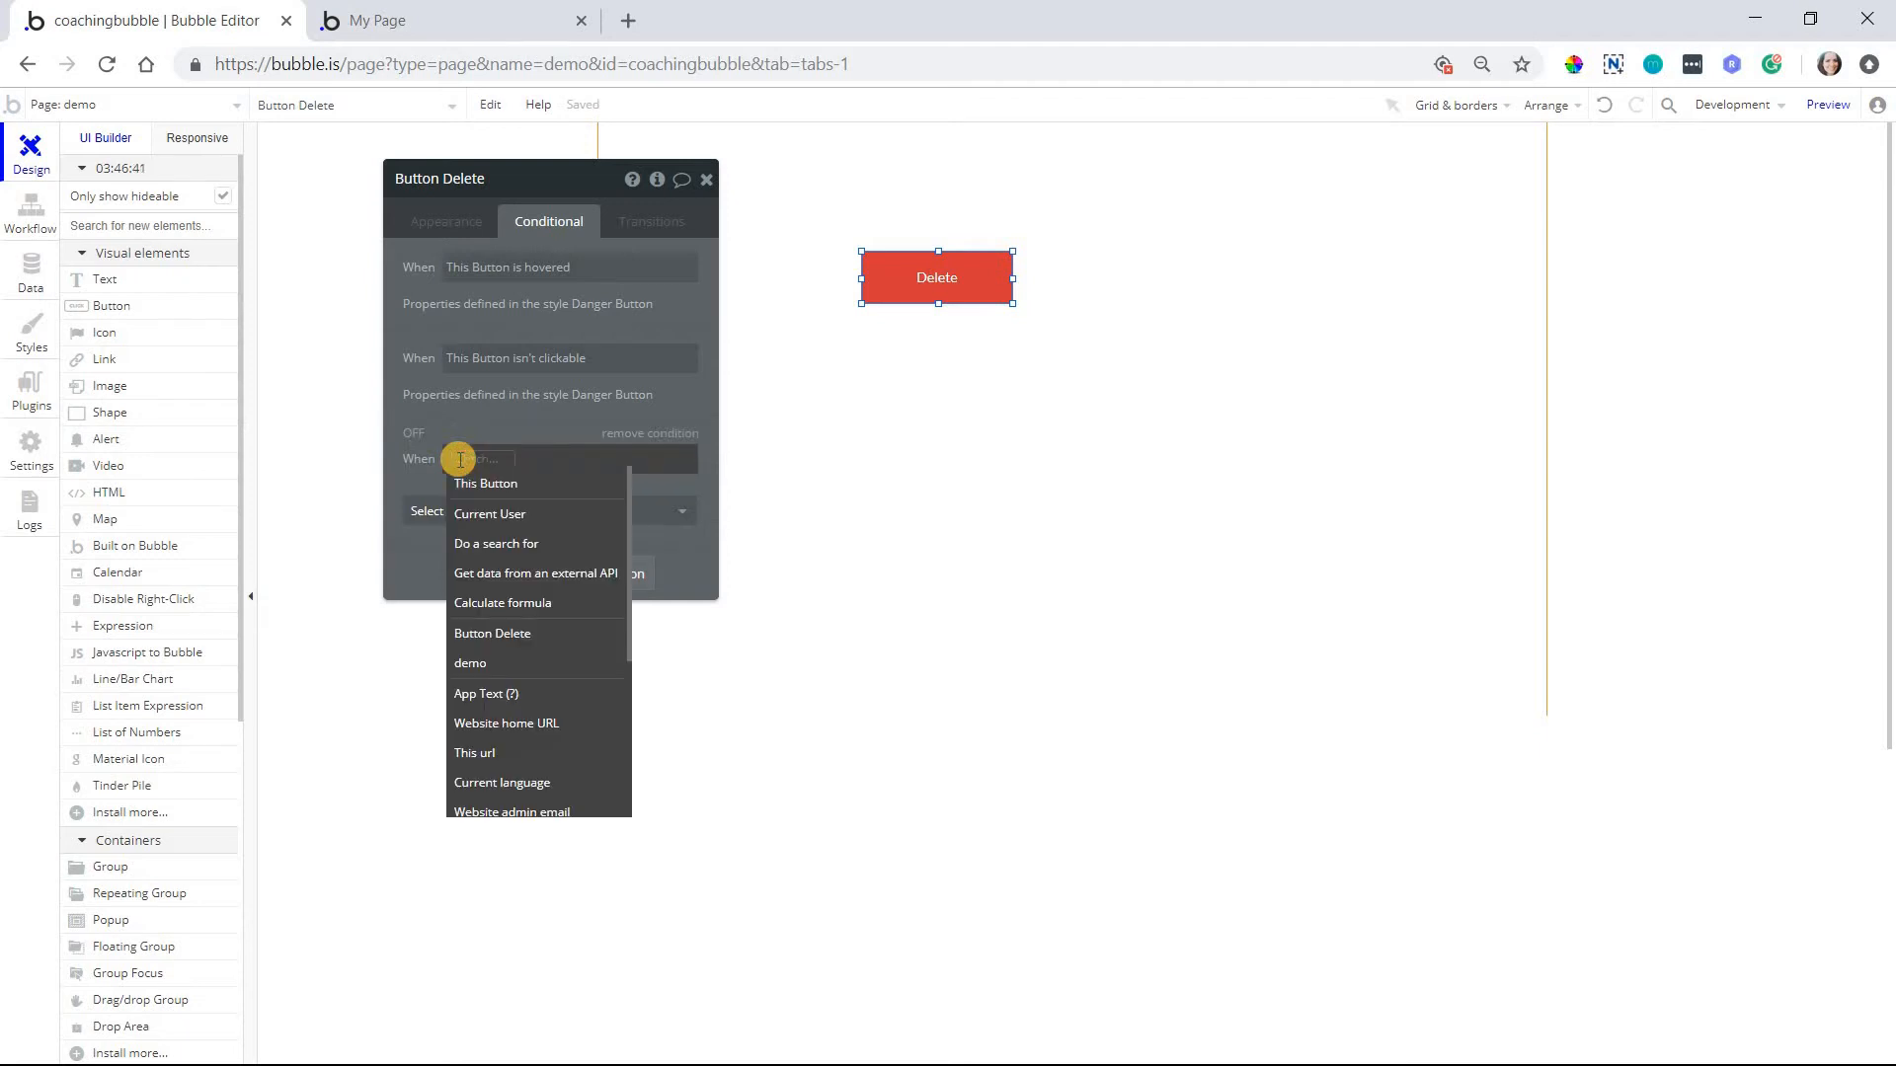
pyautogui.click(485, 483)
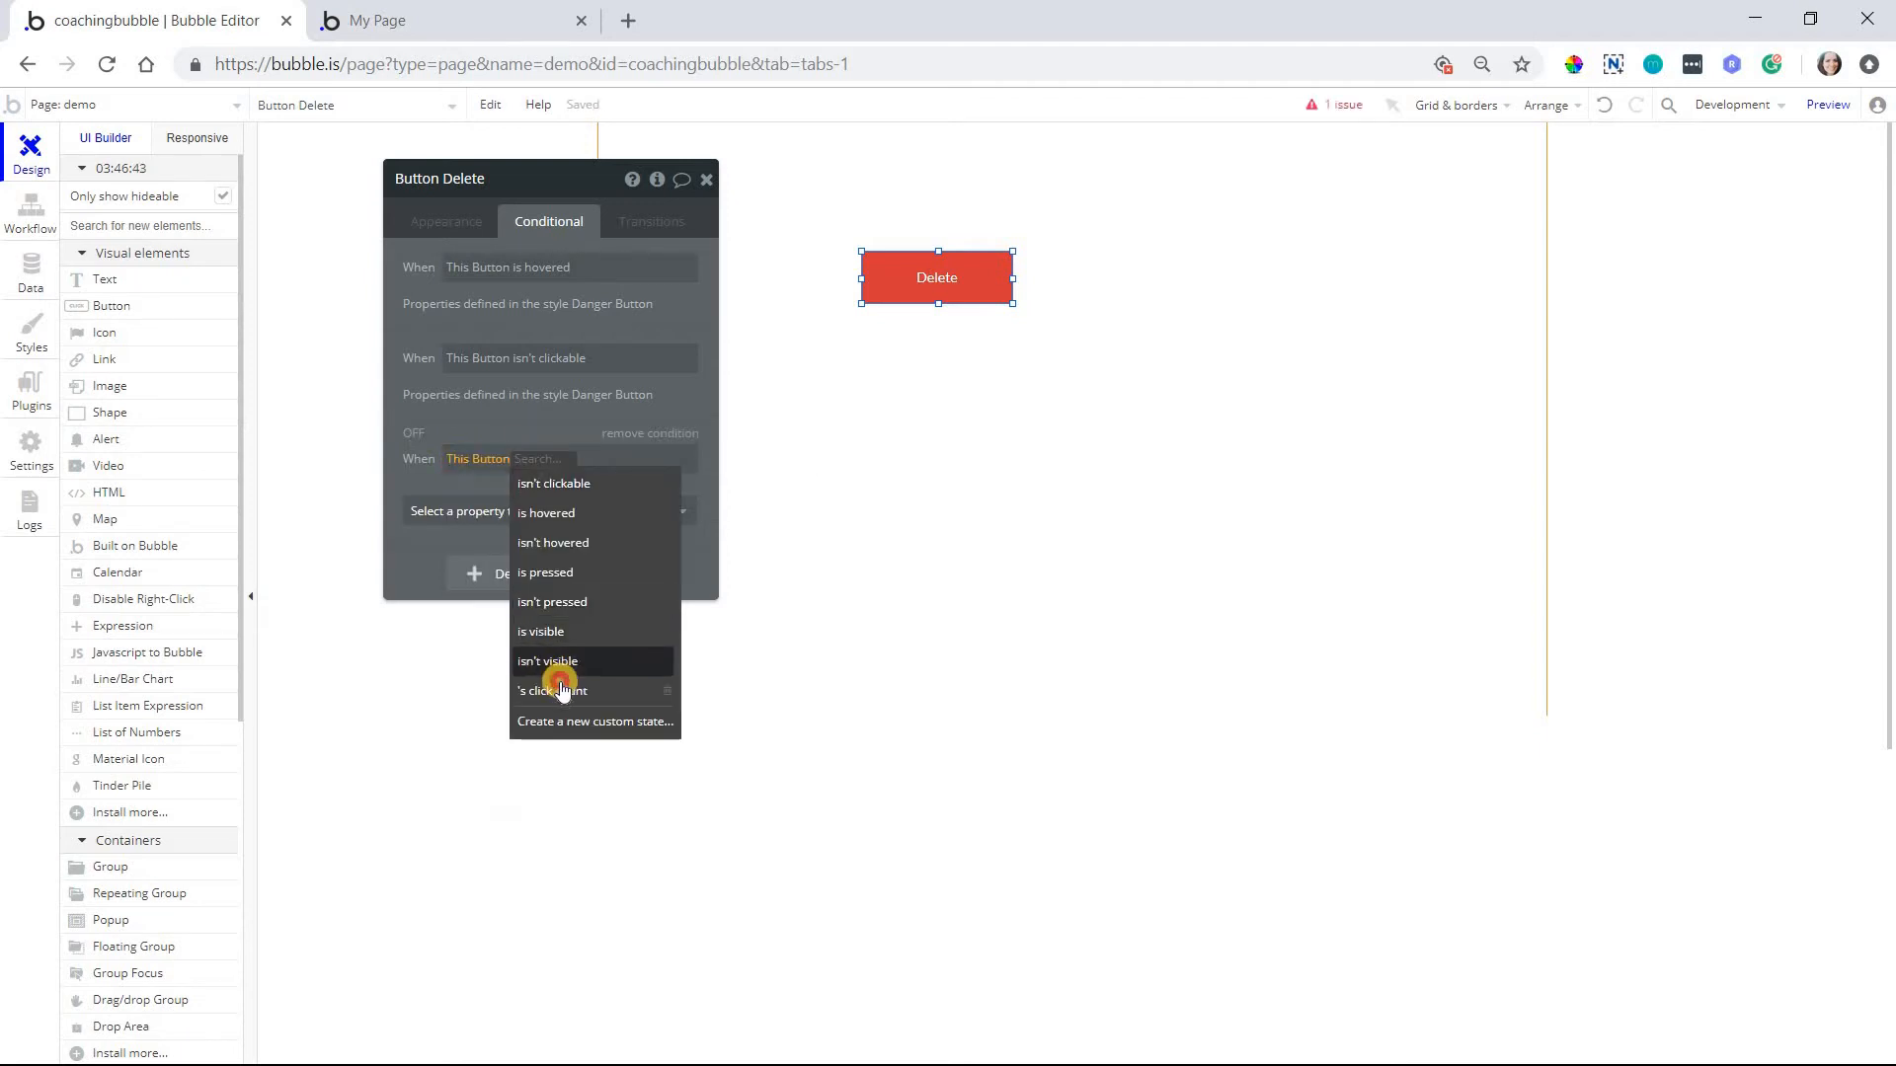
pyautogui.click(551, 690)
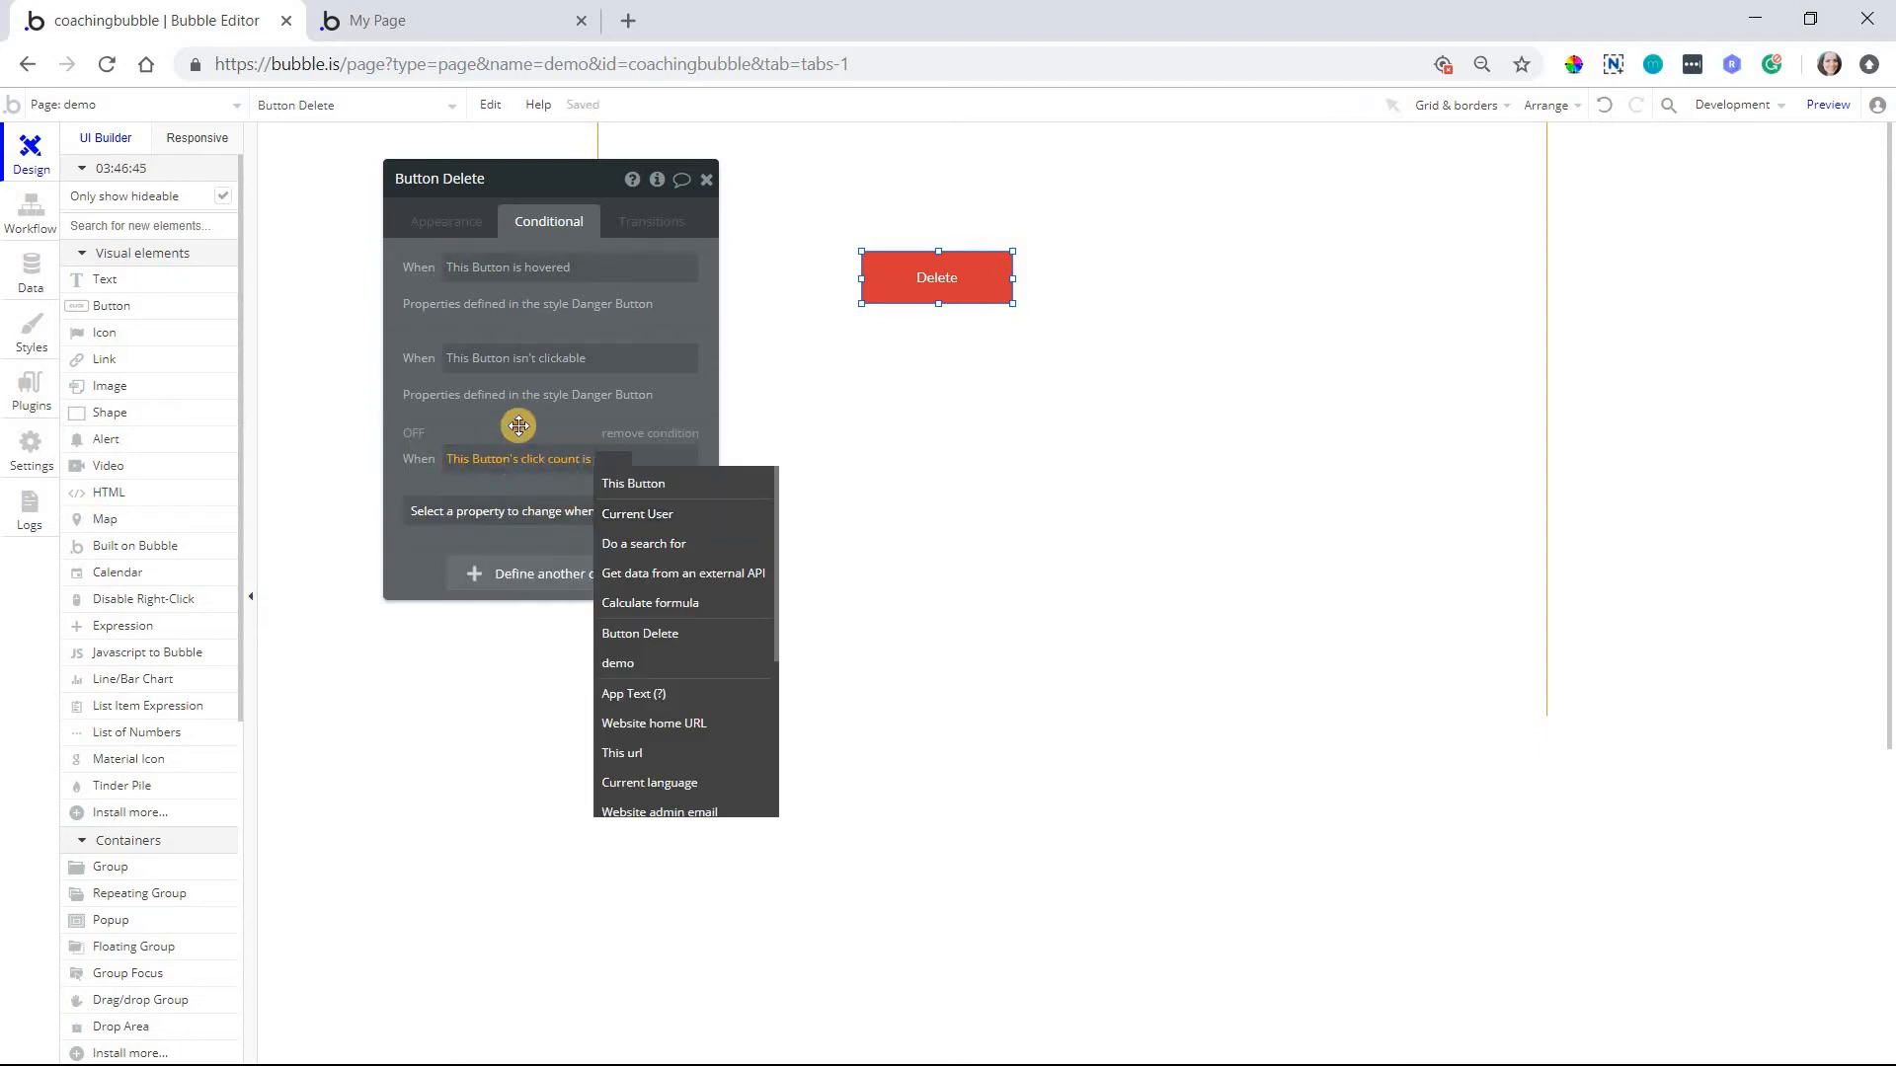
pyautogui.click(626, 458)
pyautogui.write(' 1')
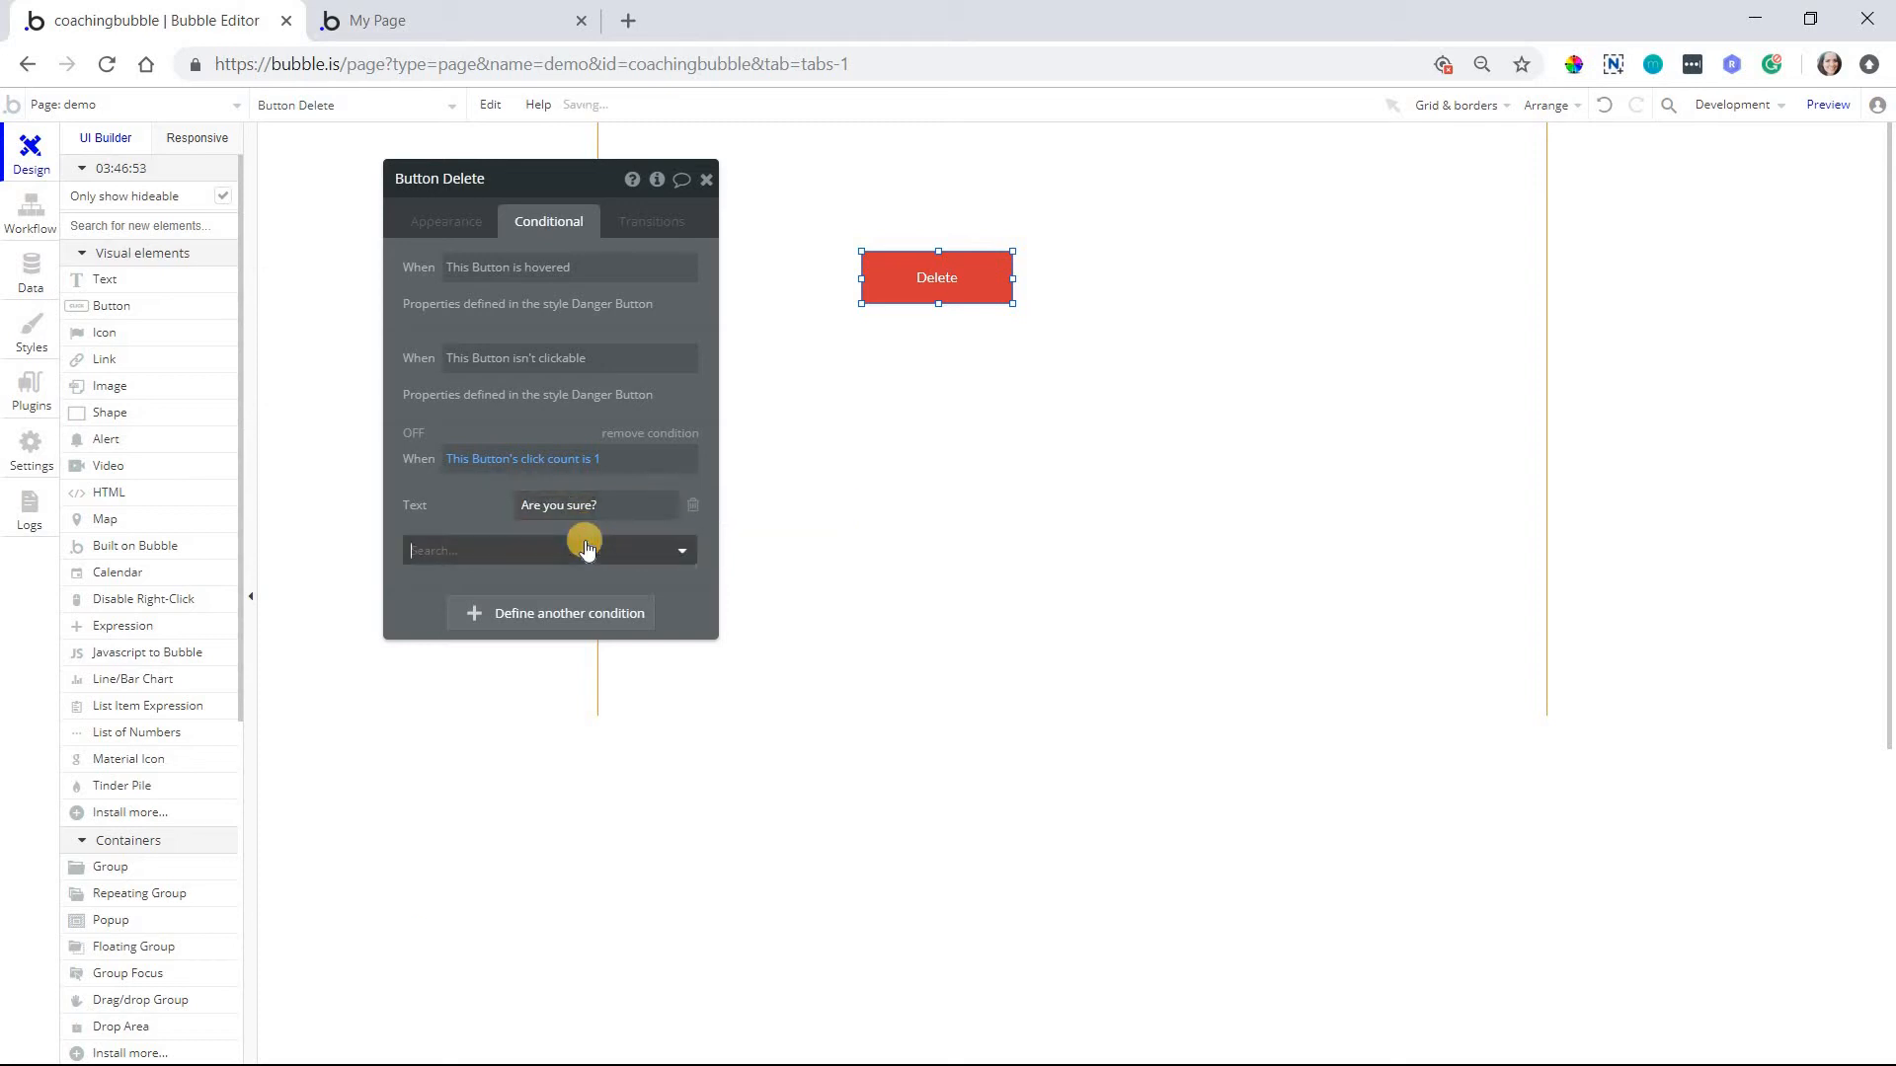
# Make the condition show 'Are you sure?' on dark red #6B1515, with preview on
pyautogui.write('co')
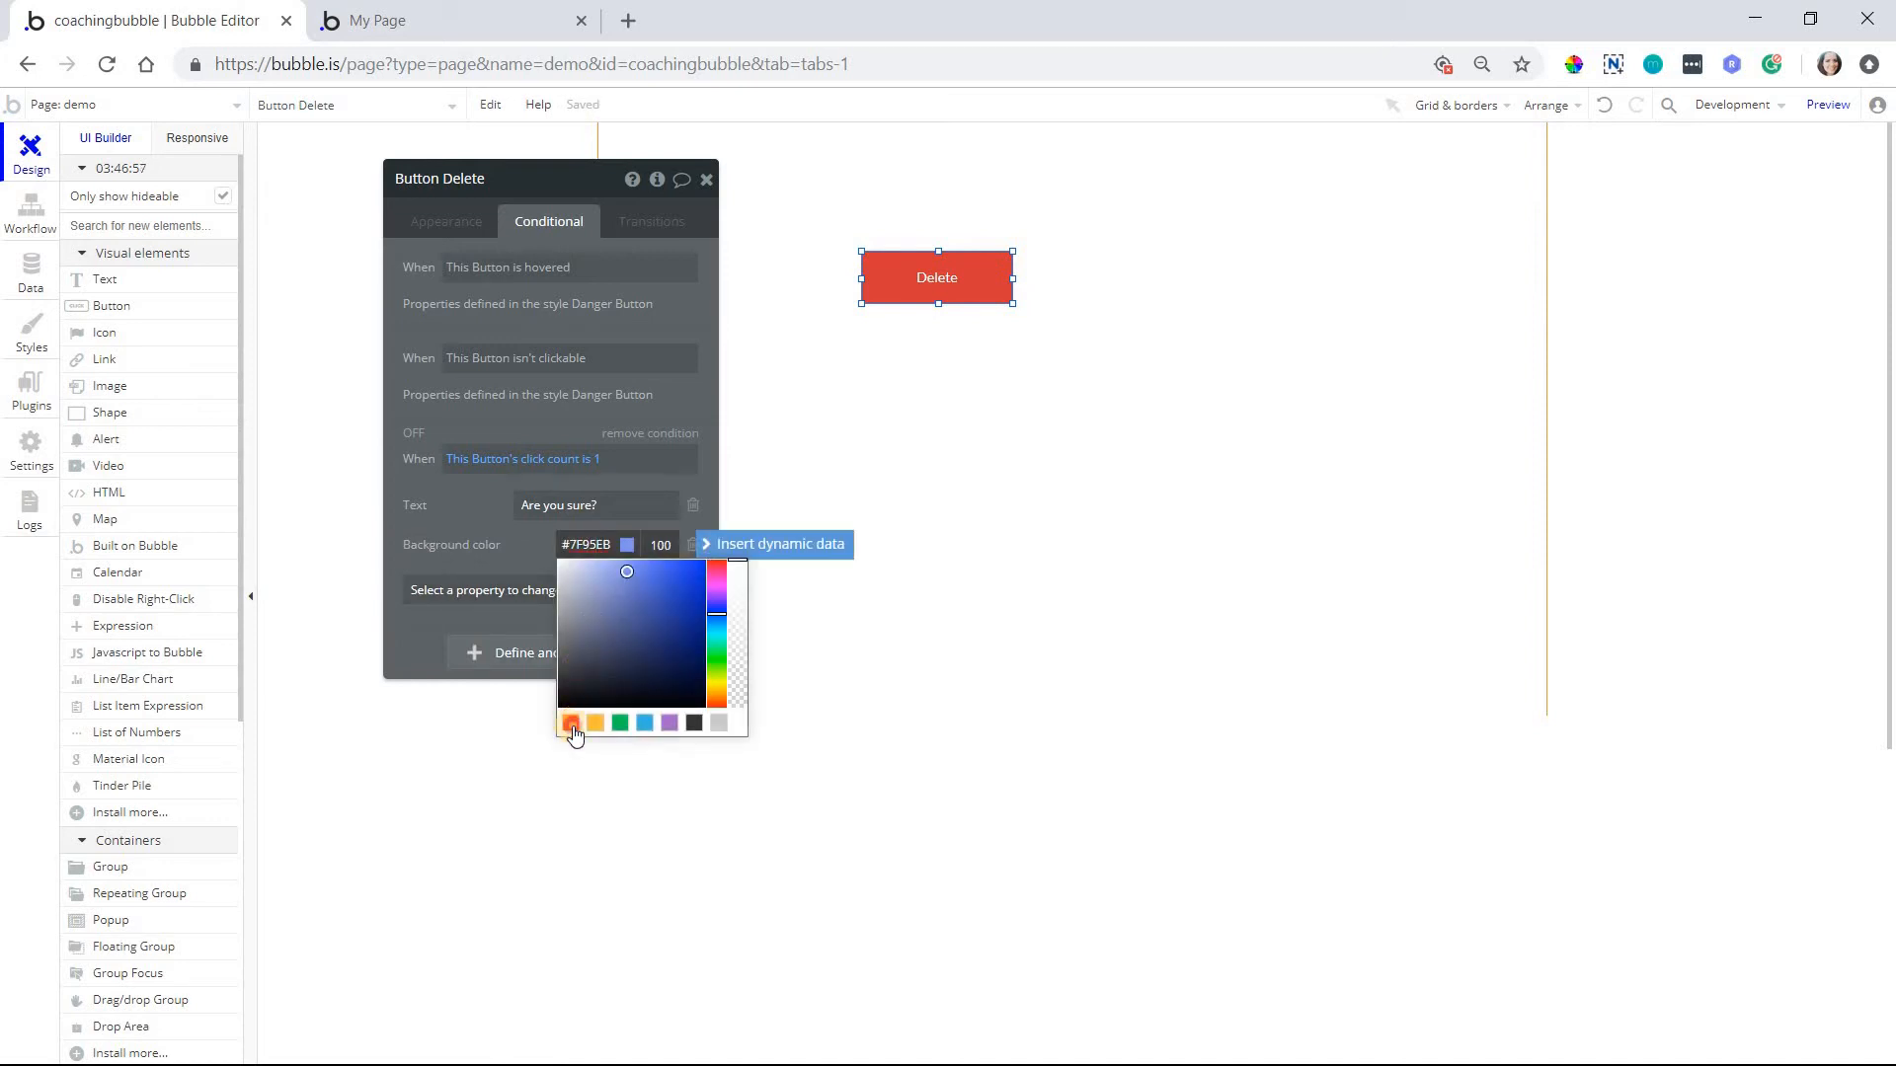
pyautogui.click(570, 723)
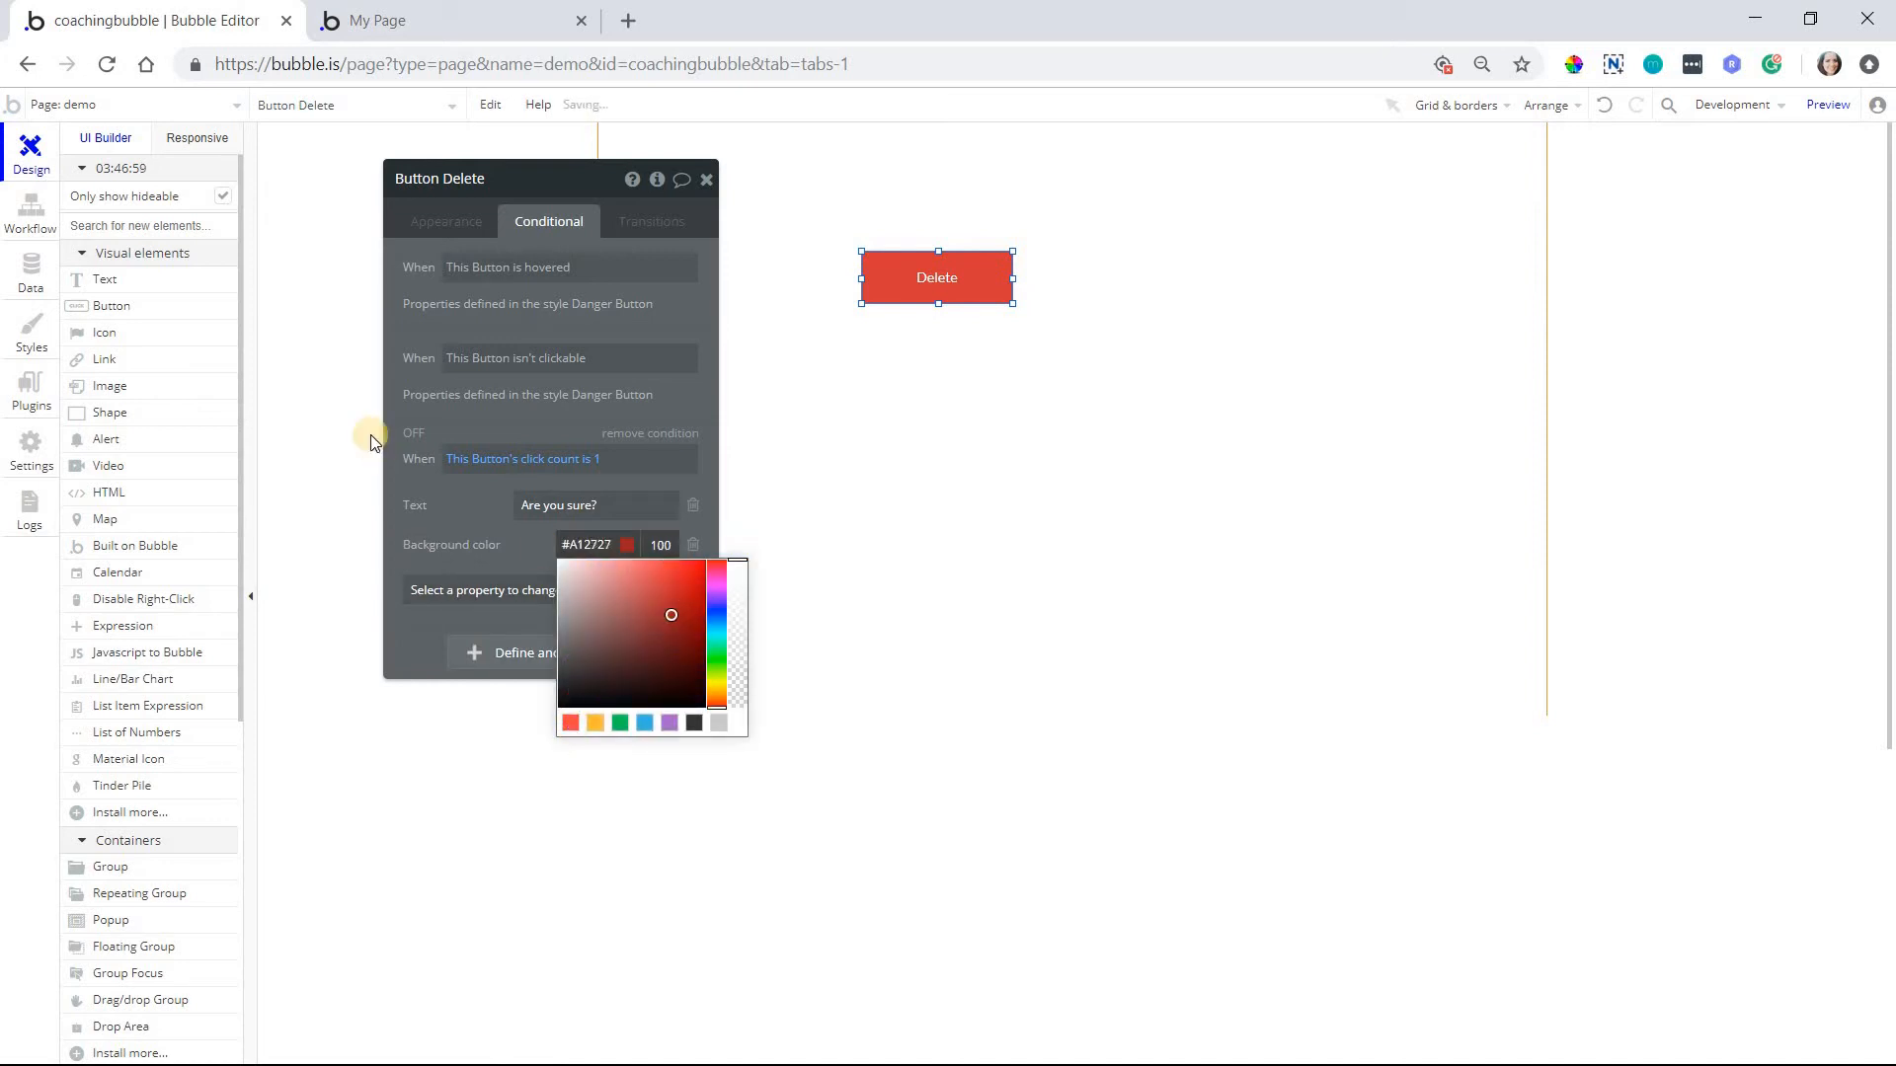
pyautogui.click(561, 459)
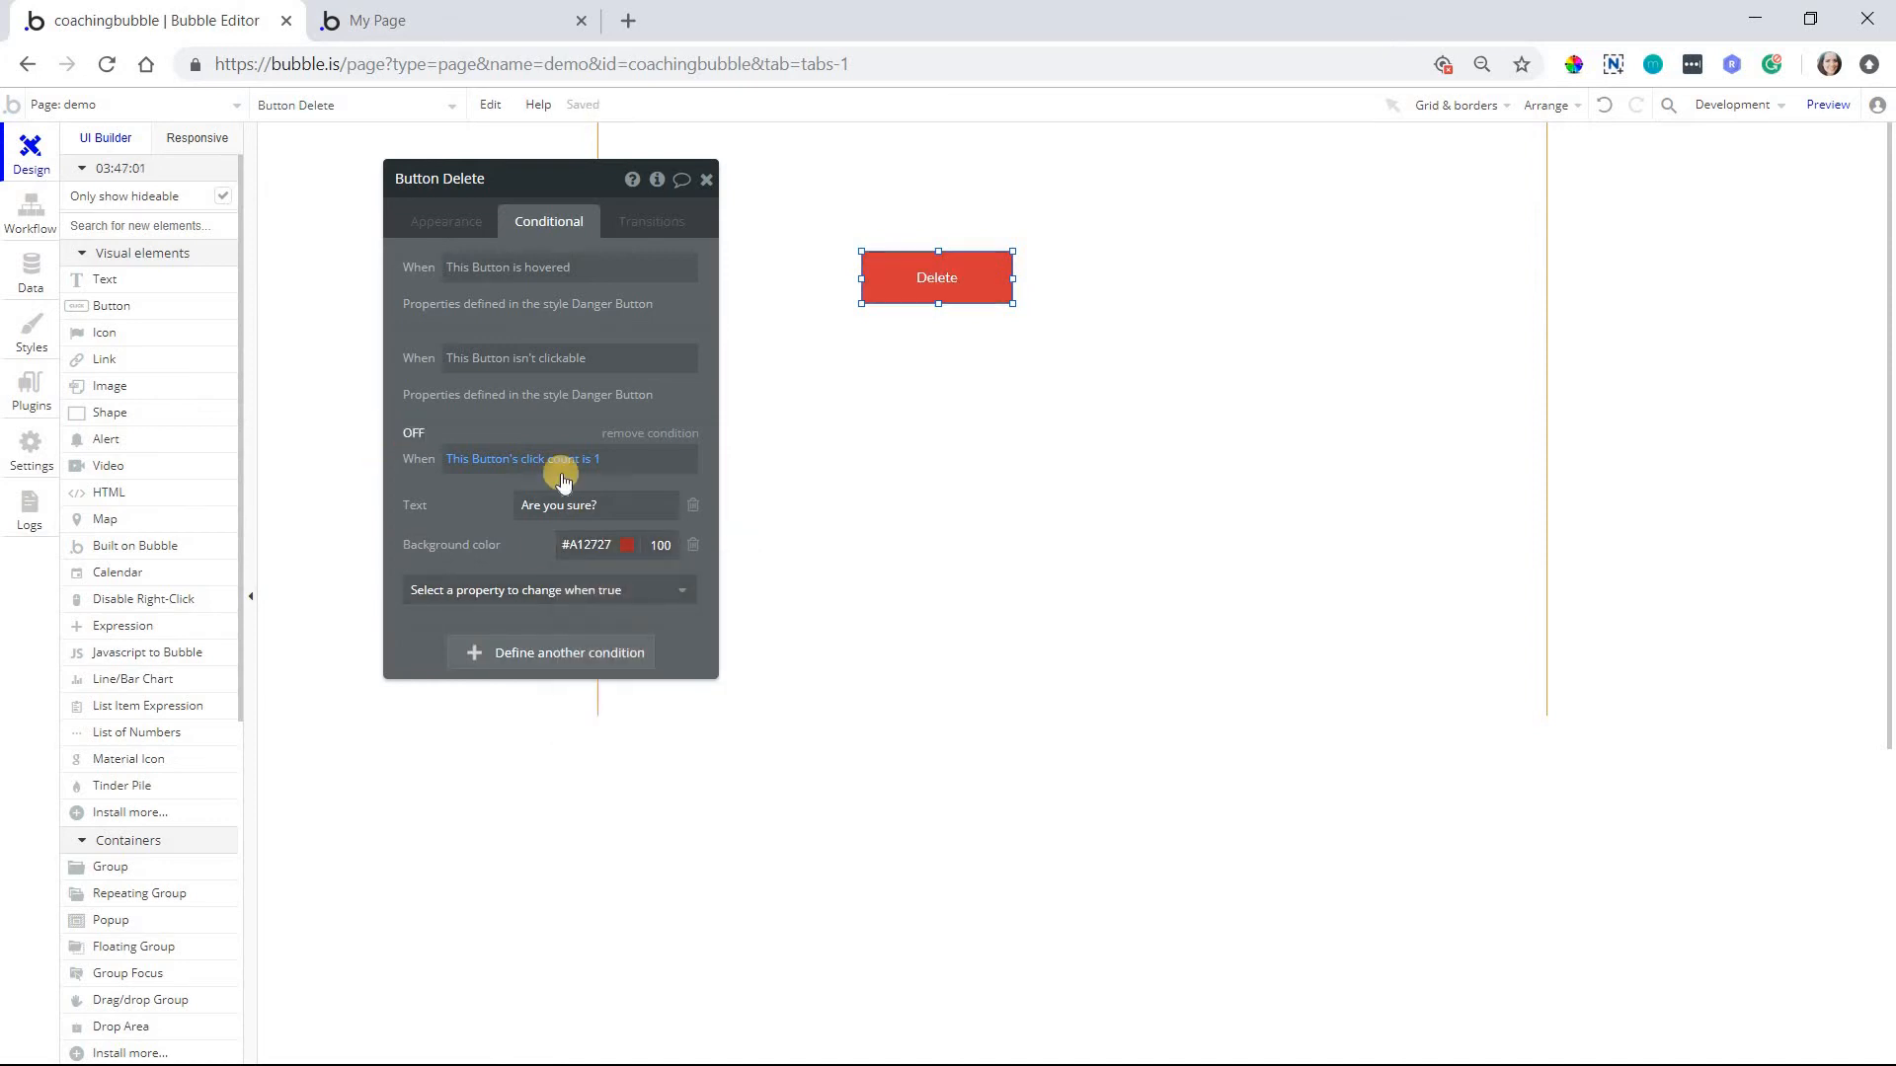
pyautogui.click(628, 544)
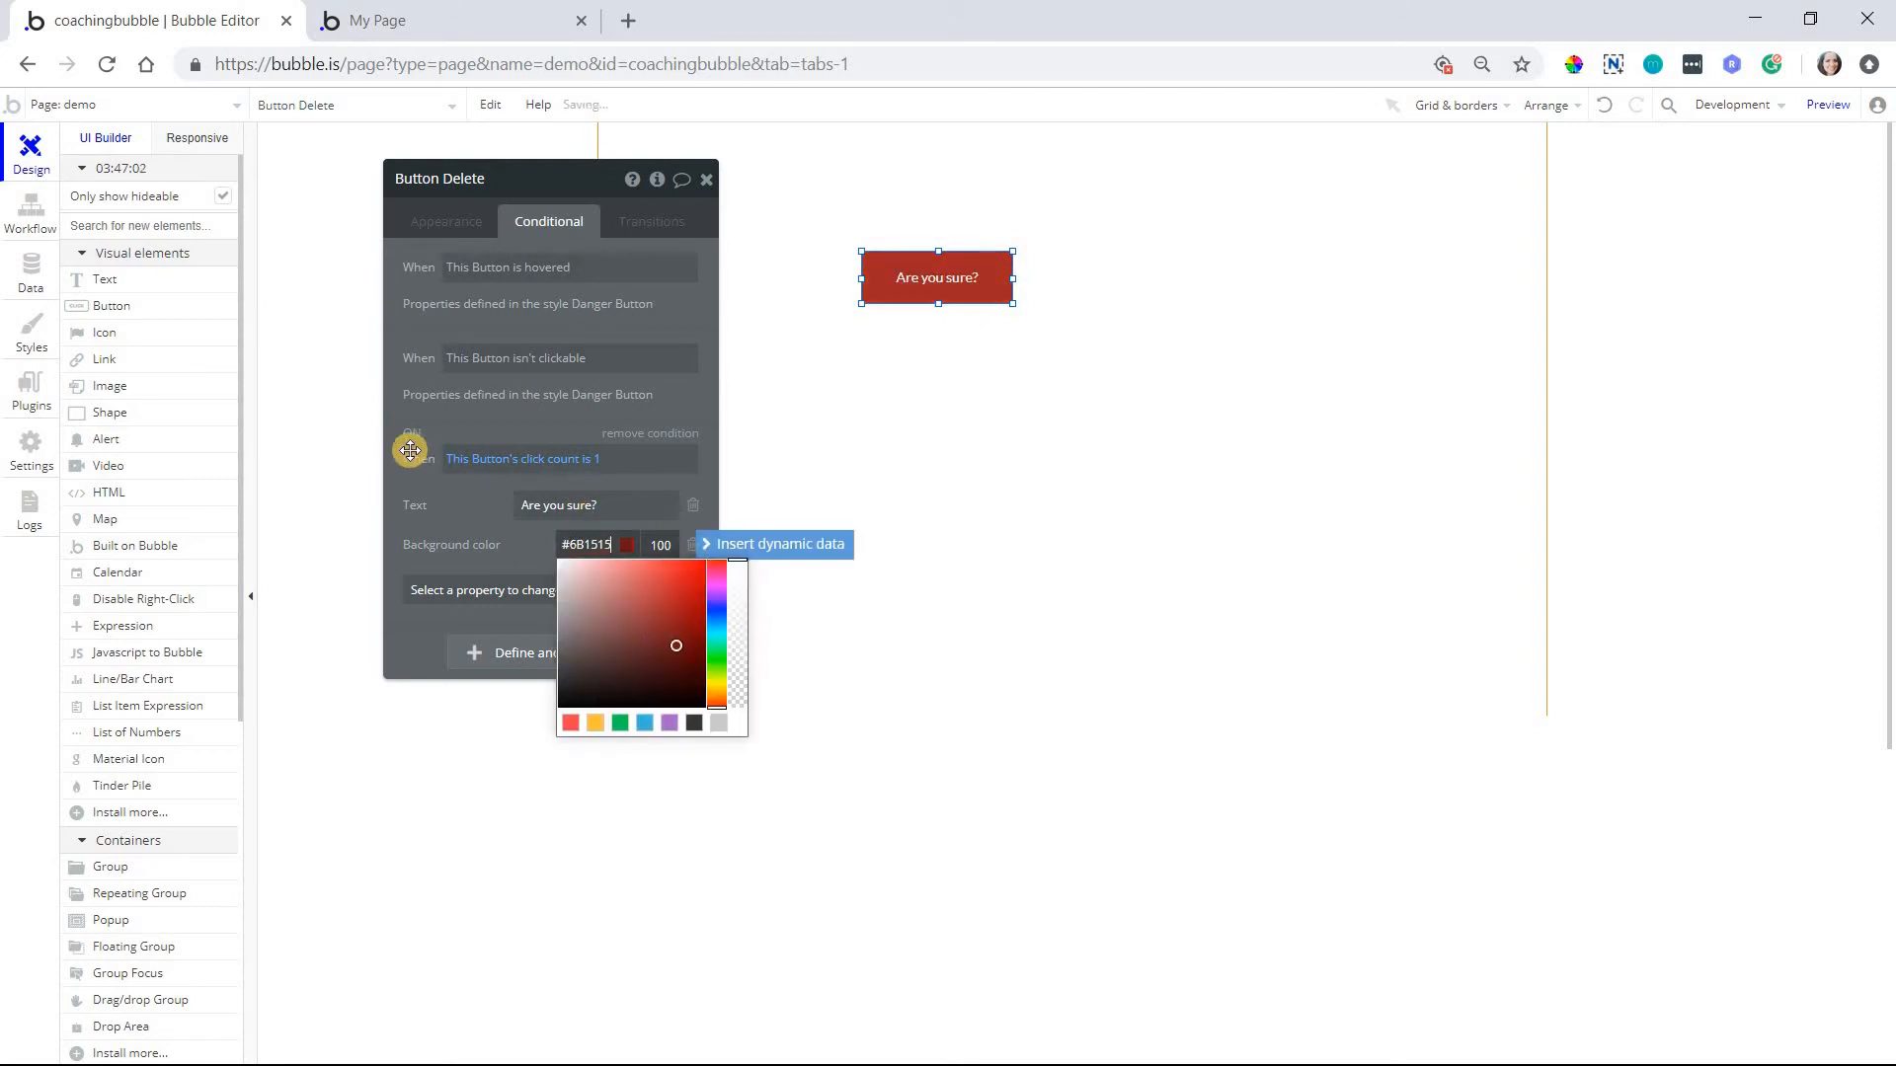
pyautogui.click(409, 440)
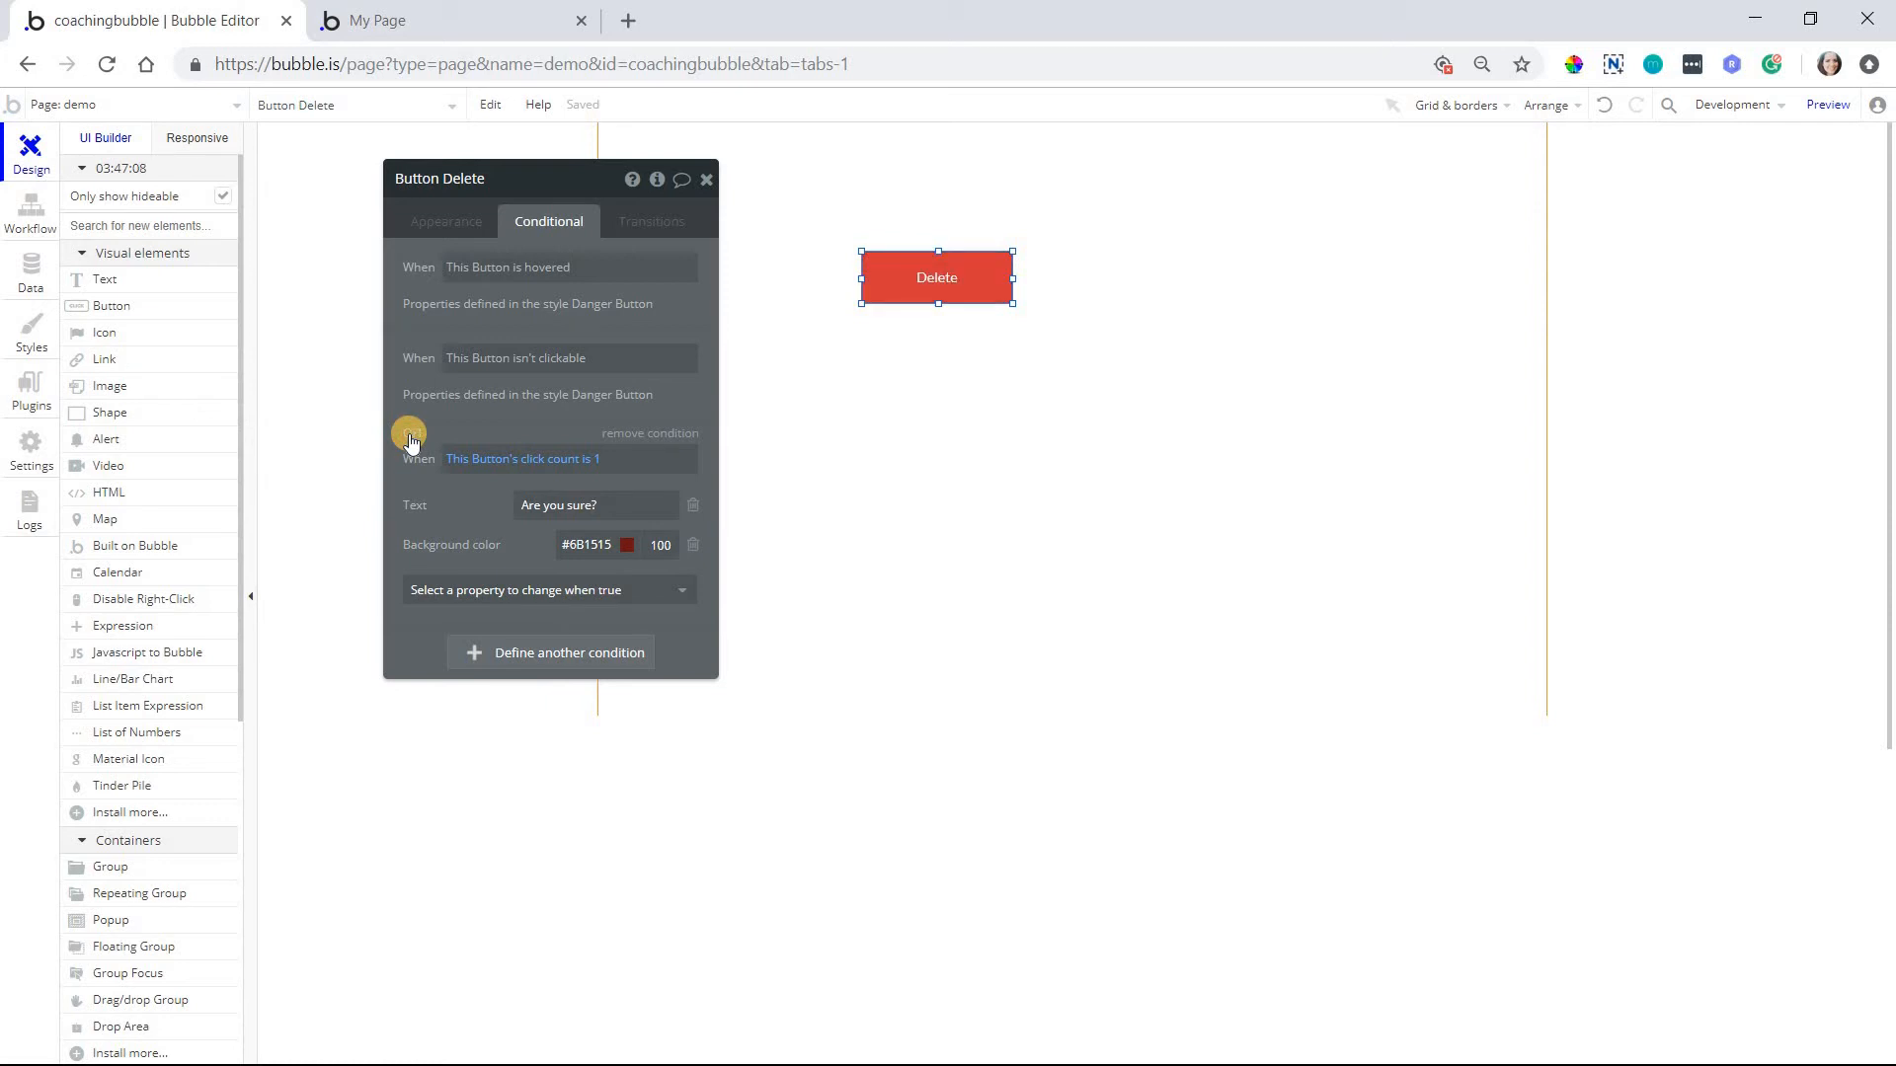
pyautogui.click(408, 436)
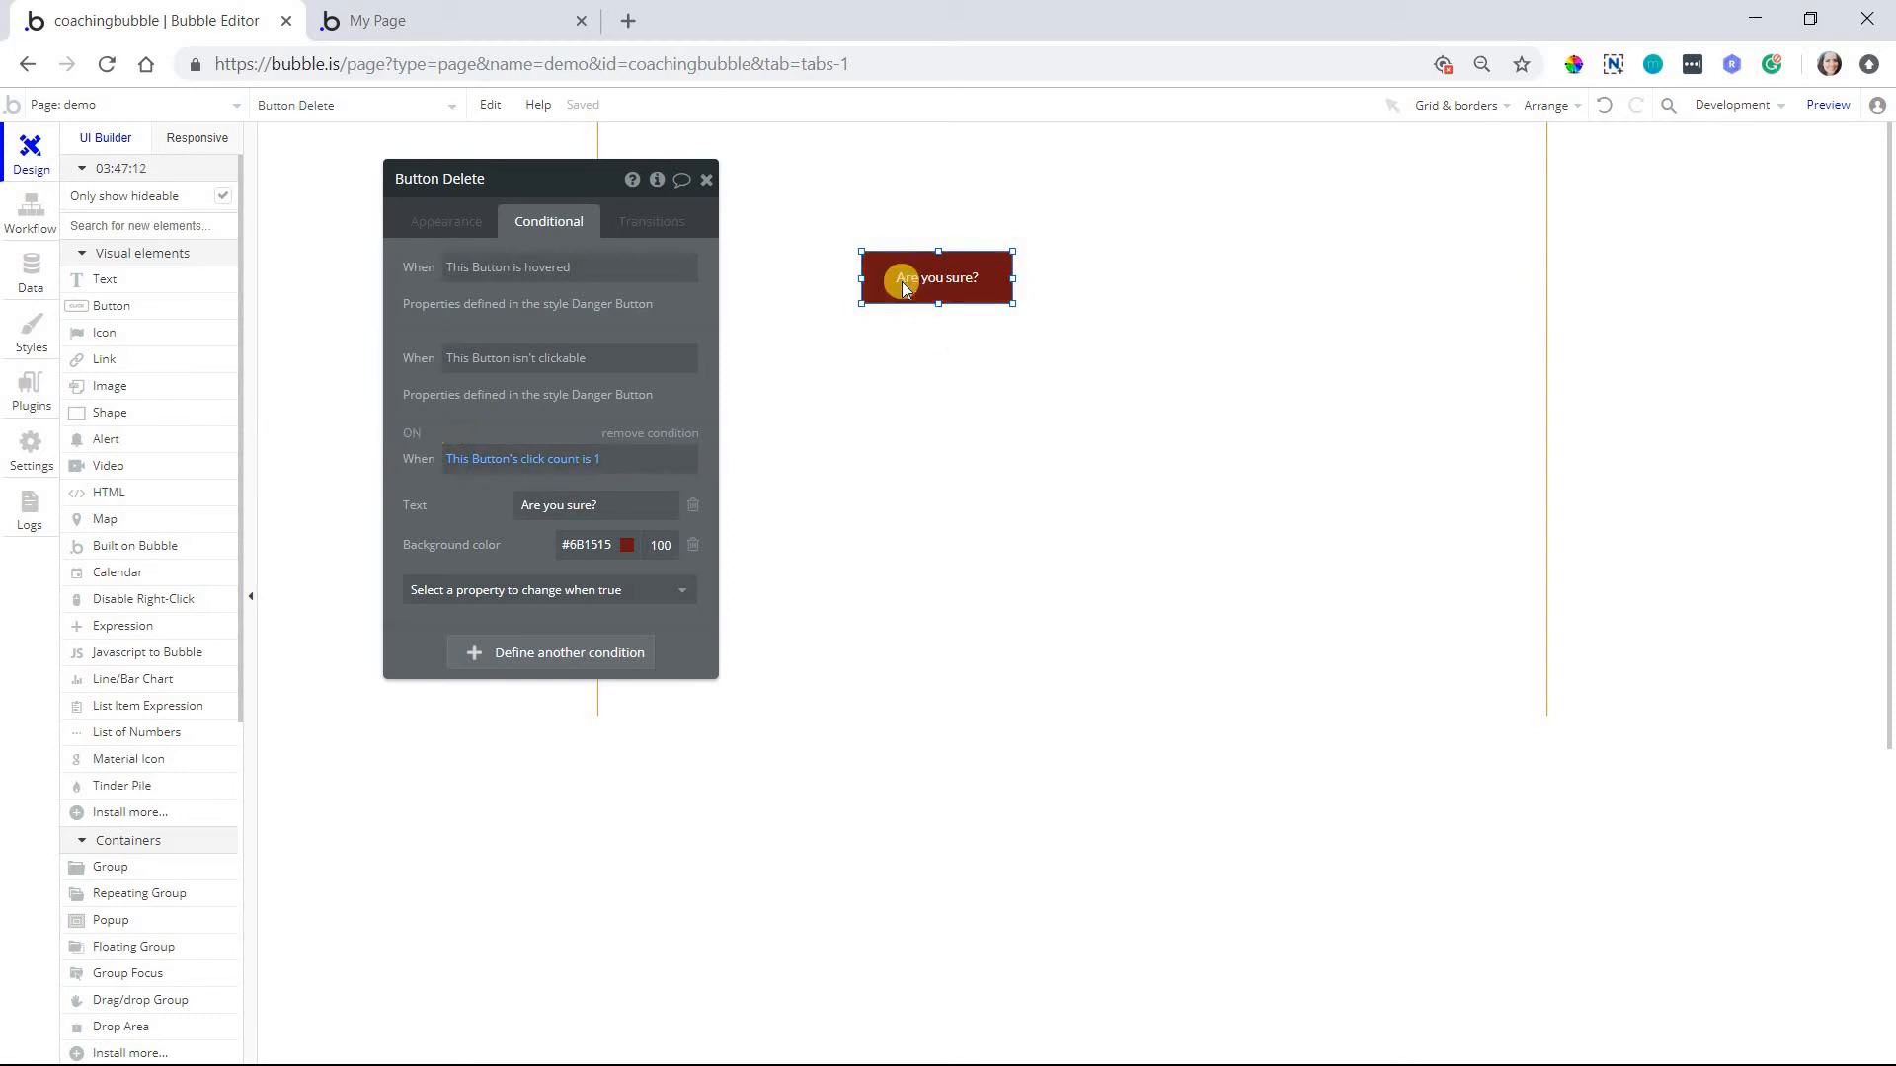
pyautogui.moveTo(70, 227)
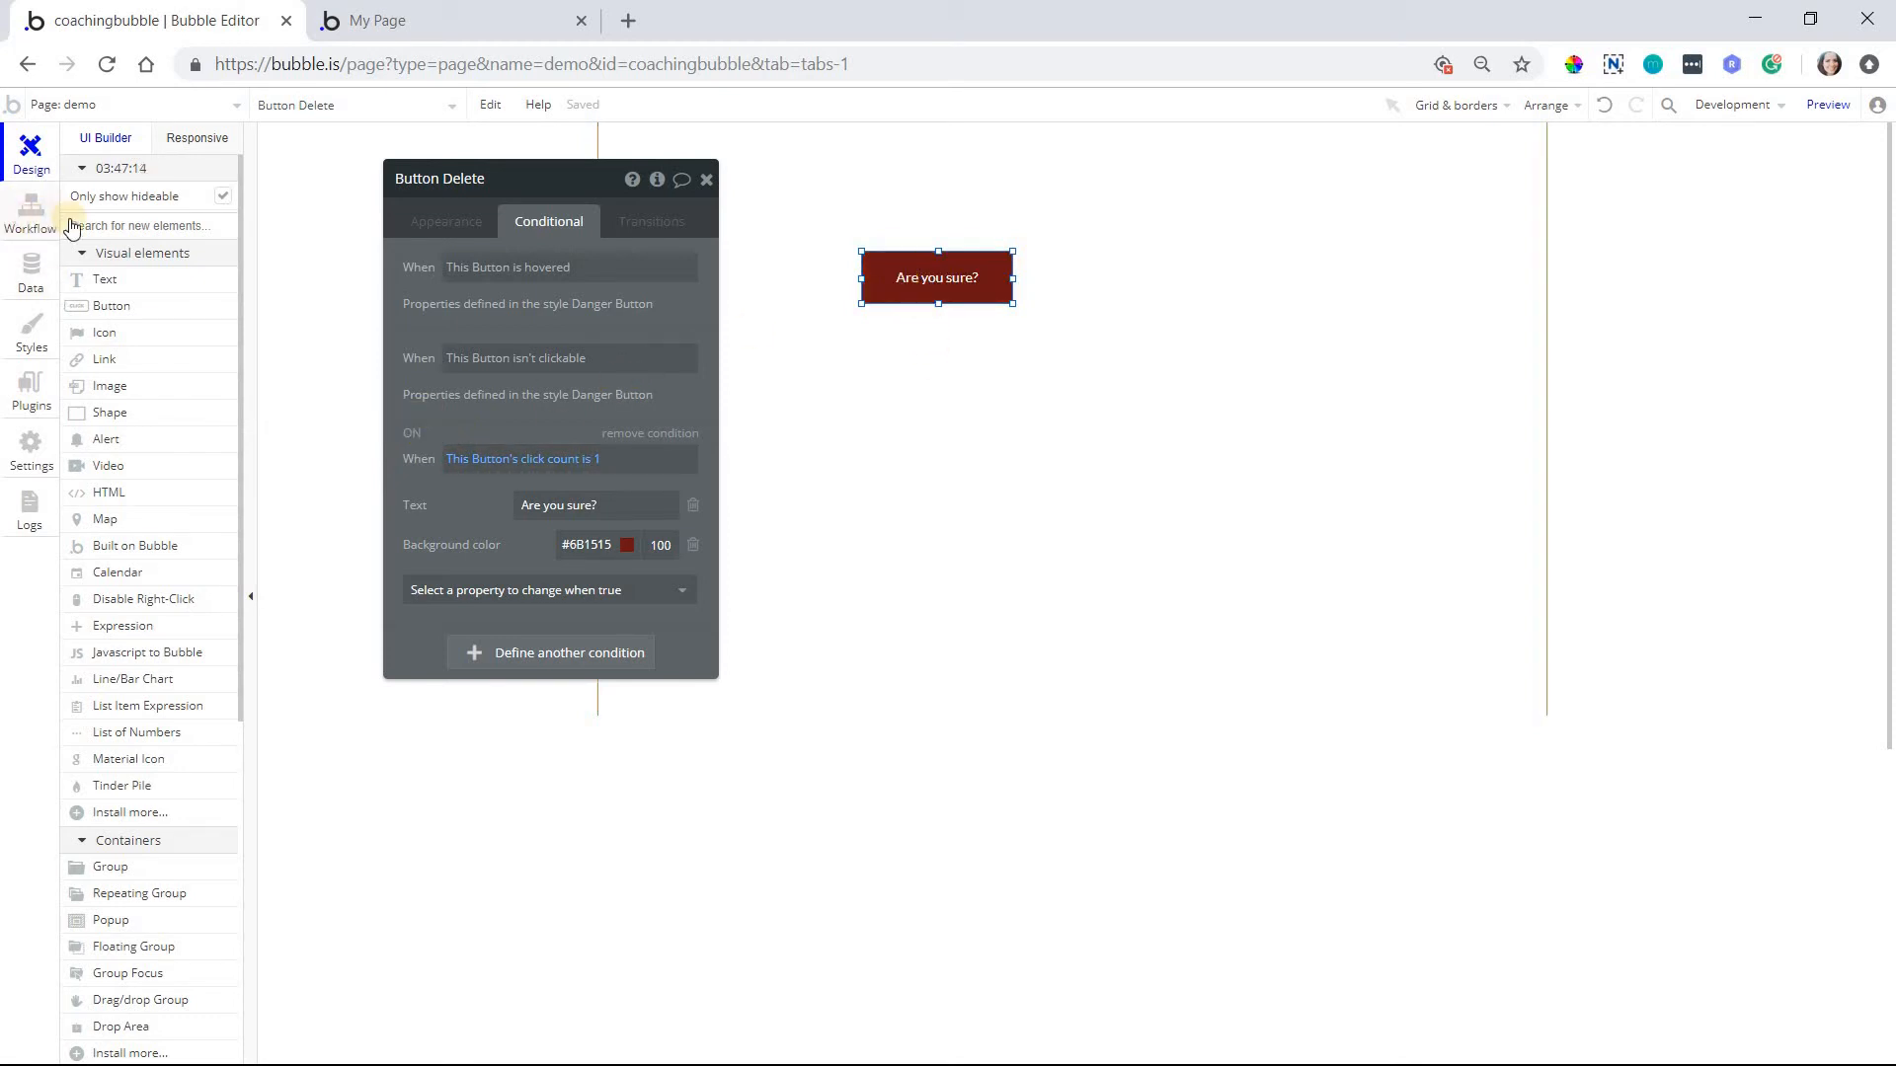
# Add a Delete thing action as step 2 of the click-count-1 workflow
pyautogui.click(31, 216)
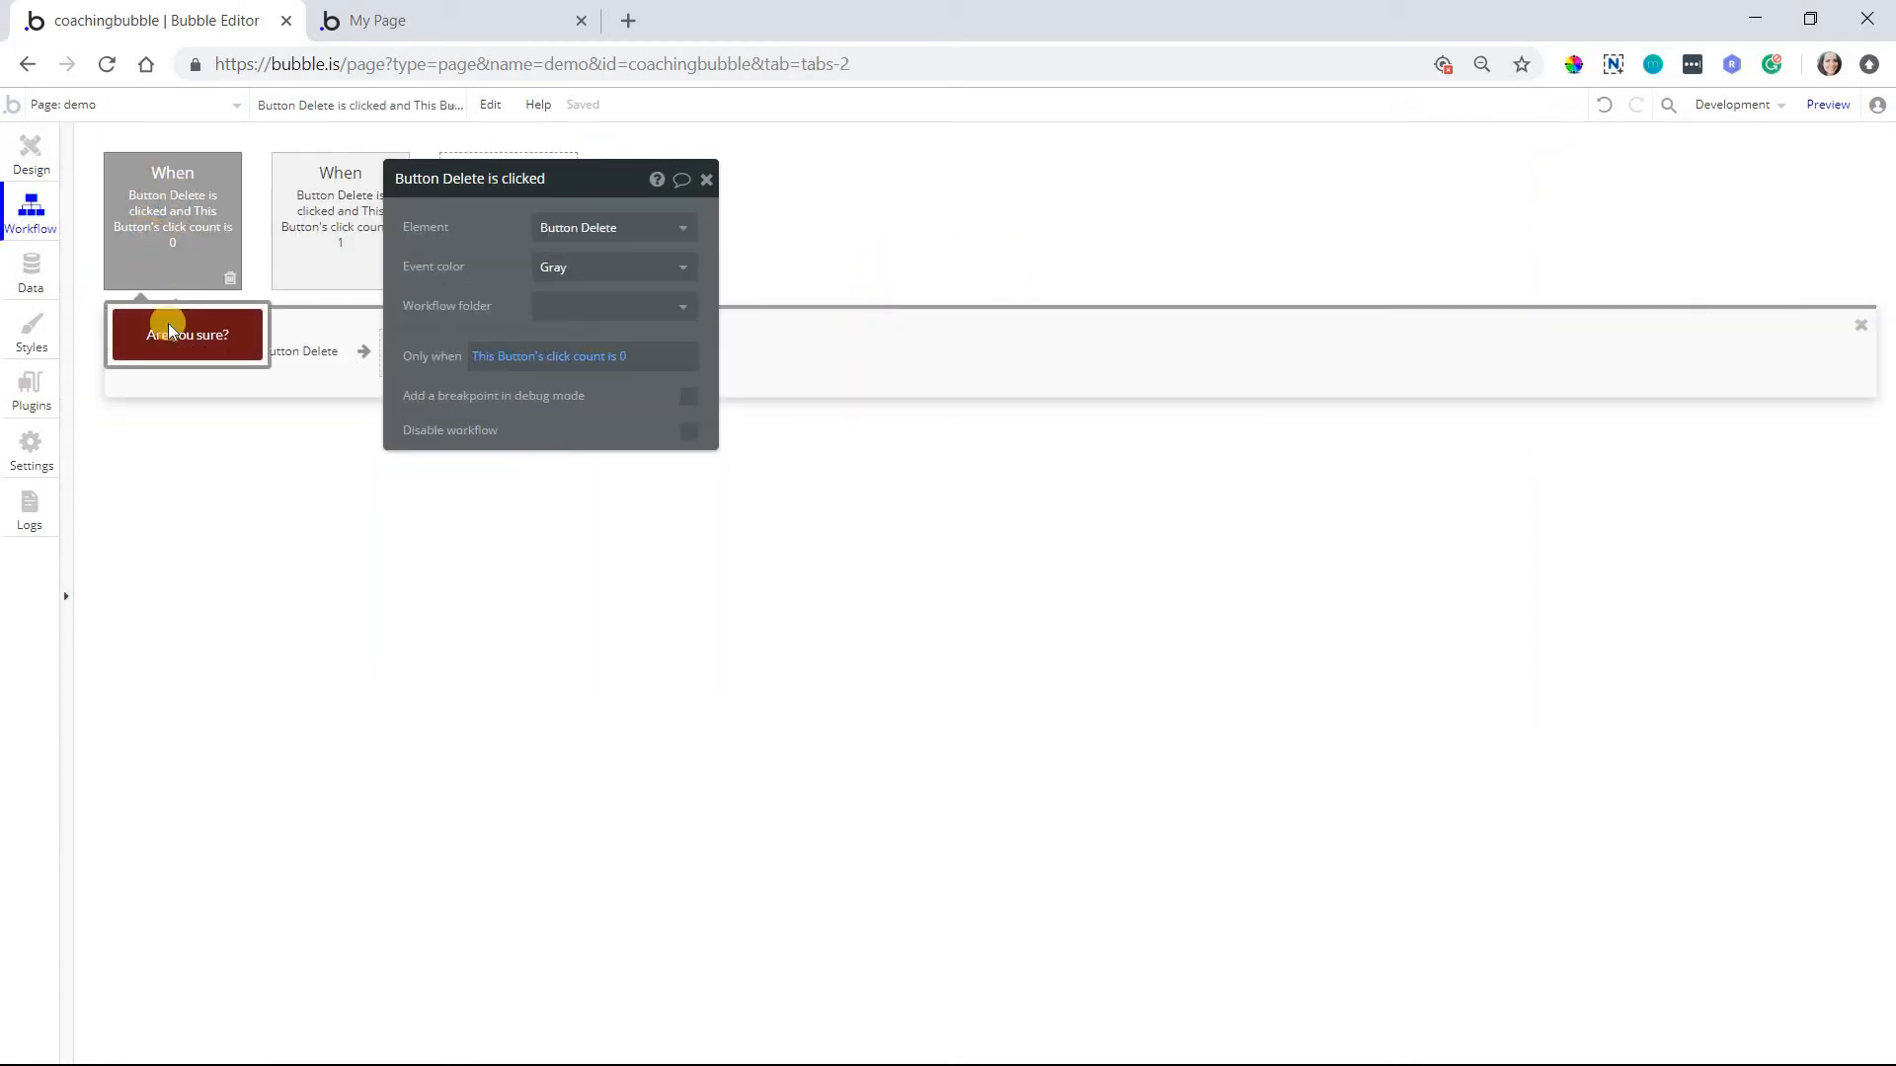
pyautogui.click(340, 220)
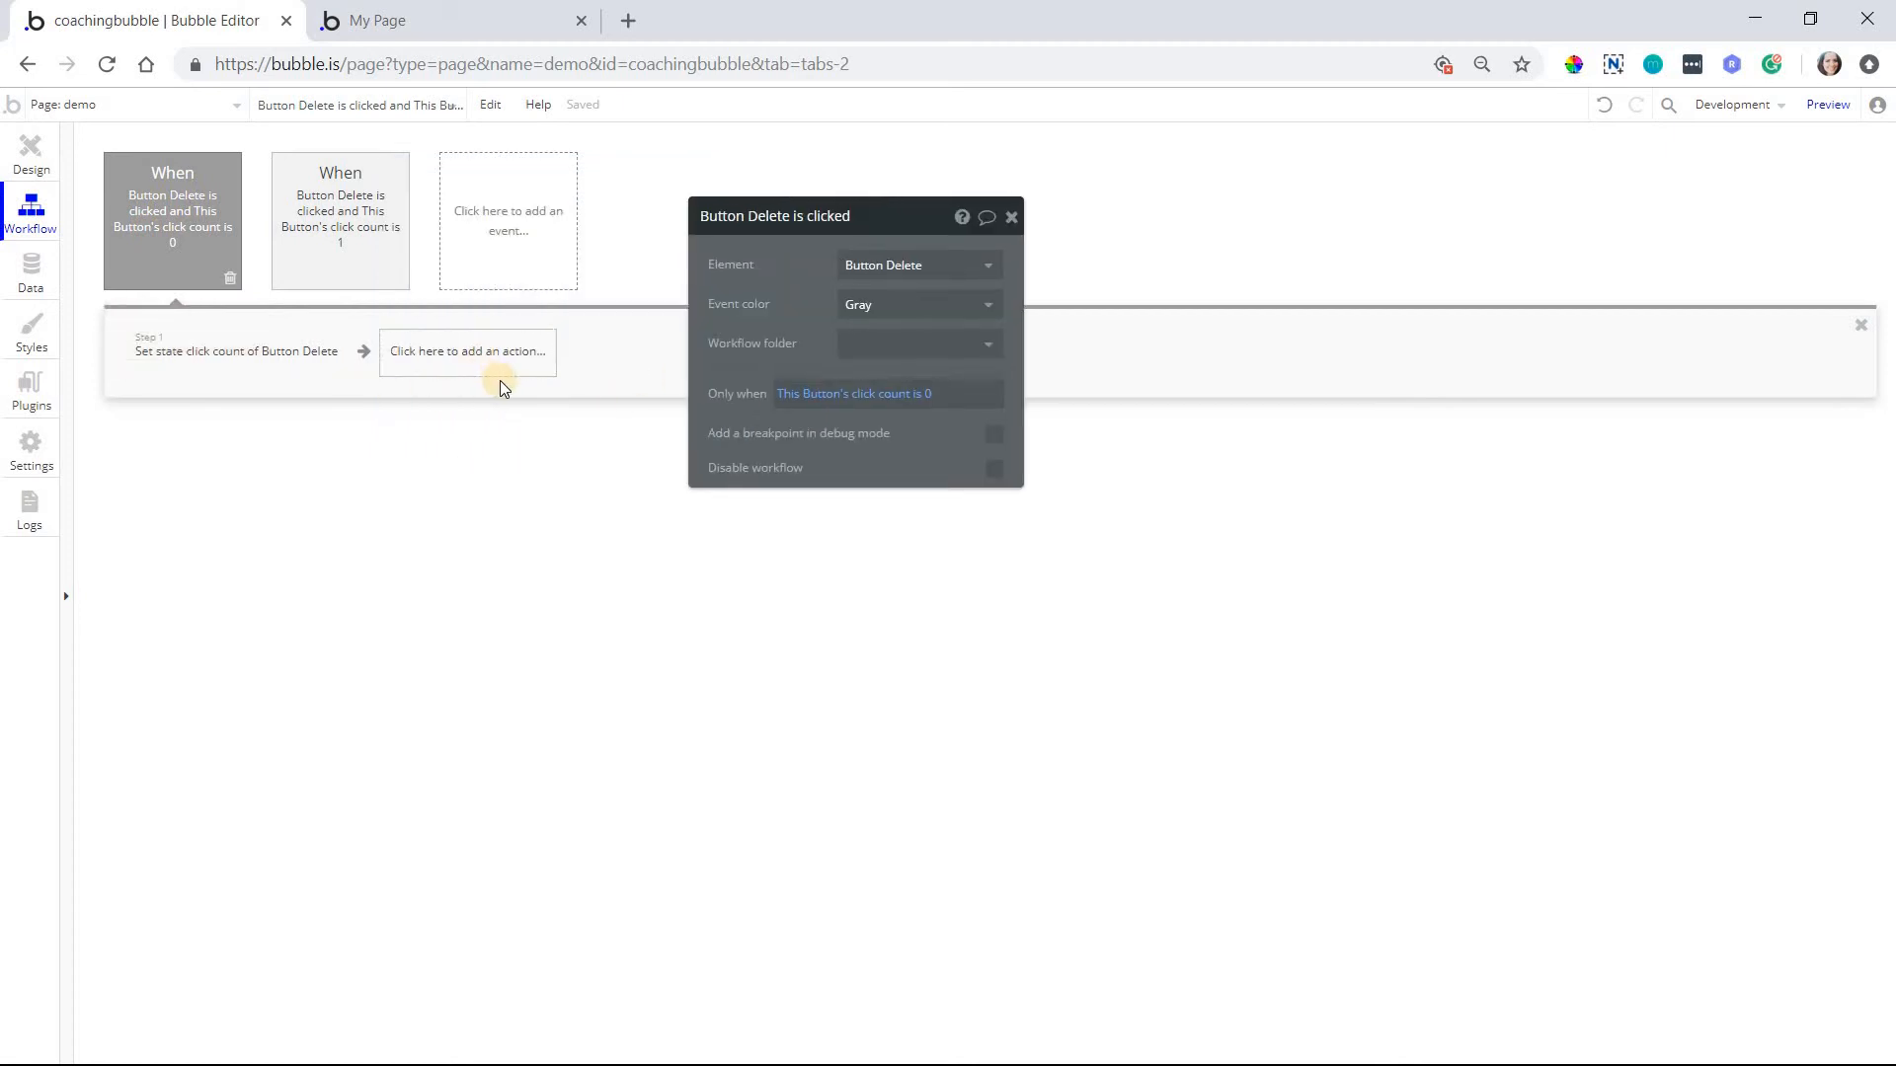
pyautogui.moveTo(524, 381)
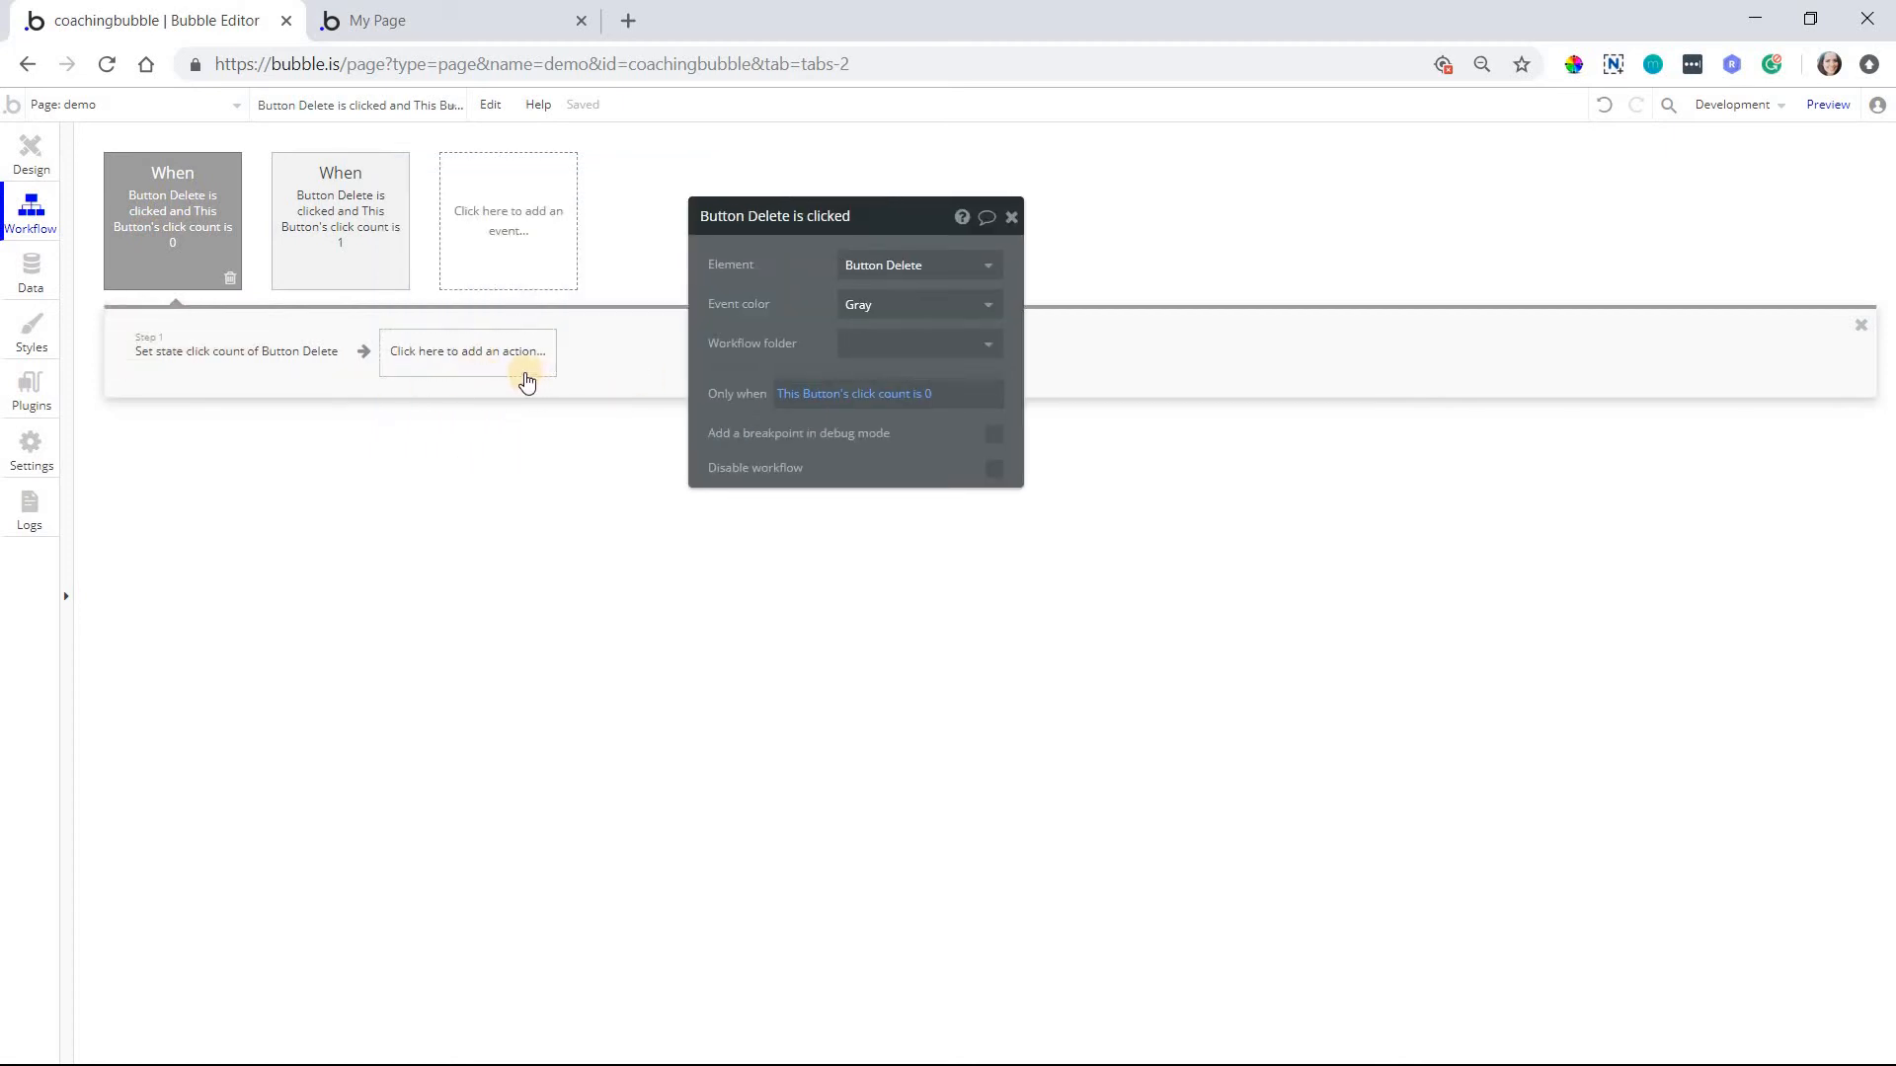
pyautogui.moveTo(375, 239)
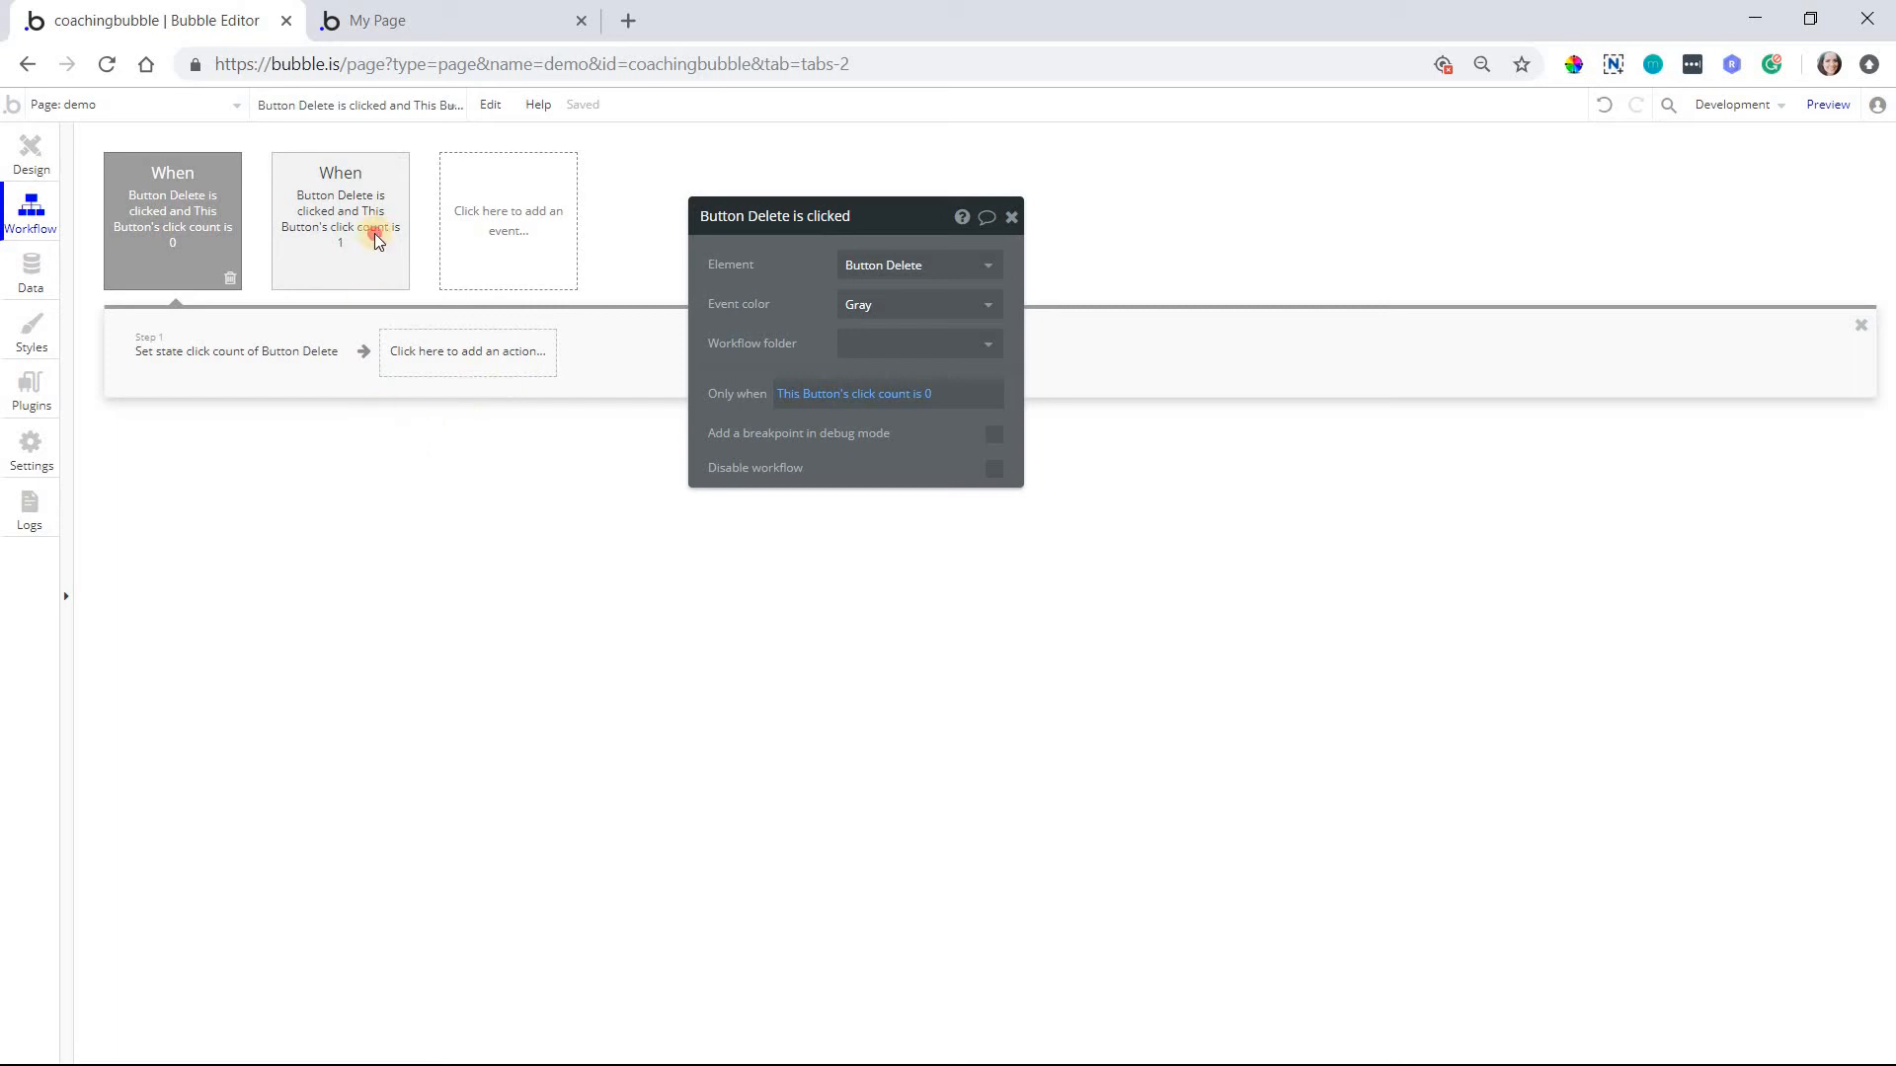
pyautogui.click(340, 221)
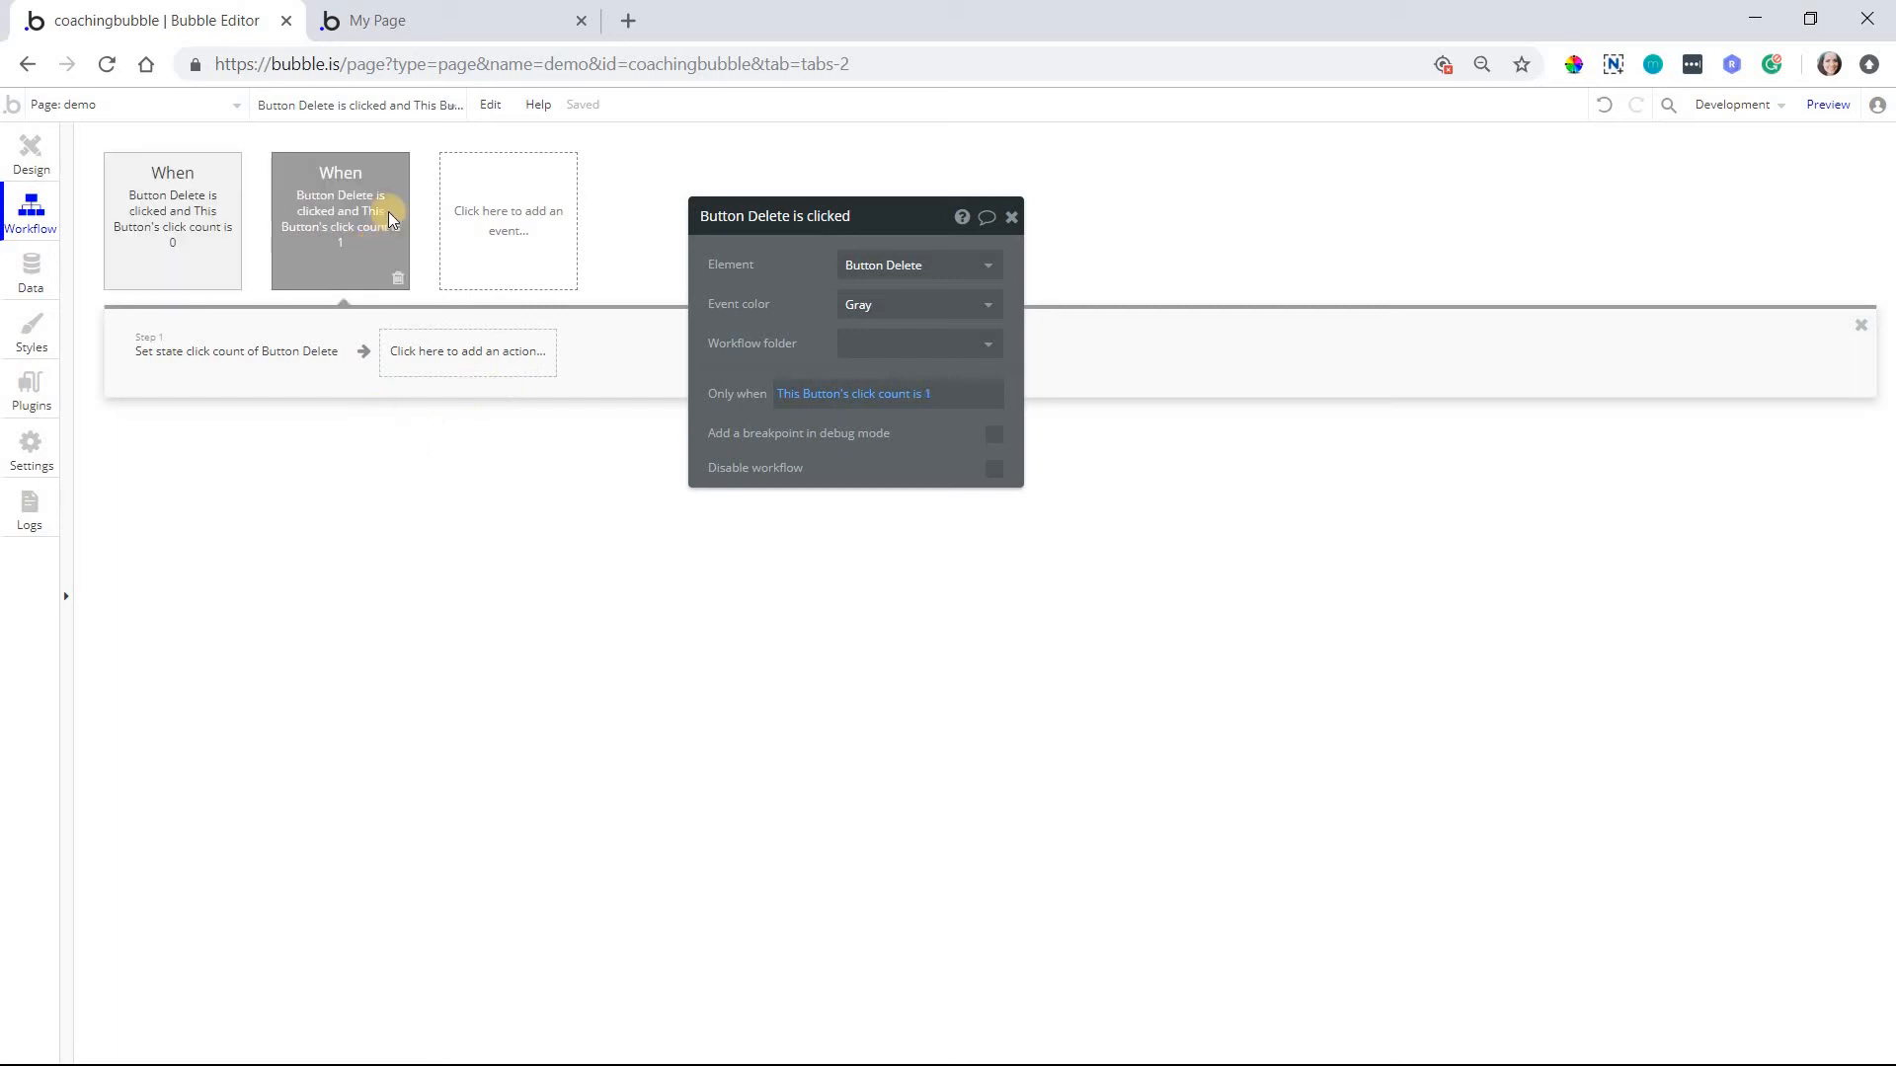
pyautogui.moveTo(450, 454)
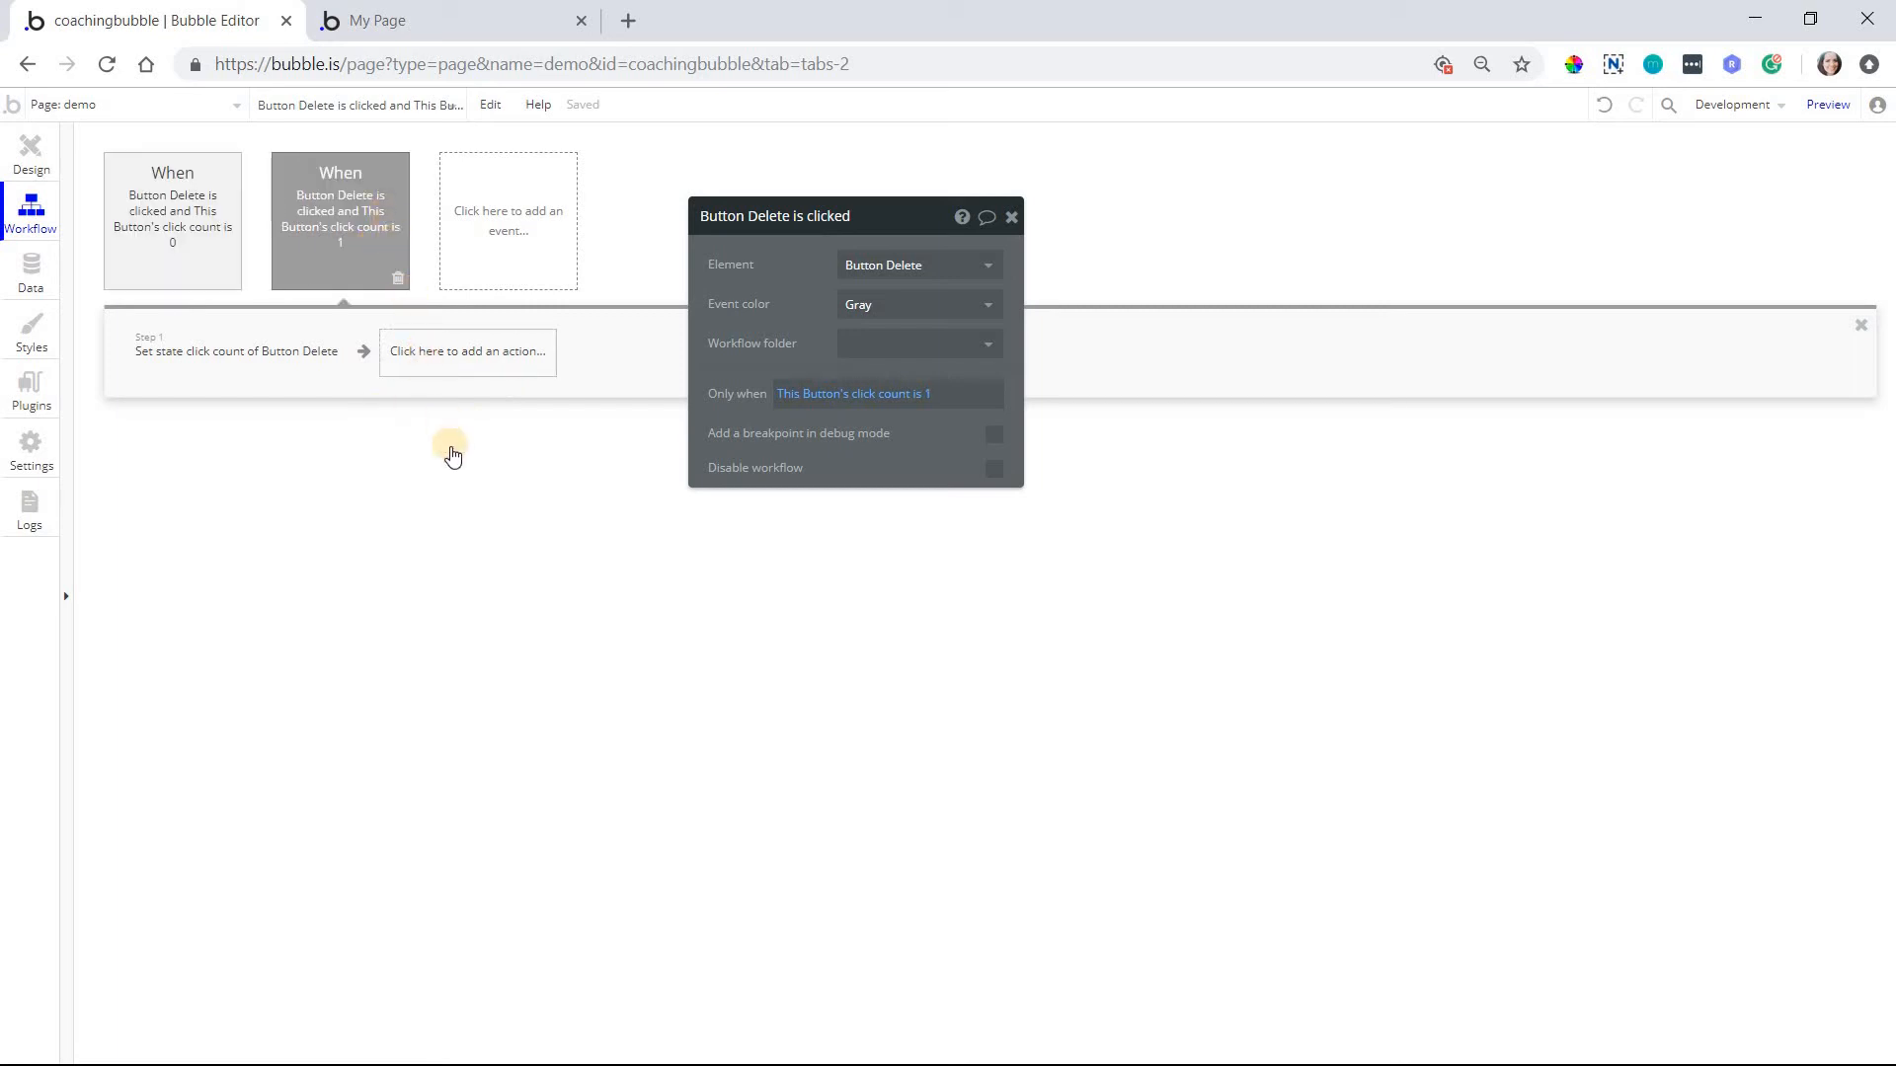
pyautogui.click(467, 351)
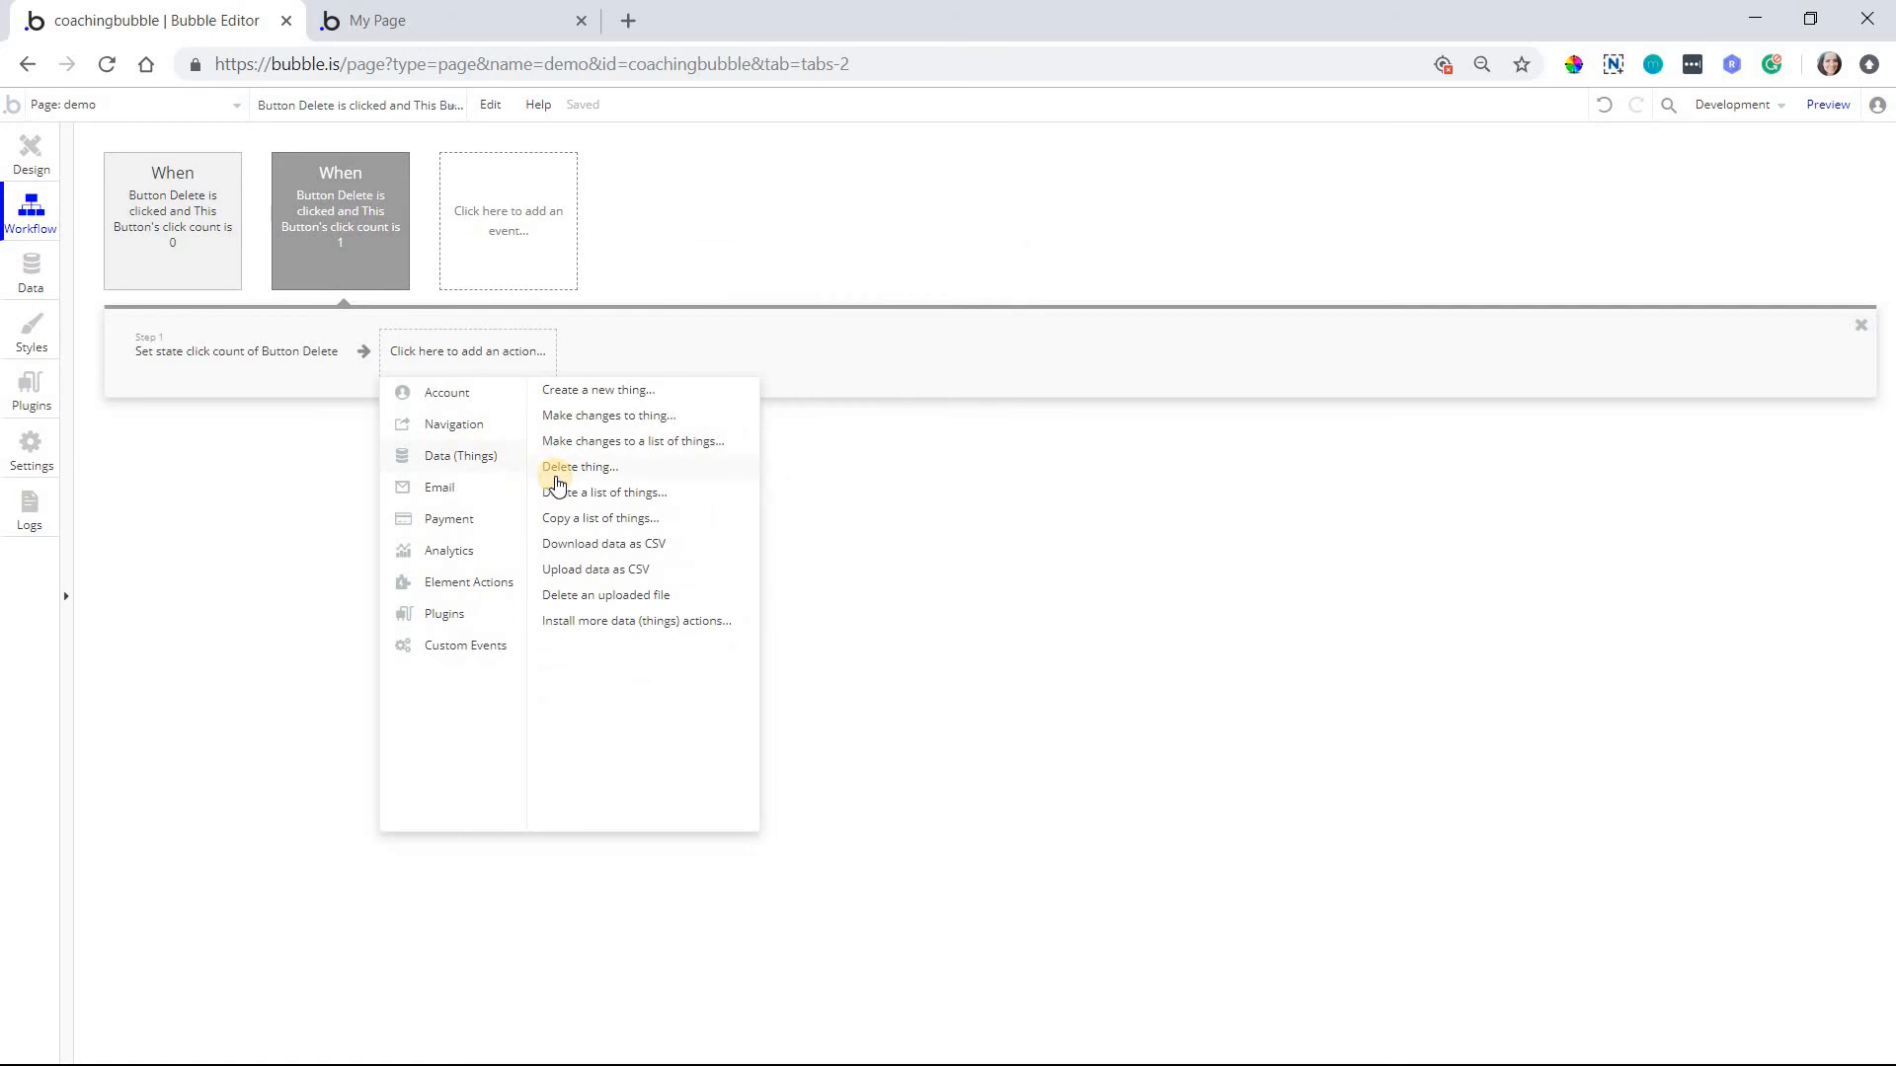
pyautogui.click(577, 467)
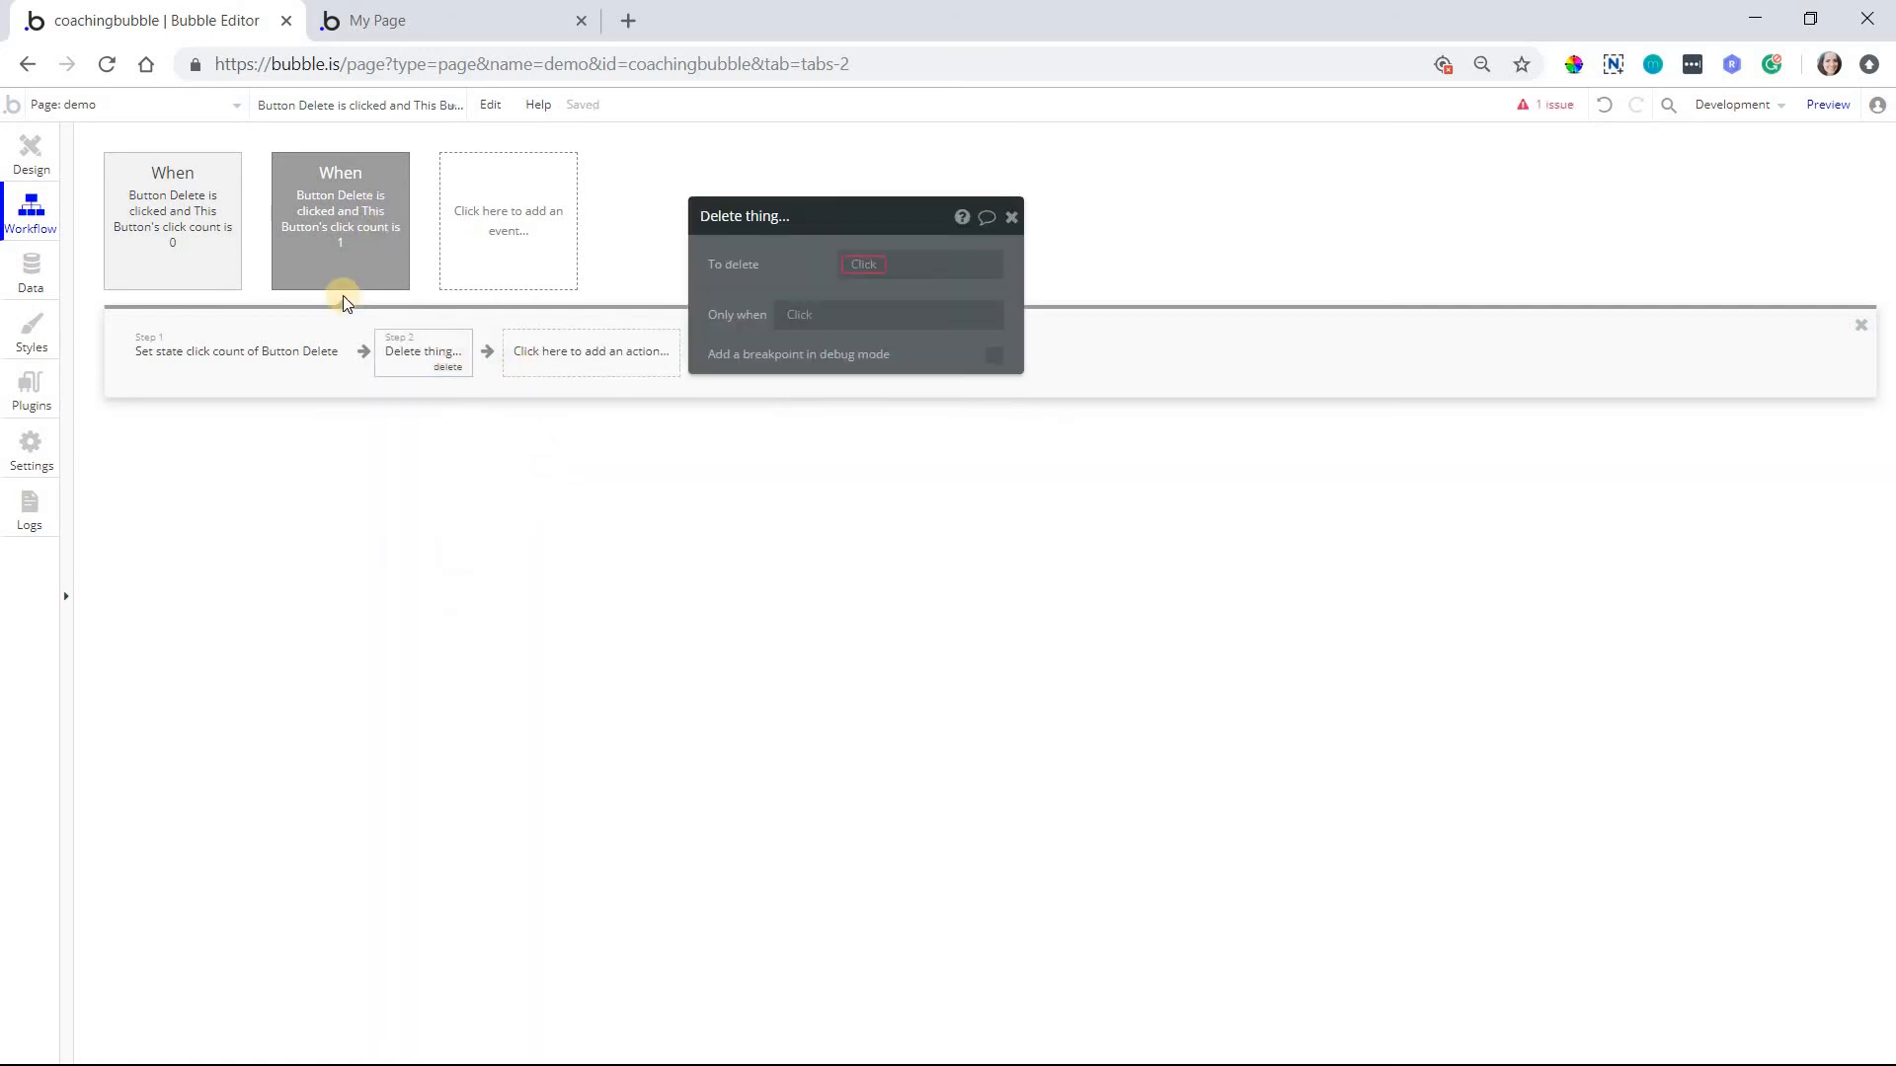
pyautogui.moveTo(432, 376)
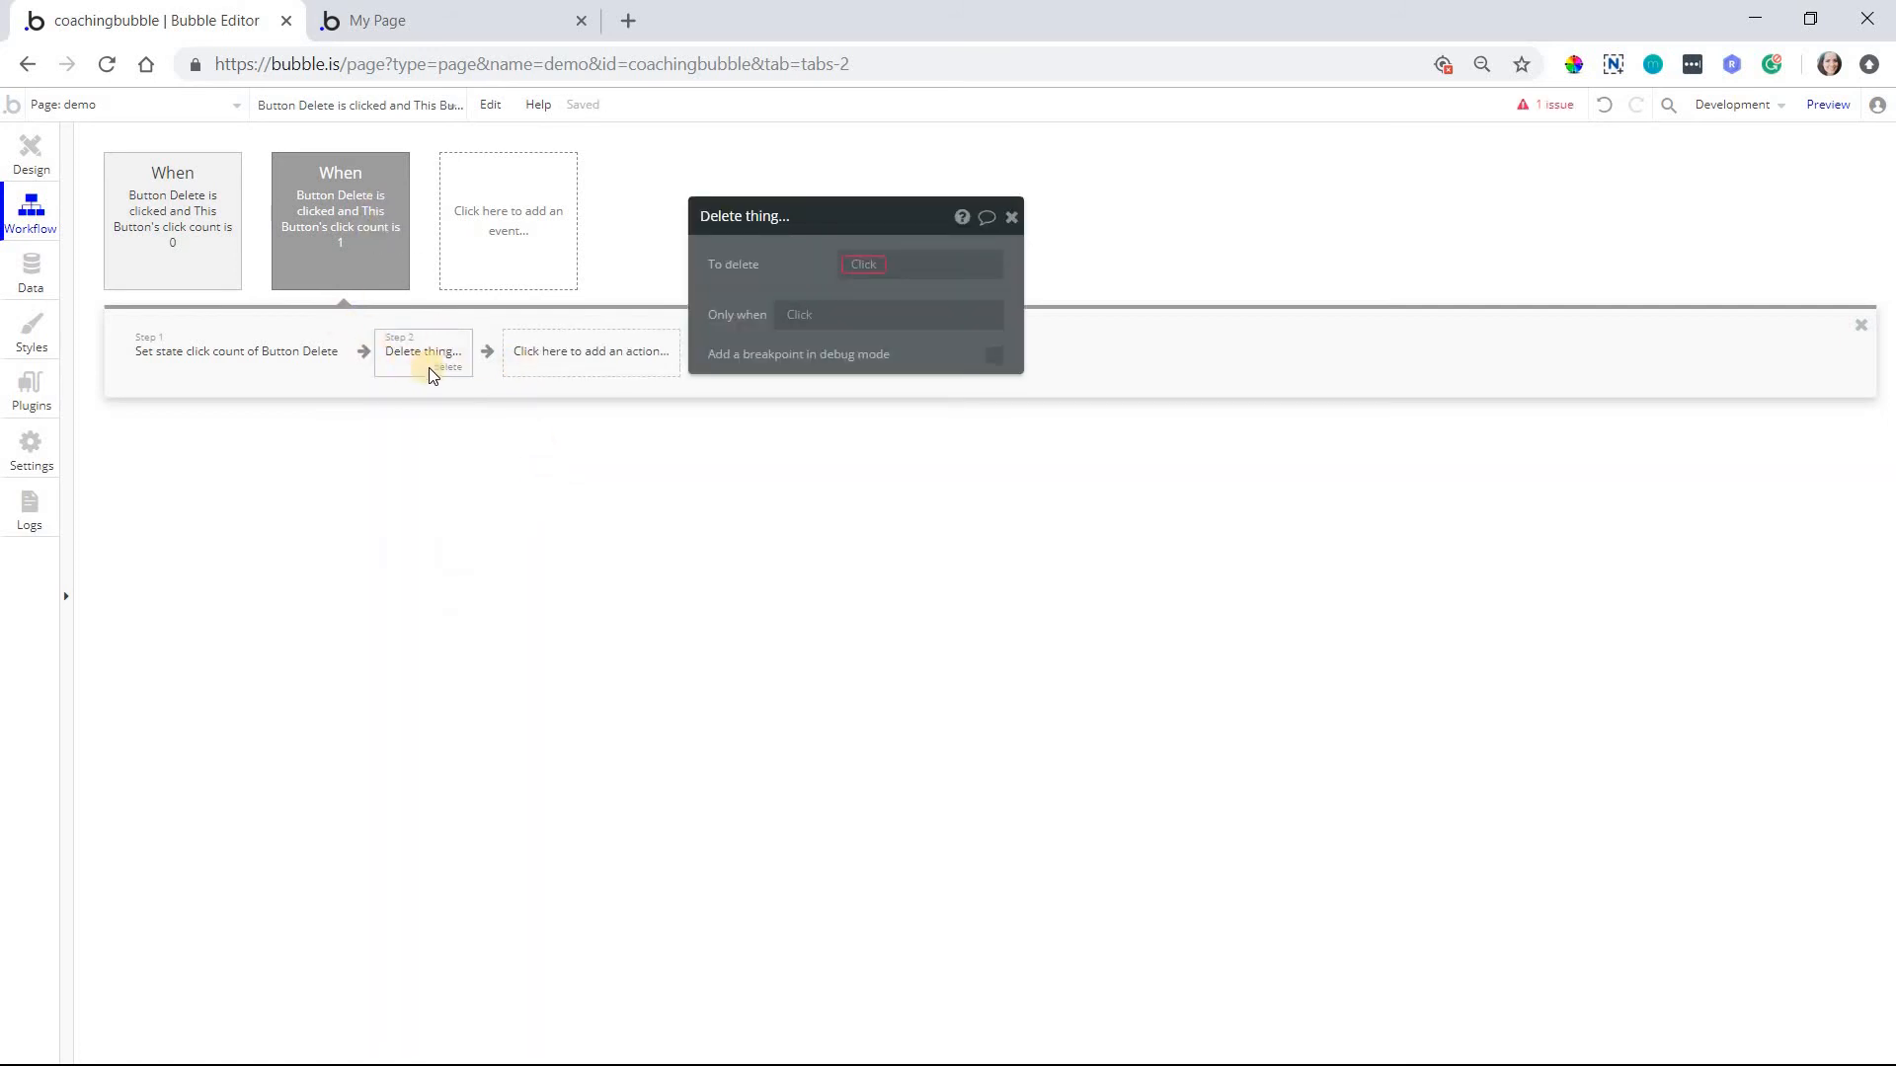
pyautogui.moveTo(427, 432)
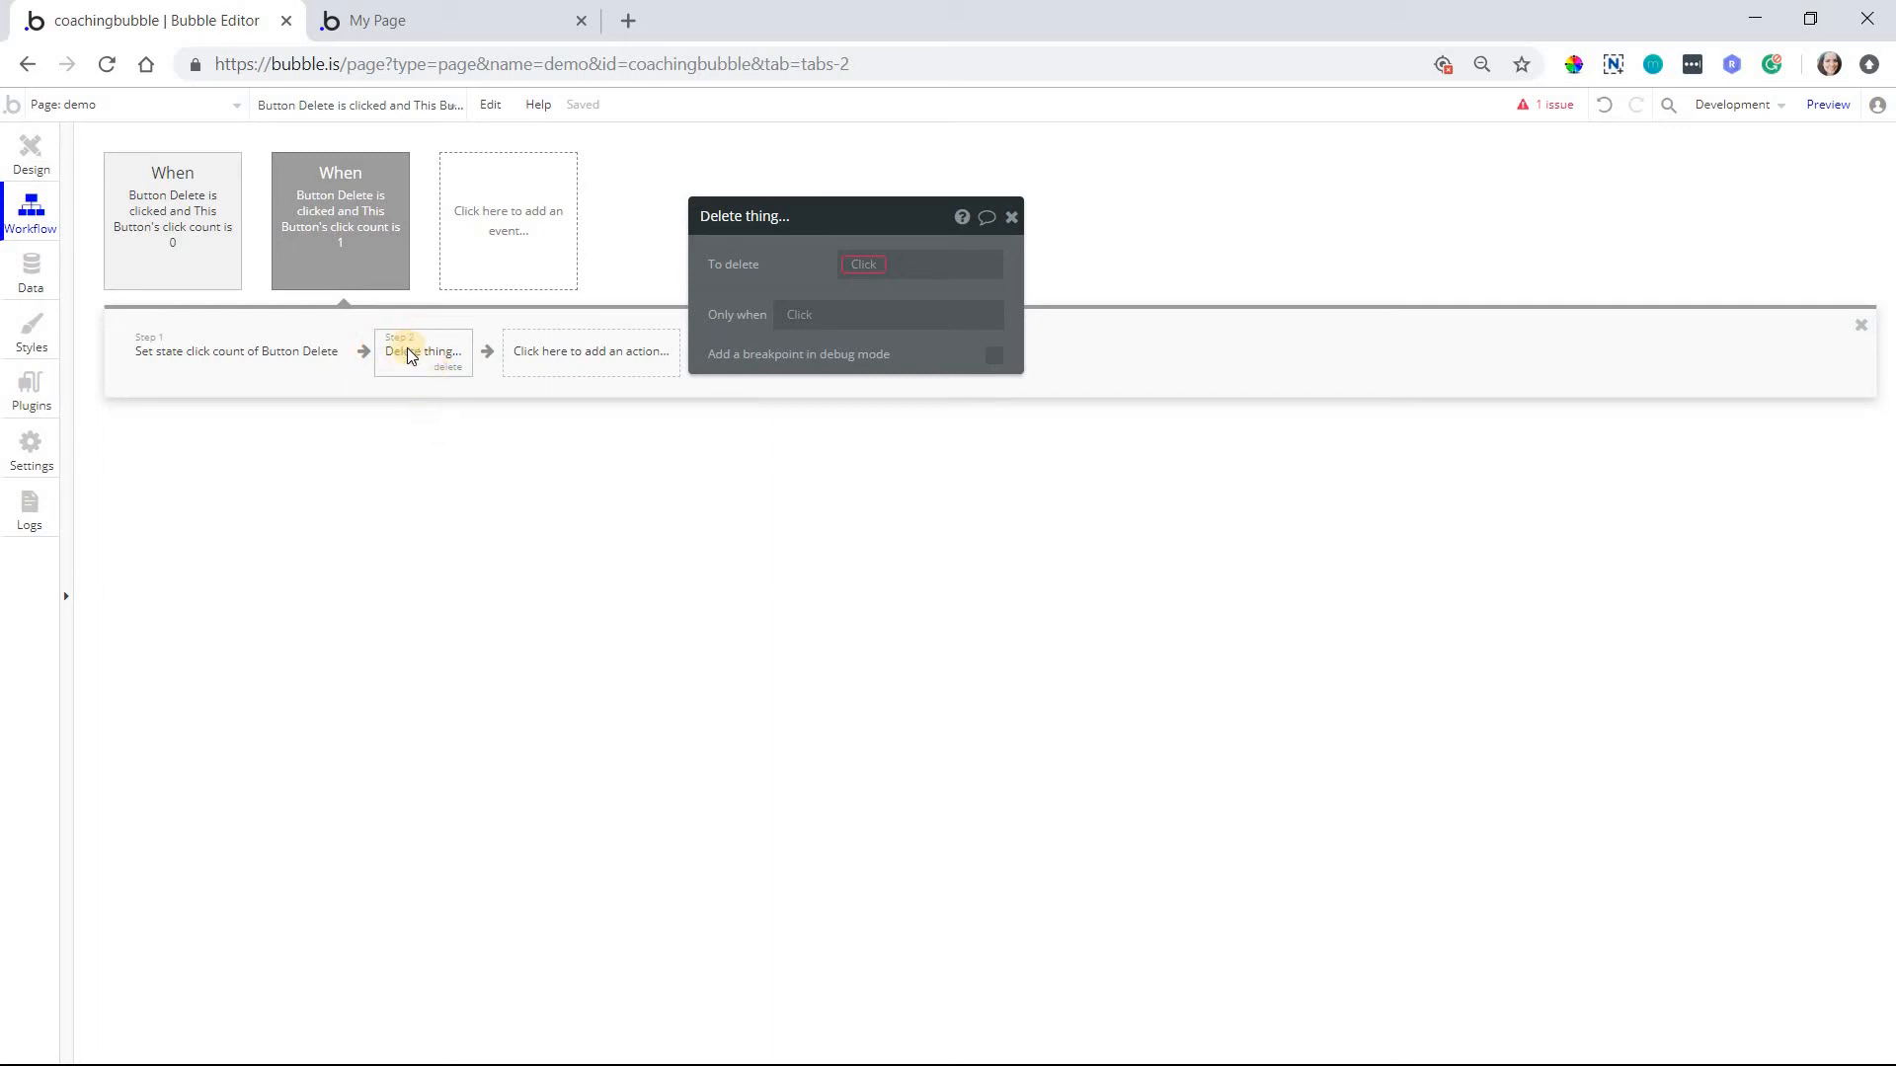
pyautogui.moveTo(103, 193)
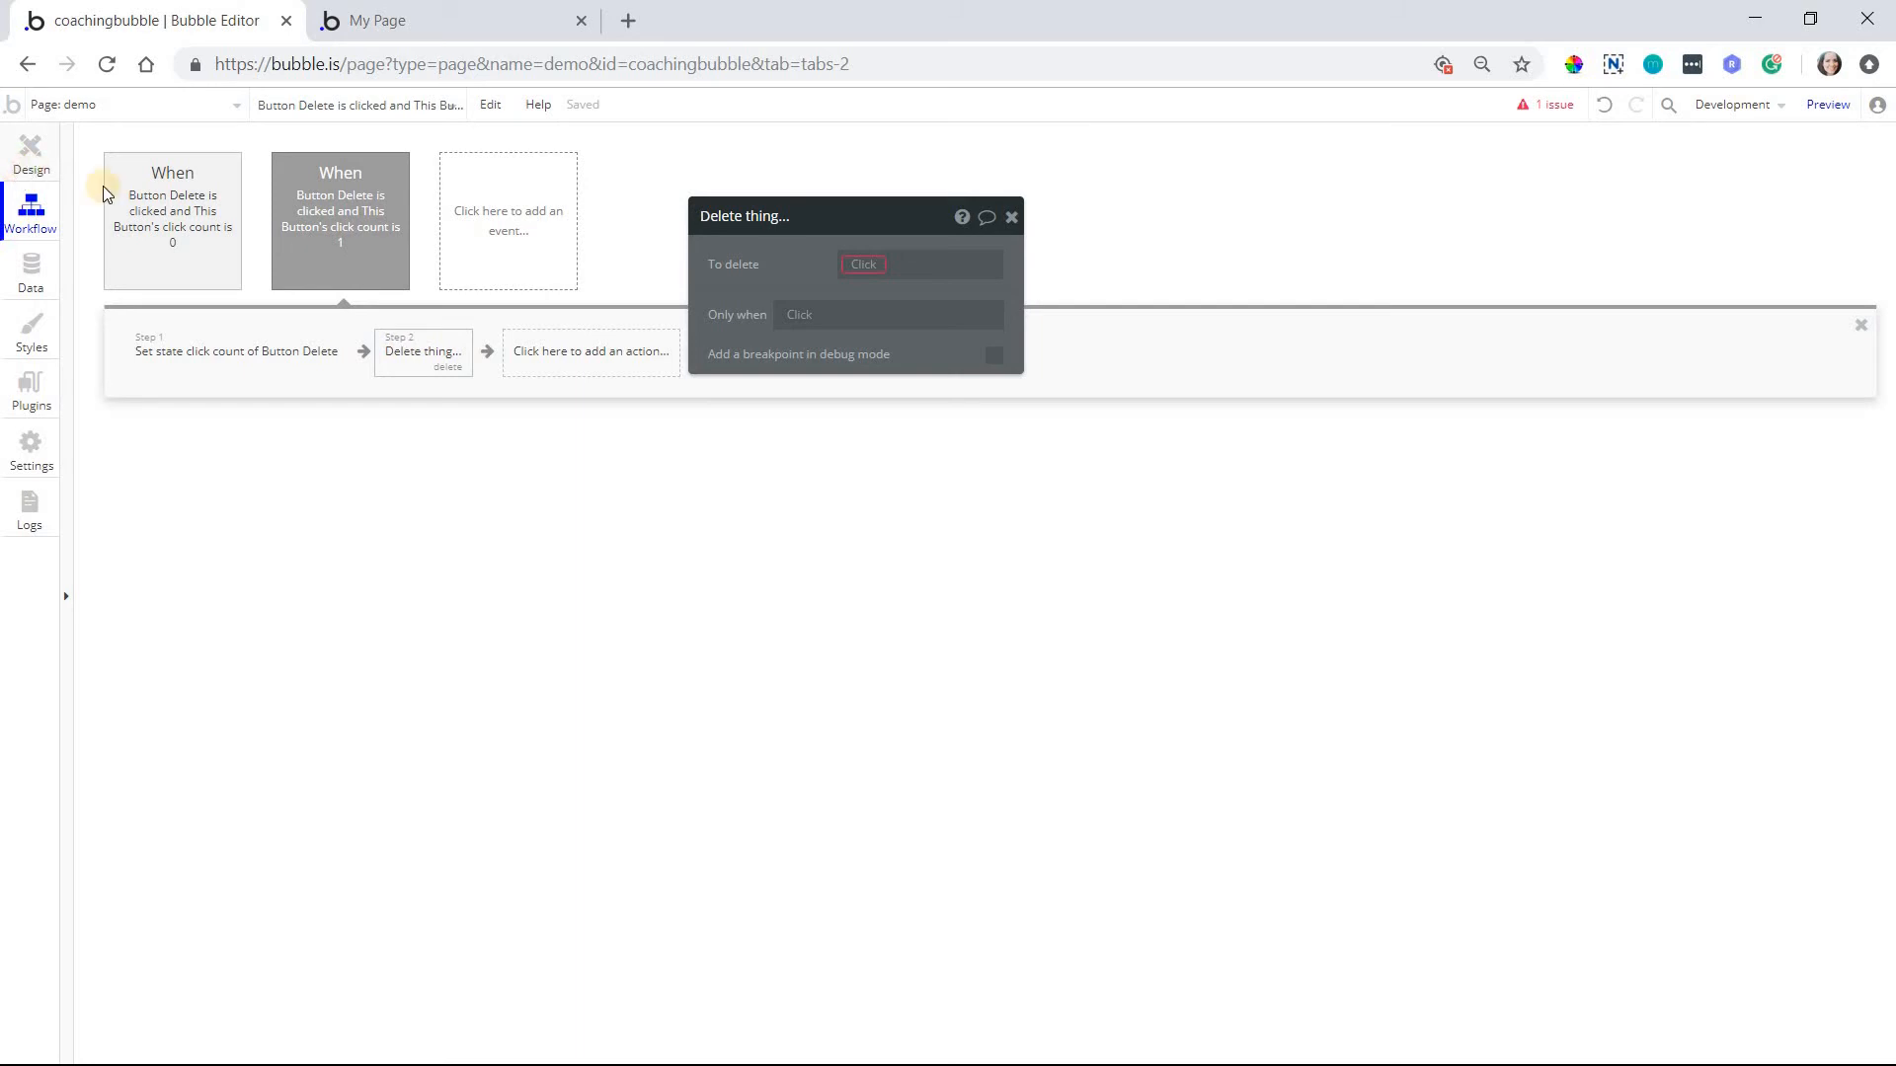
# Replace Alert A's '...edit me...' text with 'Success!'
pyautogui.click(30, 146)
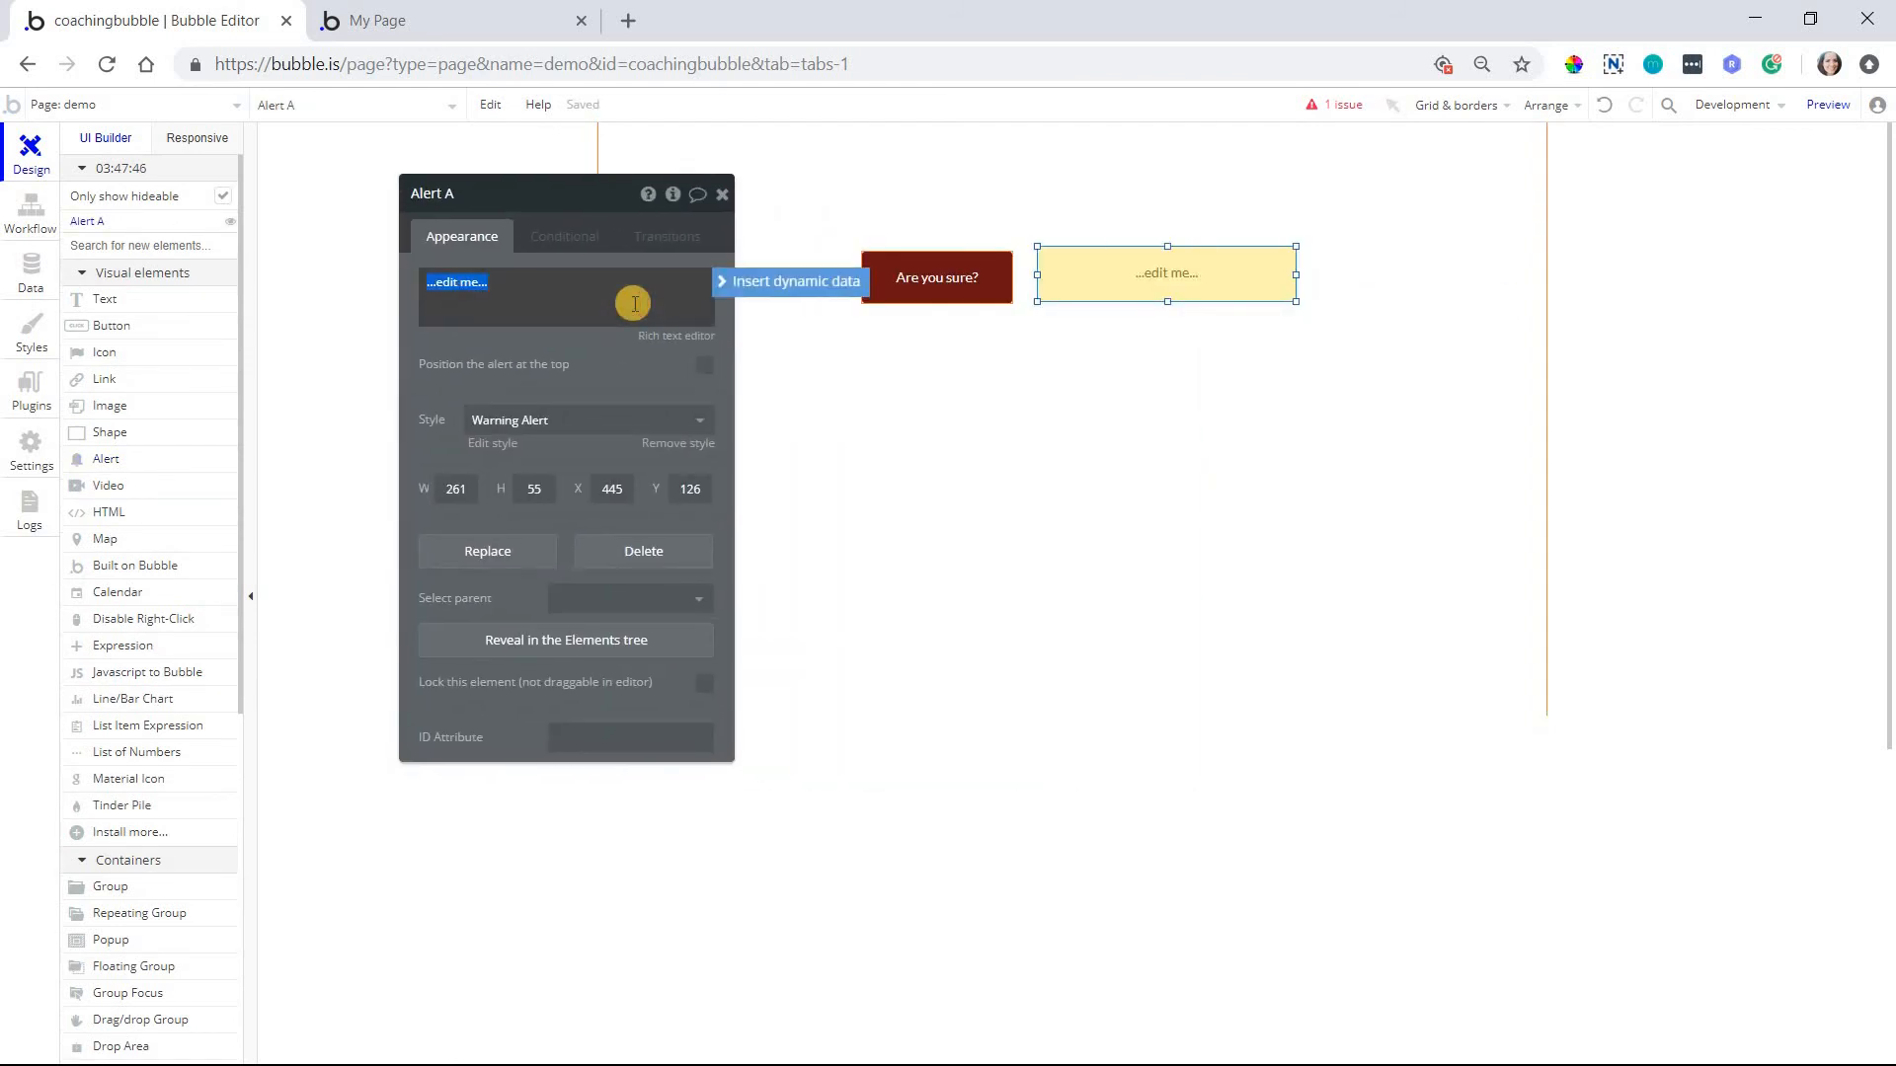
pyautogui.write('Success!')
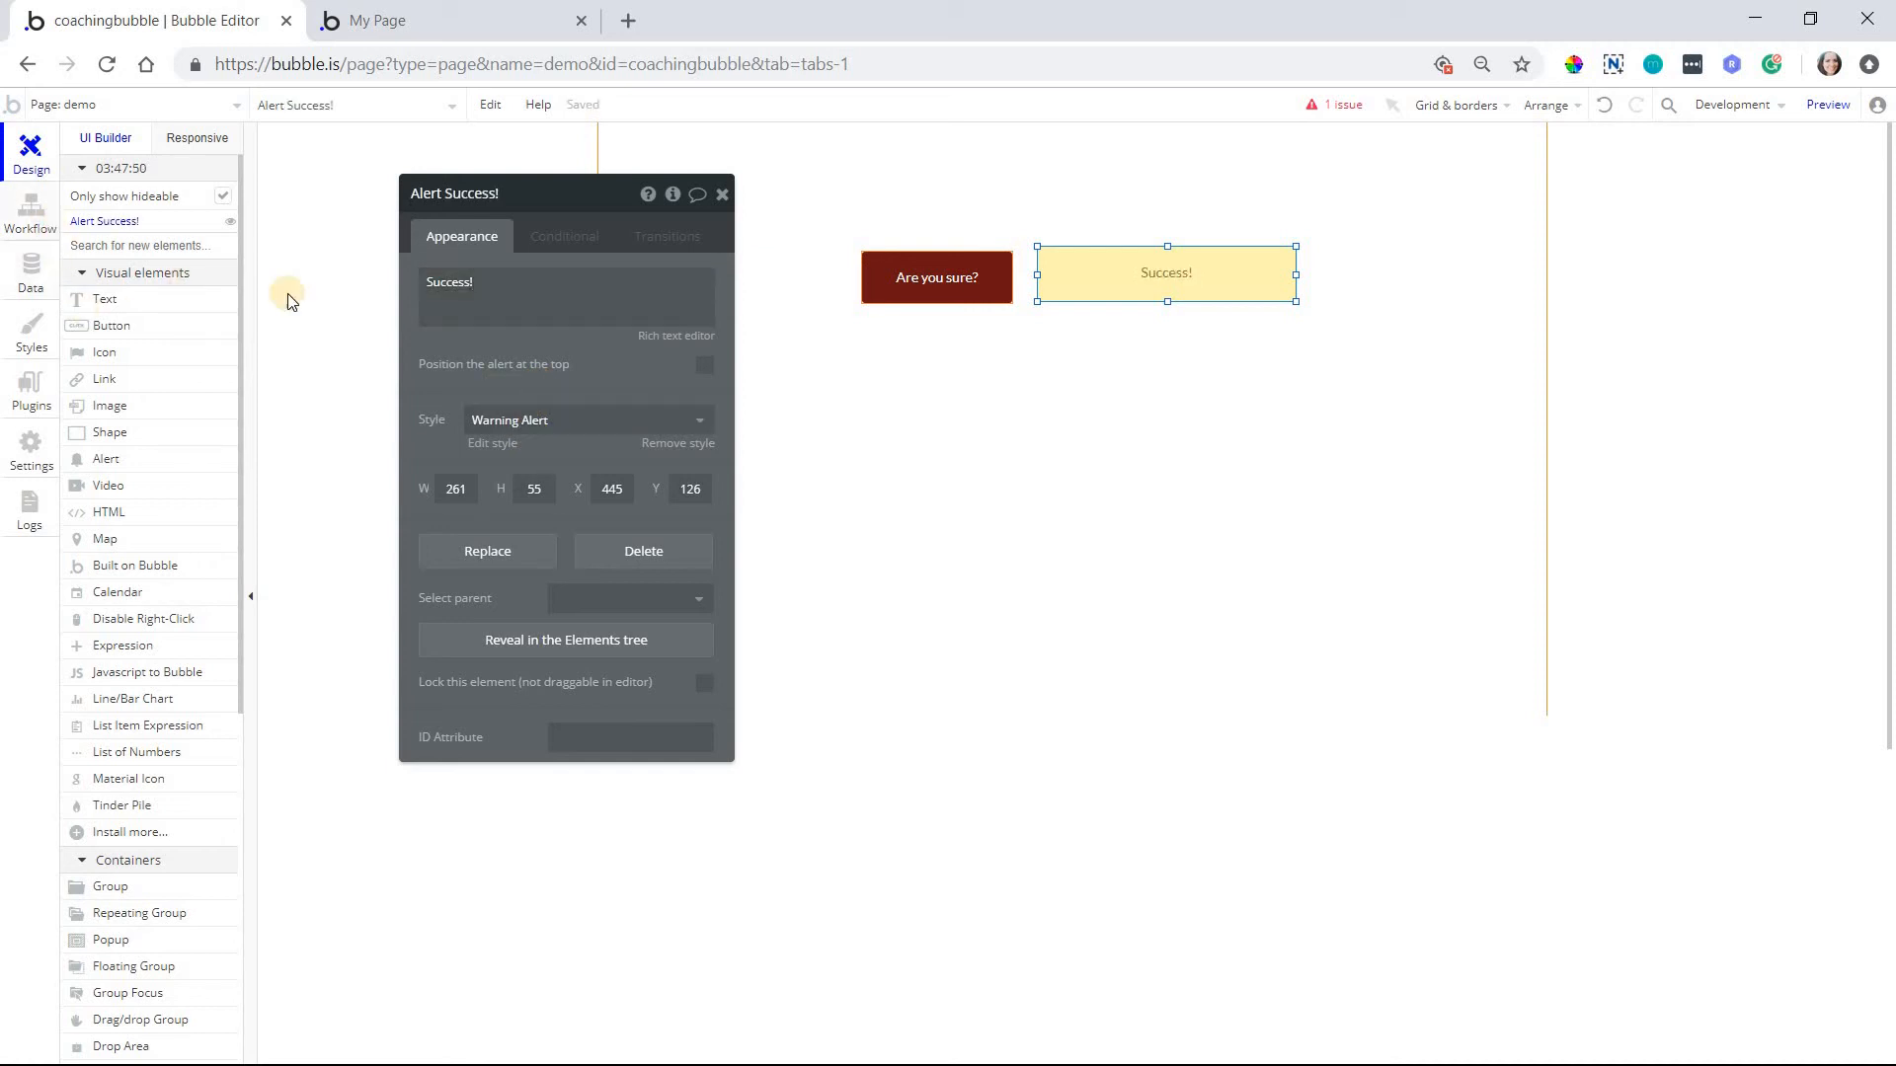
pyautogui.click(30, 215)
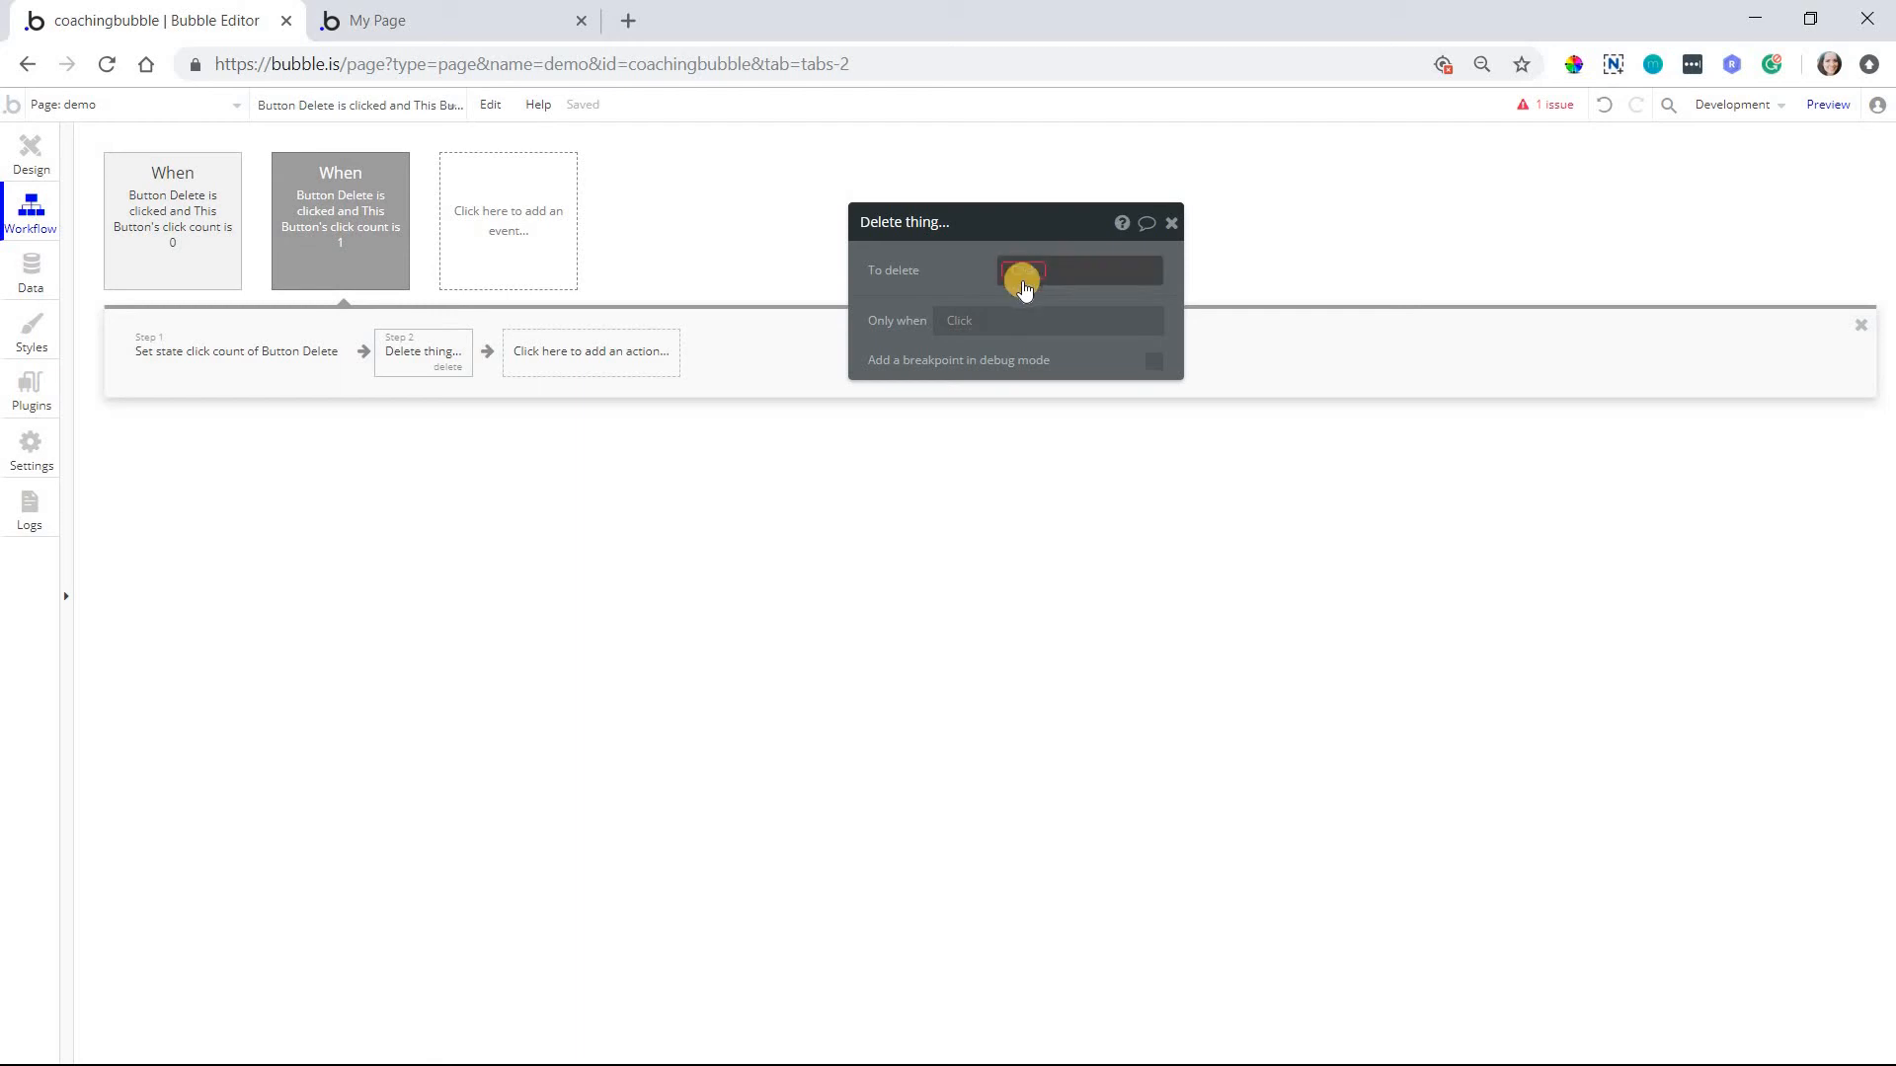
# Add a Show message step for Alert Success! after the Delete thing step
pyautogui.click(591, 351)
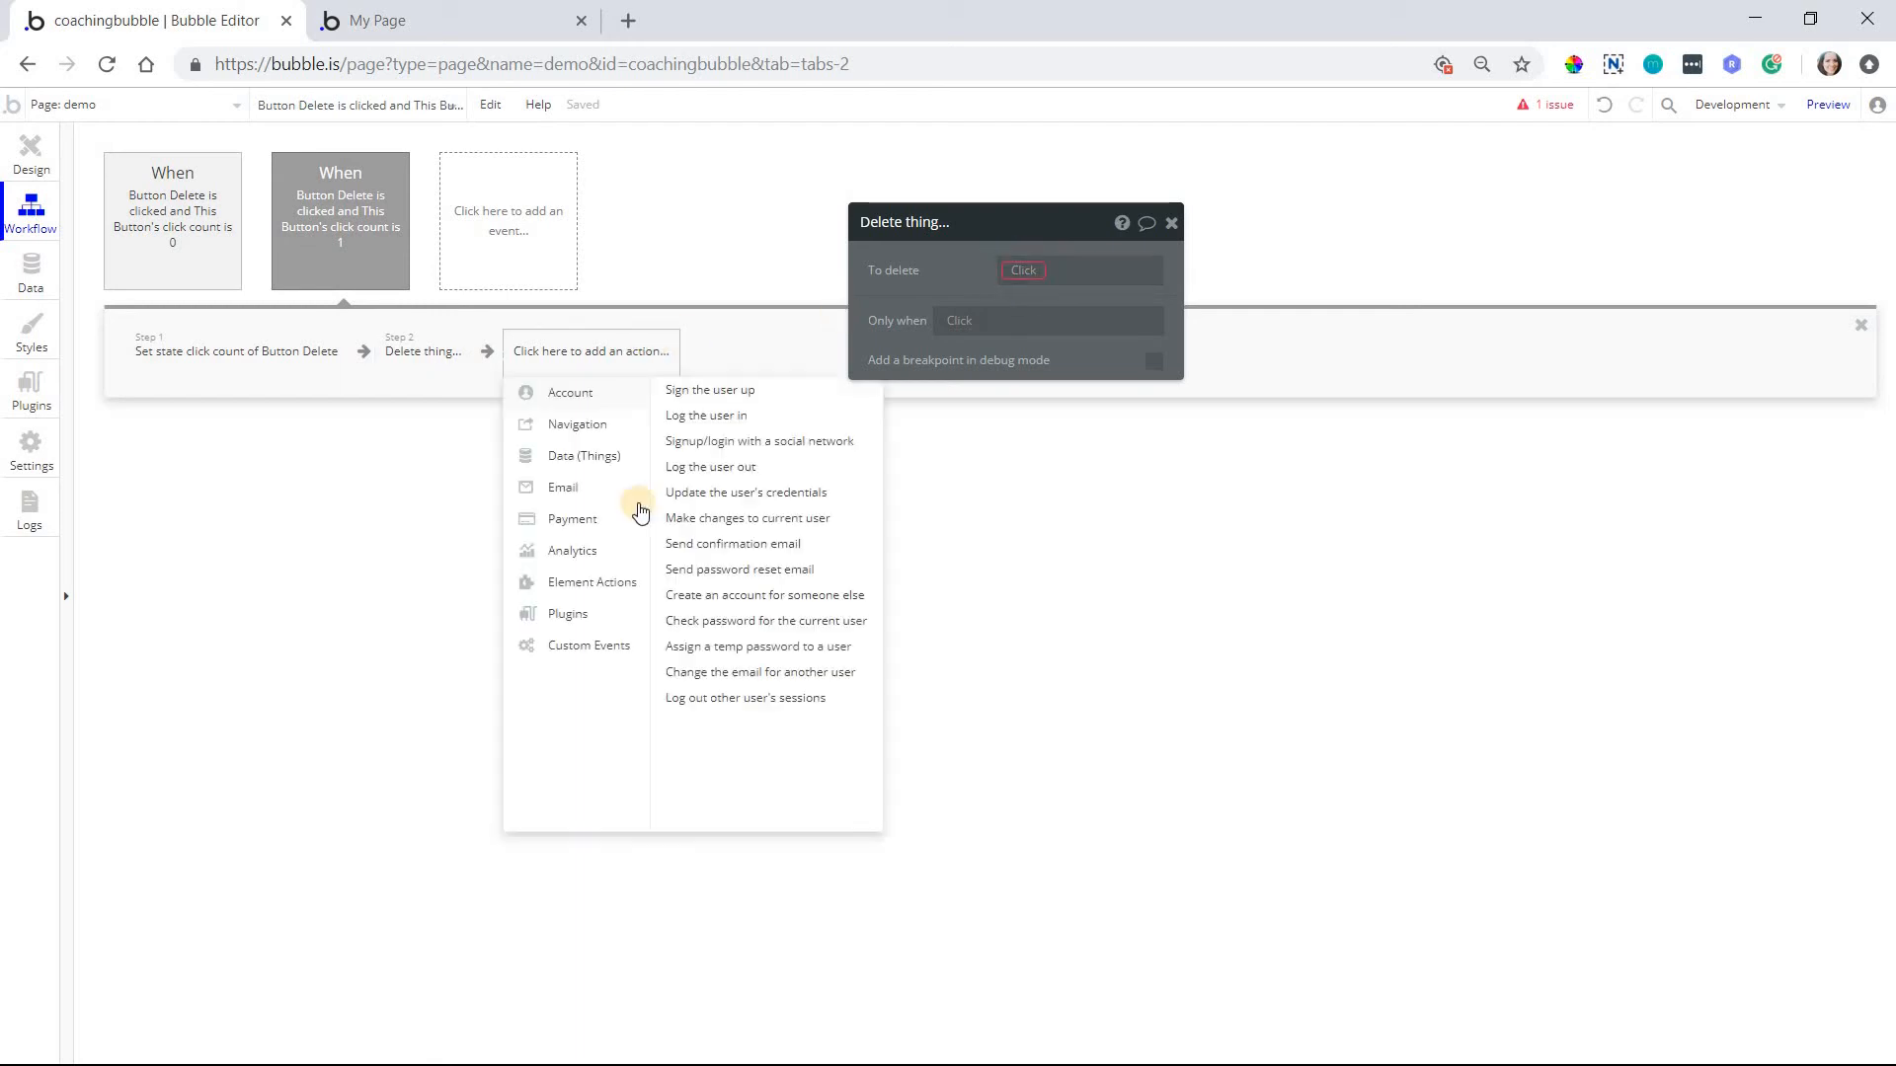
pyautogui.click(591, 581)
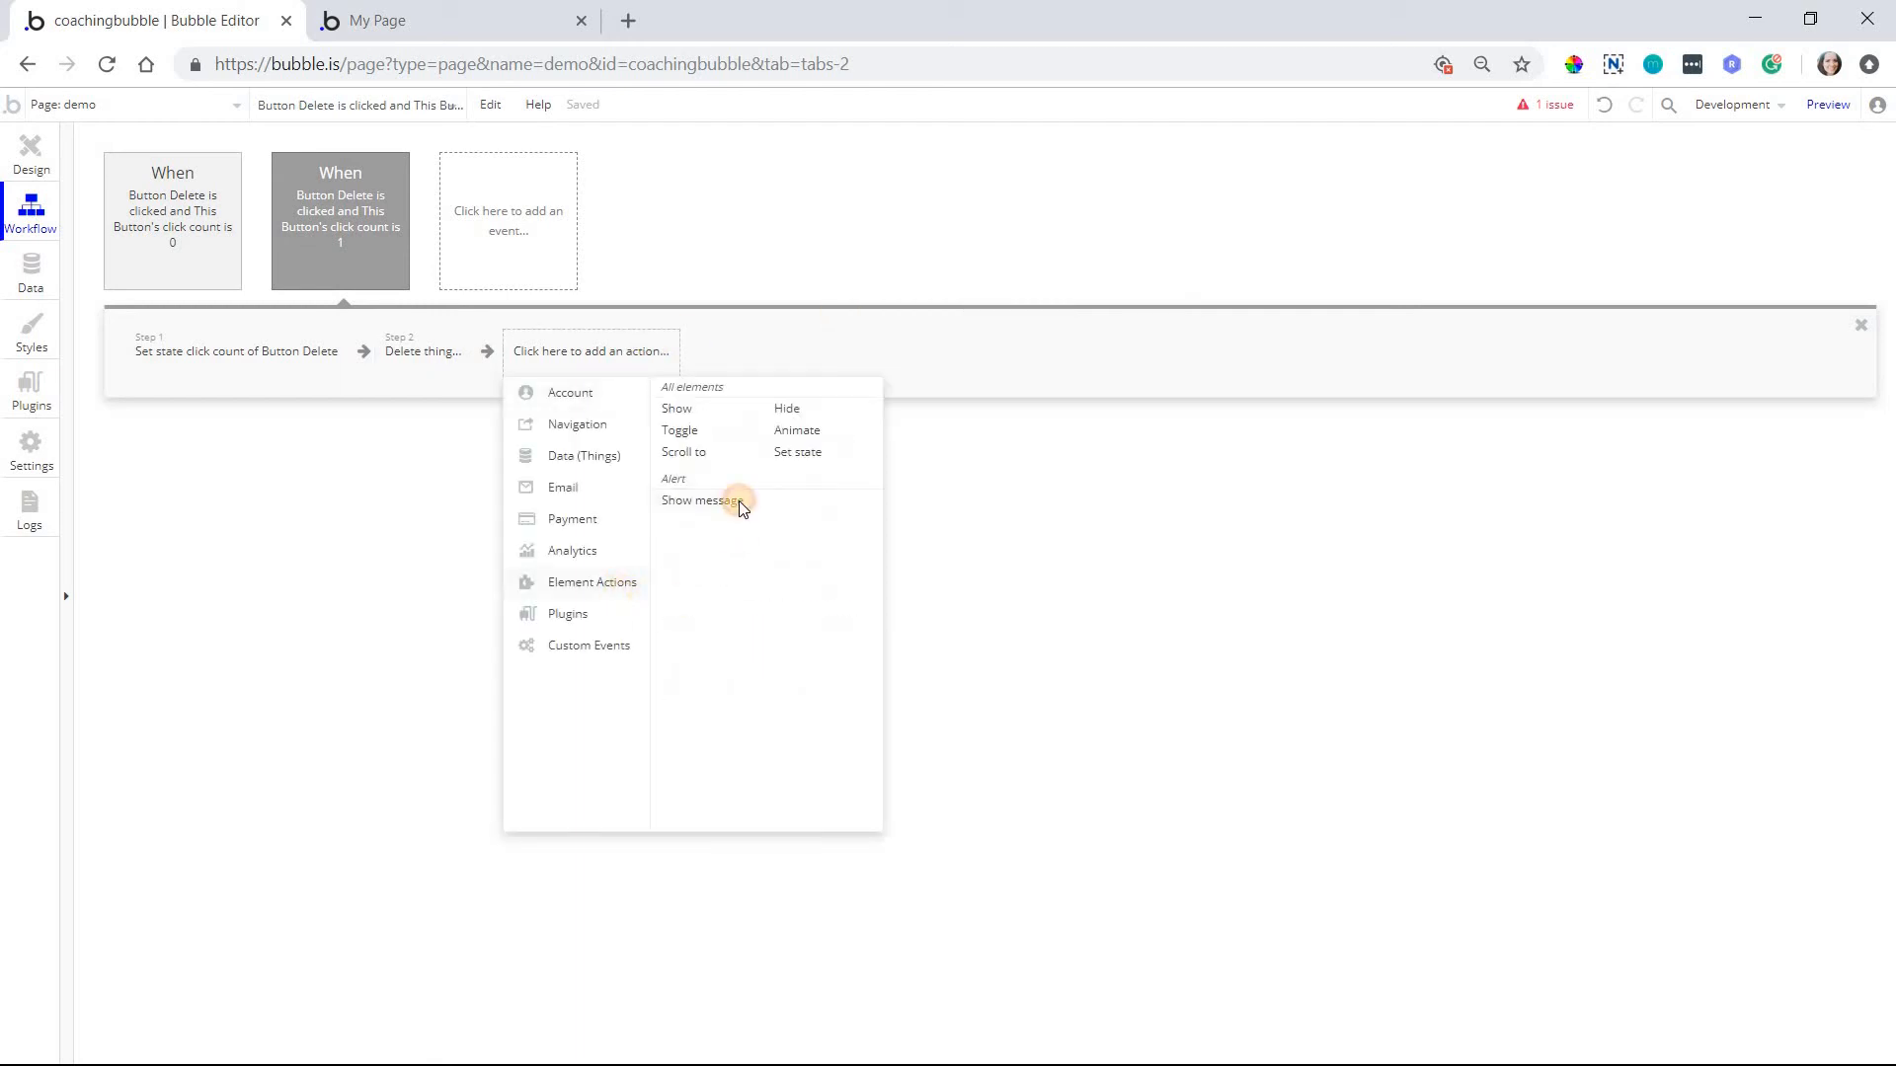
pyautogui.click(701, 501)
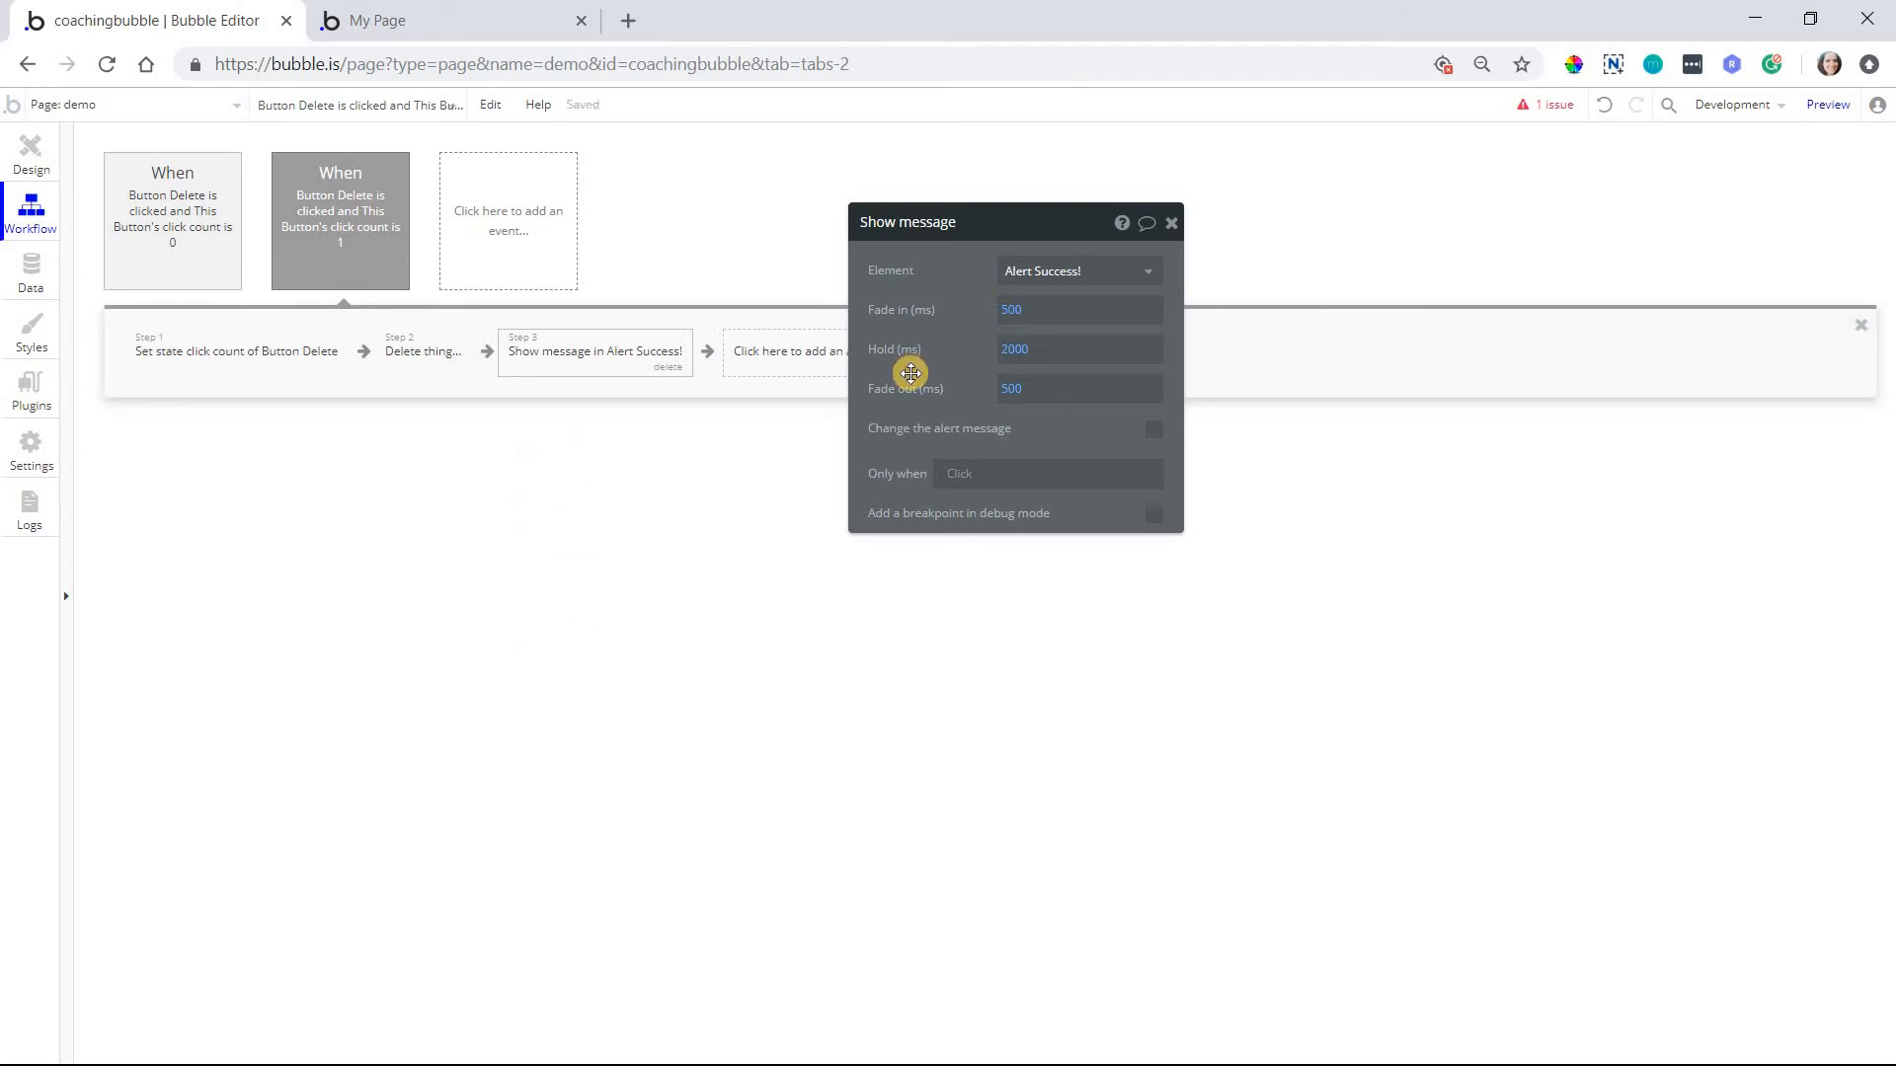
# Check the first-click workflow's Set state step, then reopen the second-click workflow
pyautogui.click(171, 220)
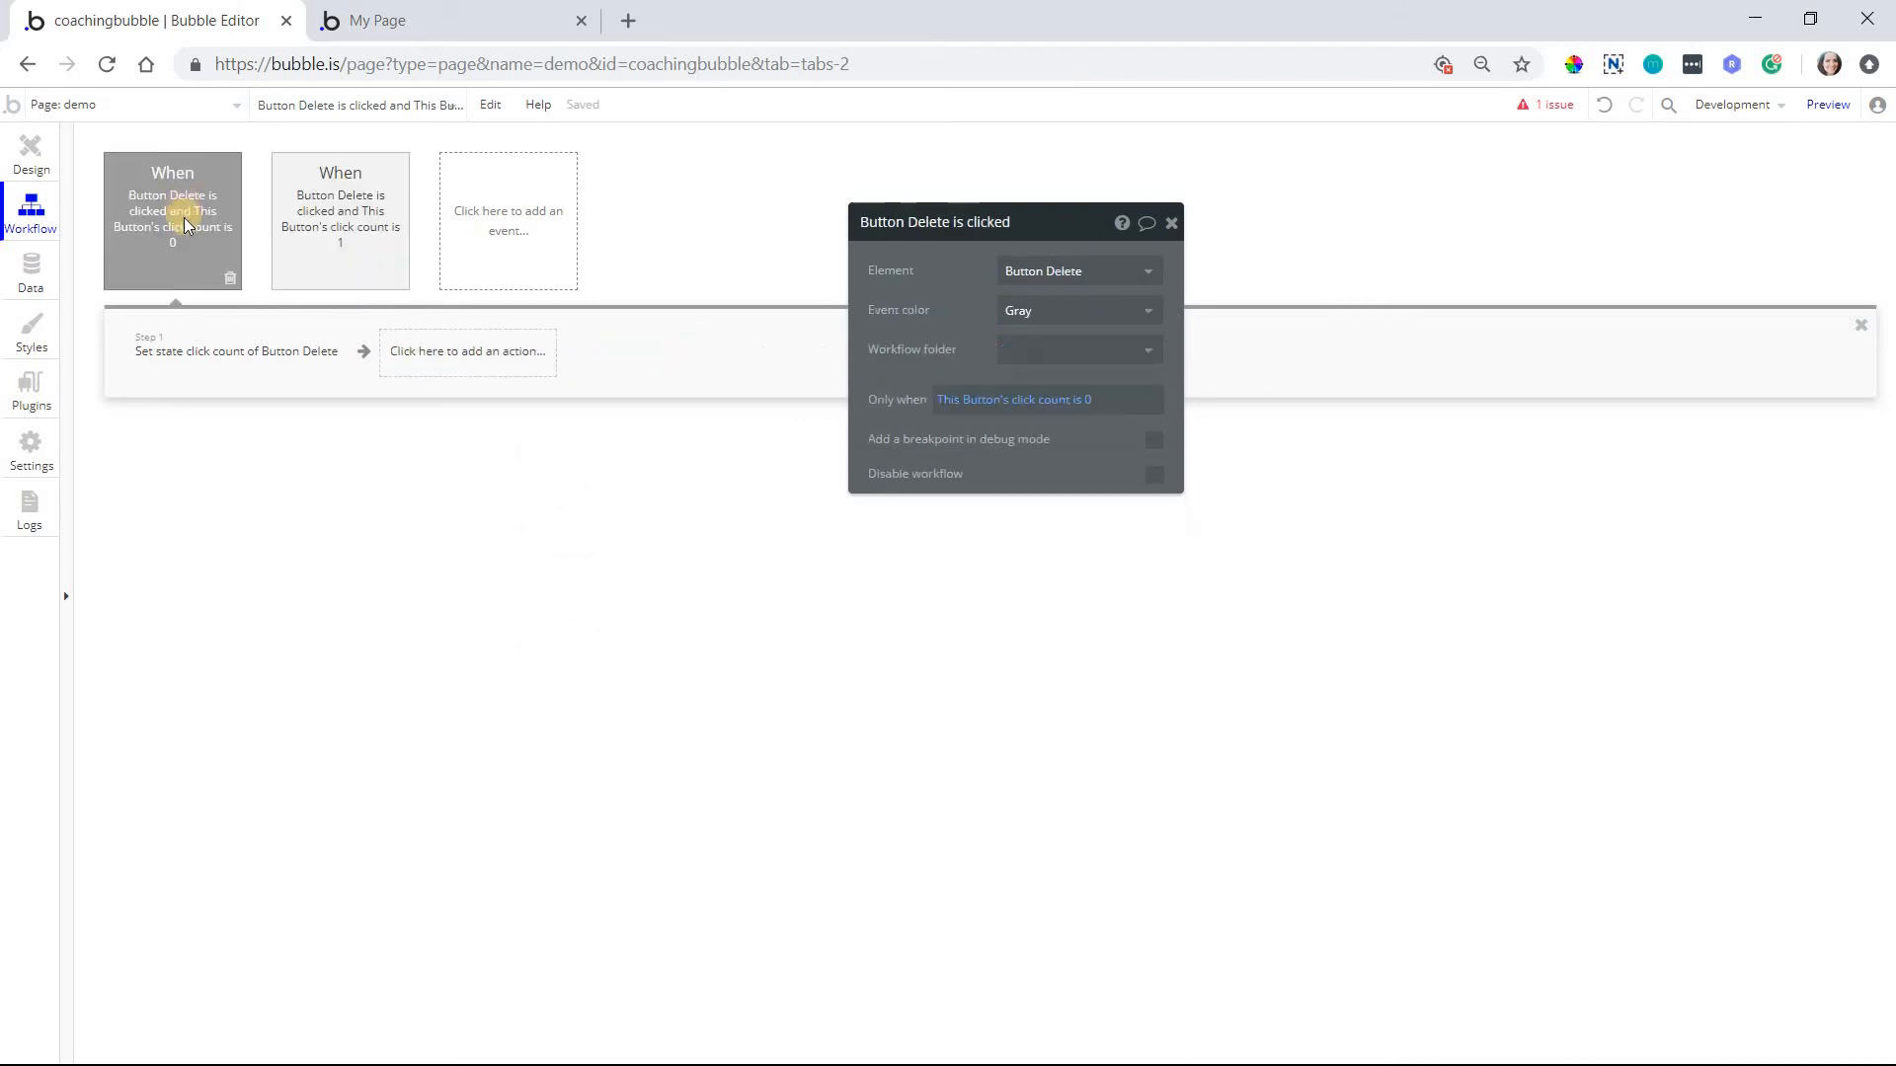
pyautogui.moveTo(270, 378)
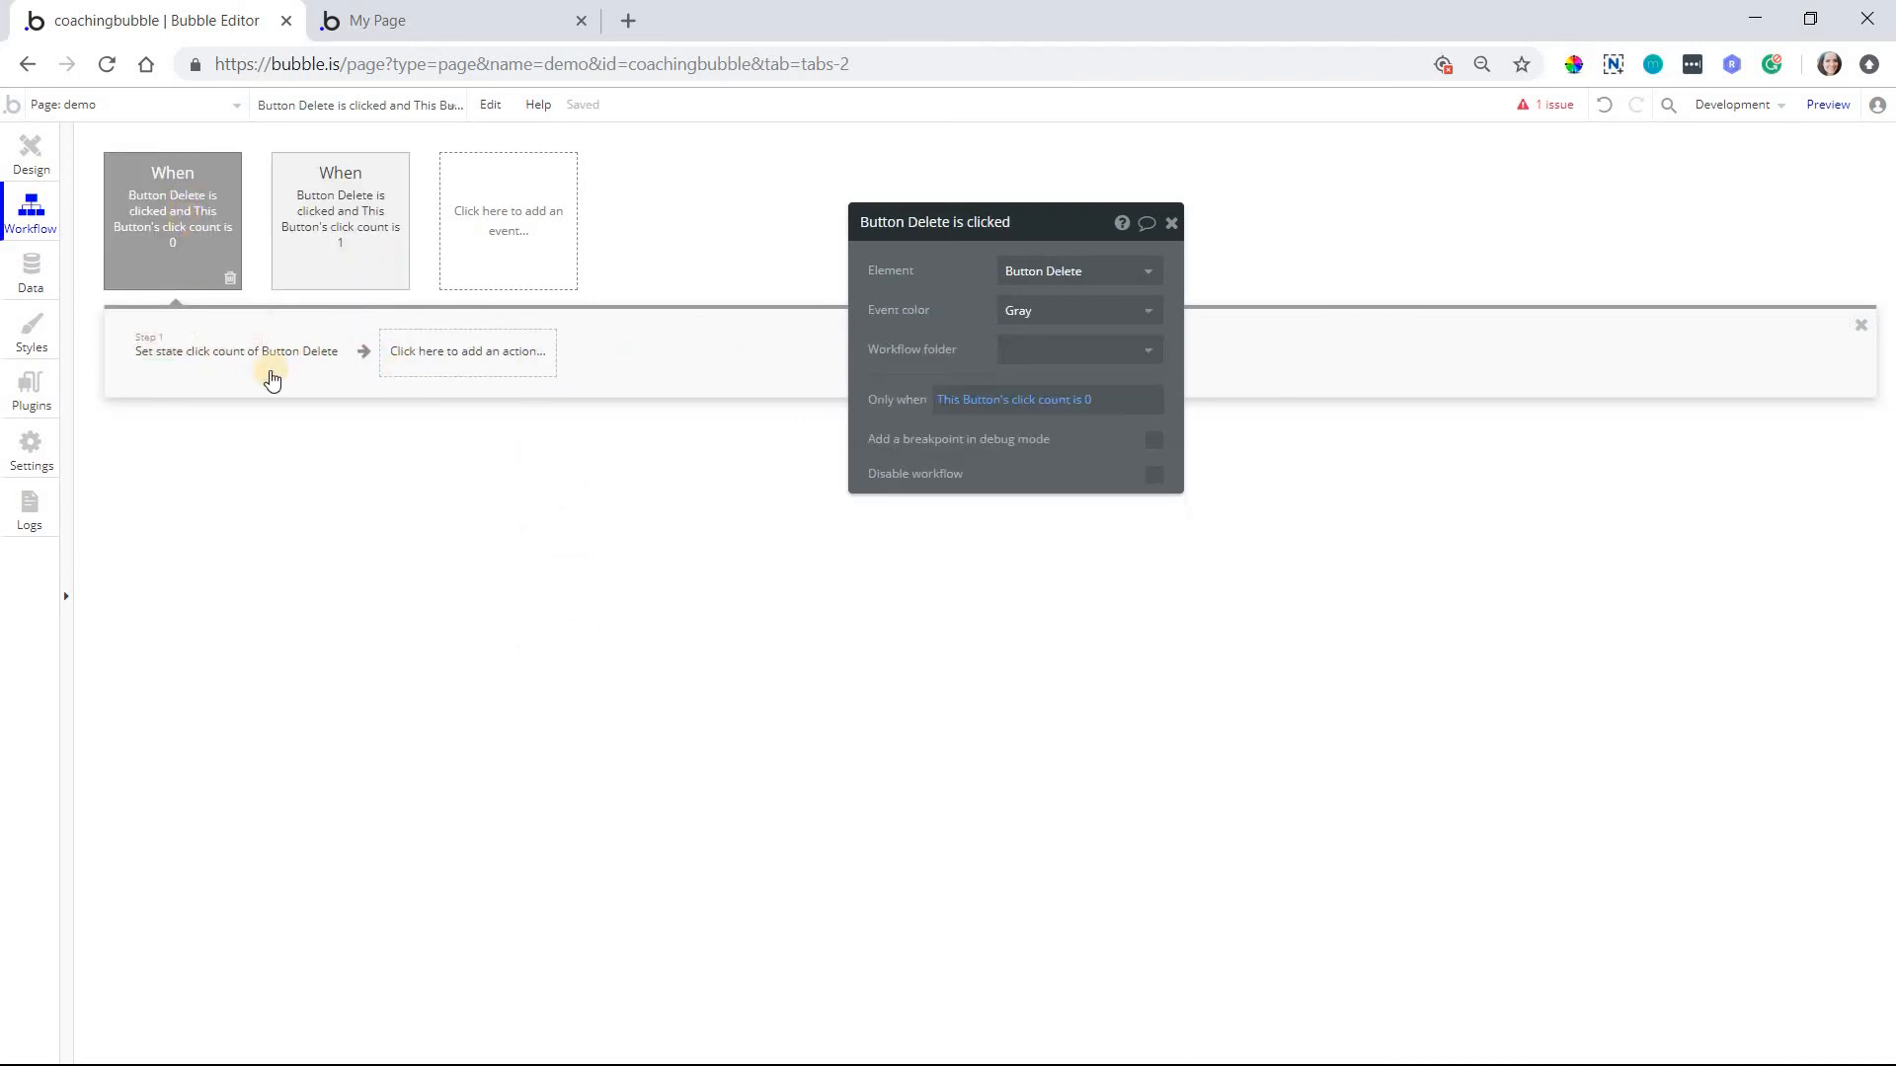
pyautogui.click(236, 350)
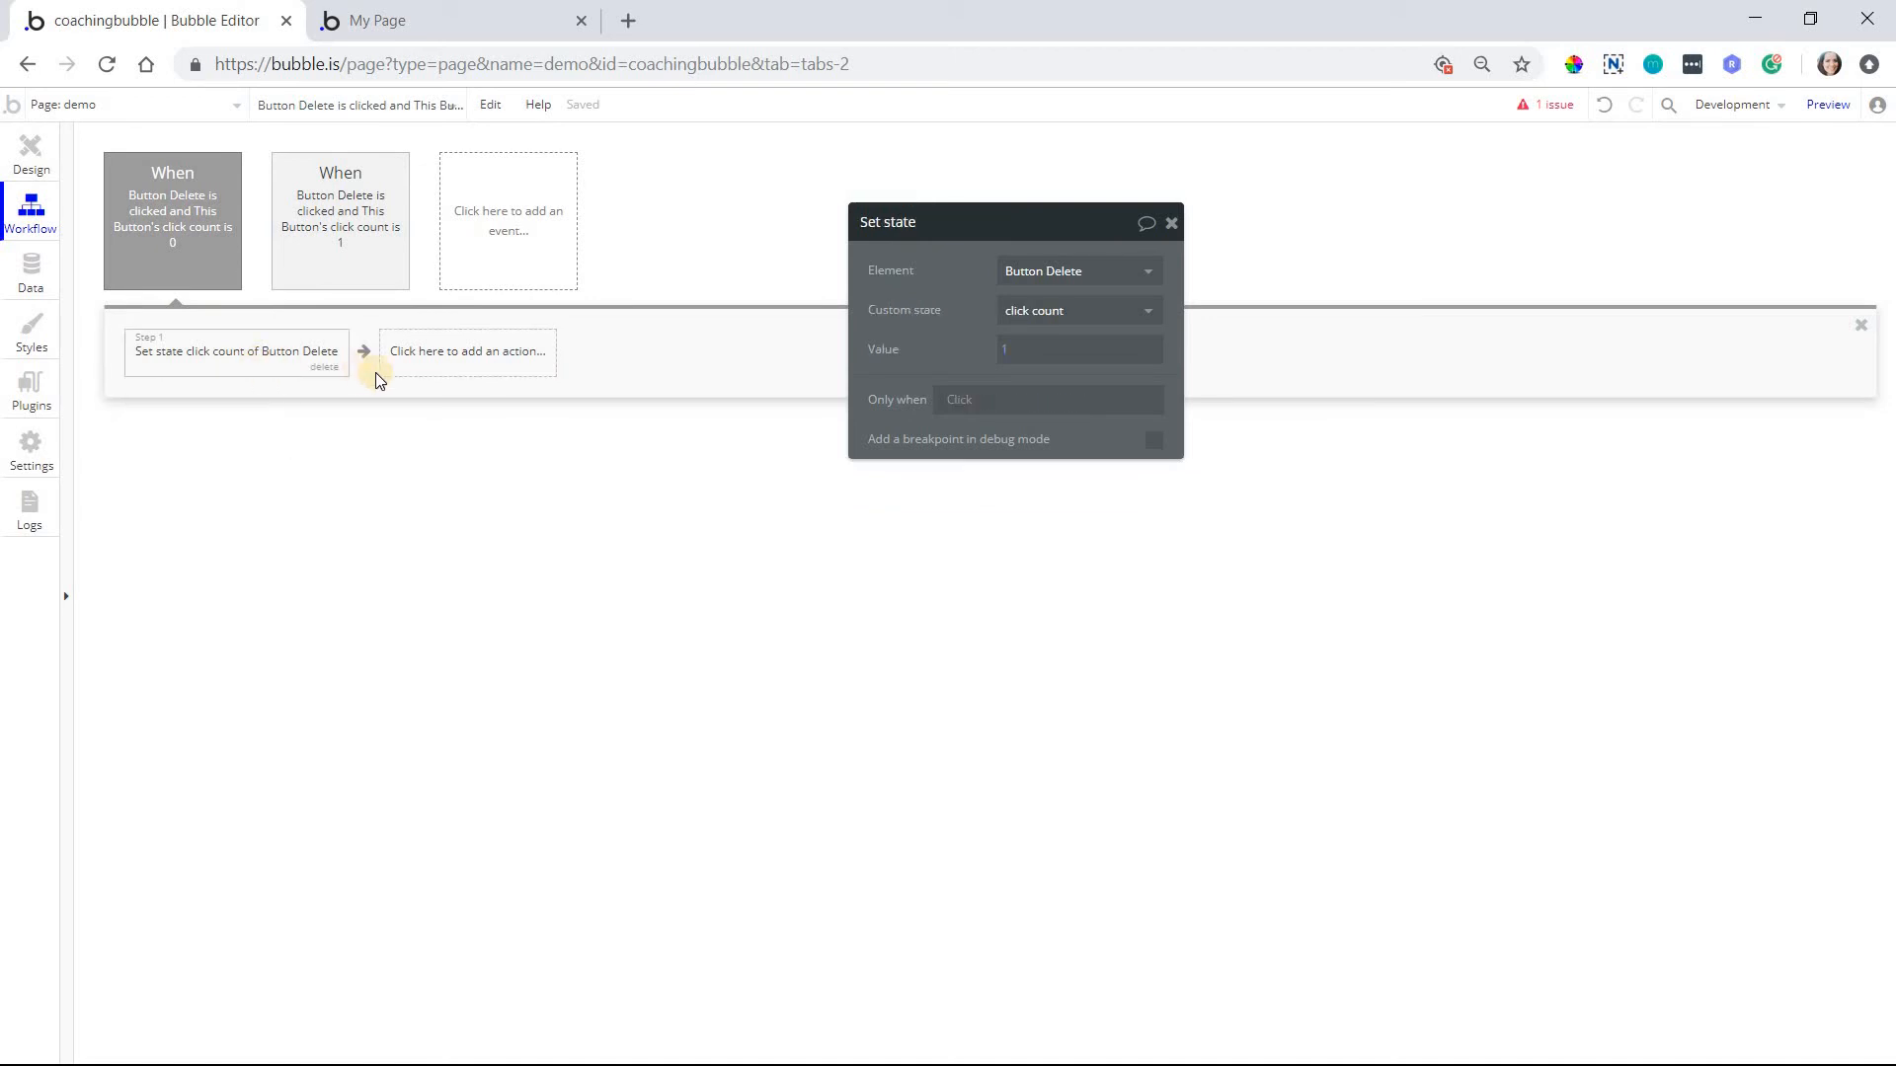
pyautogui.click(339, 220)
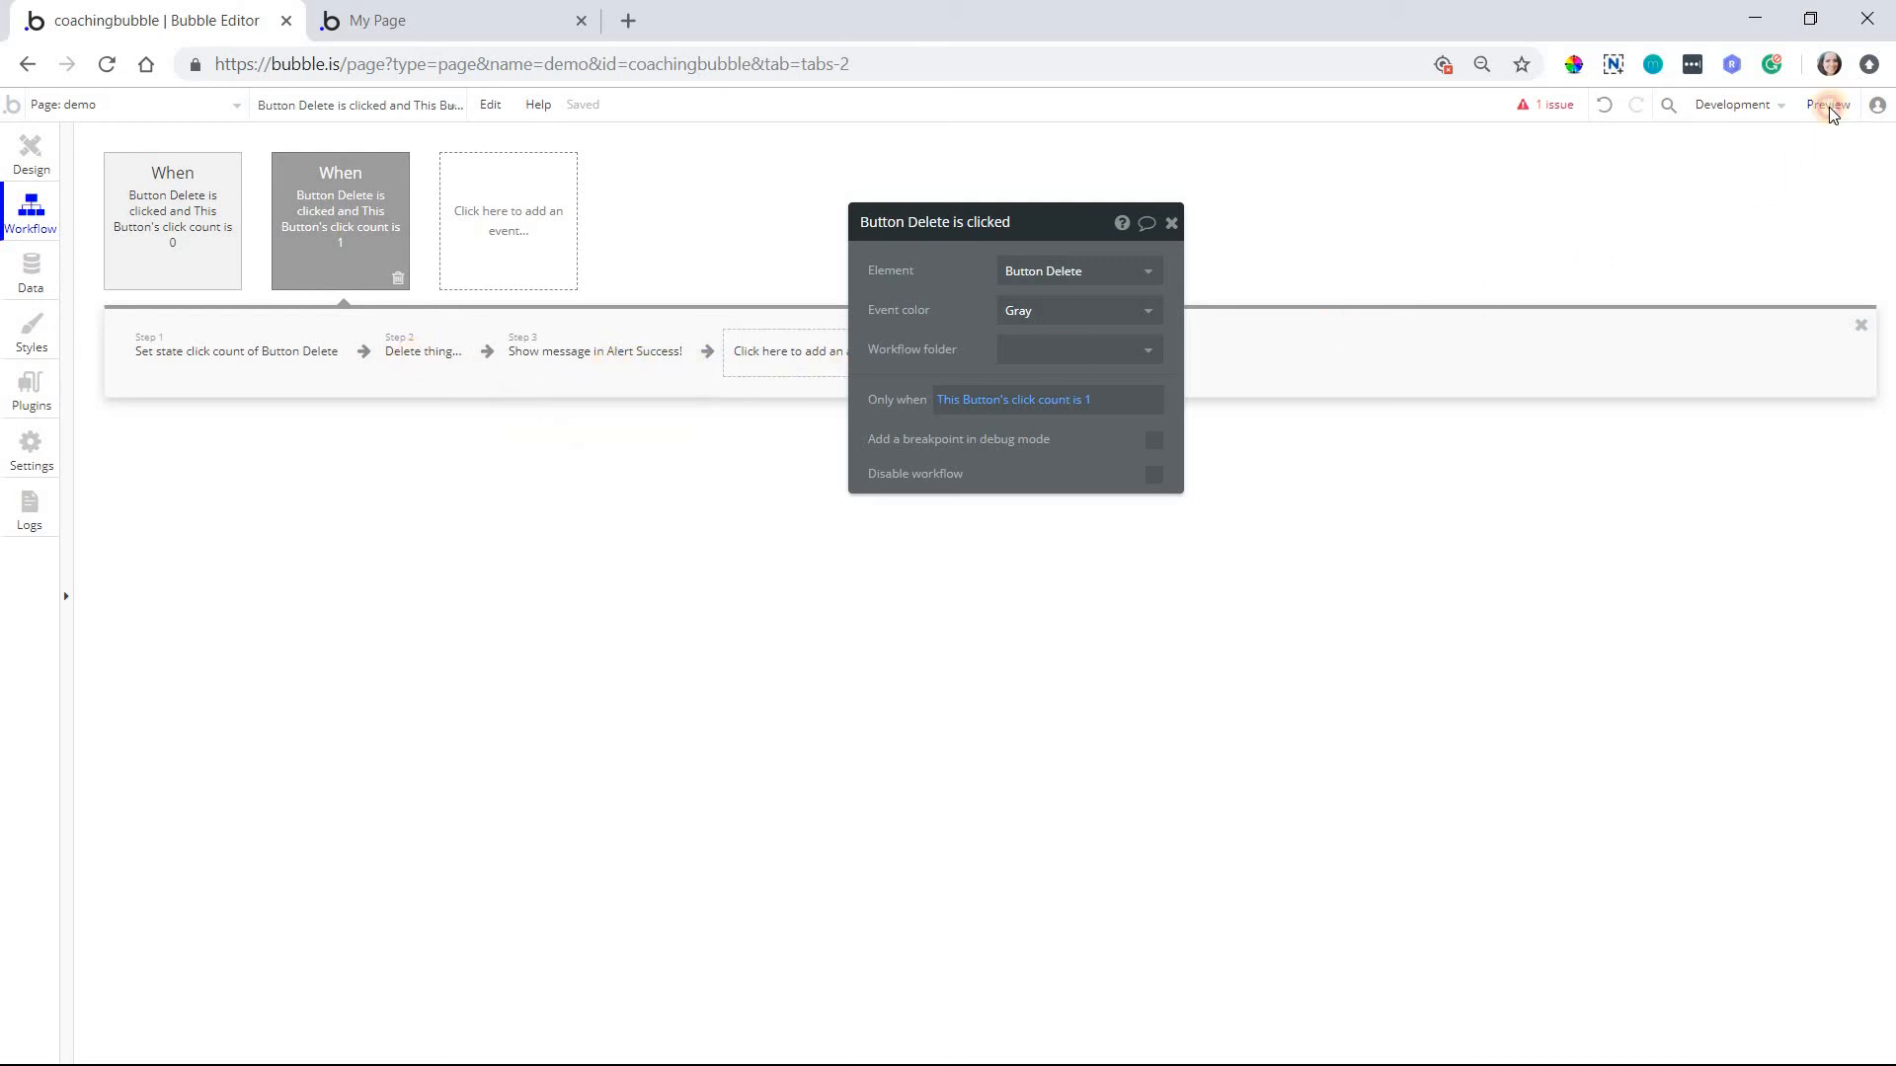
# Preview and reload the demo page, then click Delete repeatedly to toggle 'Are you sure?'
pyautogui.click(1830, 105)
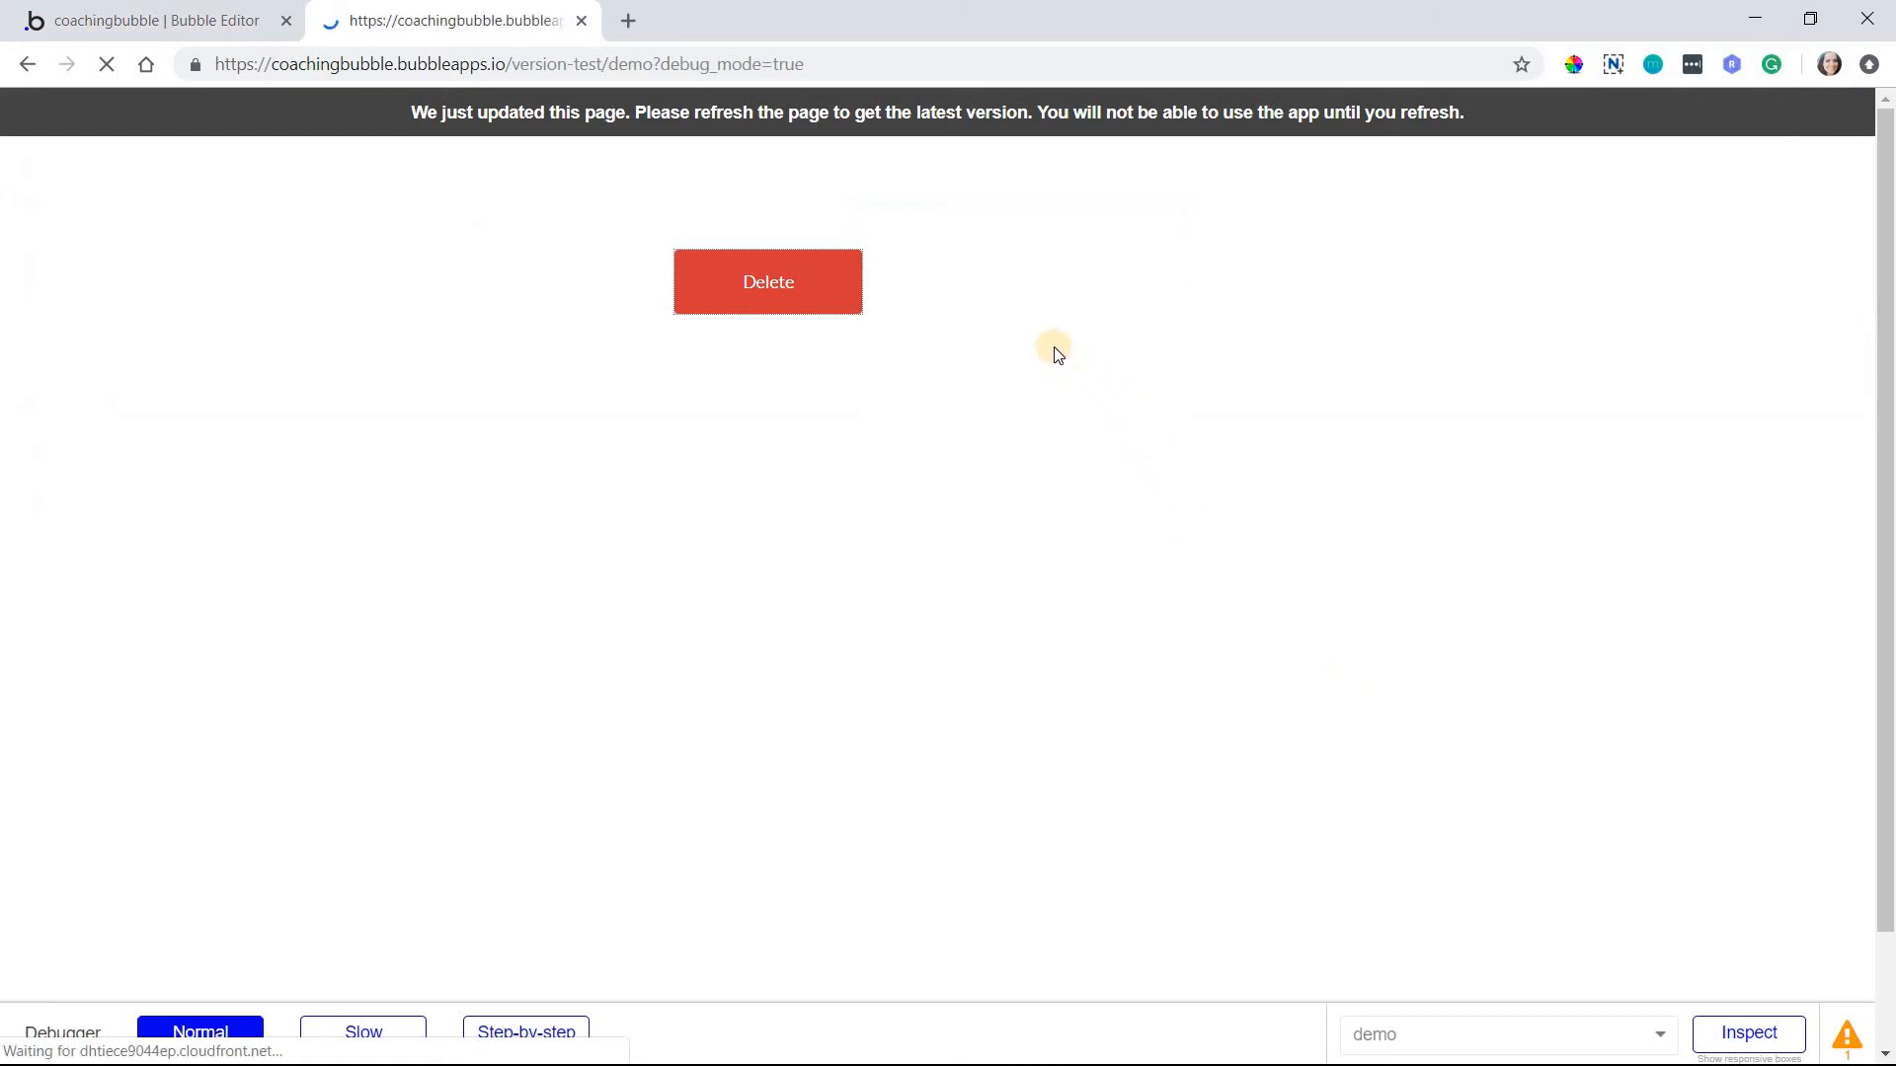
pyautogui.click(840, 300)
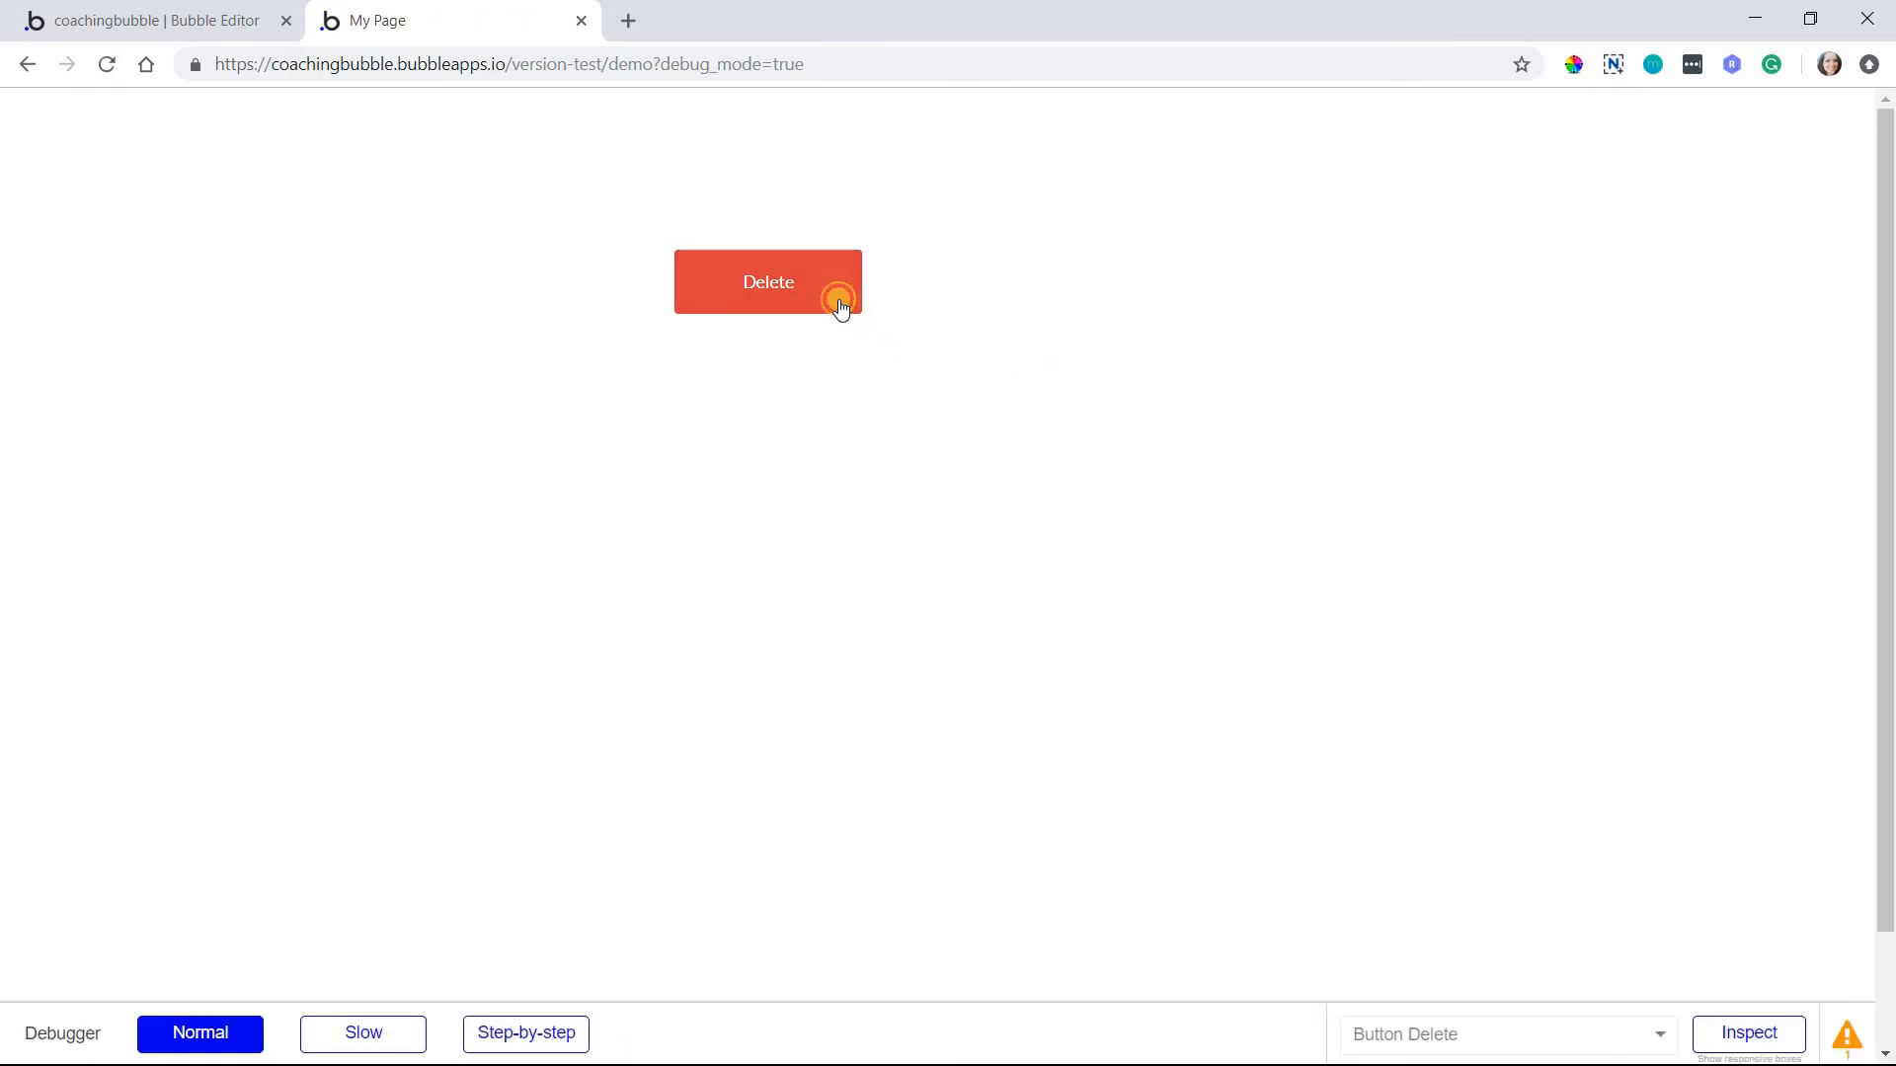
pyautogui.click(768, 282)
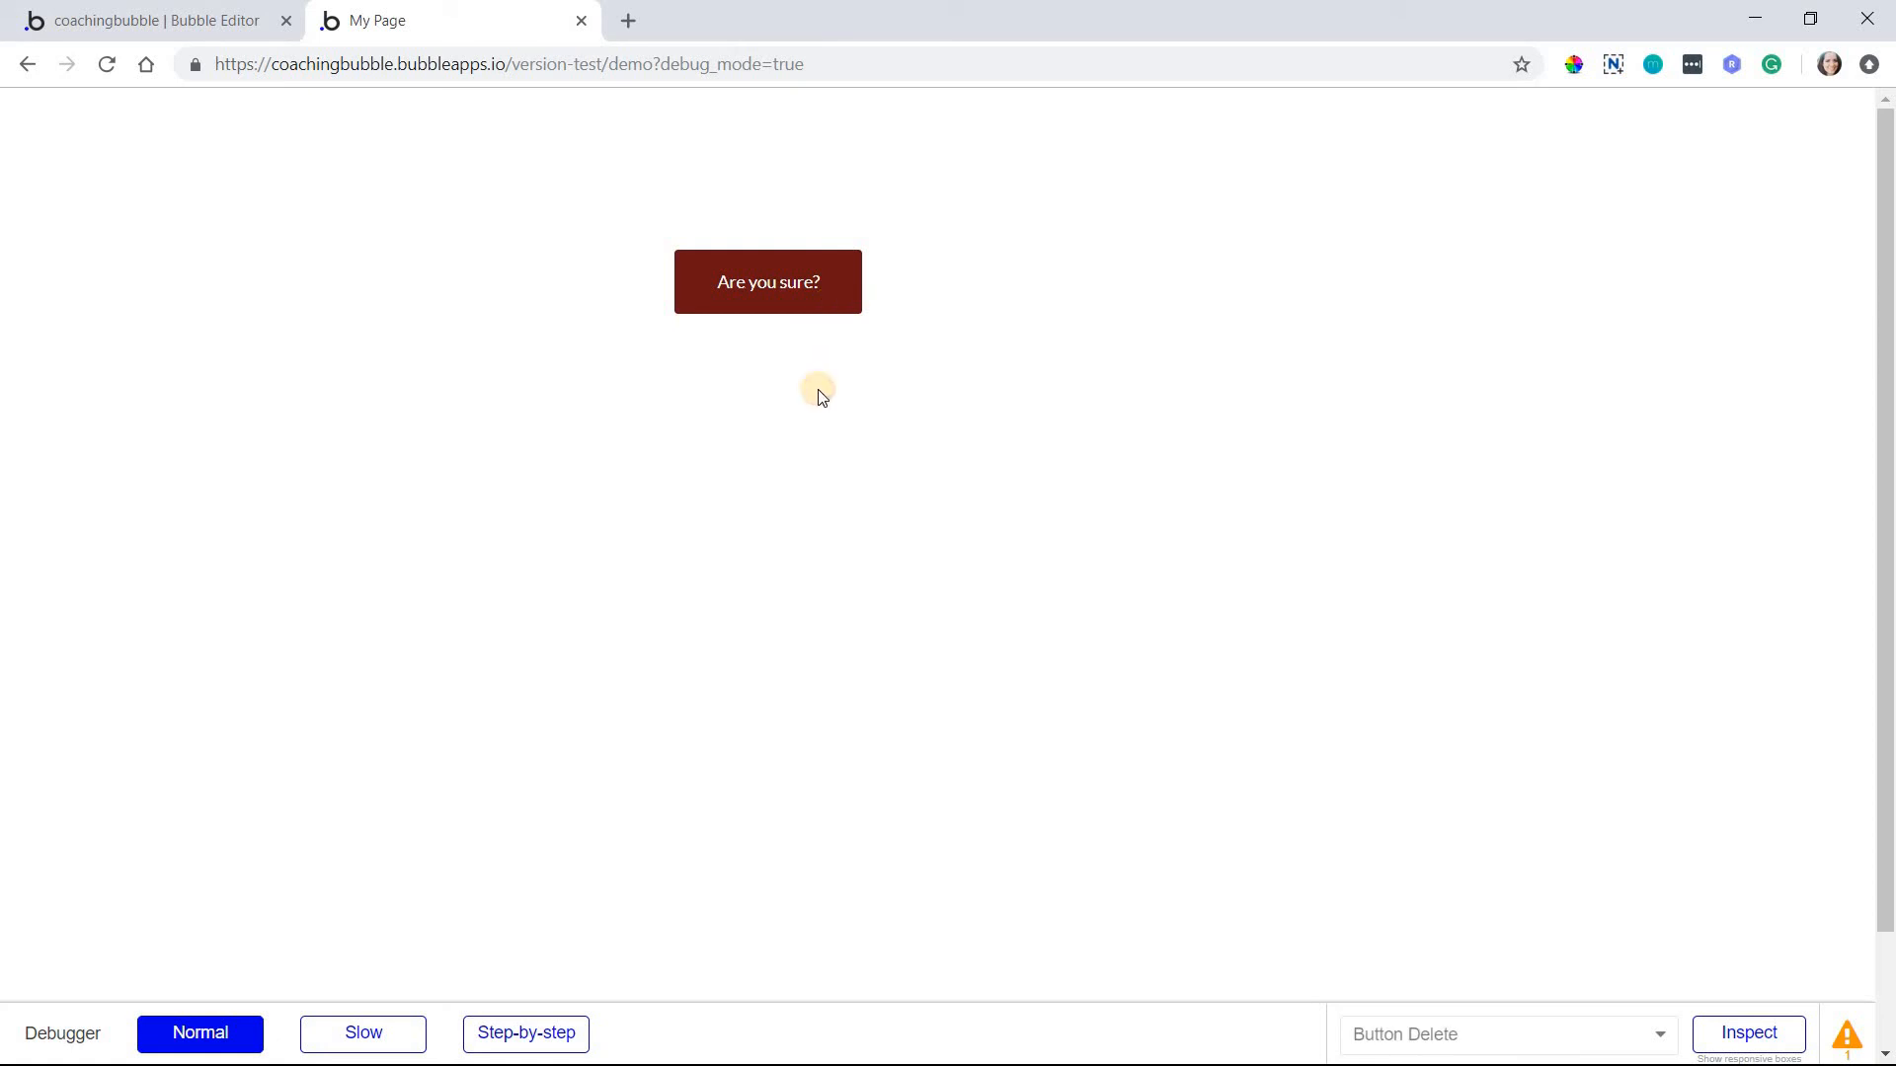
pyautogui.click(768, 281)
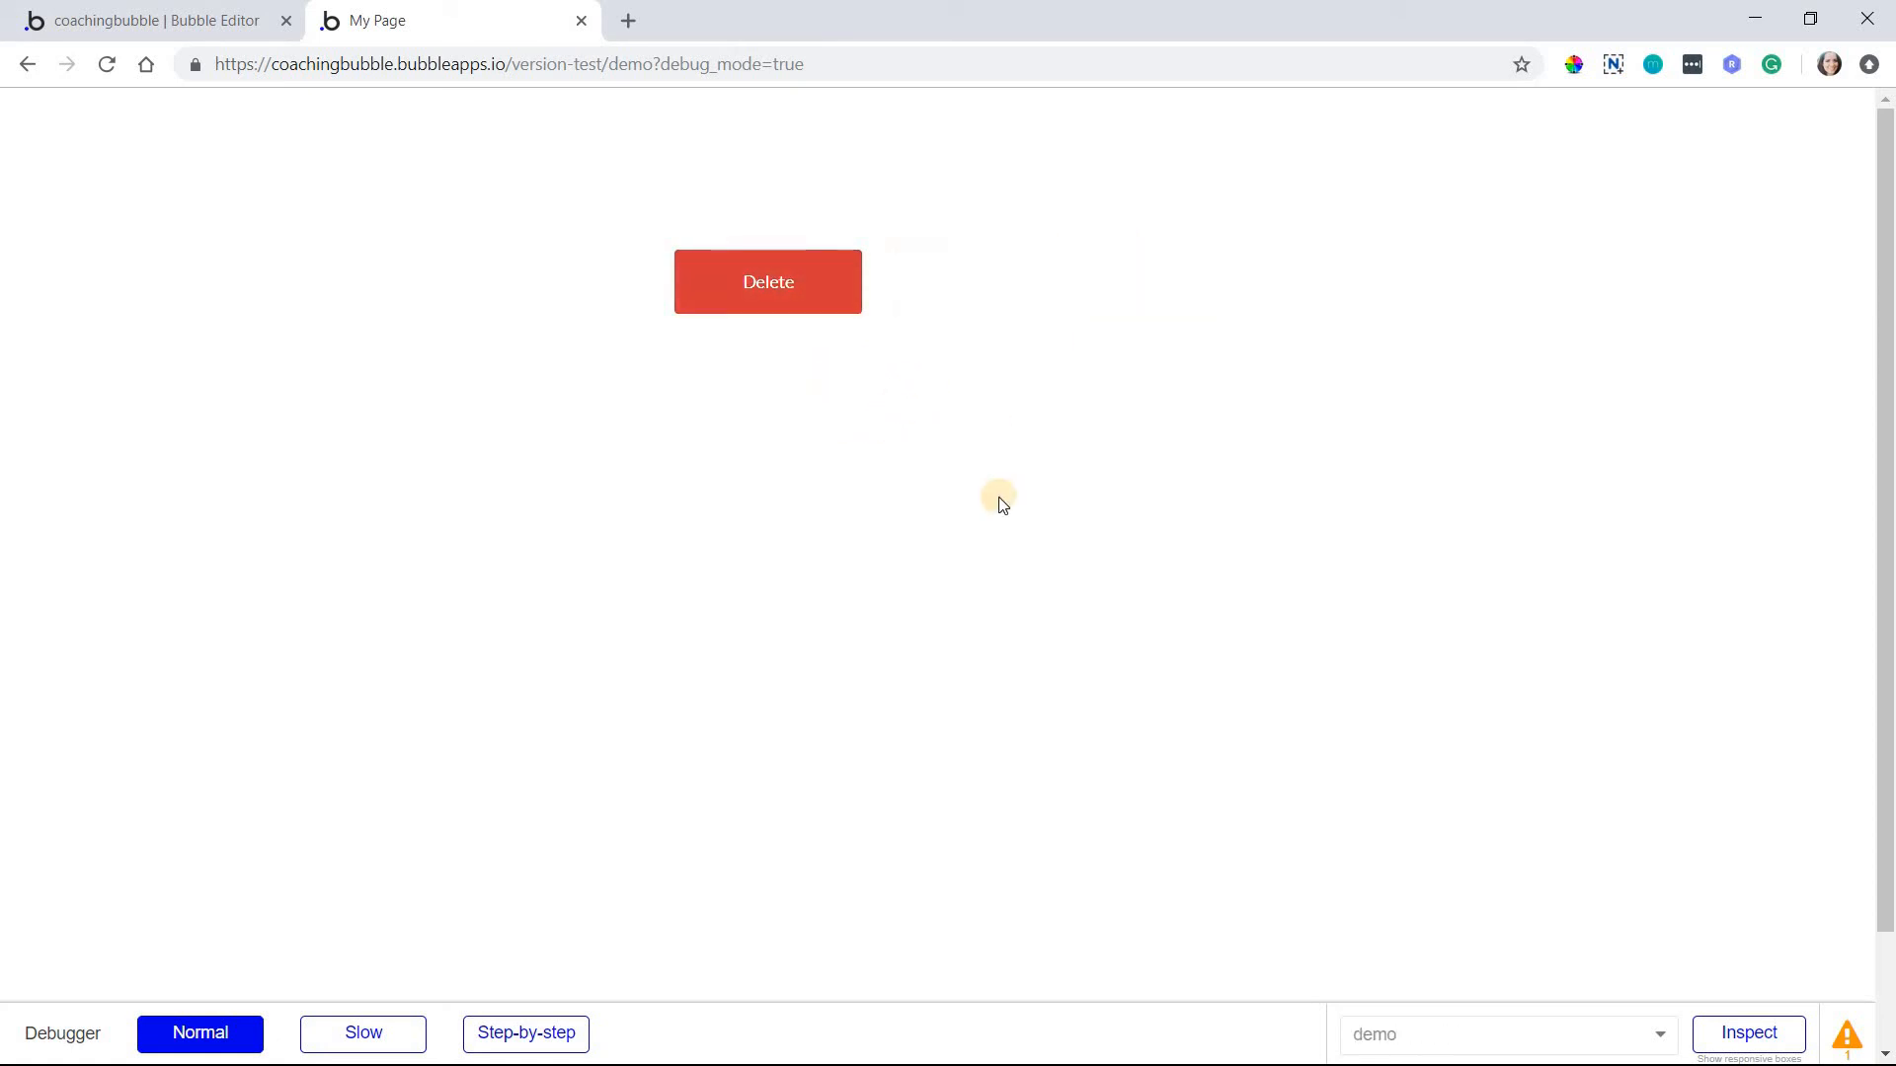
pyautogui.click(768, 282)
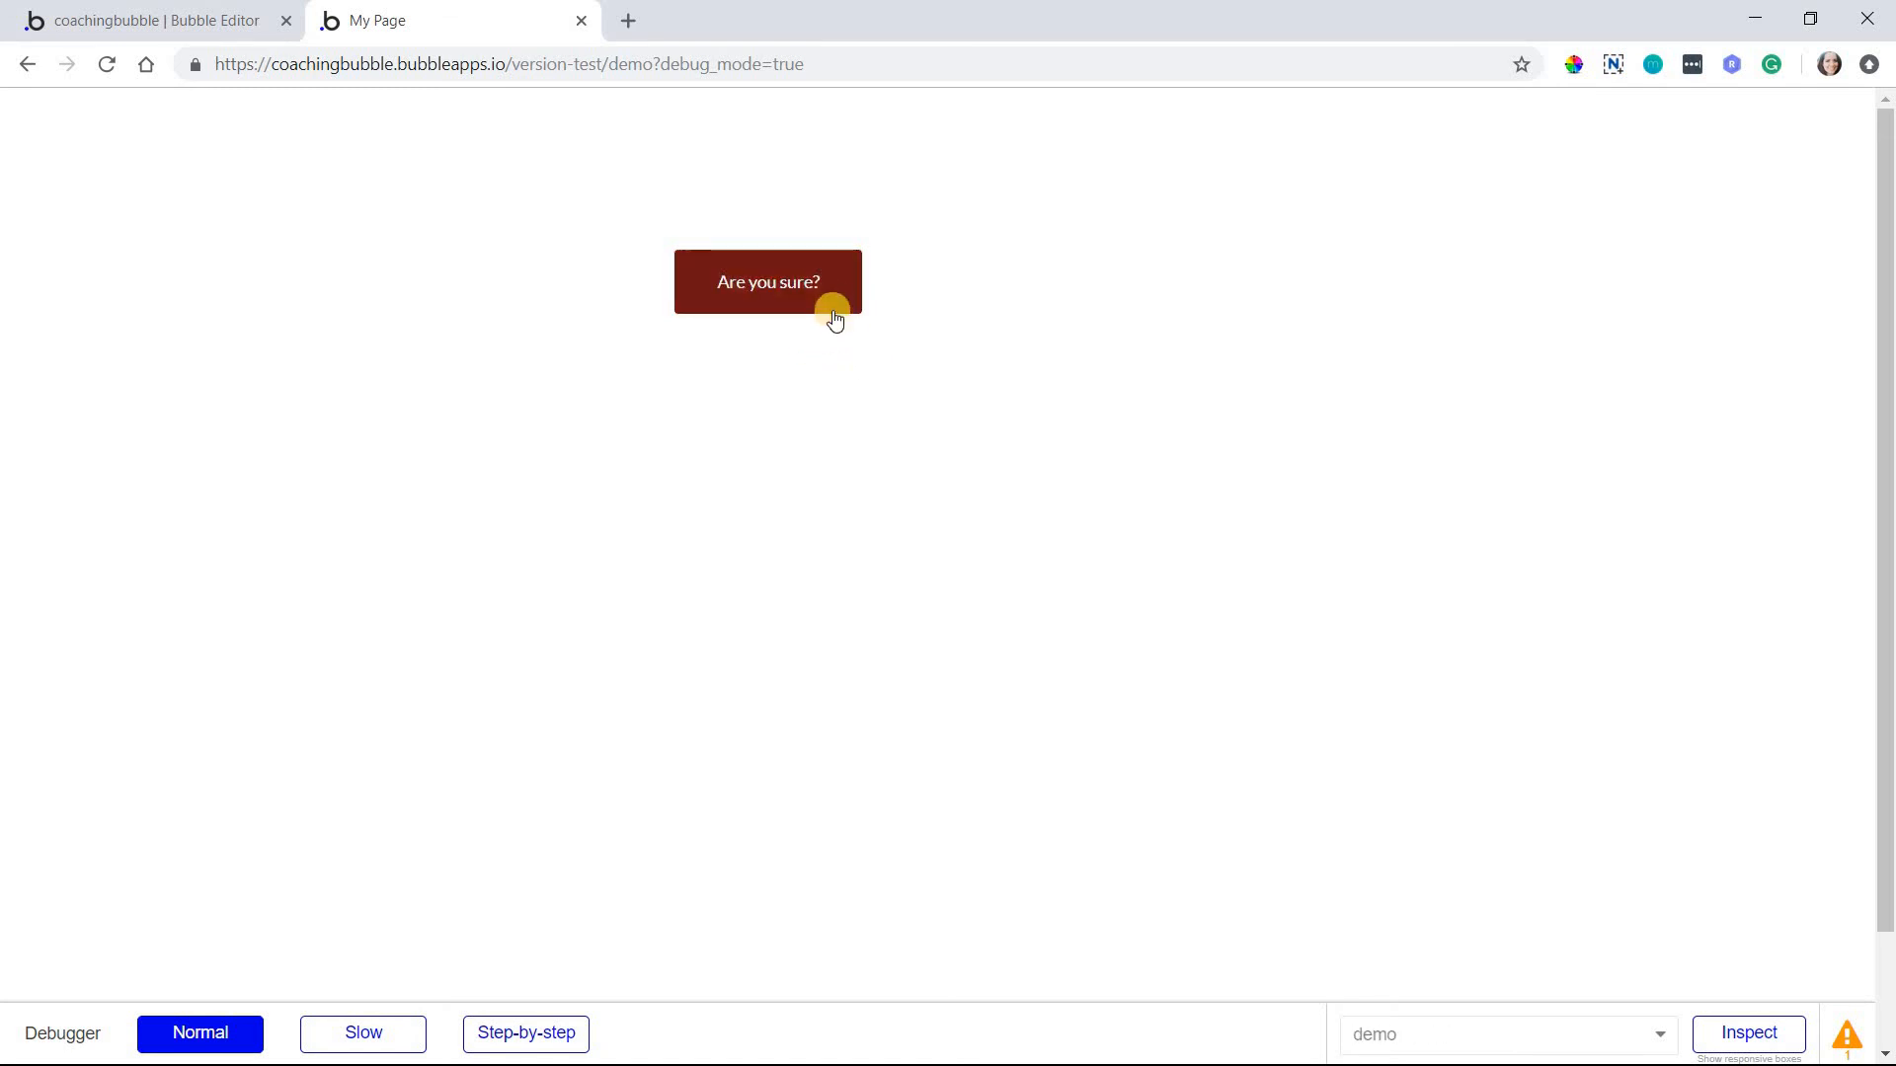
pyautogui.click(768, 281)
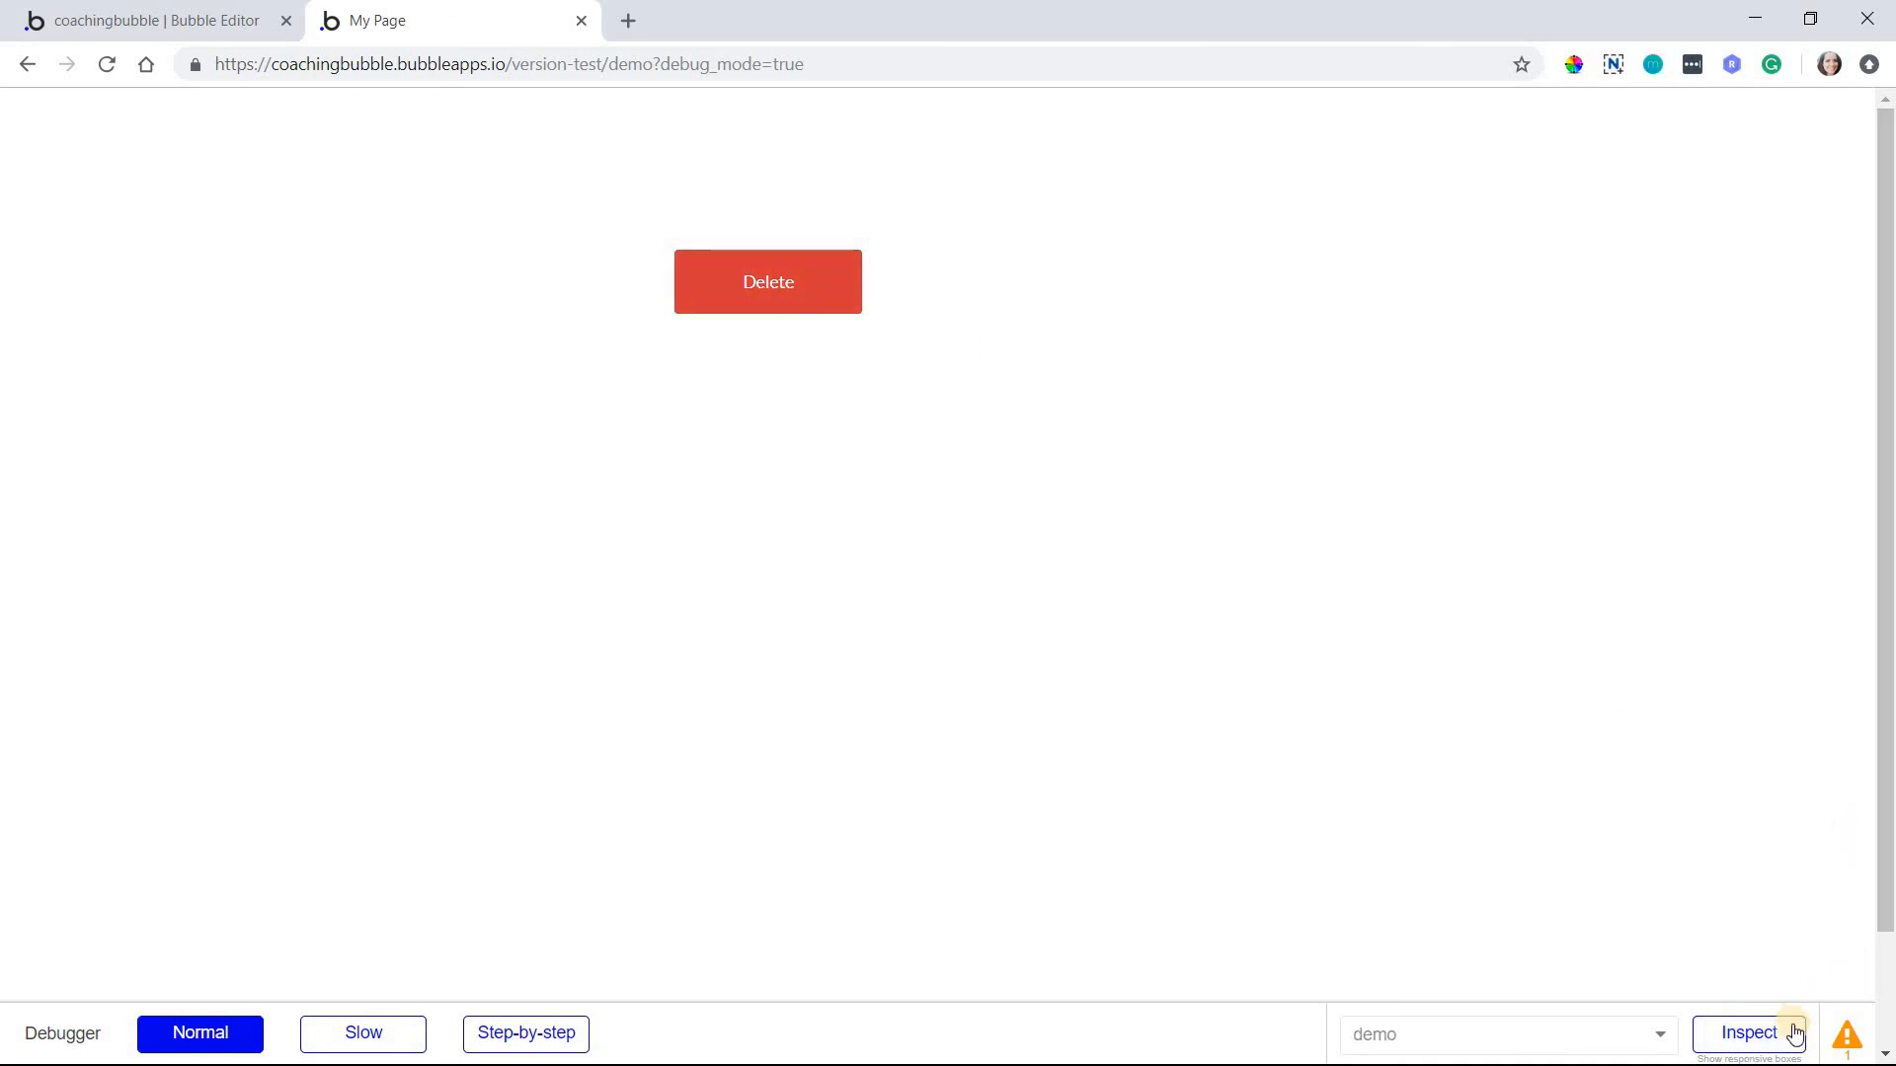
# Inspect the Delete button in the debugger to check click count 1 and its conditions
pyautogui.click(1747, 1031)
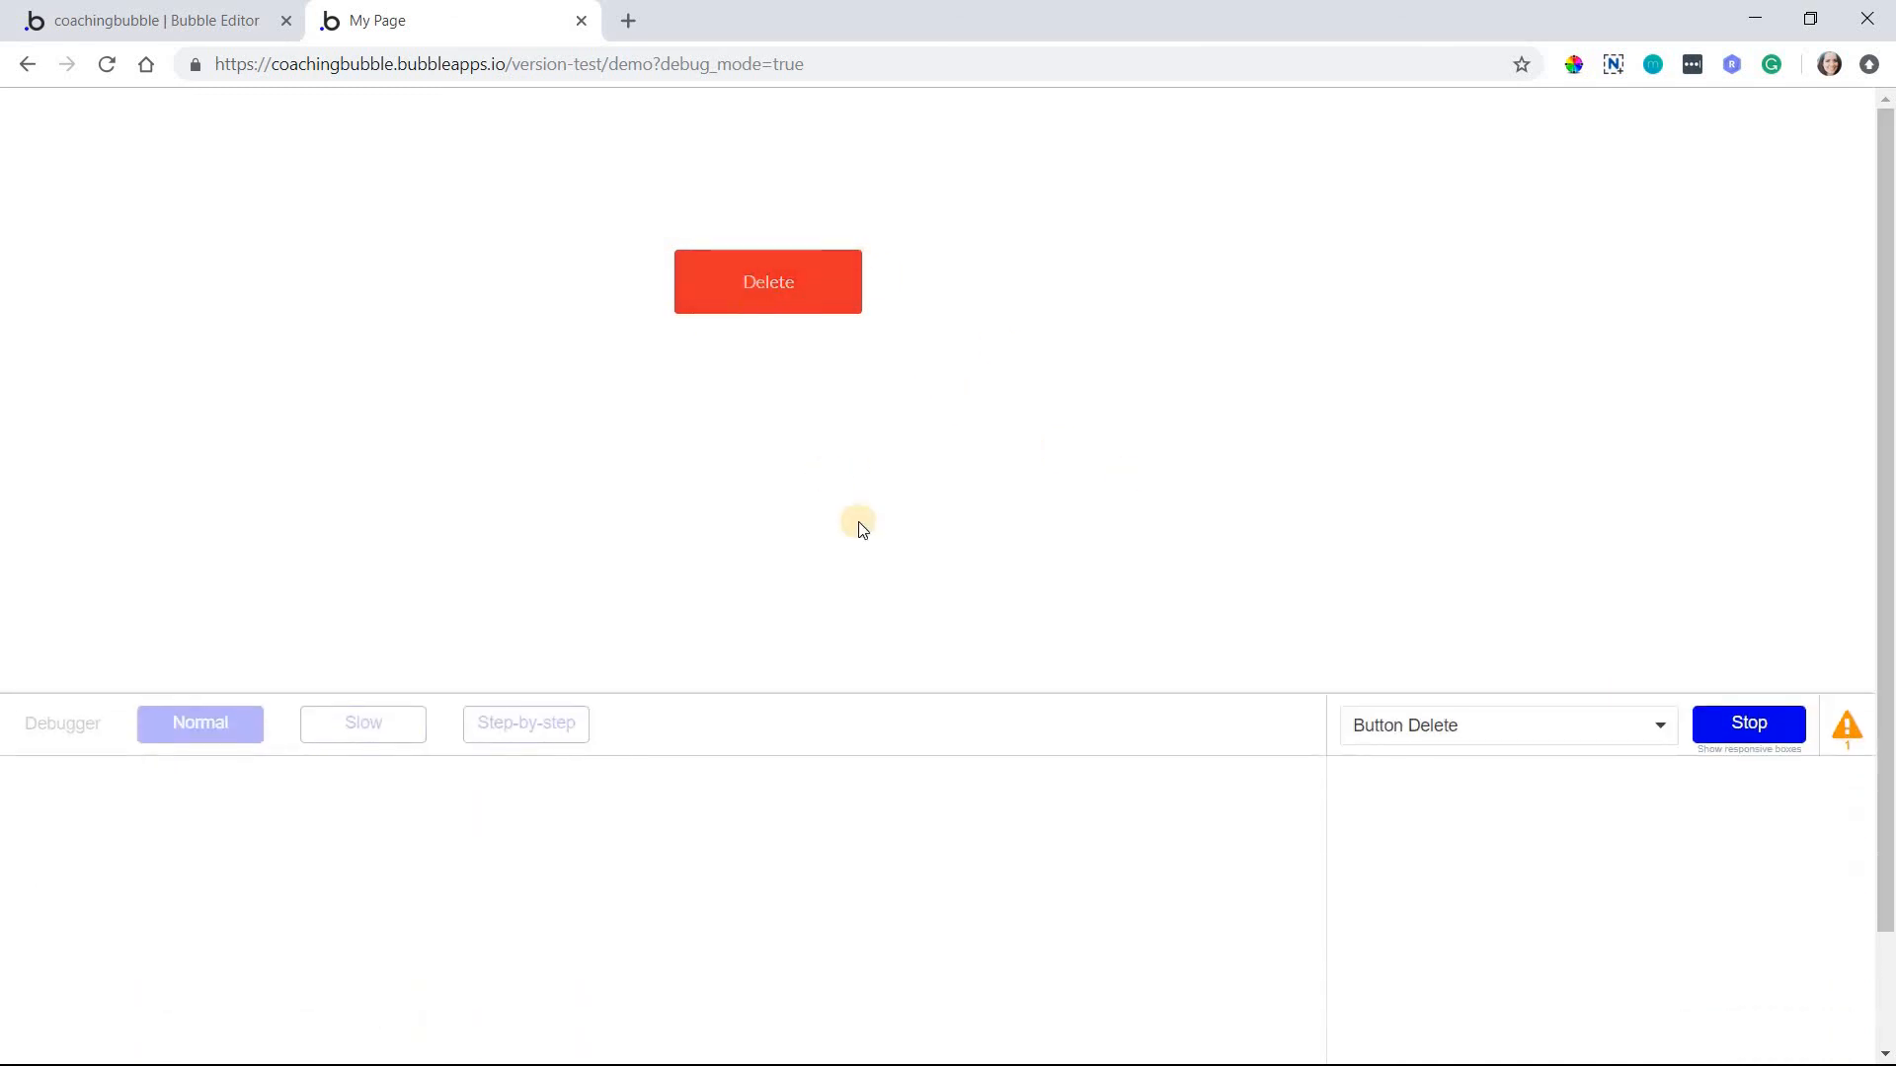
pyautogui.click(766, 282)
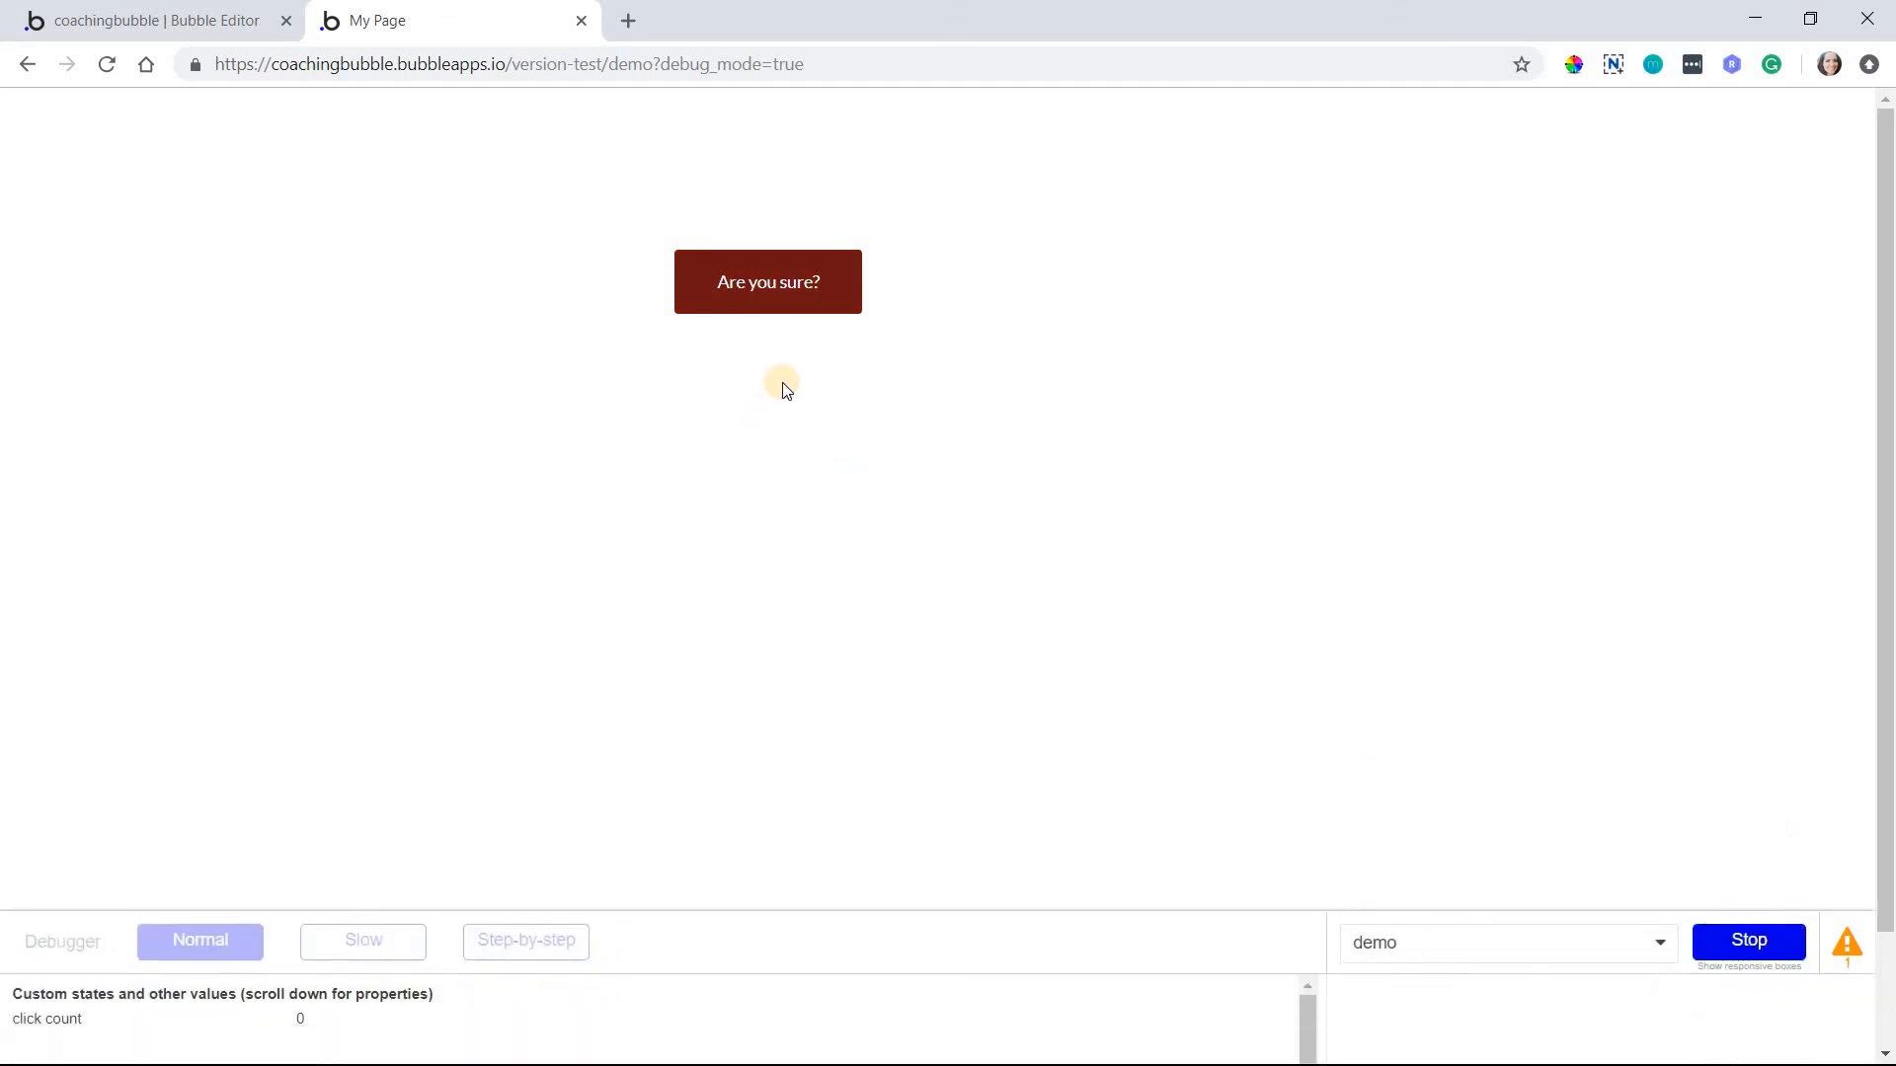
pyautogui.click(766, 281)
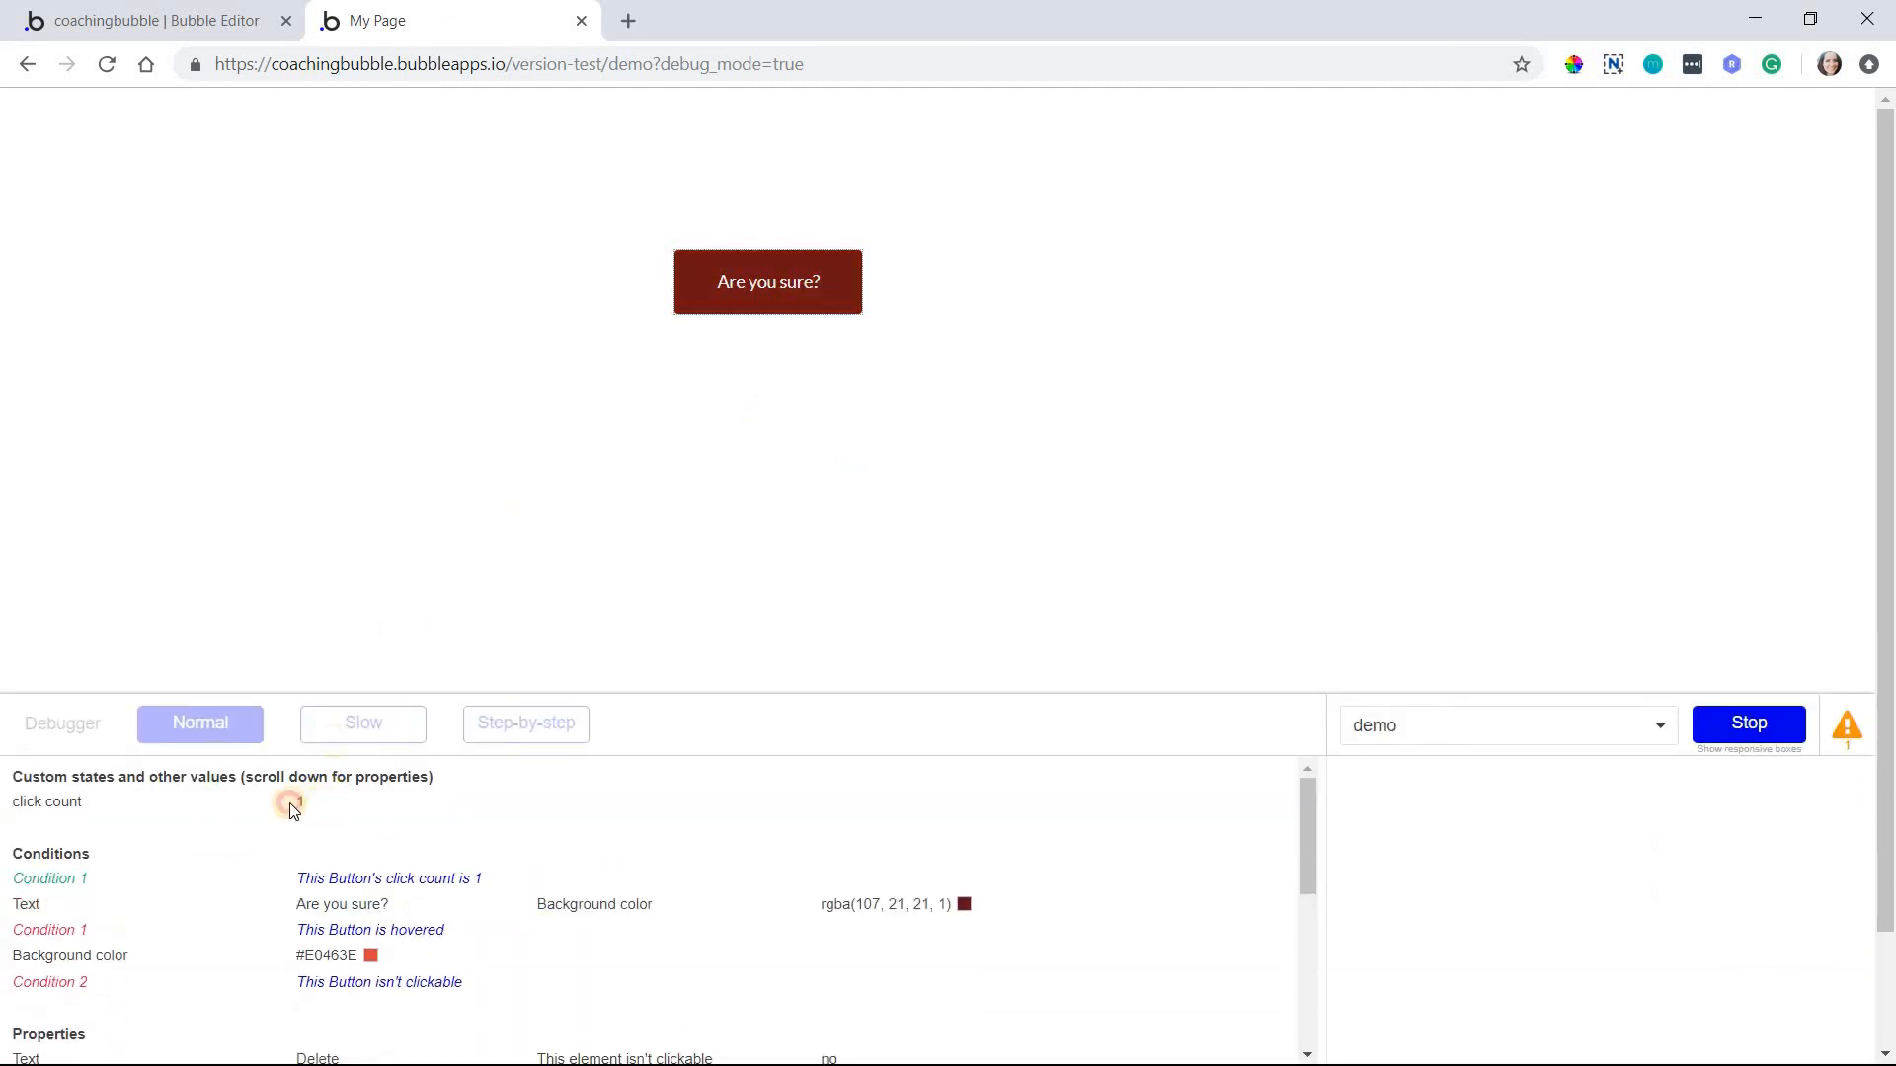
pyautogui.click(766, 281)
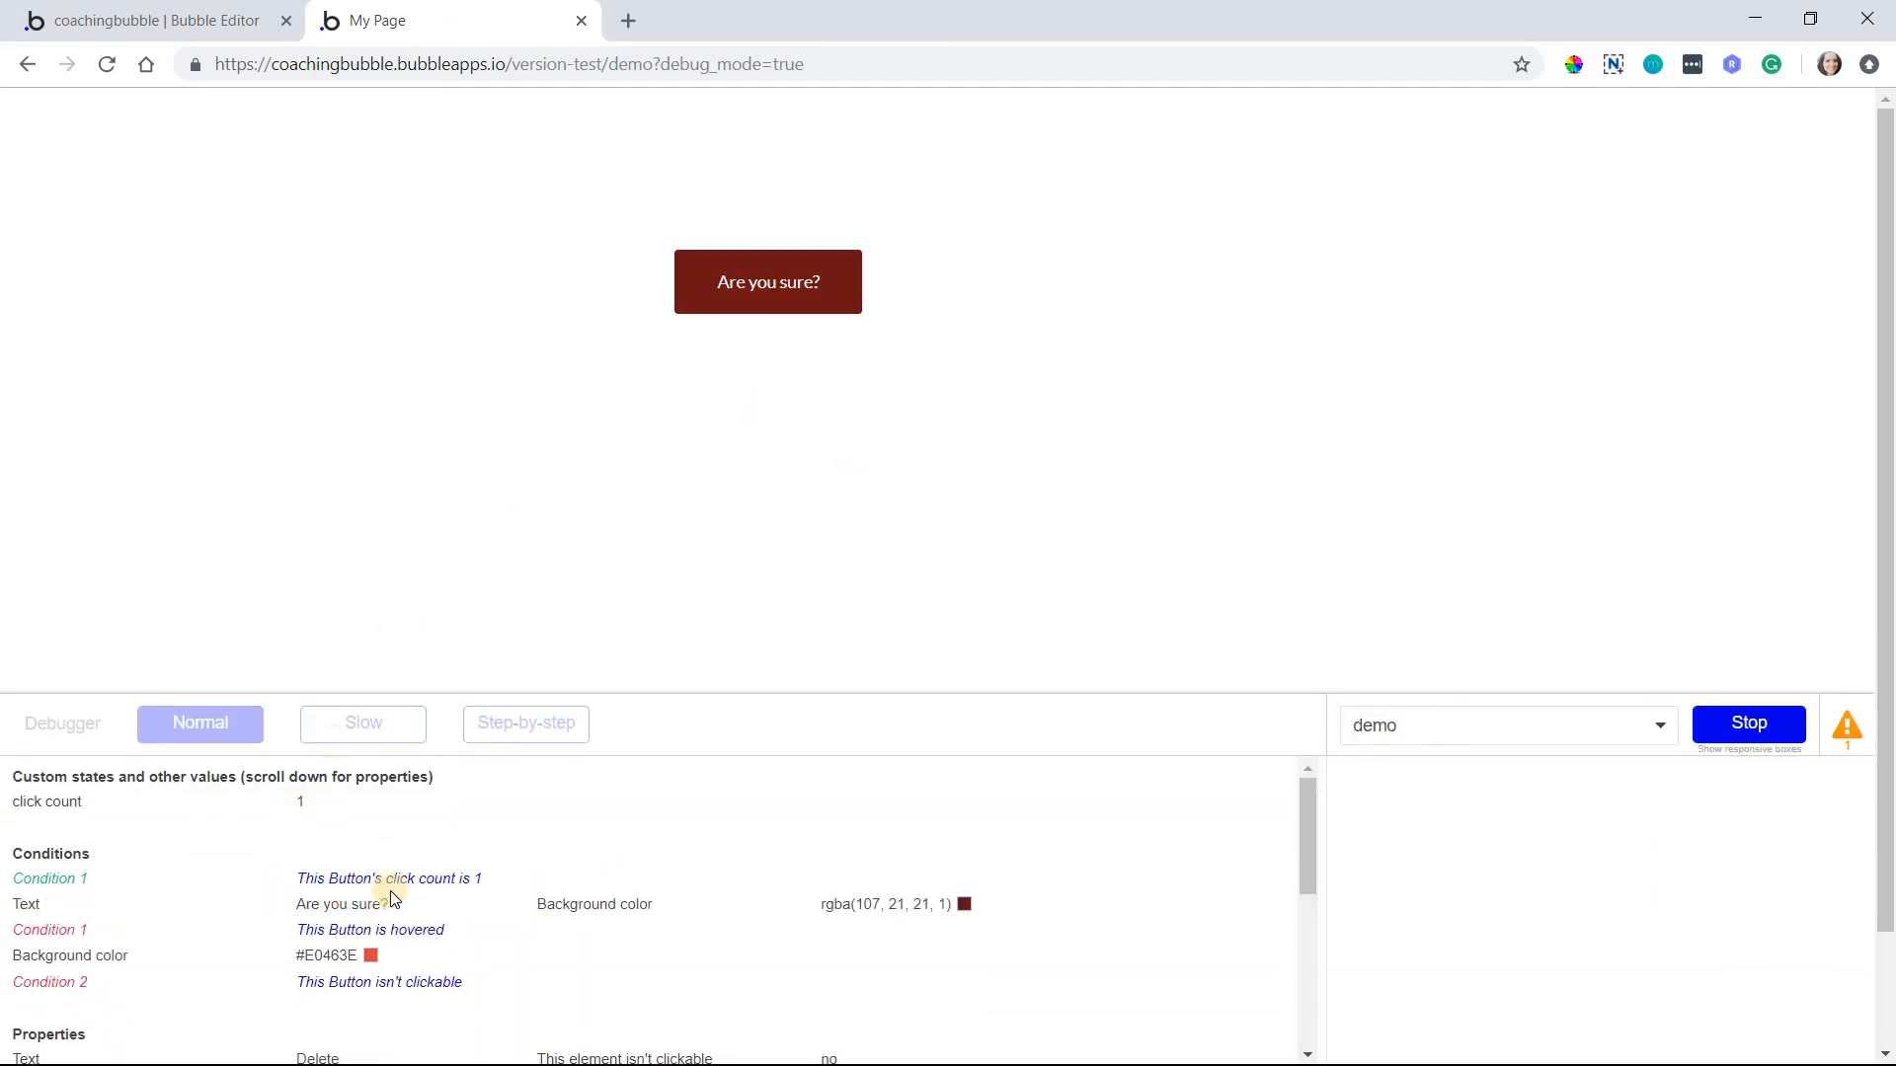
pyautogui.moveTo(632, 917)
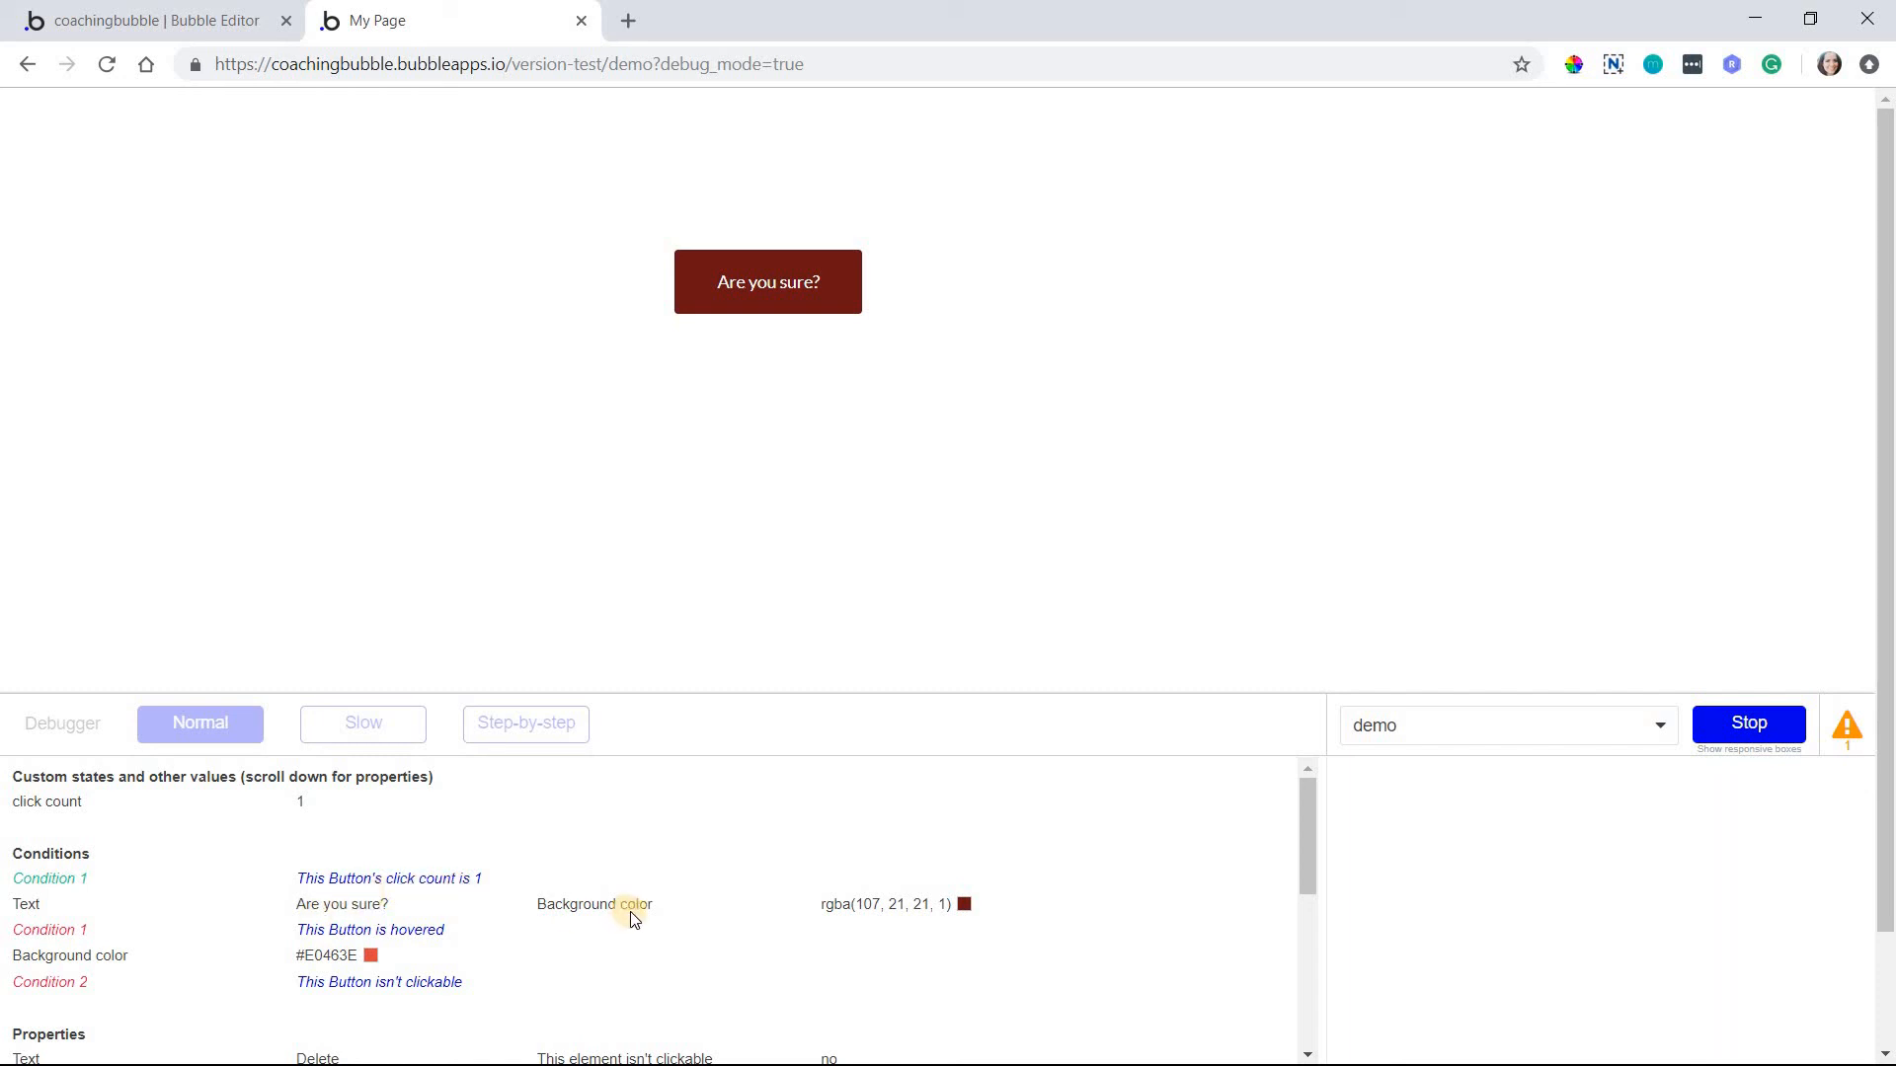
pyautogui.moveTo(689, 916)
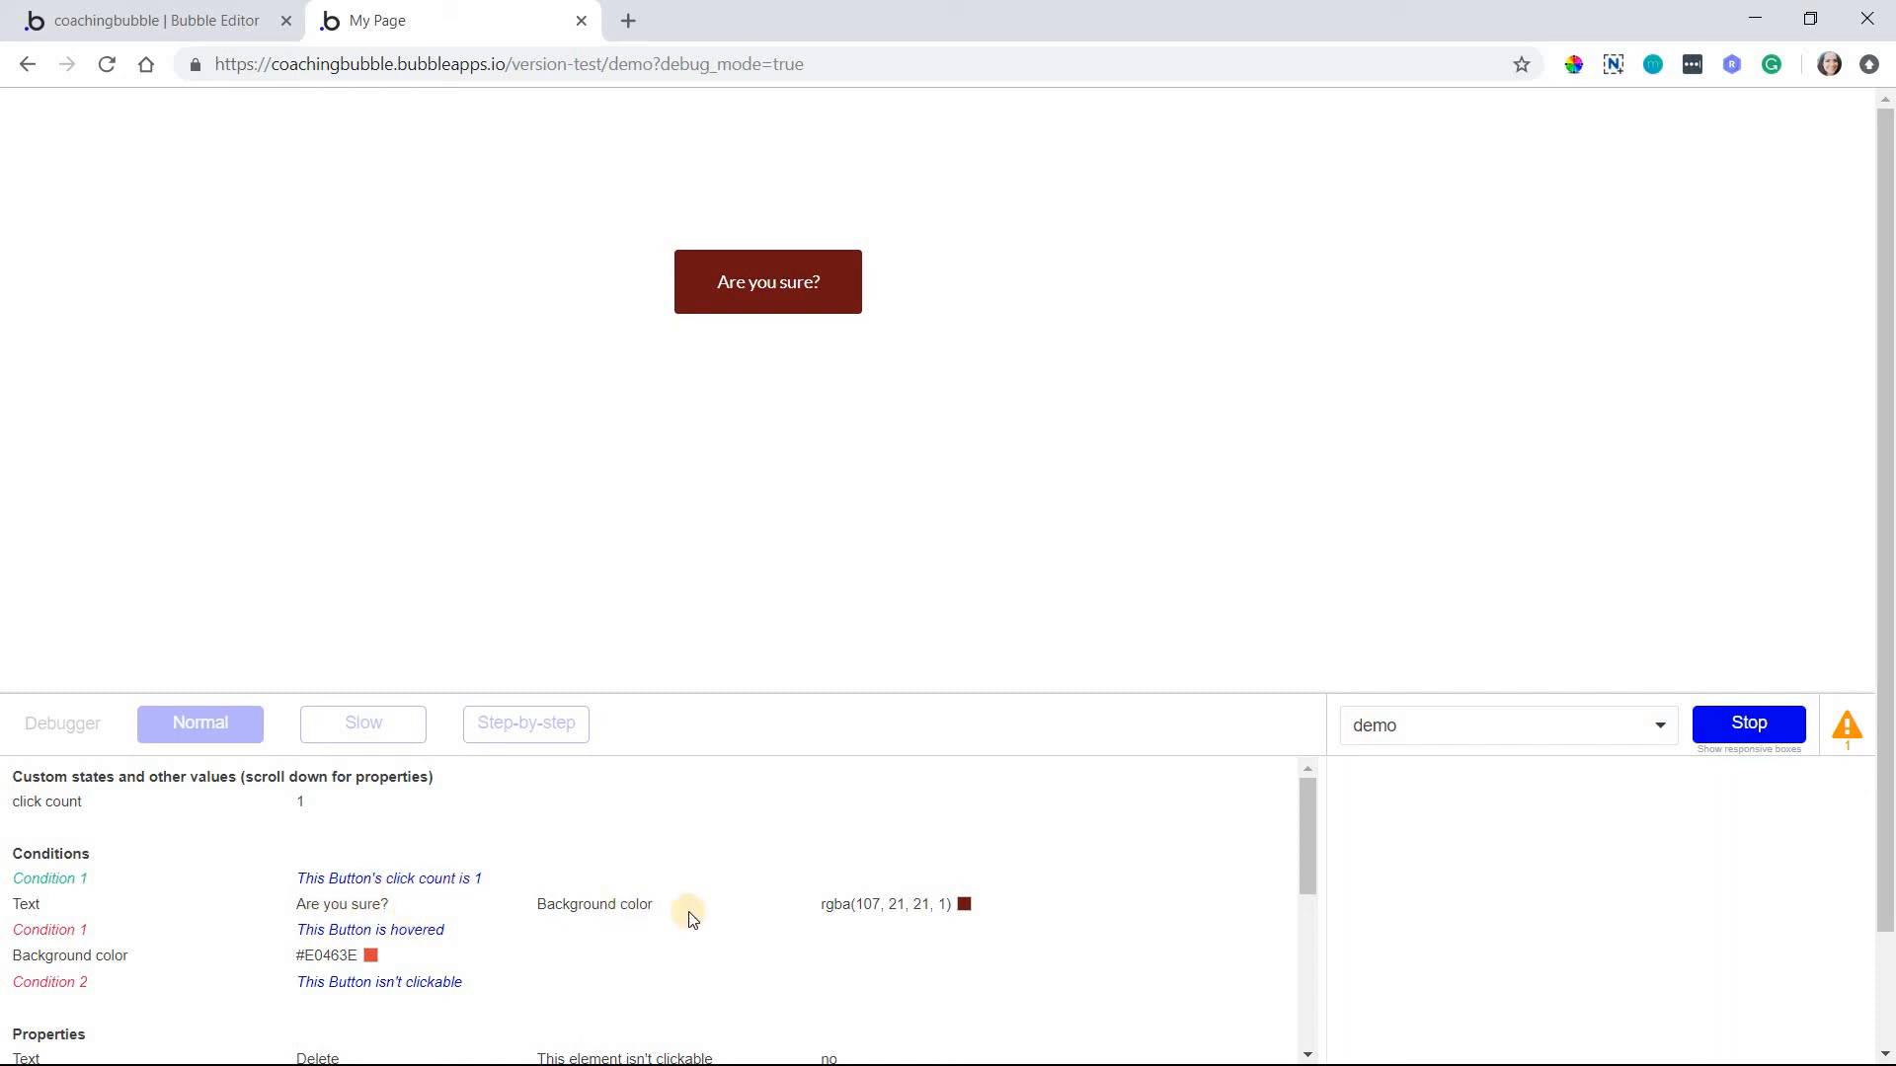
pyautogui.click(1747, 724)
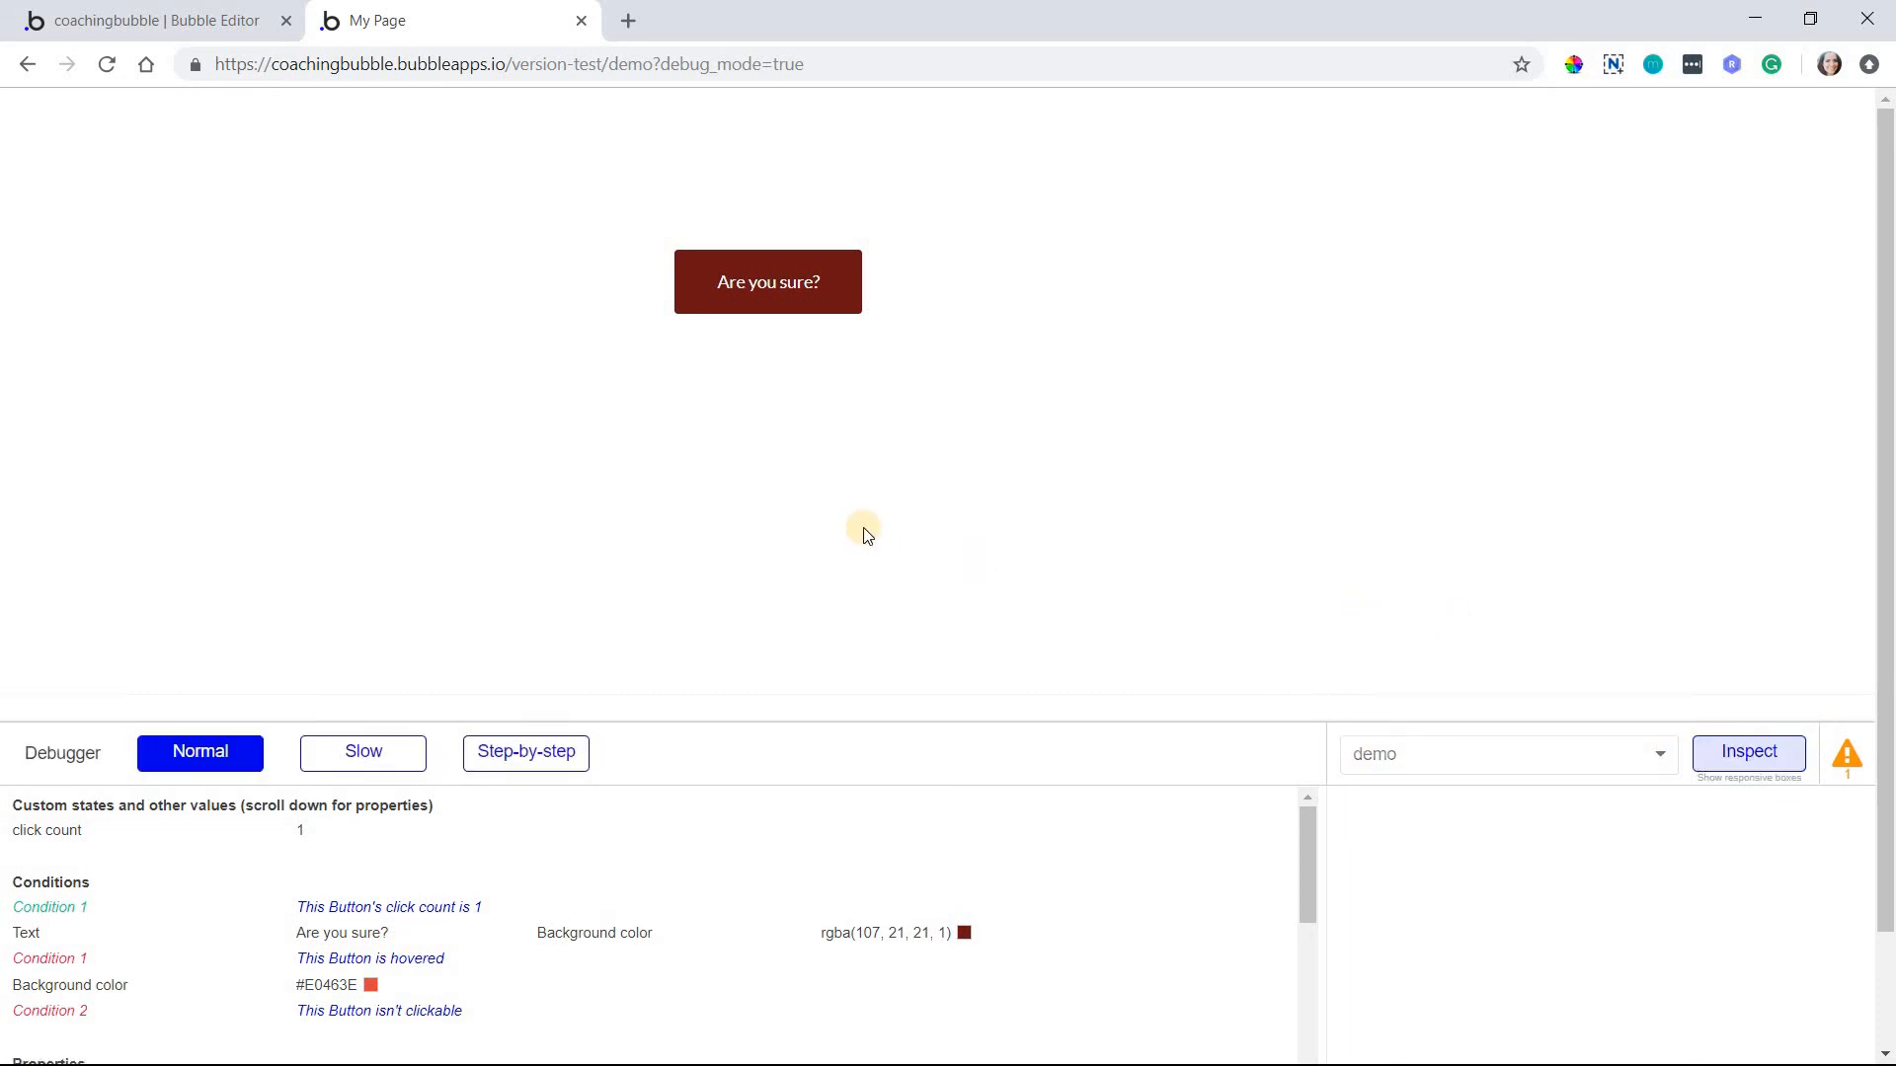